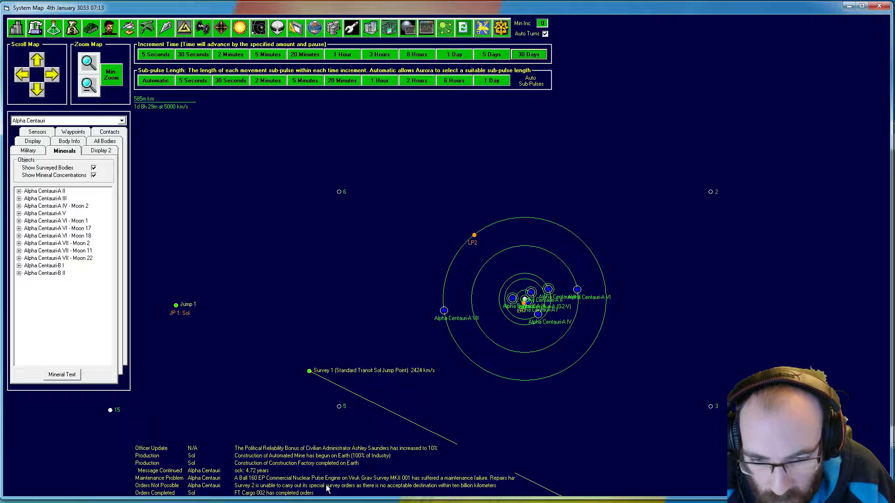
mouse_move(431, 488)
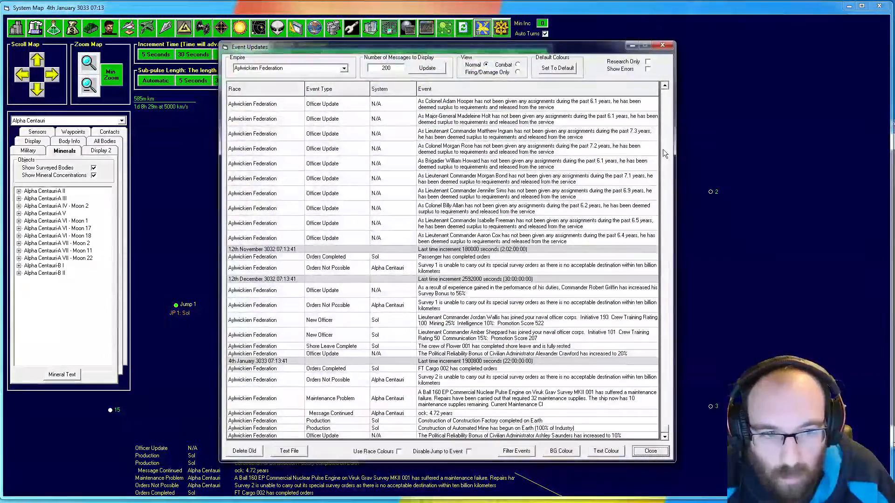
mouse_move(445, 402)
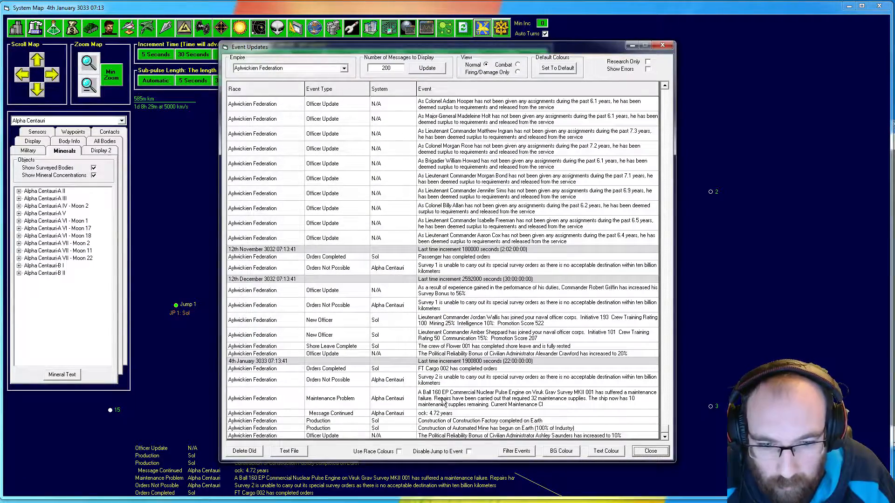
mouse_move(564, 402)
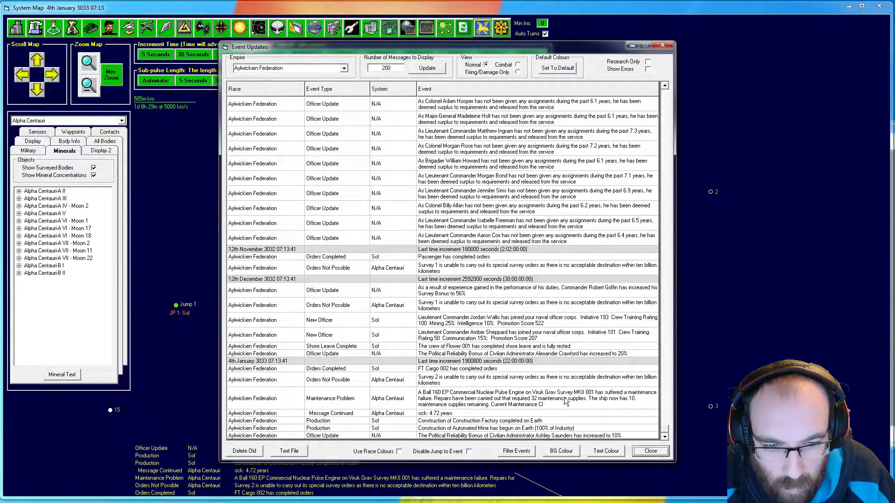
mouse_move(512, 408)
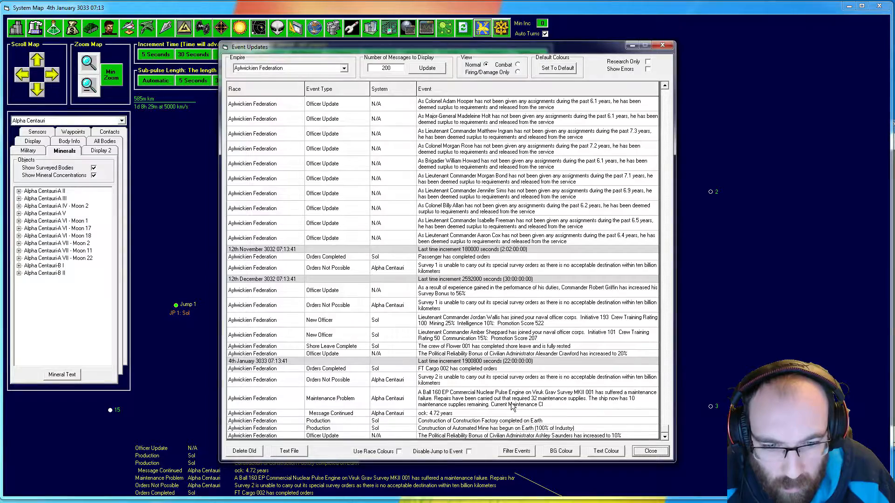
mouse_move(580, 406)
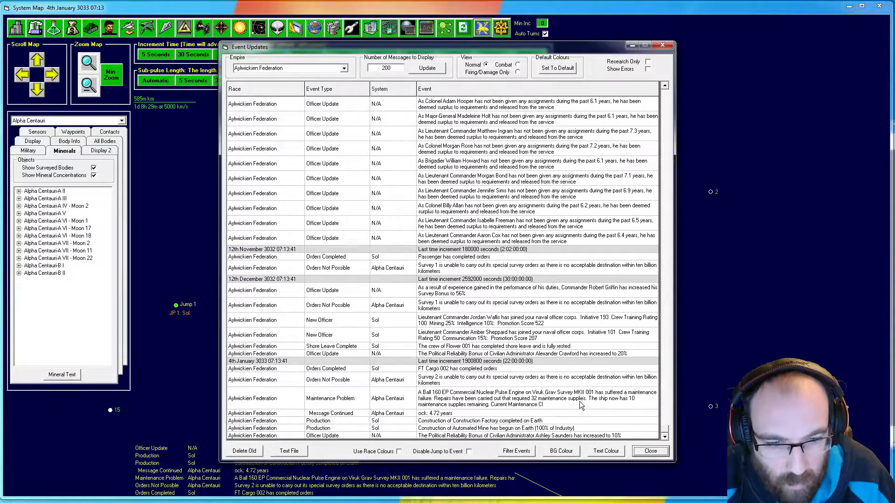
mouse_move(490, 420)
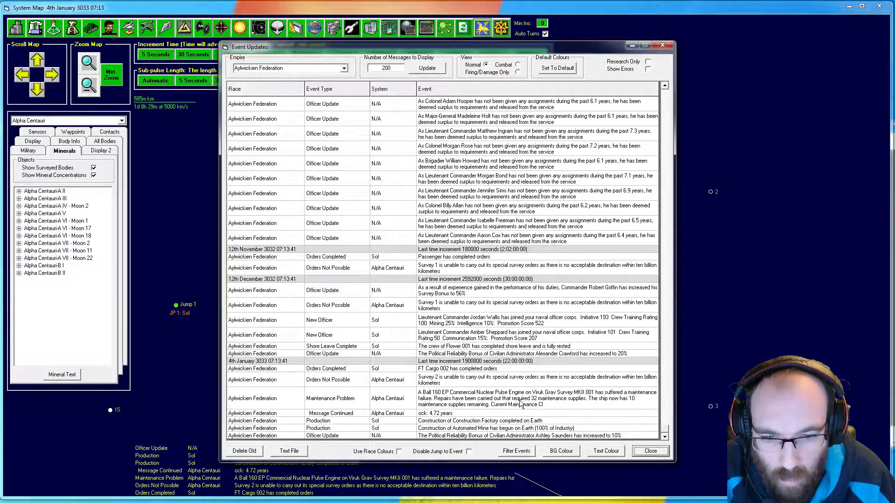
mouse_move(548, 438)
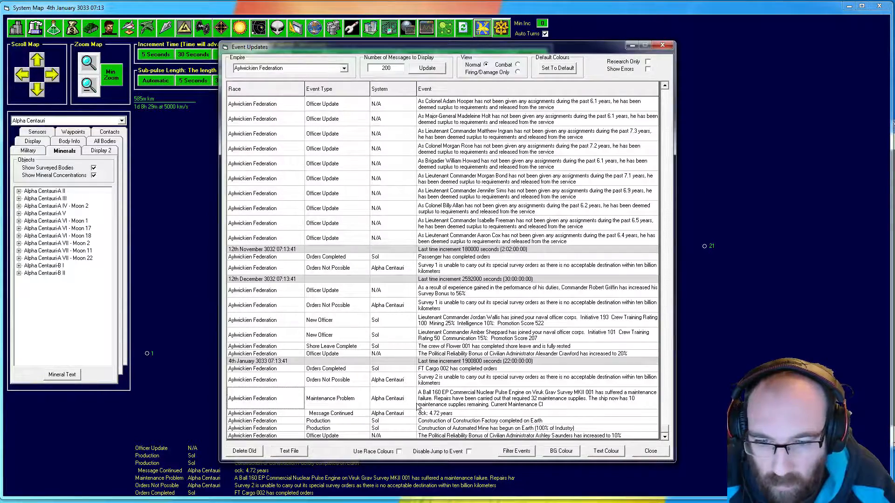
mouse_move(585, 399)
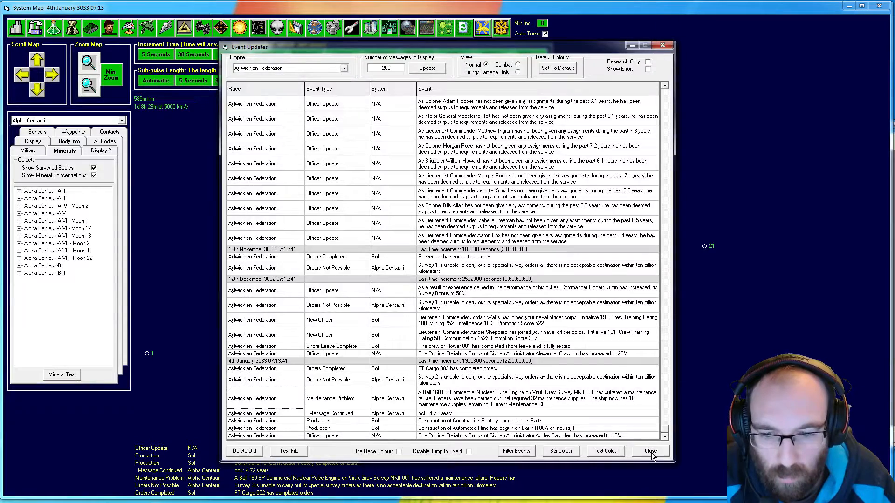
Close the event log and show Sol's survey points: 30/30 locations, 620/620 bodies.
left_click(649, 451)
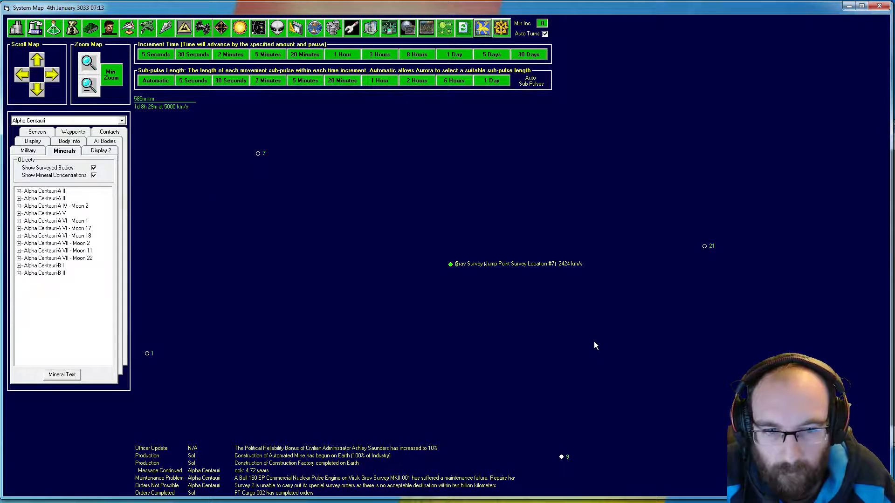
mouse_move(236, 197)
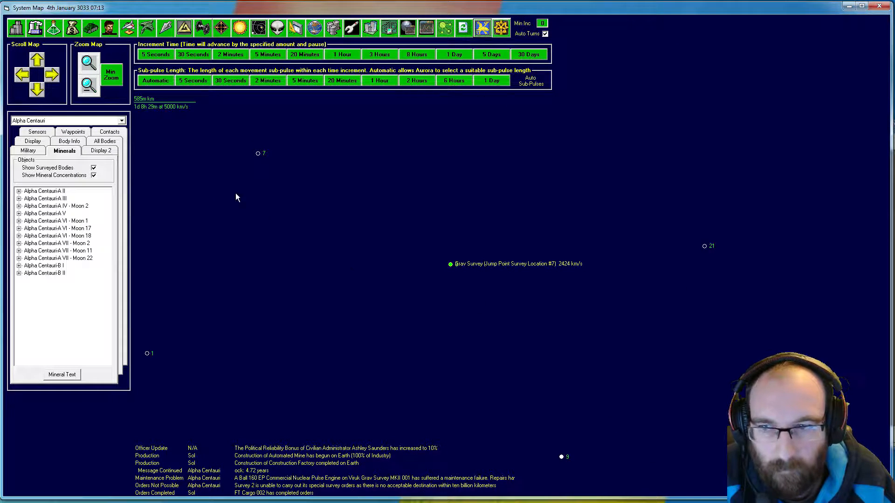
mouse_move(375, 99)
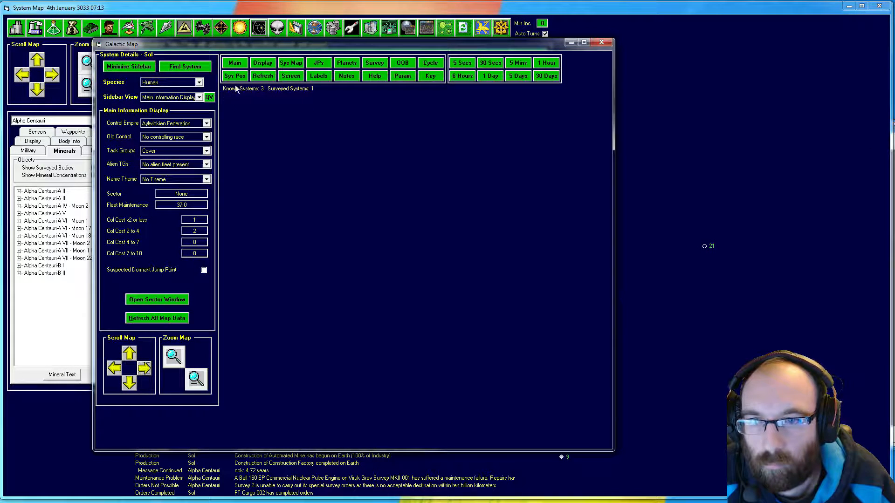
left_click(204, 97)
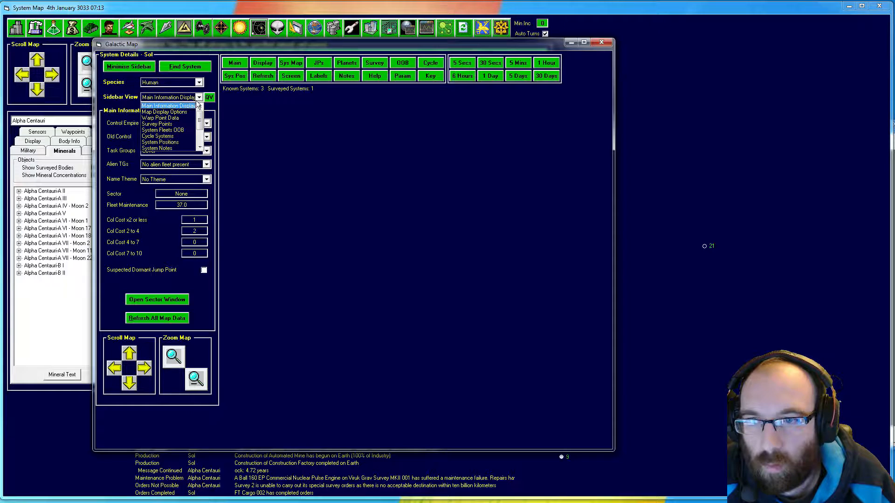
left_click(163, 124)
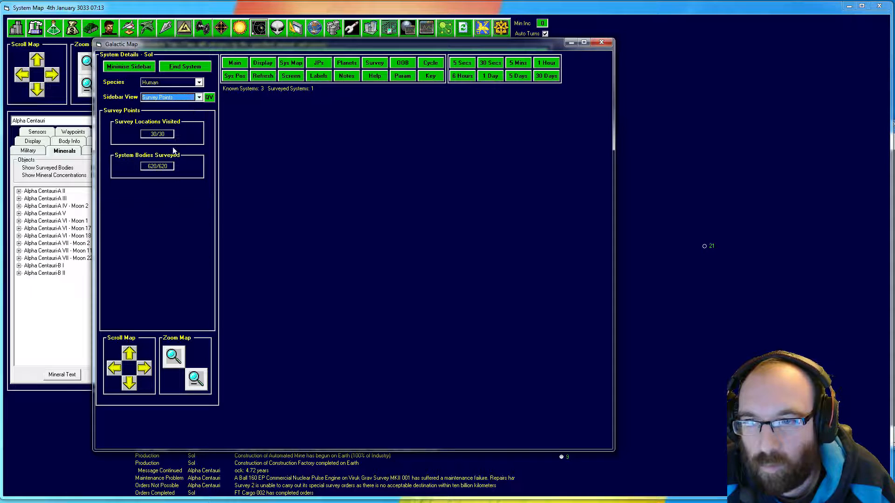
mouse_move(185, 90)
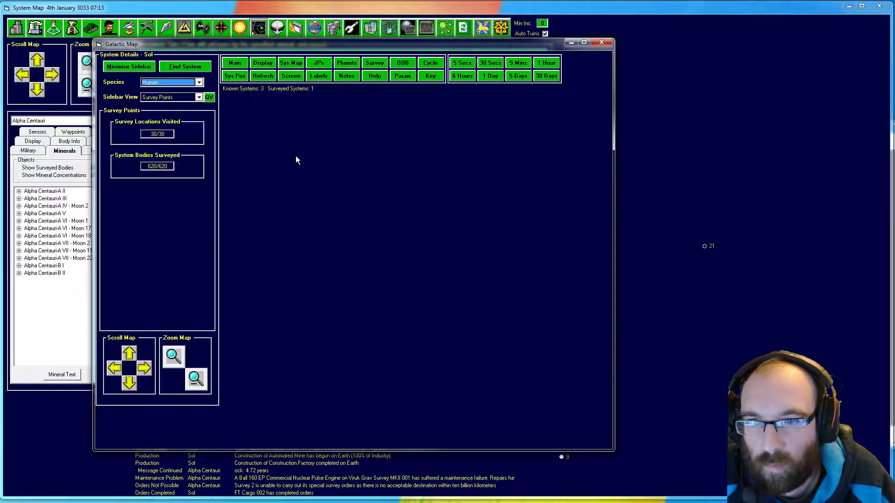
mouse_move(291, 155)
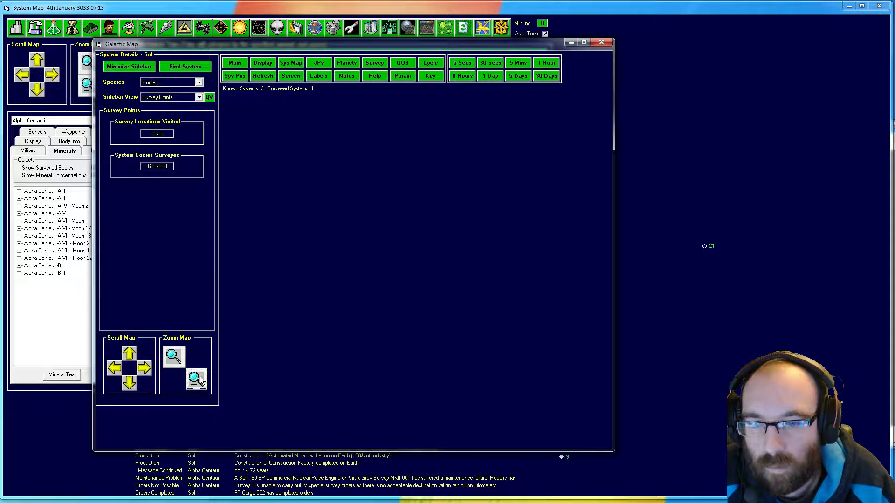
Zoom the galactic map out and dismiss the maximum-zoom warning.
left_click(195, 381)
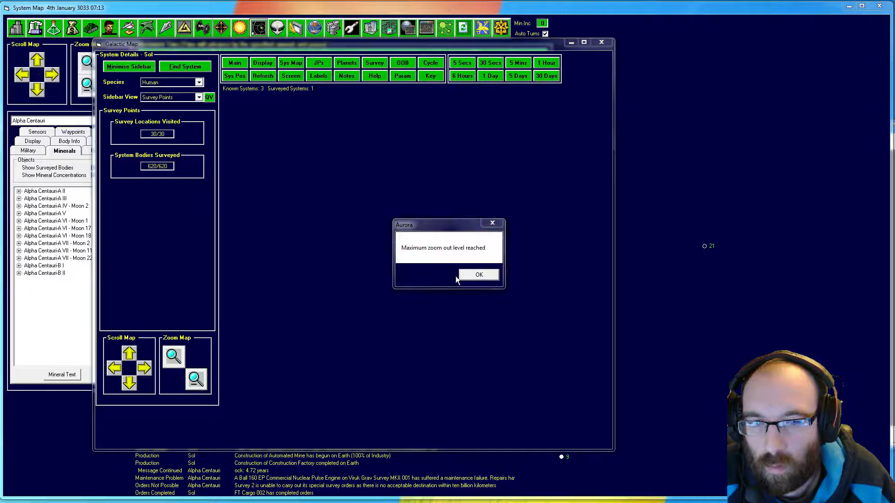
left_click(479, 274)
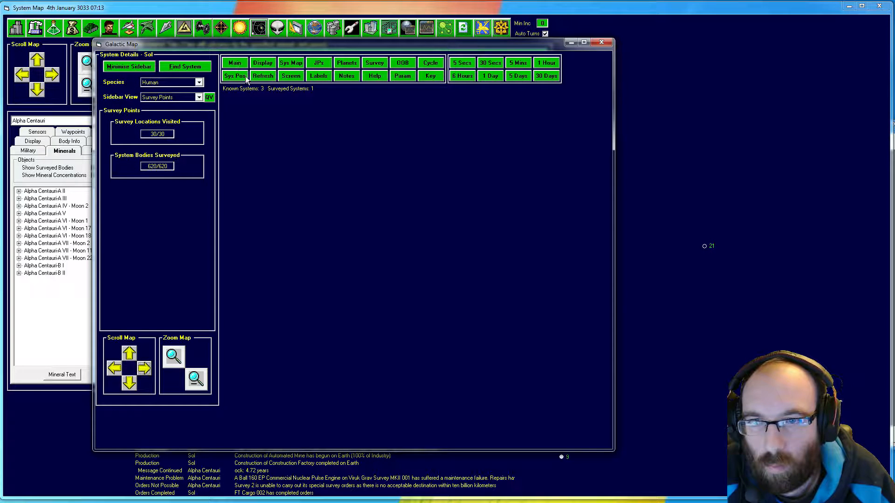
mouse_move(395, 88)
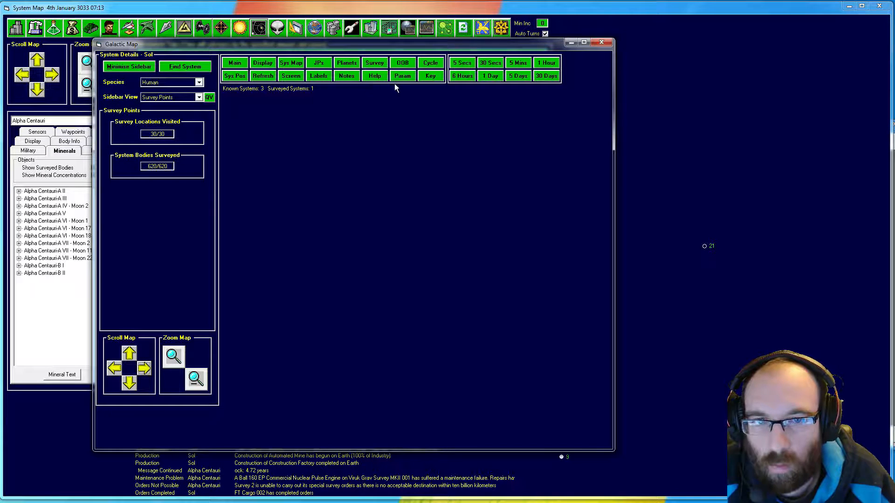
left_click(462, 62)
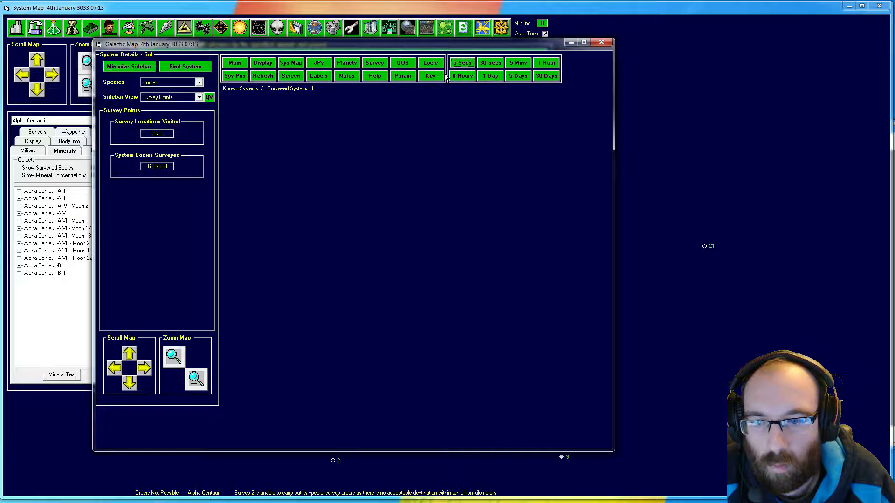
mouse_move(296, 165)
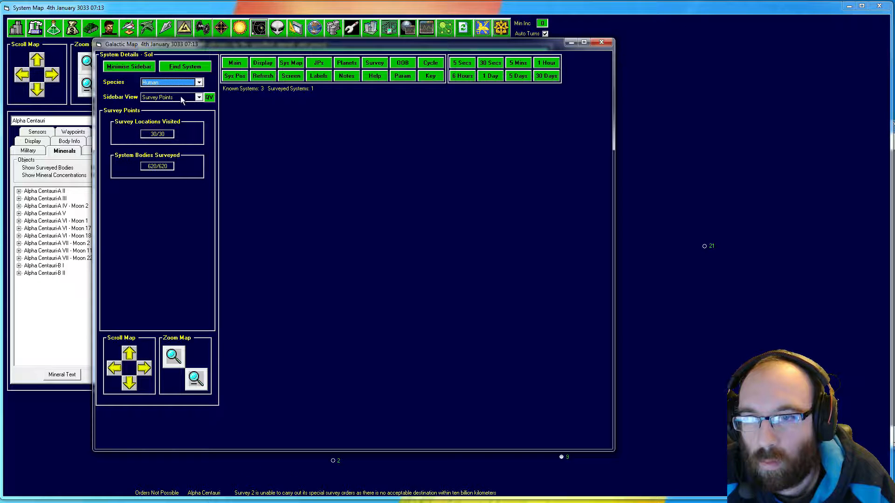
Try a system search, cancel it, and view the System Positions sidebar.
left_click(185, 66)
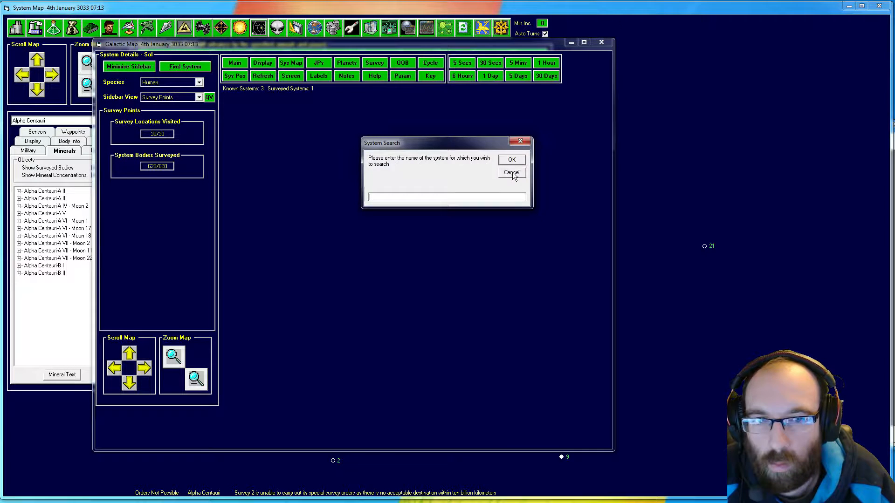
left_click(511, 173)
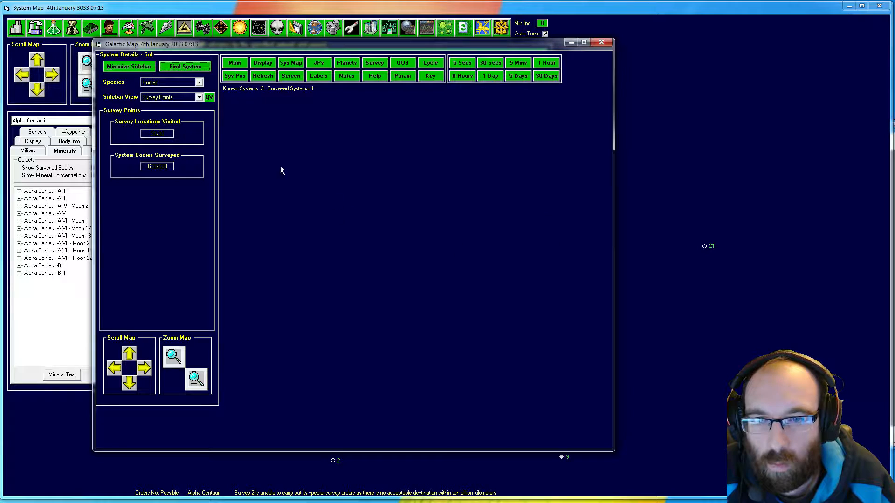
left_click(199, 97)
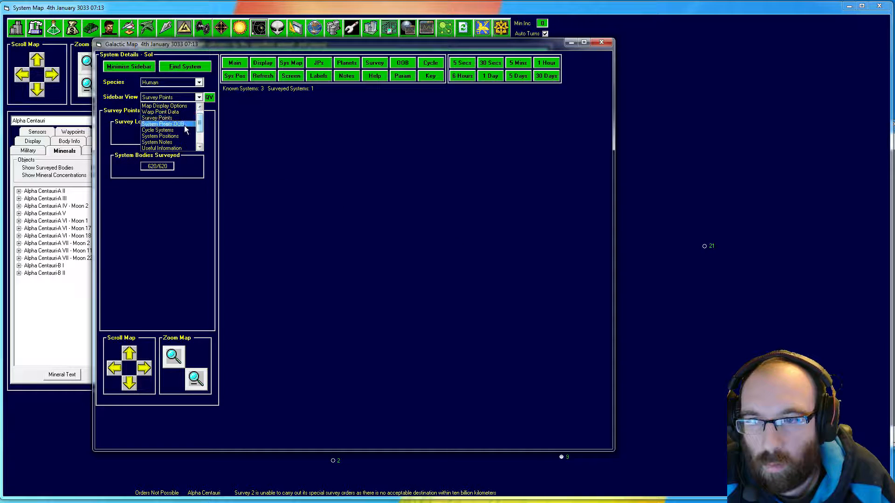
mouse_move(160, 136)
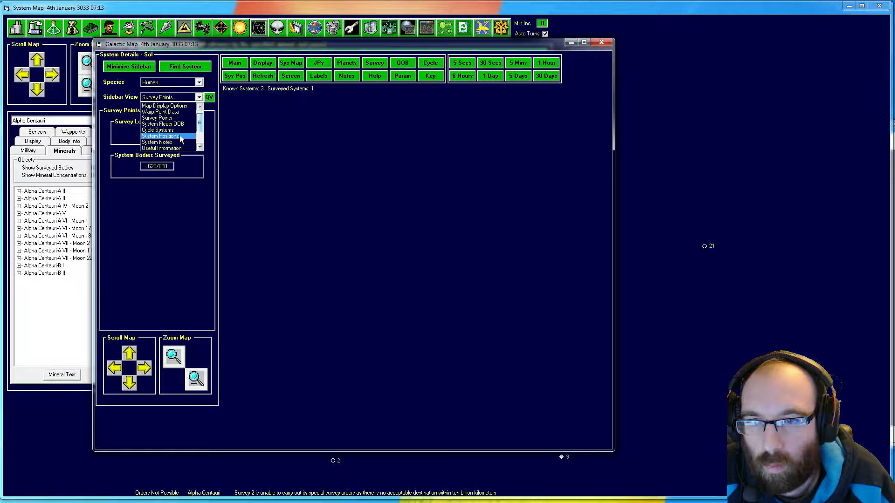
left_click(165, 142)
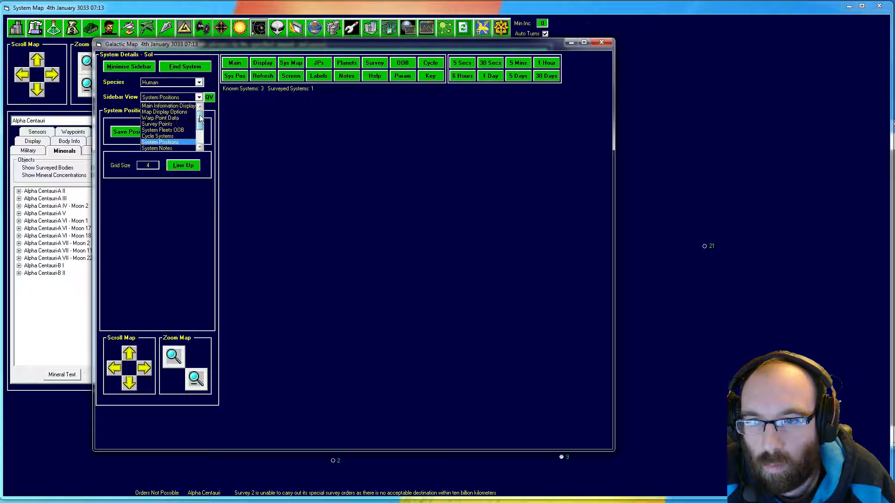
Cycle the sidebar through Main Information, Map Display Options and System Fleets views.
left_click(167, 106)
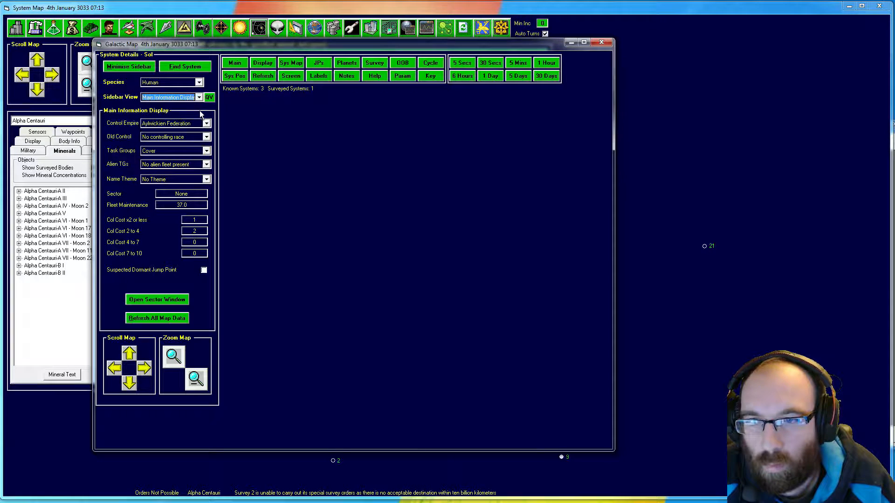
left_click(206, 97)
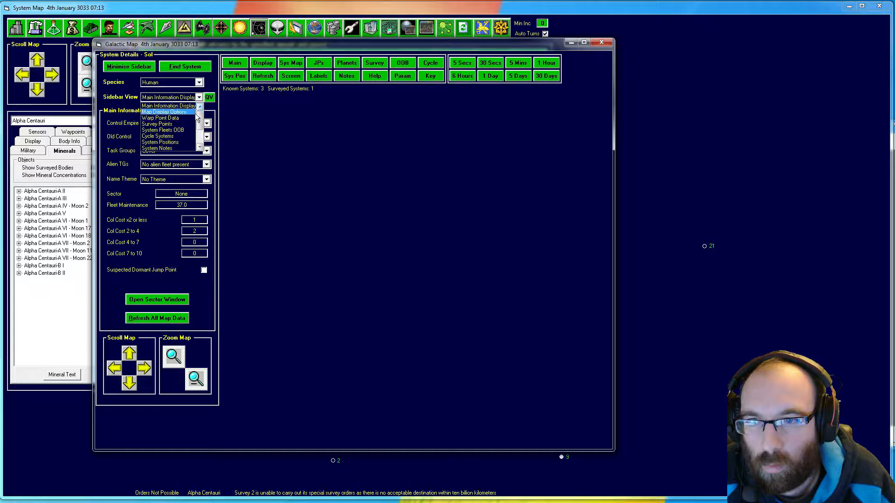
left_click(169, 111)
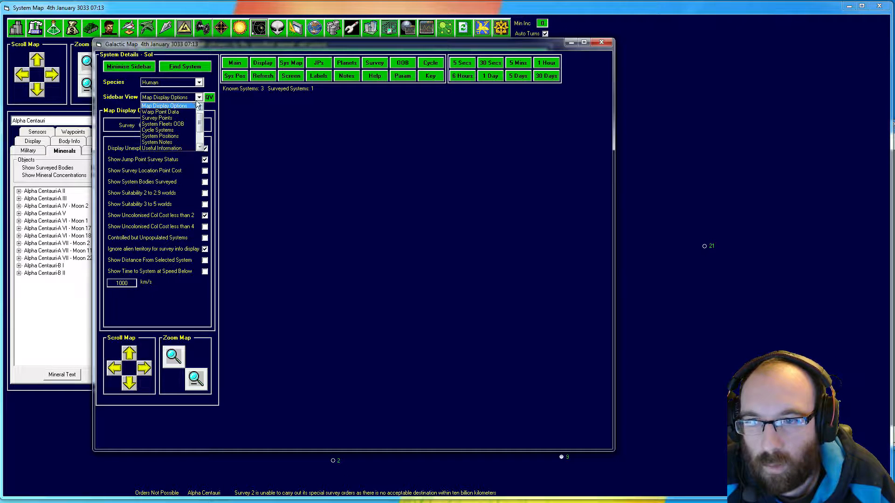
mouse_move(184, 124)
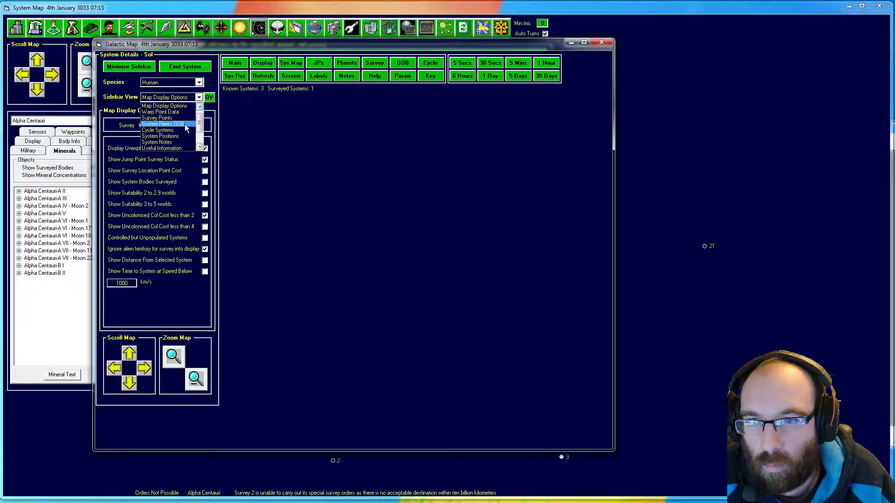
left_click(158, 117)
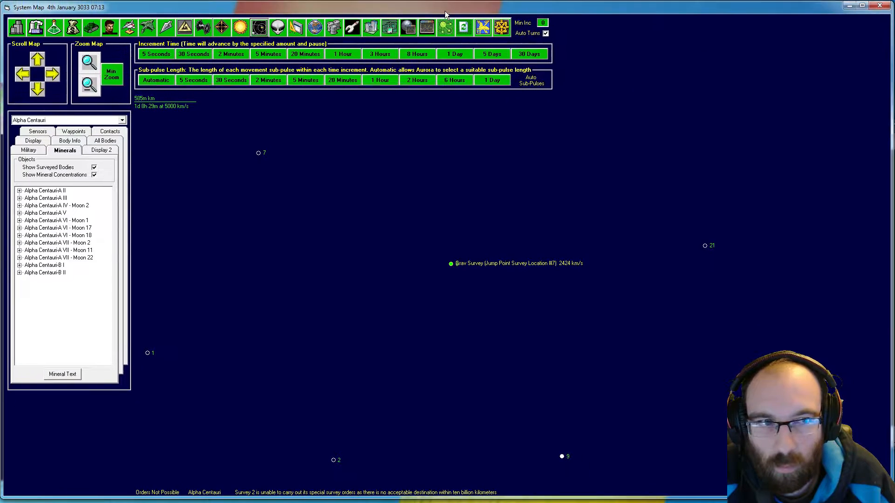
Reopen the galactic map and view System Positions, then Sol's main information.
left_click(258, 27)
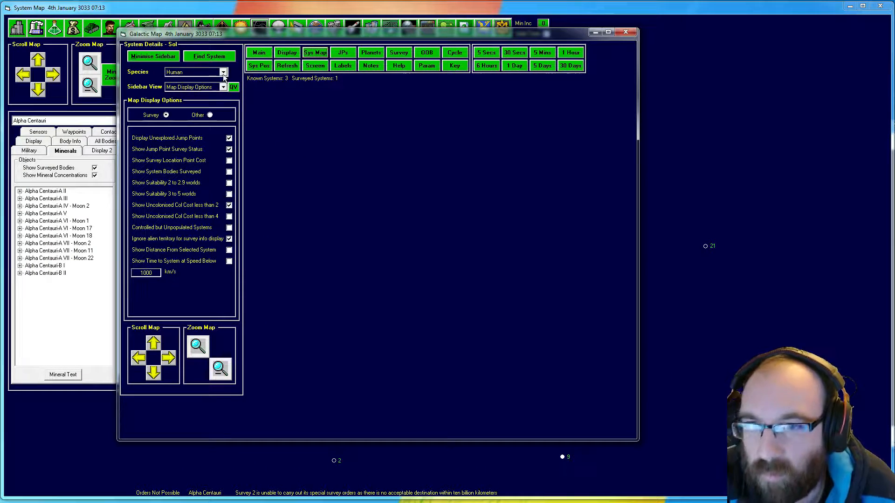
left_click(223, 87)
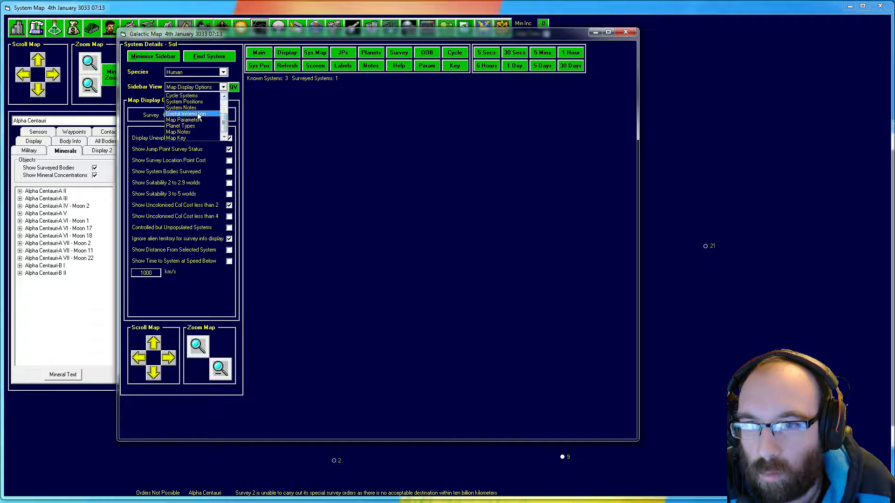
left_click(184, 101)
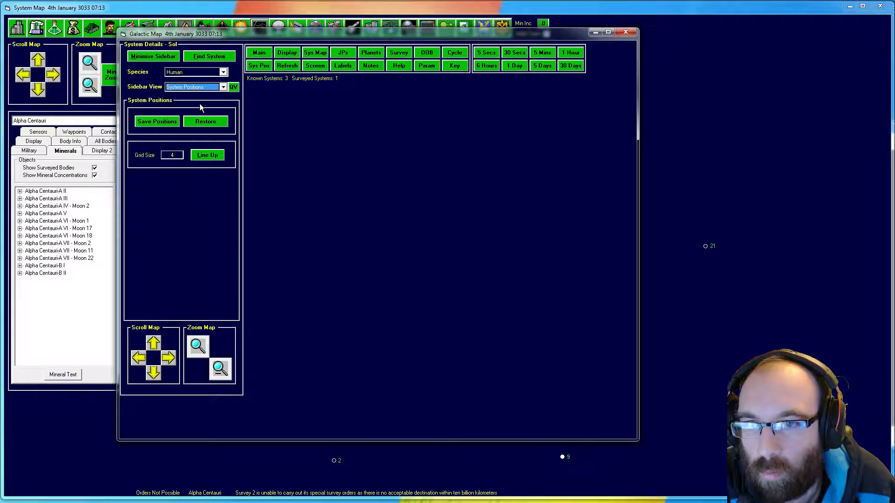
left_click(221, 87)
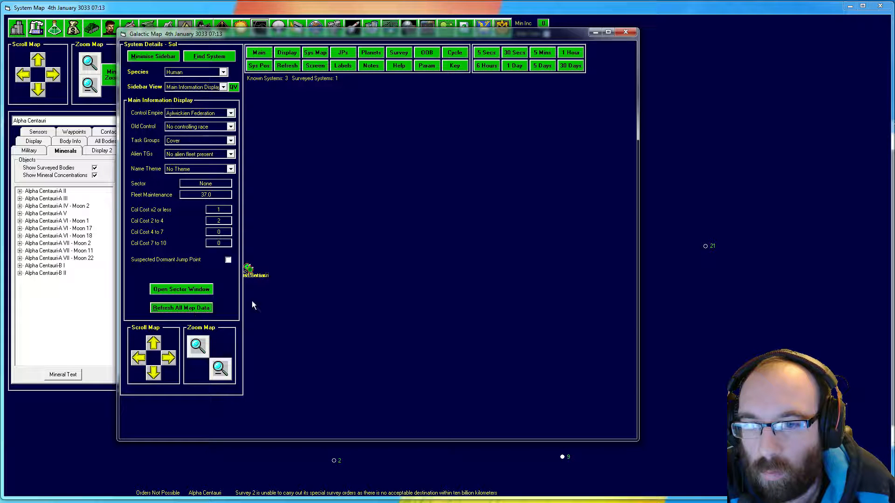
Zoom in on Sol and set Old Control to Aylwickien Federation, leaving Alien TGs at none.
left_click(137, 359)
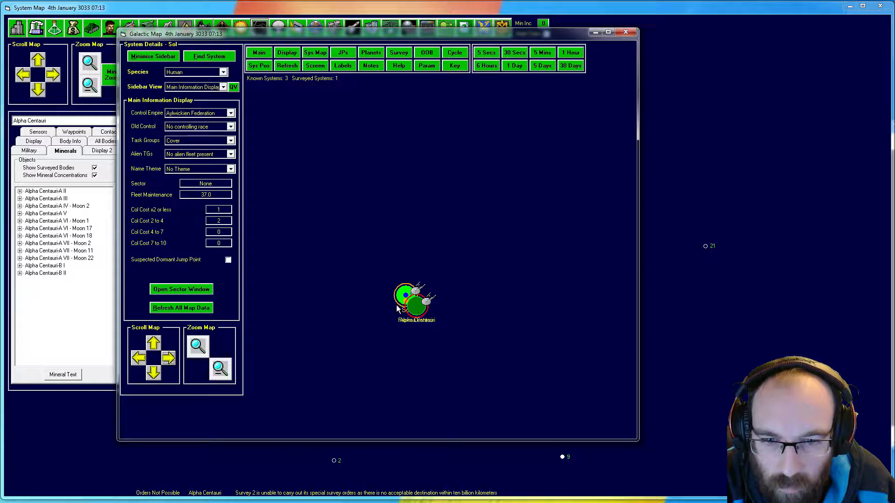
left_click(197, 346)
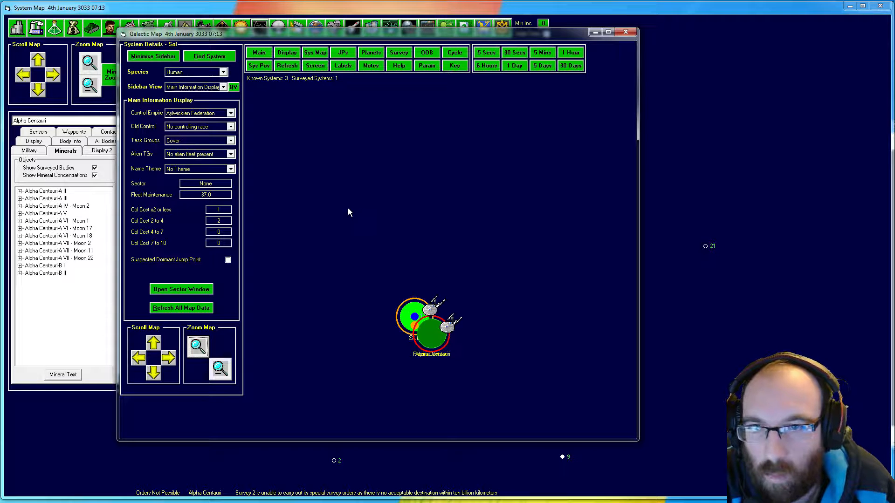
mouse_move(230, 301)
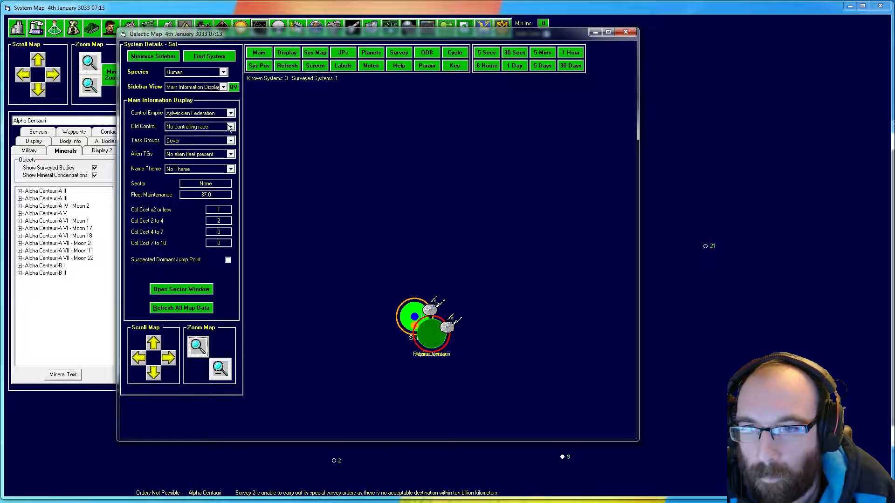
left_click(231, 126)
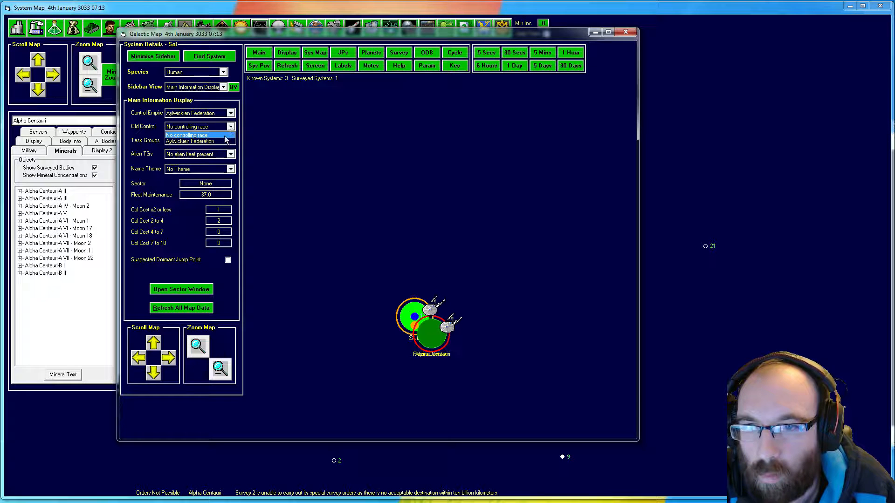
left_click(194, 141)
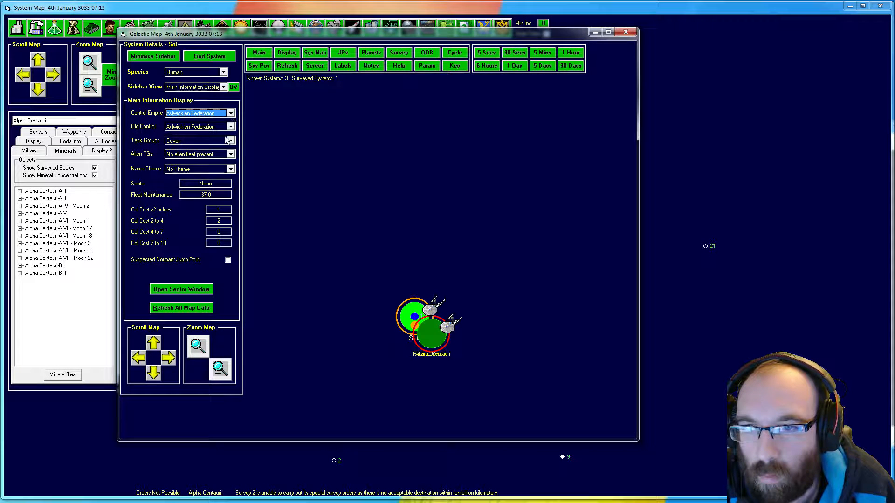
left_click(231, 154)
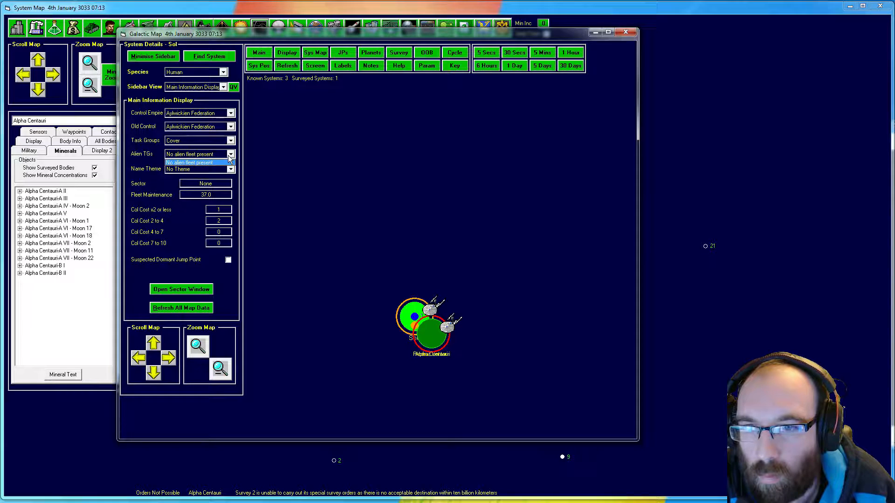
left_click(198, 168)
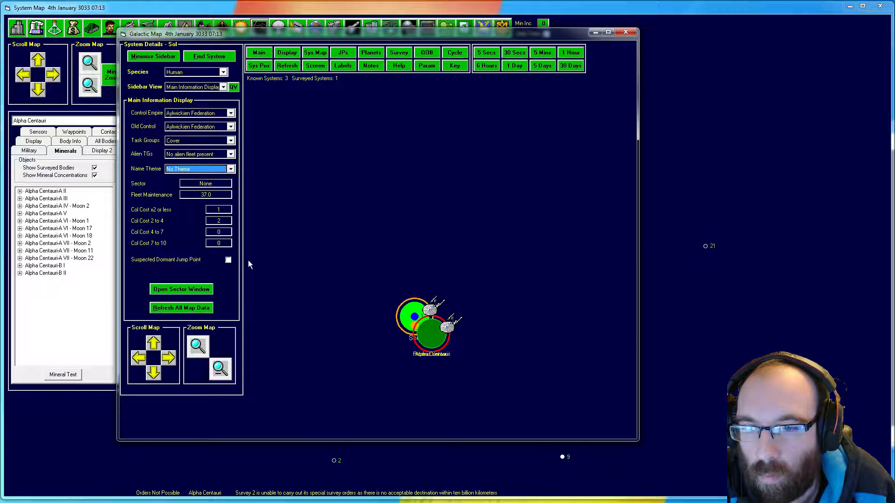
left_click(230, 87)
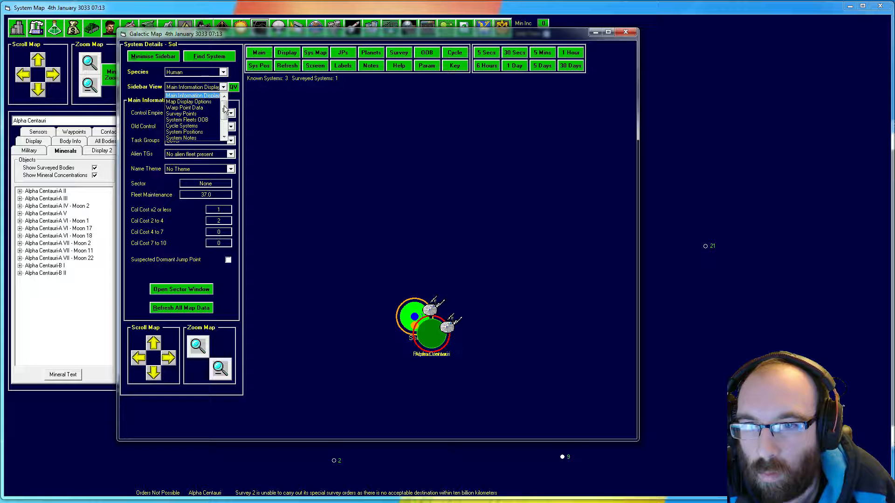
In Map Display Options, enable Show System Bodies Surveyed and Show Survey Location Point Cost.
left_click(189, 102)
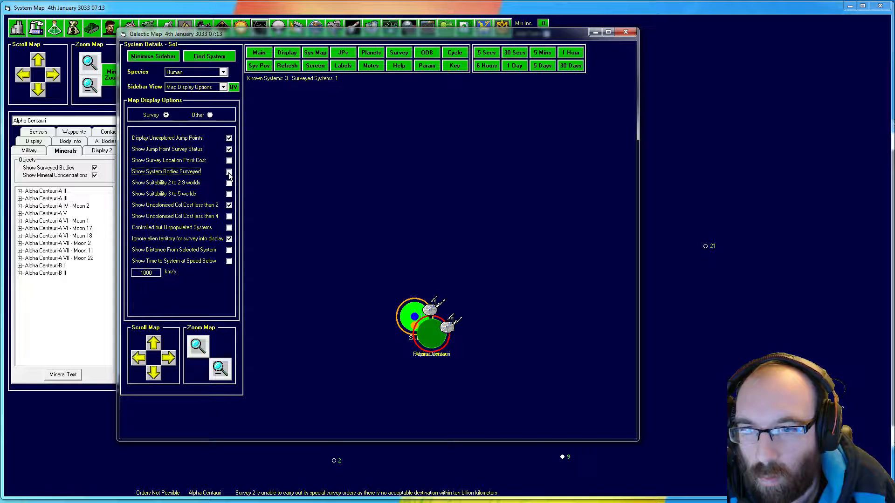
left_click(229, 172)
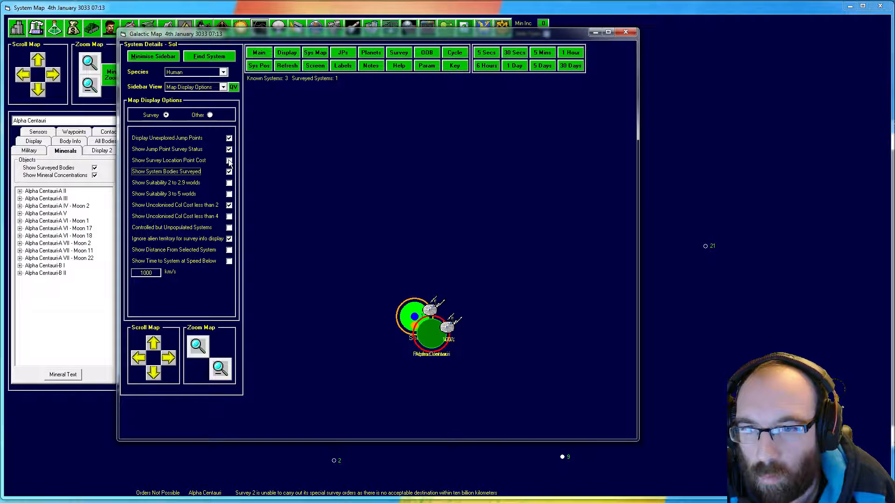
left_click(229, 161)
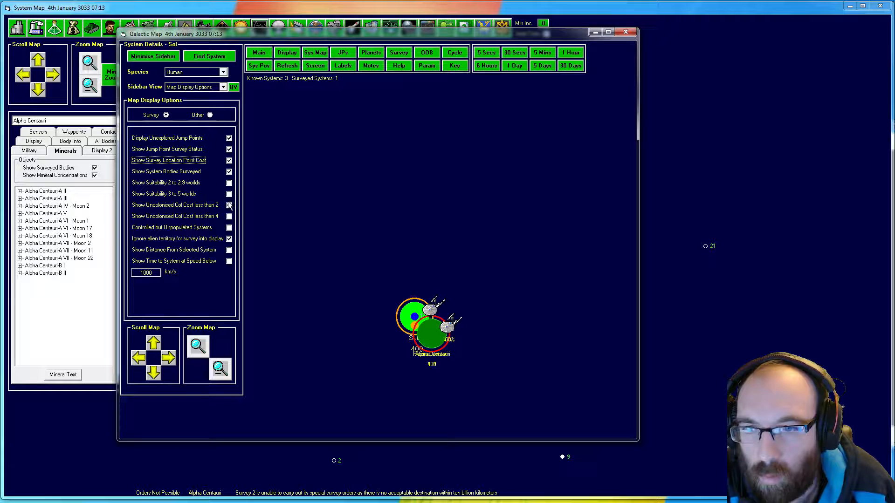
left_click(229, 205)
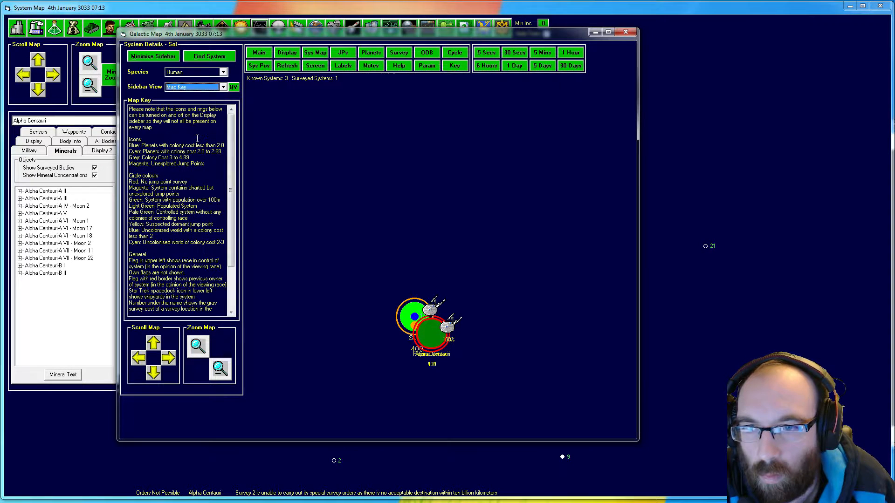
View the Map Notes, Sol's planet type counts and map background colour settings.
left_click(194, 86)
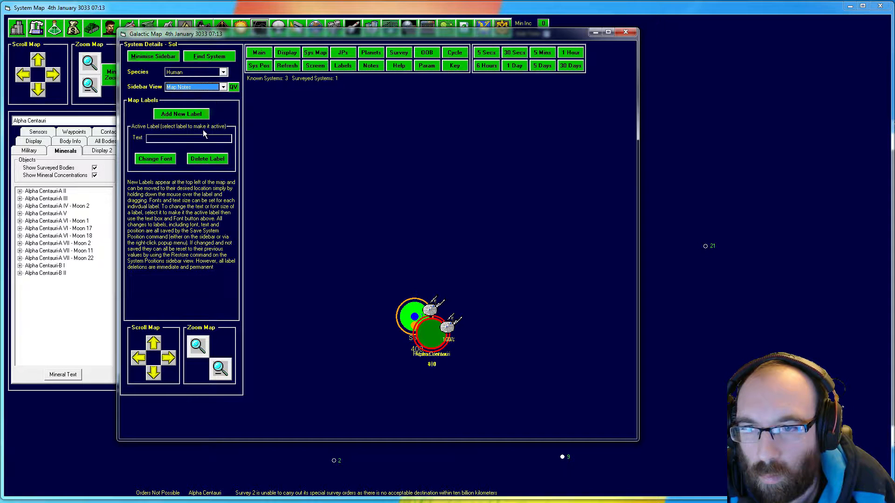
left_click(223, 87)
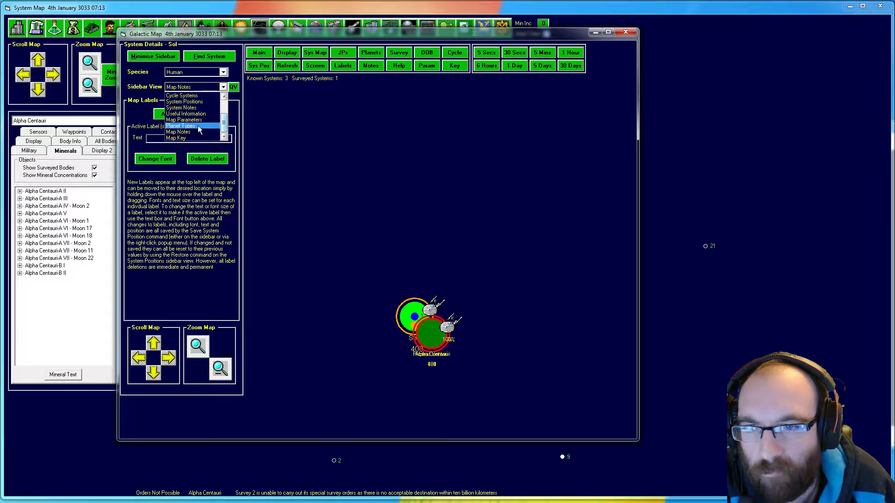
left_click(181, 126)
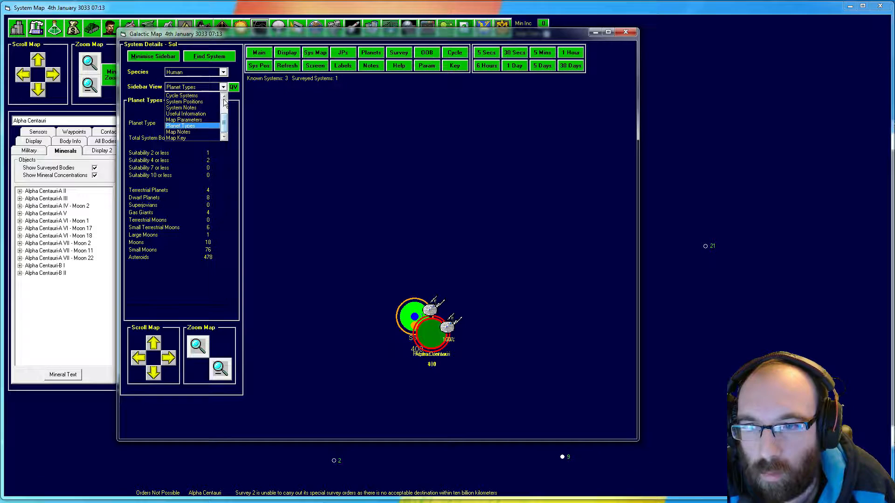
left_click(184, 120)
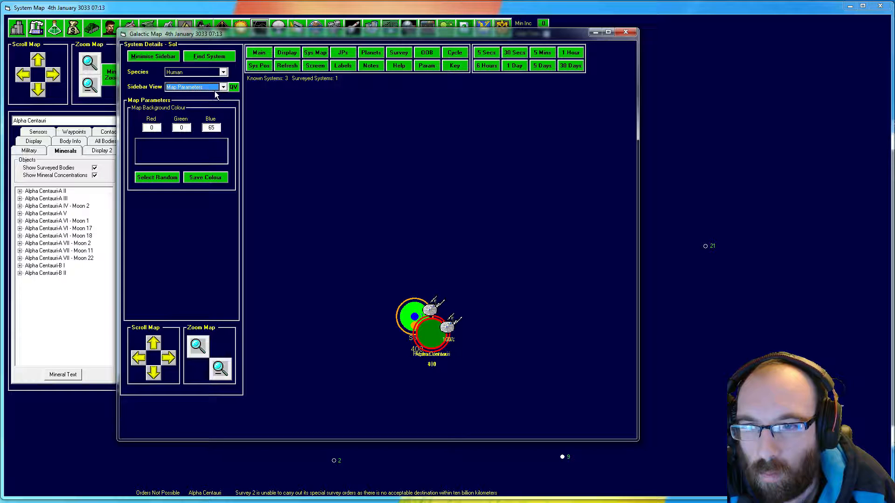
Check the System Positions tools, then bring up the Cycle Systems options.
left_click(223, 87)
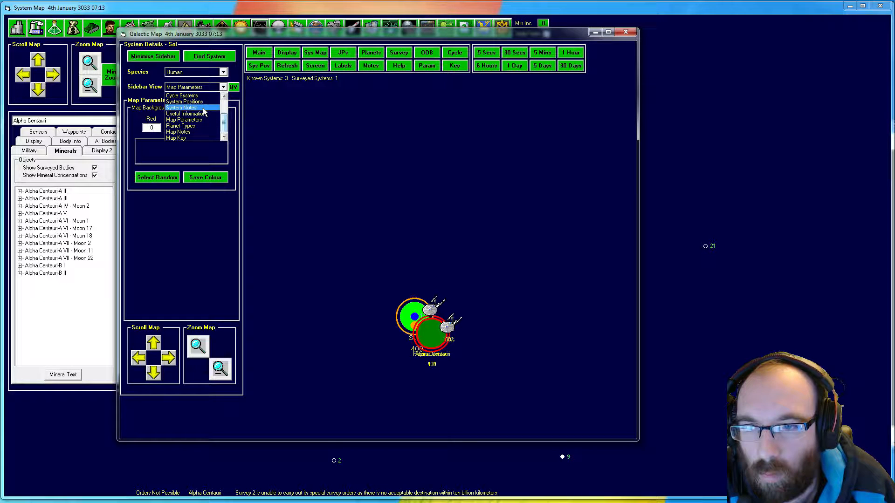
left_click(184, 101)
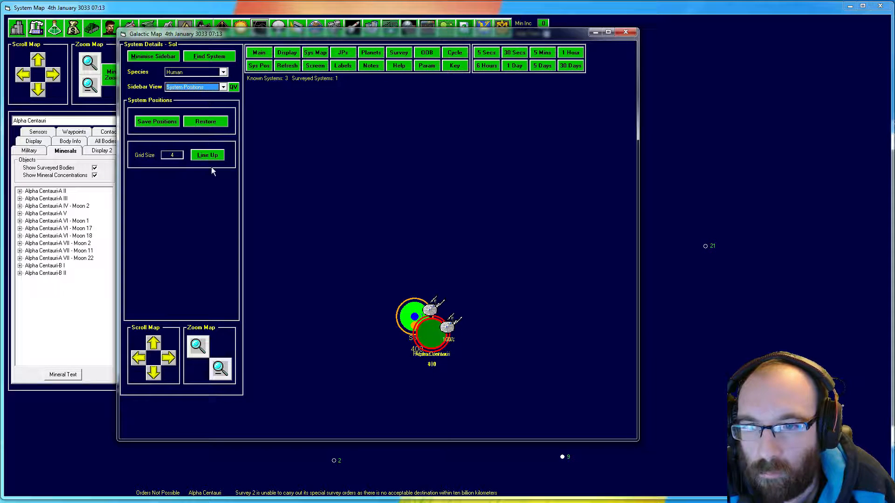
mouse_move(207, 155)
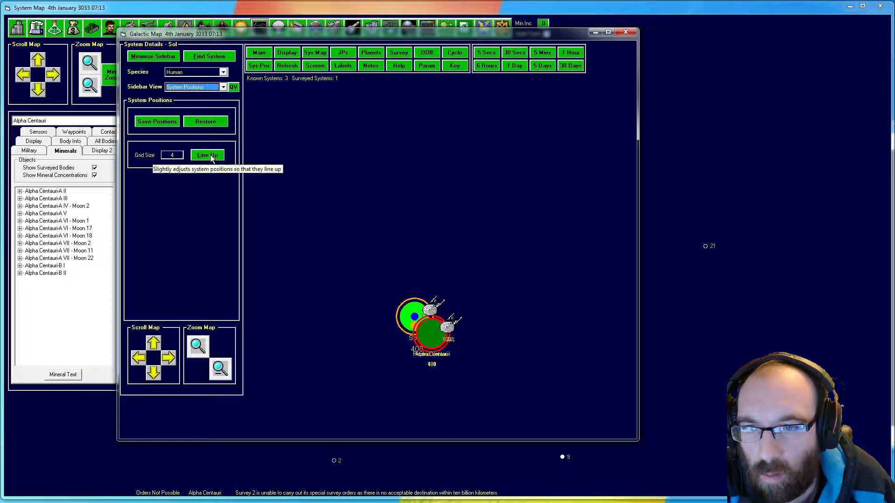
mouse_move(369, 312)
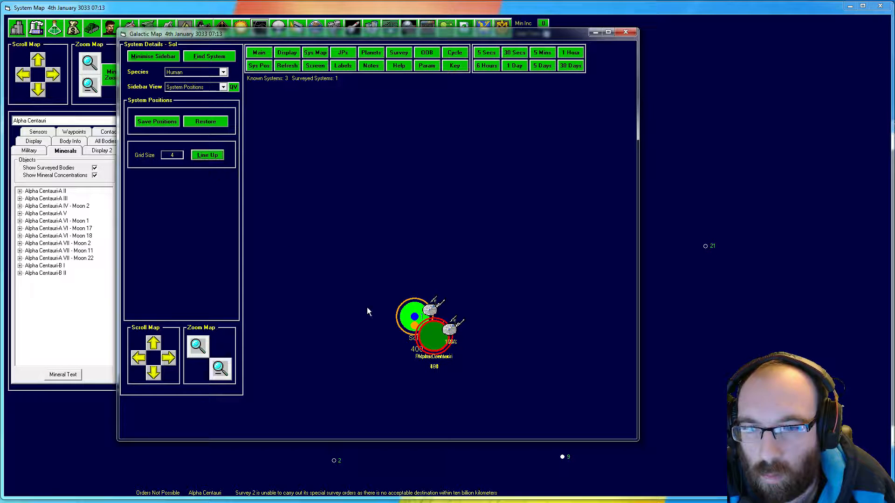
mouse_move(499, 348)
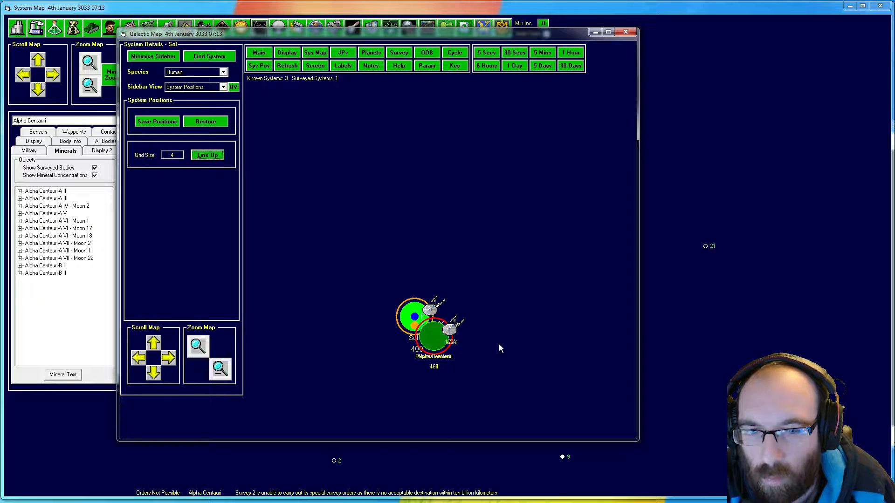
mouse_move(376, 292)
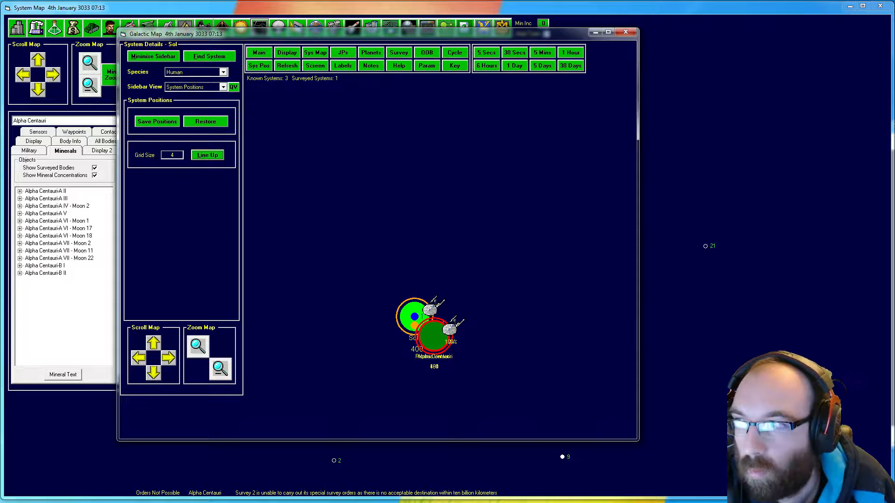
mouse_move(476, 191)
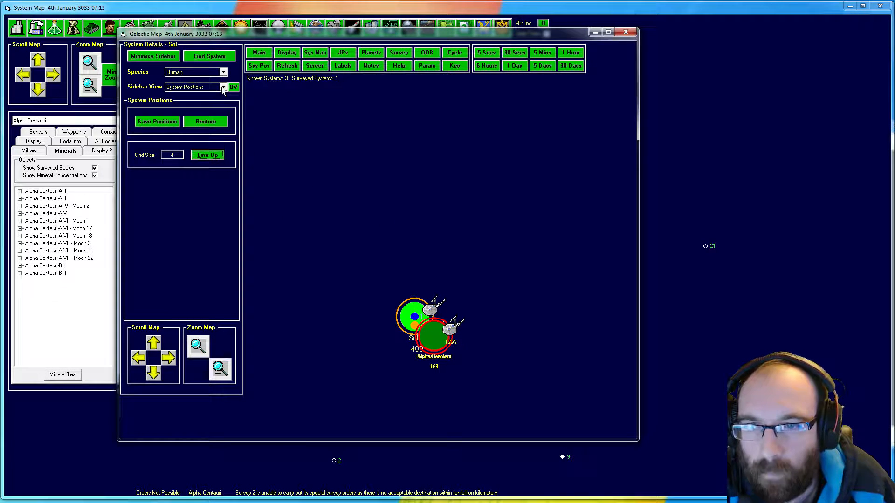
left_click(223, 87)
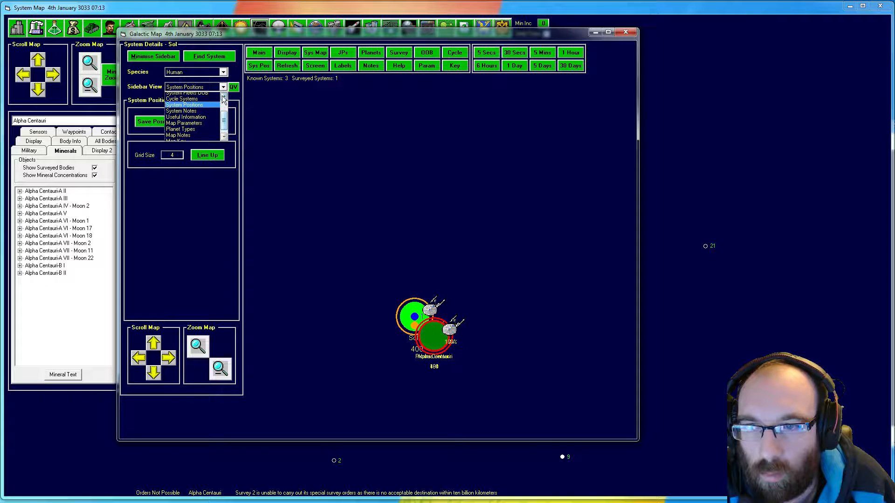
left_click(182, 98)
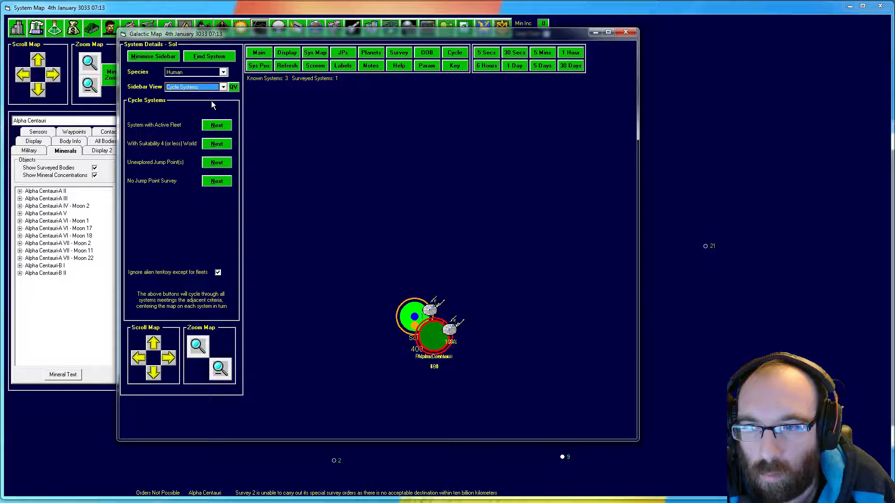
Select Alpha Centauri to show 8/30 locations visited and 68/68 bodies surveyed.
left_click(223, 87)
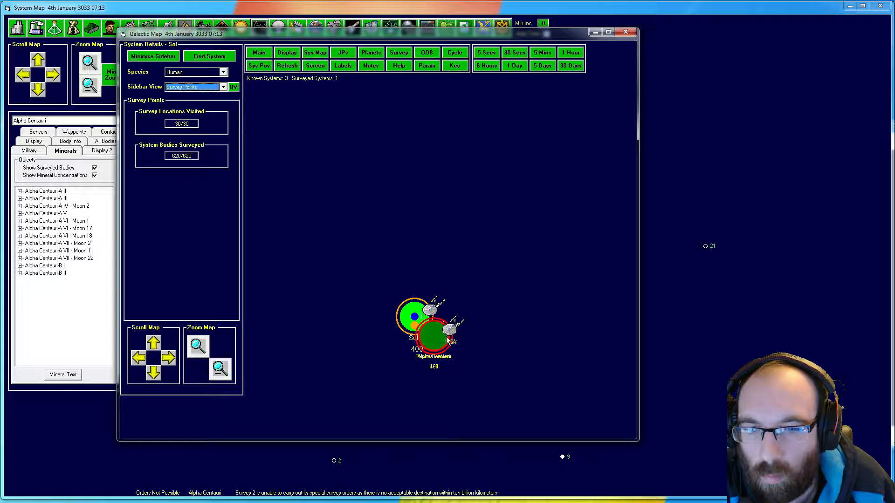
mouse_move(402, 226)
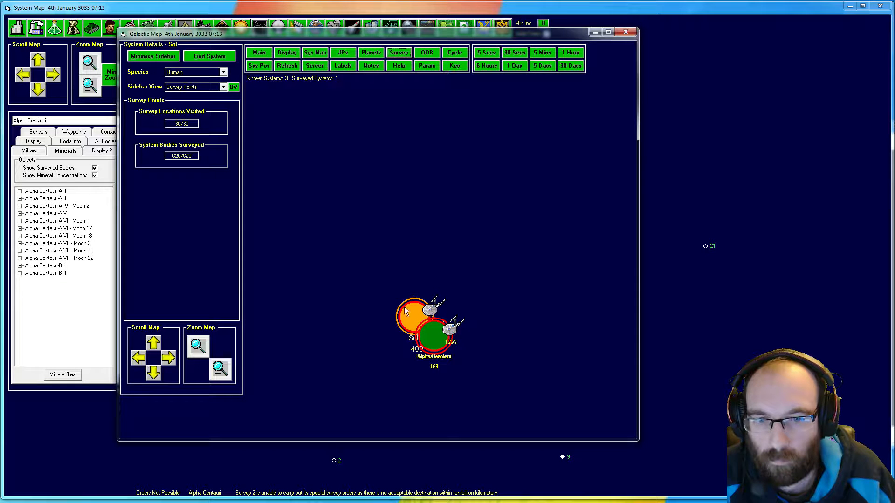
mouse_move(414, 320)
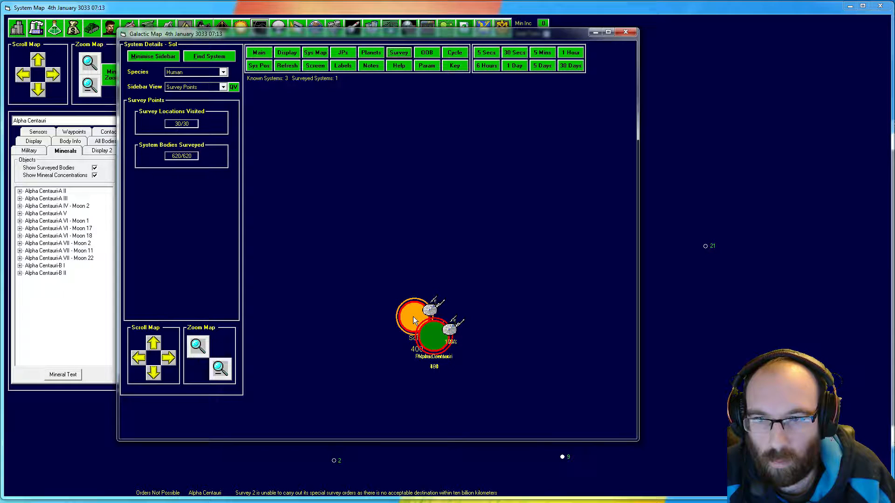
left_click(434, 340)
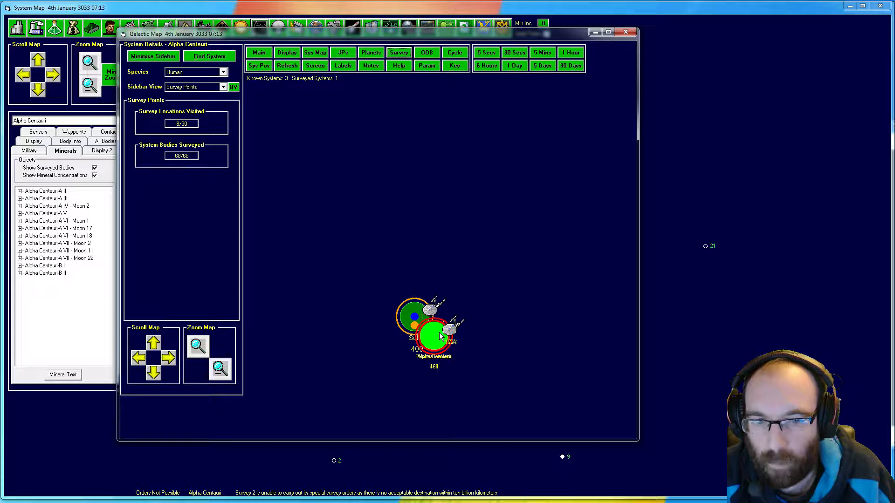
mouse_move(206, 142)
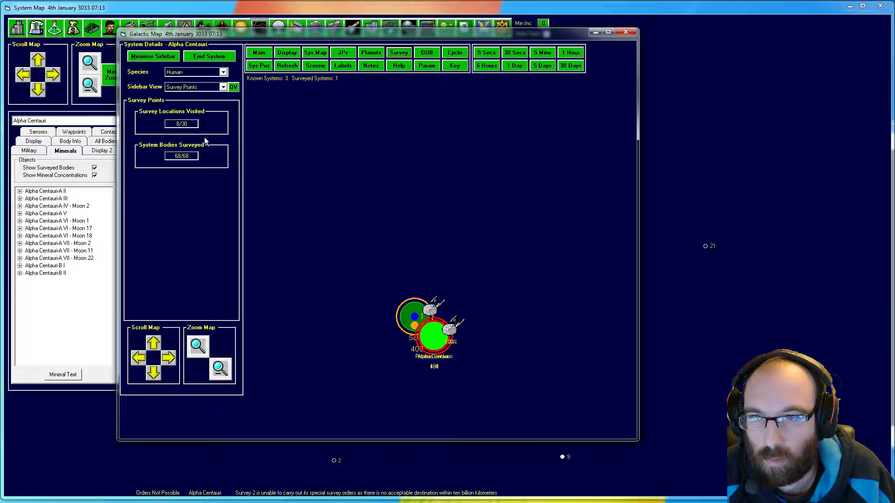
mouse_move(239, 142)
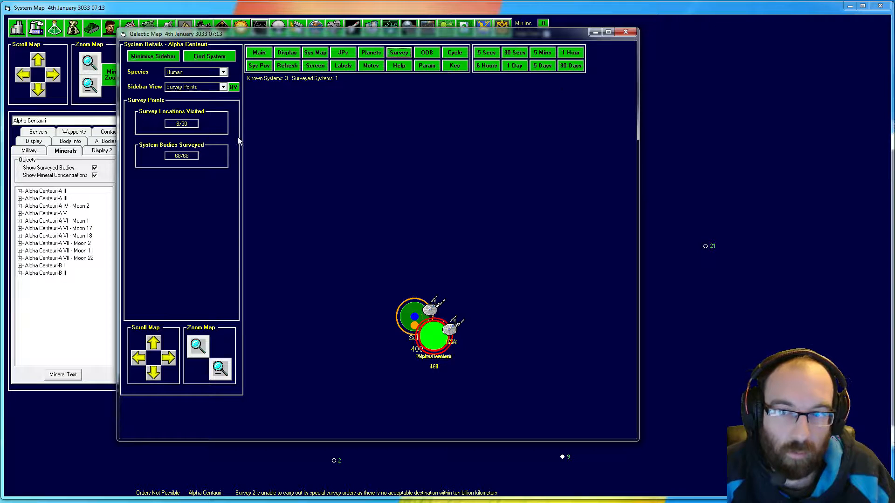
mouse_move(278, 176)
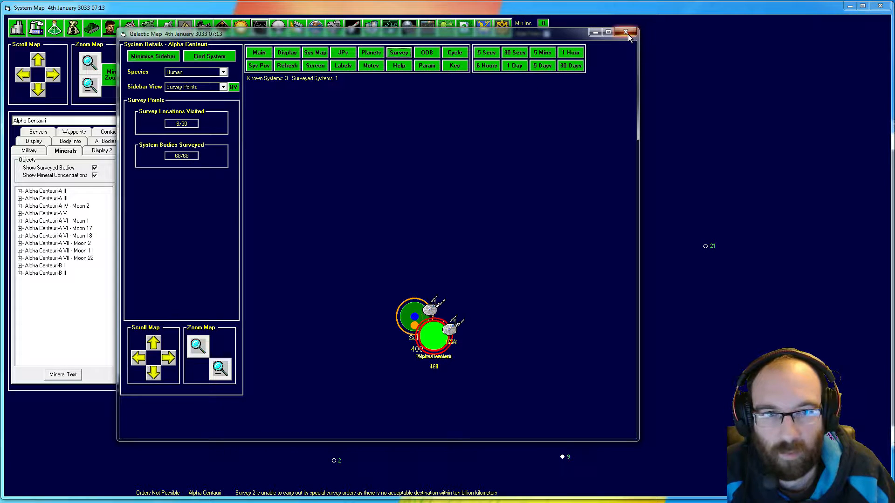
Queue Survey 2 to transit the Sol jump point and move to Earth to refuel and resupply.
left_click(625, 32)
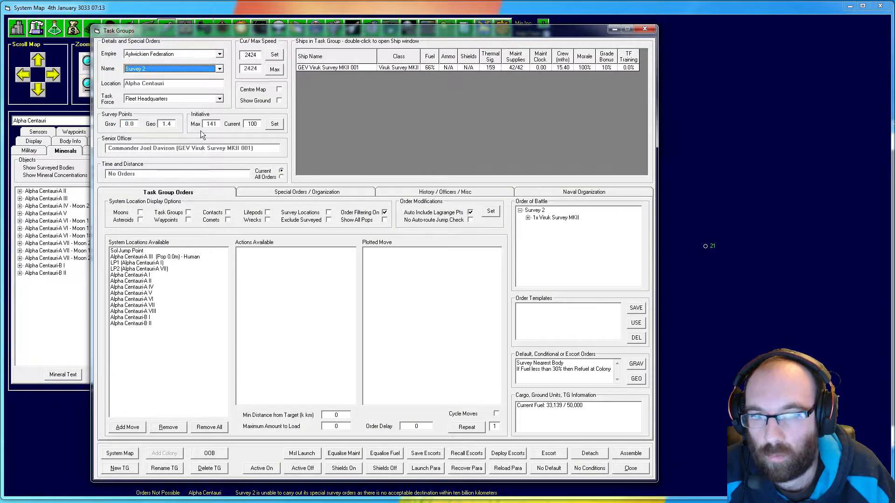
left_click(126, 249)
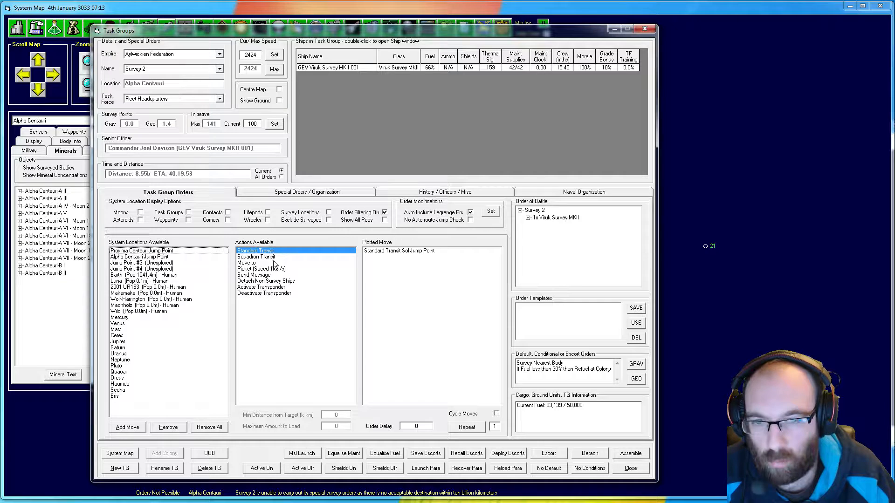
mouse_move(297, 283)
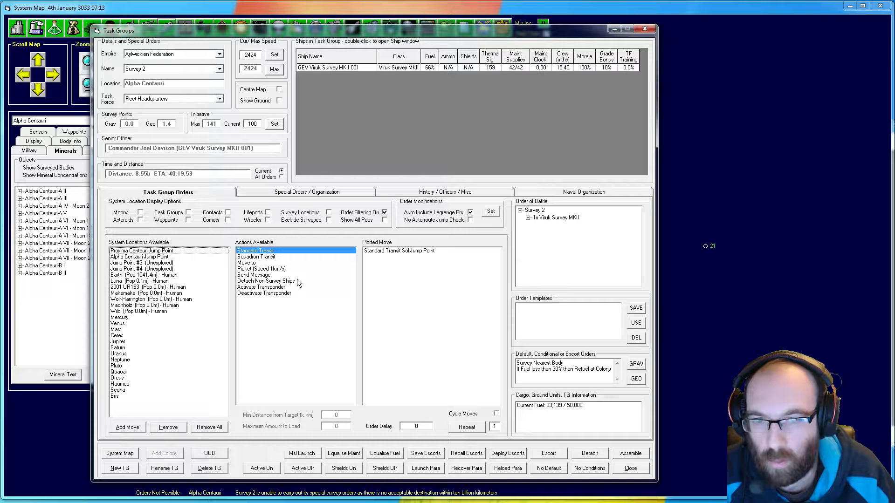
mouse_move(210, 287)
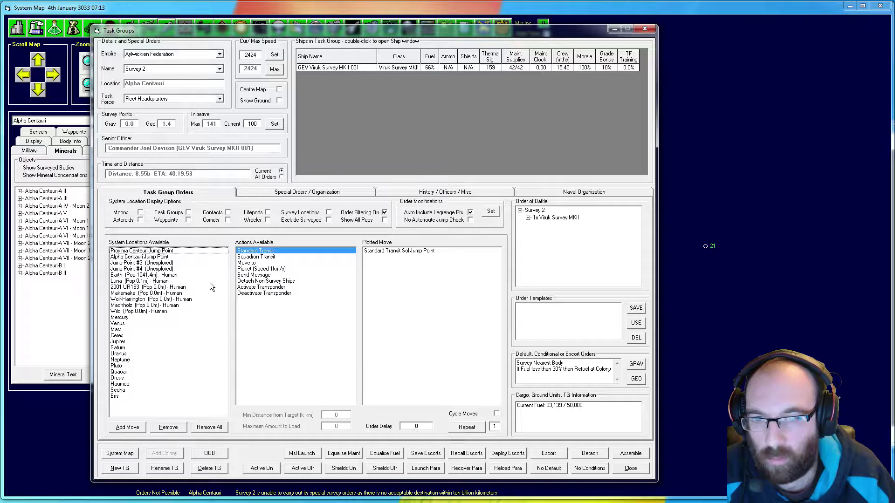
mouse_move(134, 280)
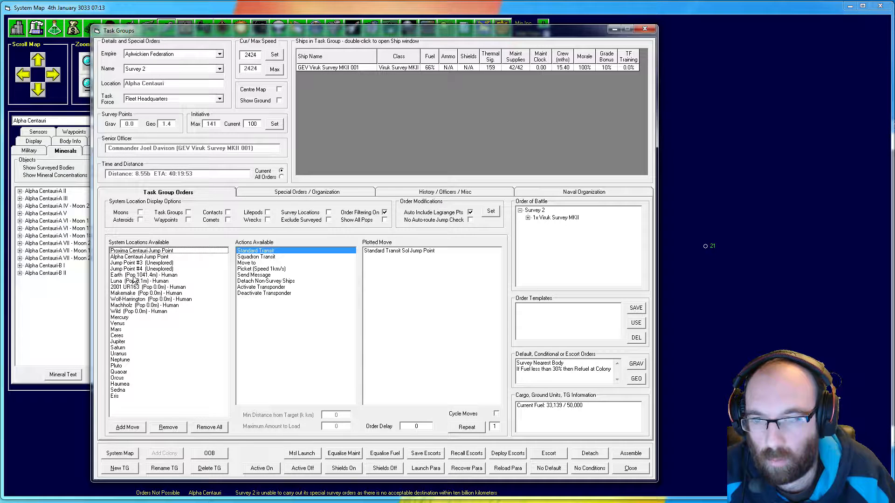
left_click(144, 274)
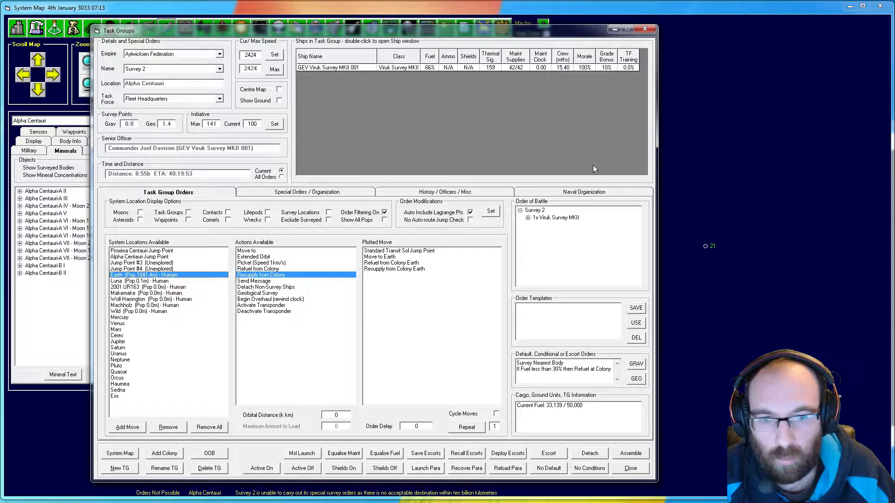
left_click(219, 69)
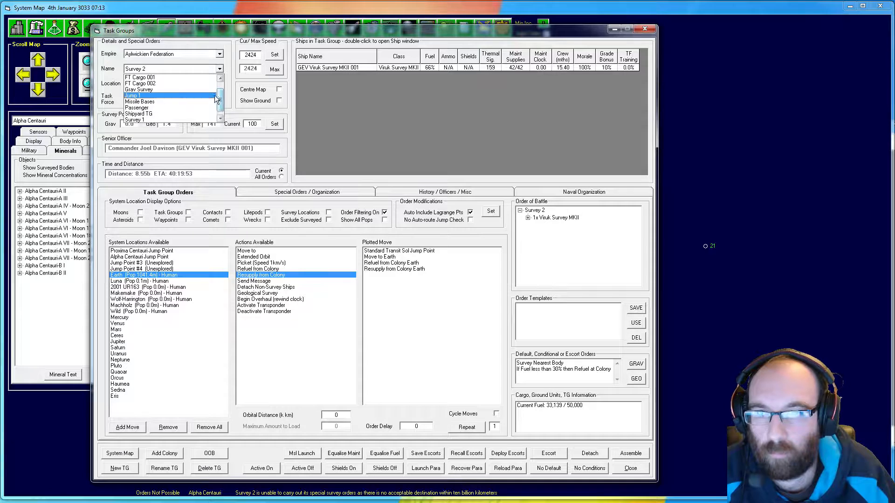
Read the Grav Survey engine maintenance failure in Event Updates, then return to task groups.
left_click(140, 90)
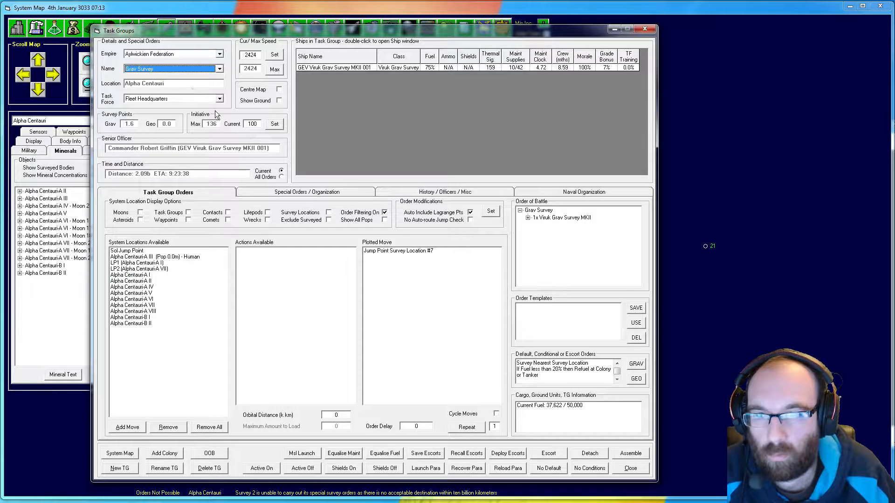
mouse_move(623, 126)
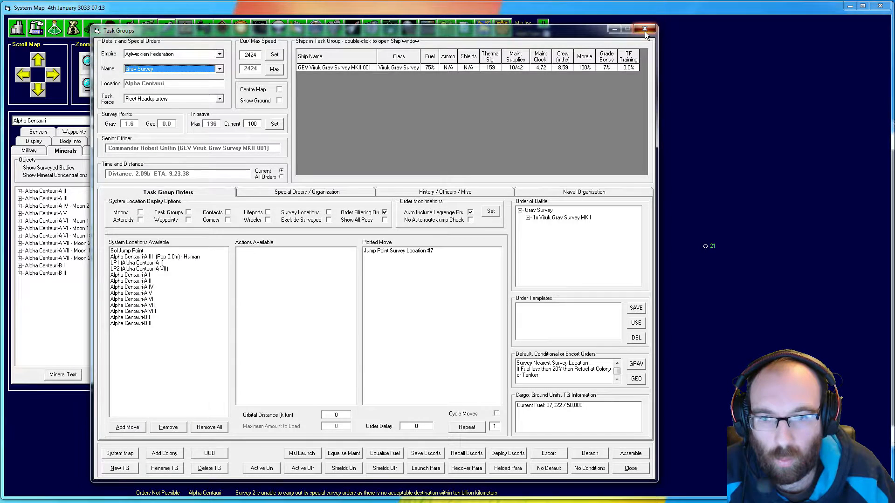
left_click(645, 29)
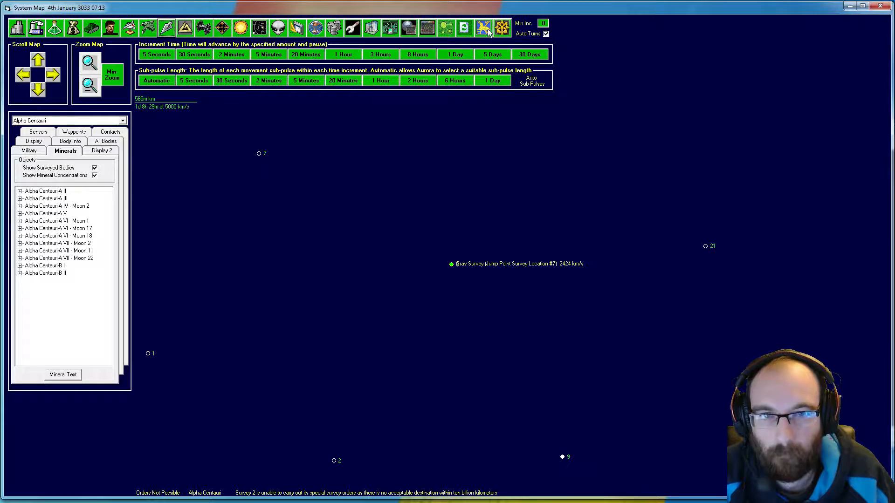
left_click(483, 28)
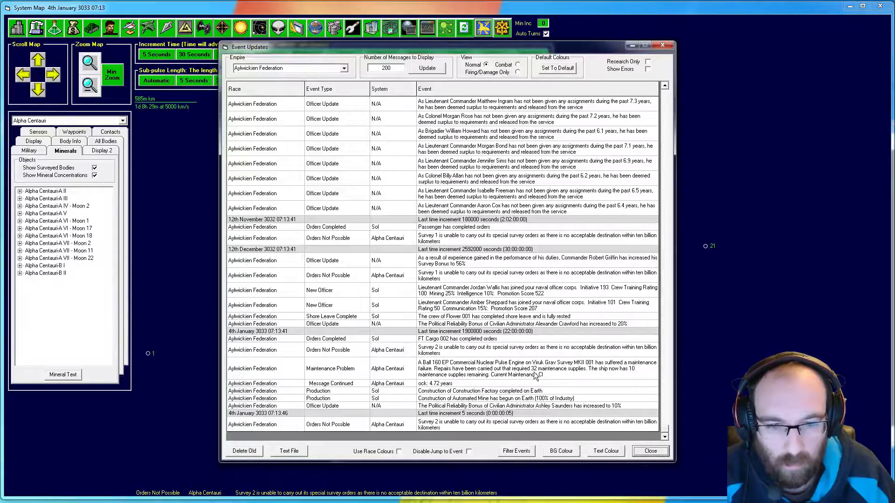
left_click(648, 451)
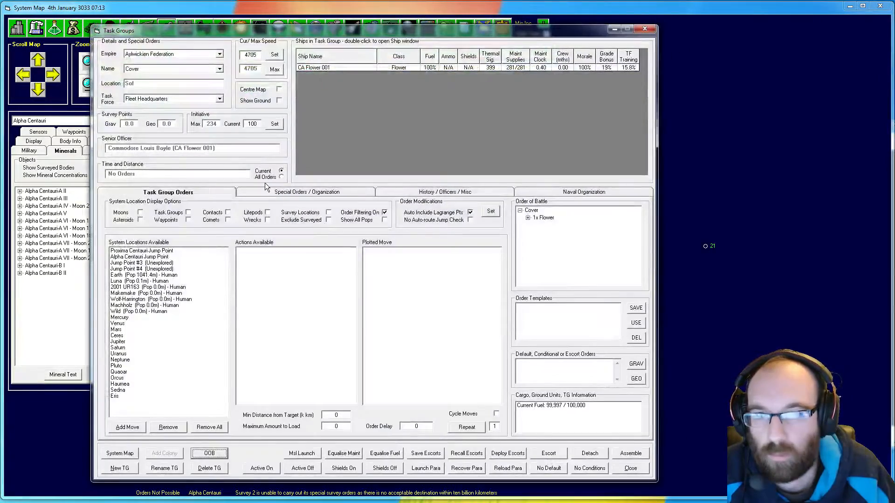
Select the Grav Survey task group and queue a standard transit through the Sol jump point.
left_click(222, 68)
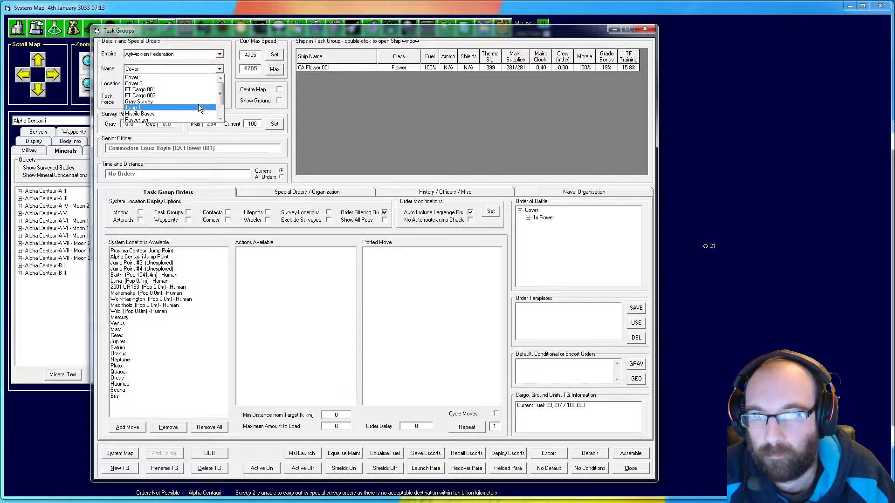
left_click(139, 101)
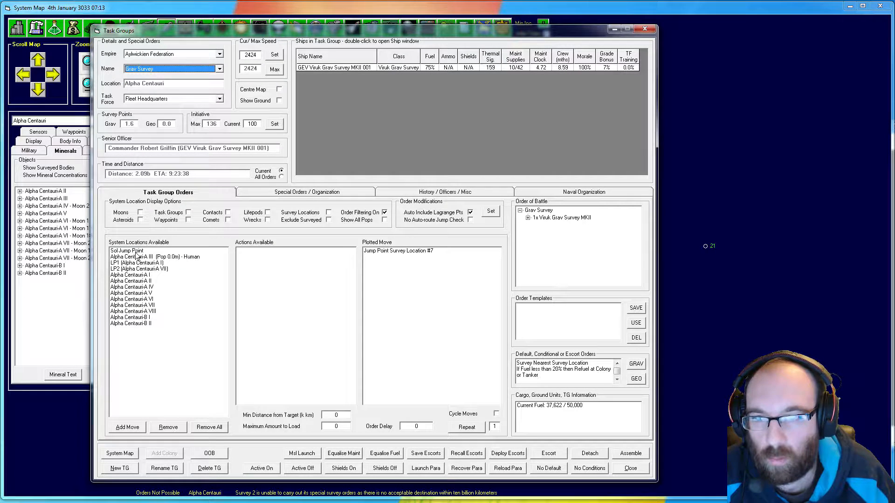
left_click(127, 250)
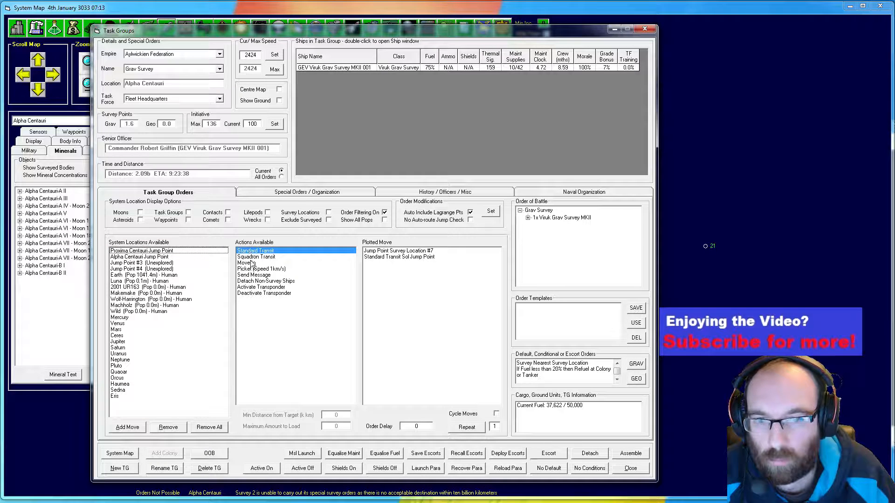
mouse_move(185, 268)
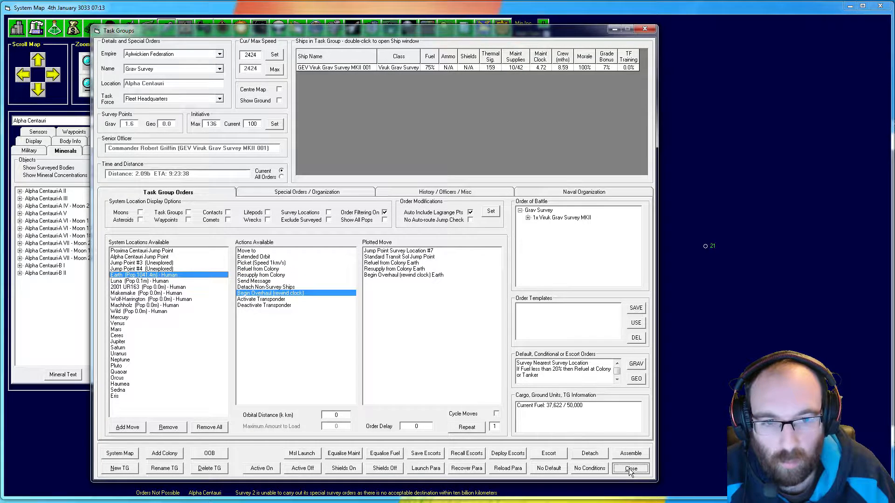
Close the task group orders and zoom the system map out to show the whole system.
left_click(631, 468)
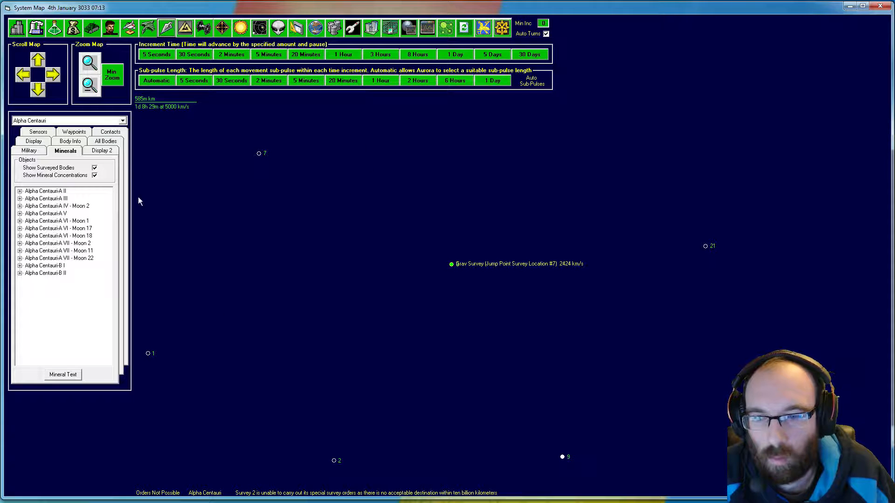
left_click(88, 61)
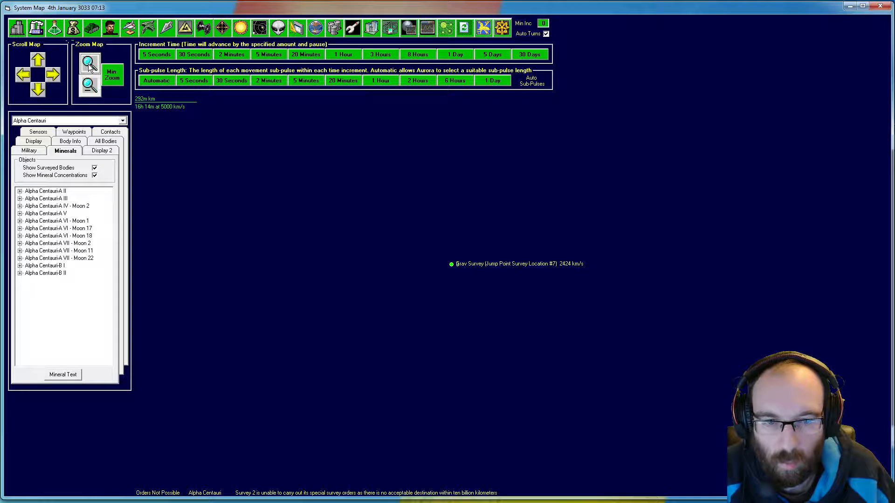
left_click(88, 86)
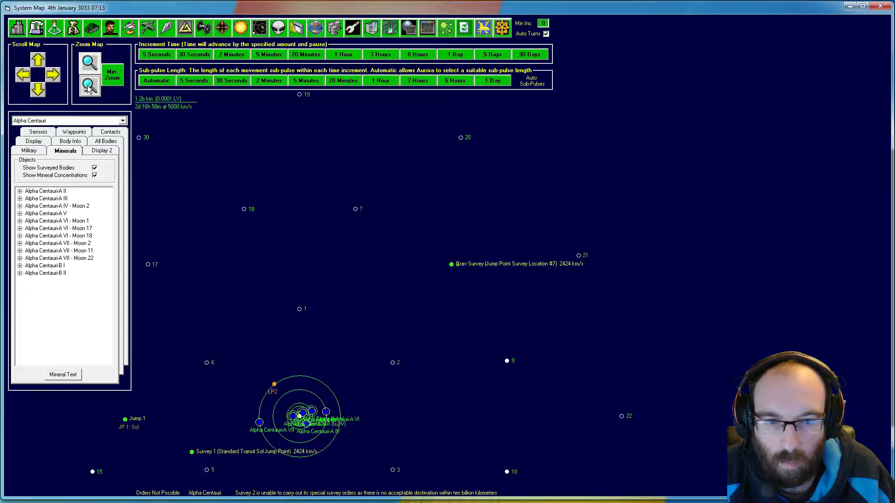
left_click(89, 85)
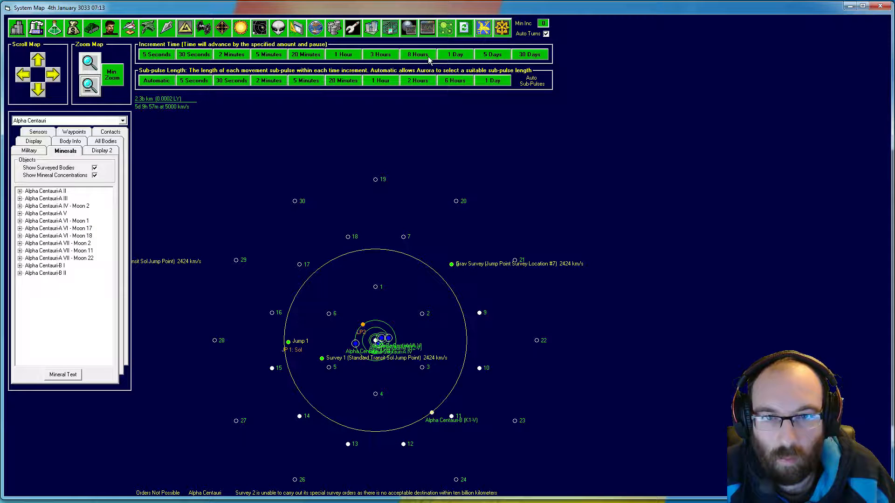
Advance game time in 30-day increments to 13th March 3033.
left_click(417, 53)
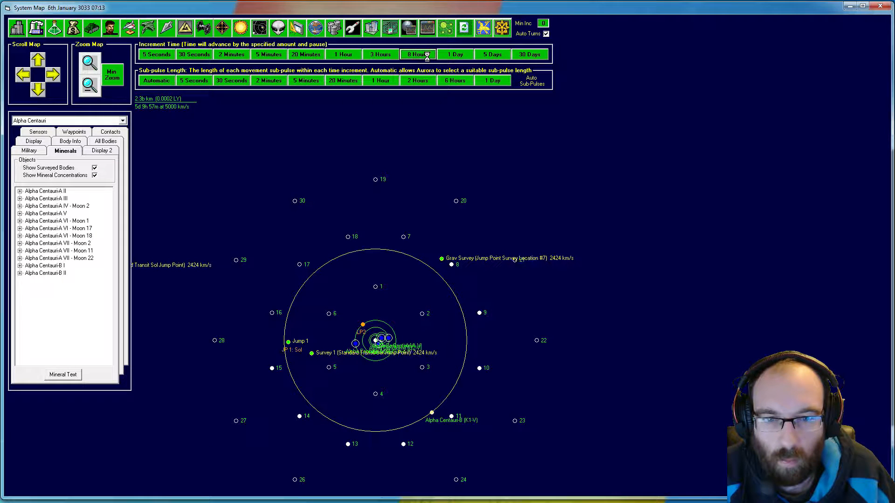
left_click(417, 53)
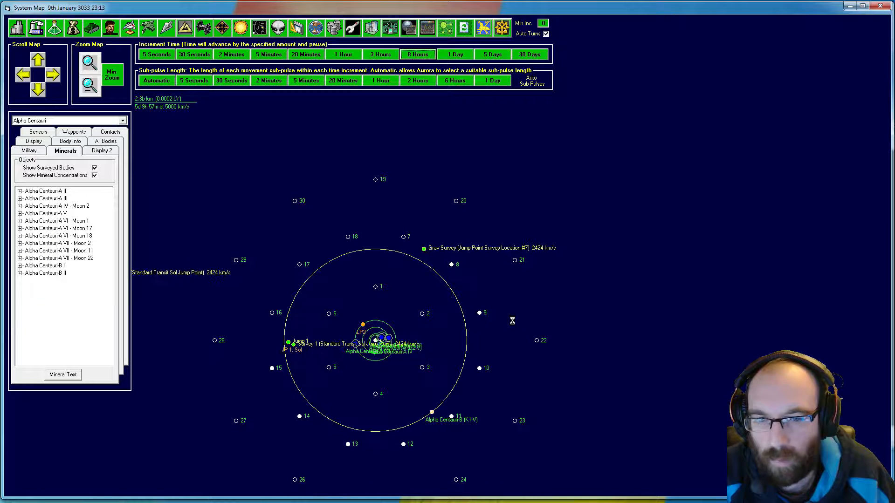
left_click(416, 54)
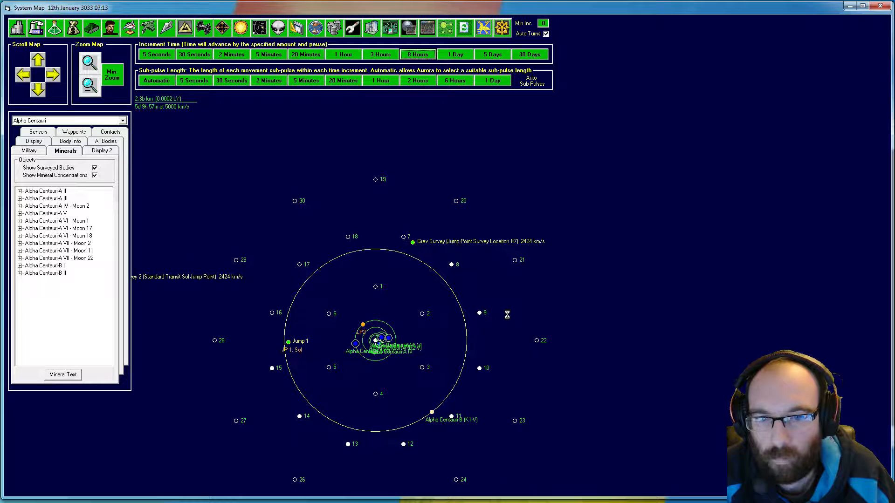
left_click(417, 54)
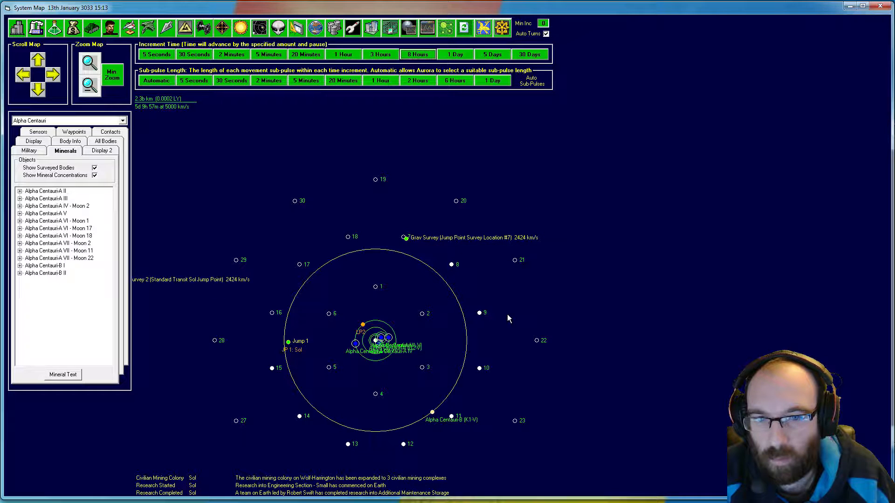
mouse_move(432, 489)
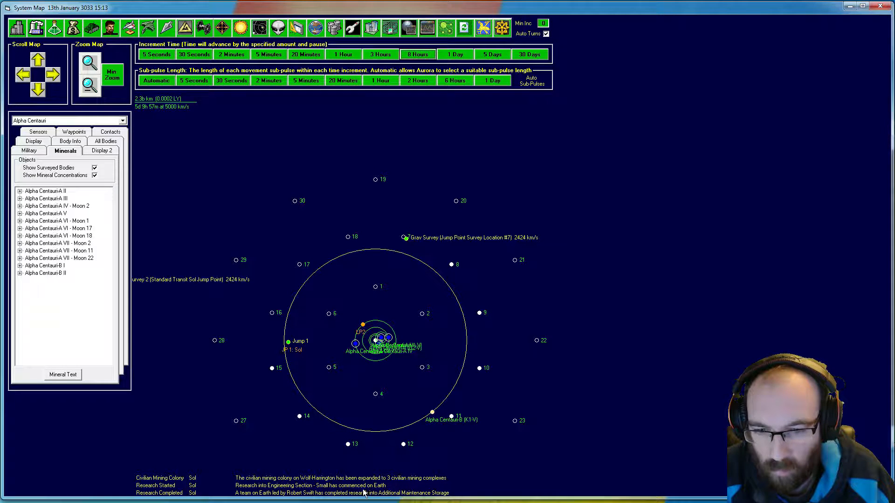
mouse_move(557, 129)
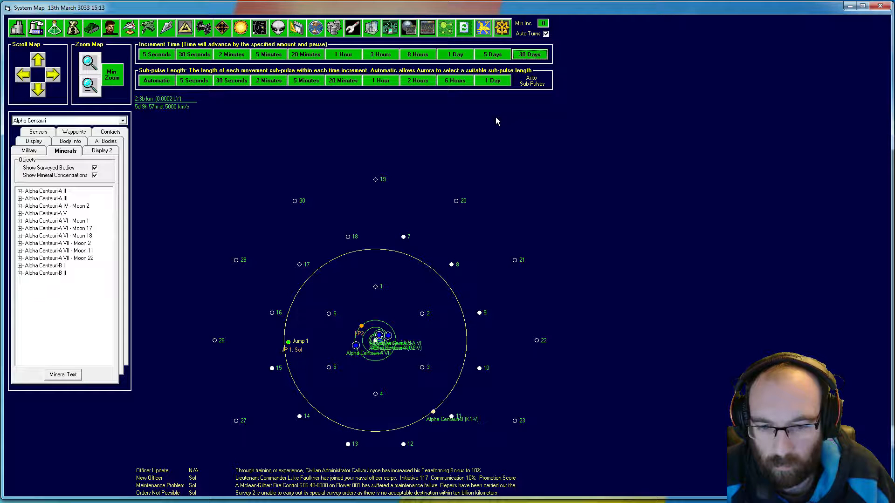
mouse_move(280, 463)
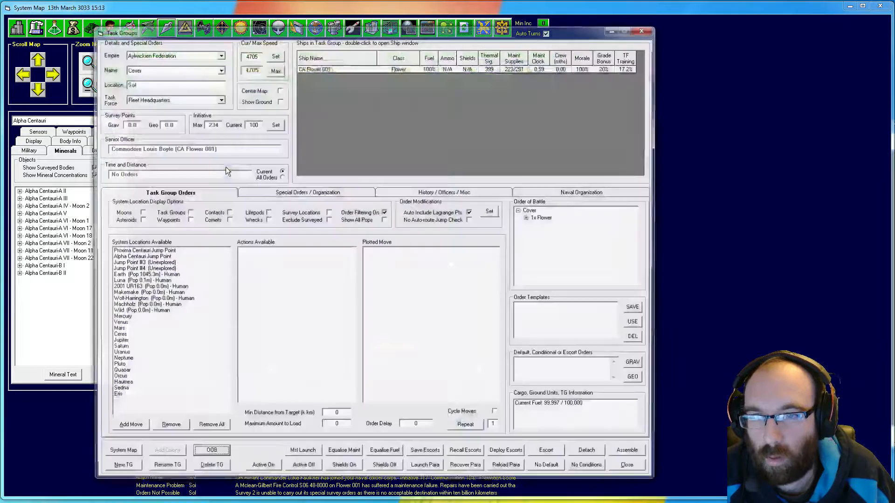
Leave Survey 2 with no default order, then view Survey 1's Eris geological survey orders.
left_click(221, 69)
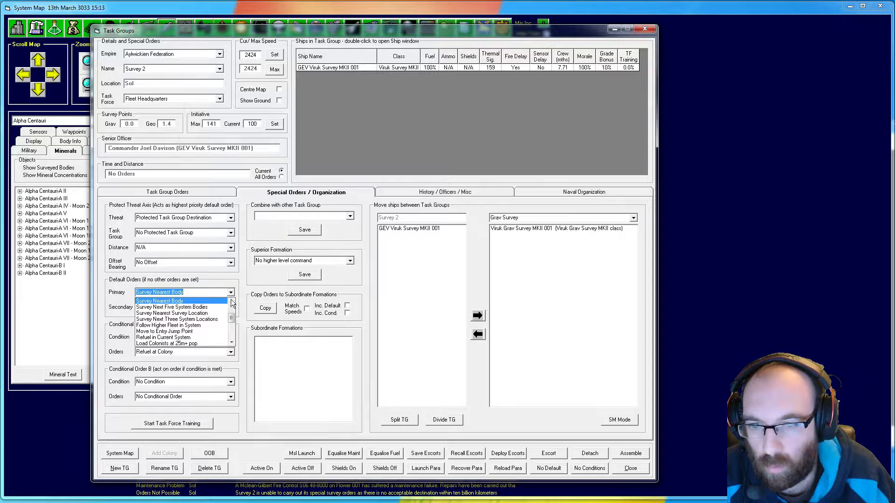
left_click(160, 292)
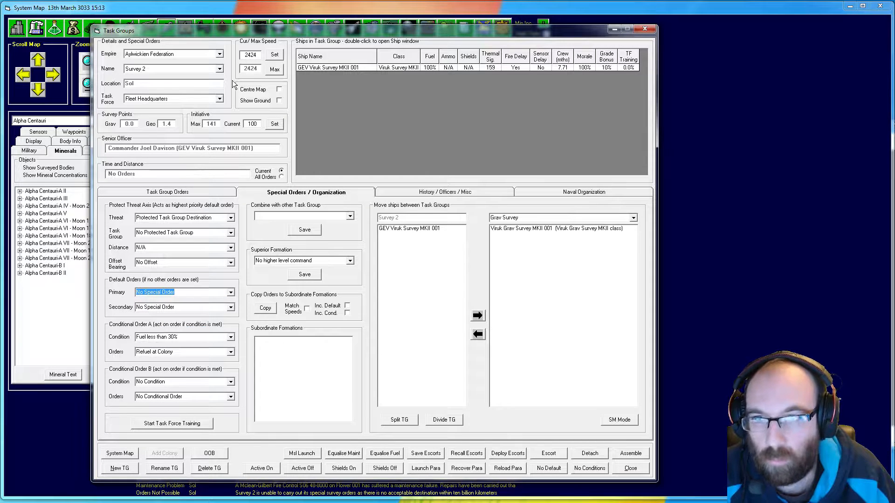
left_click(220, 68)
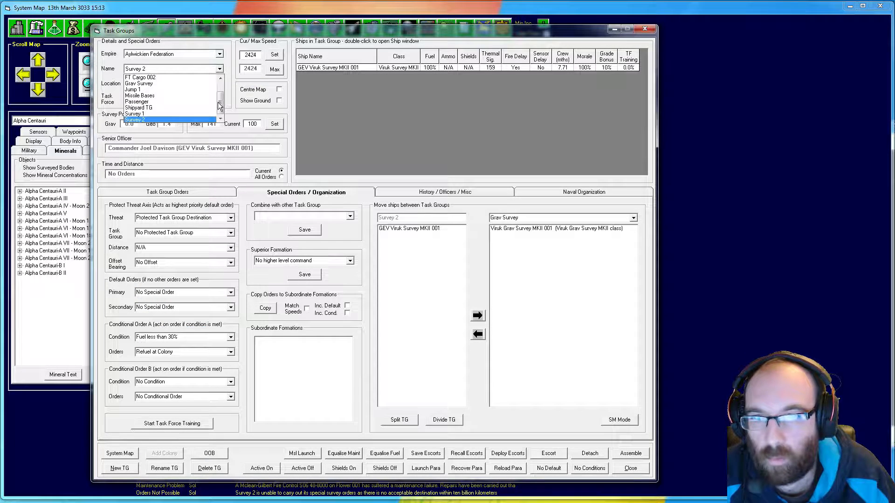
left_click(134, 113)
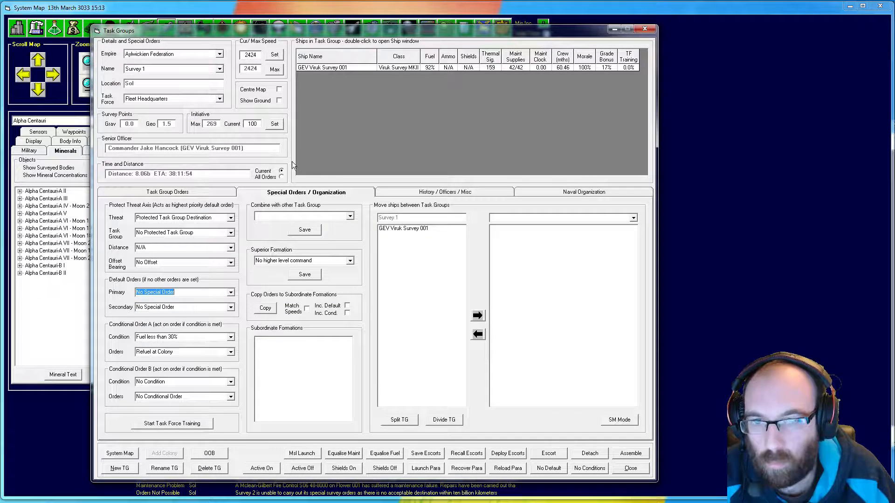
left_click(167, 192)
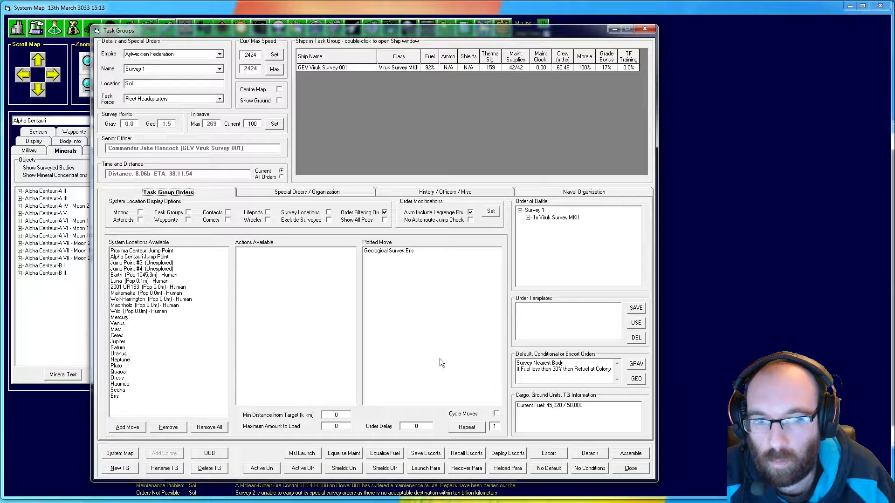
mouse_move(407, 259)
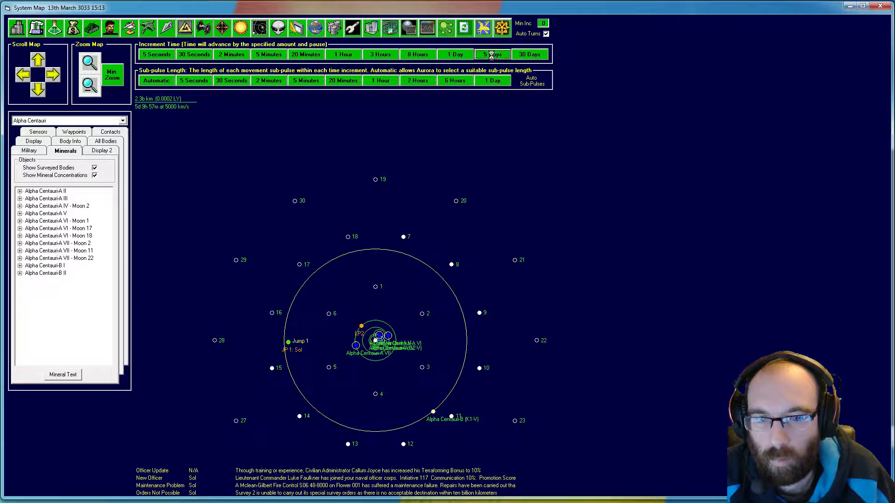
Advance time in three 5-day increments to 8th April 3033.
left_click(492, 54)
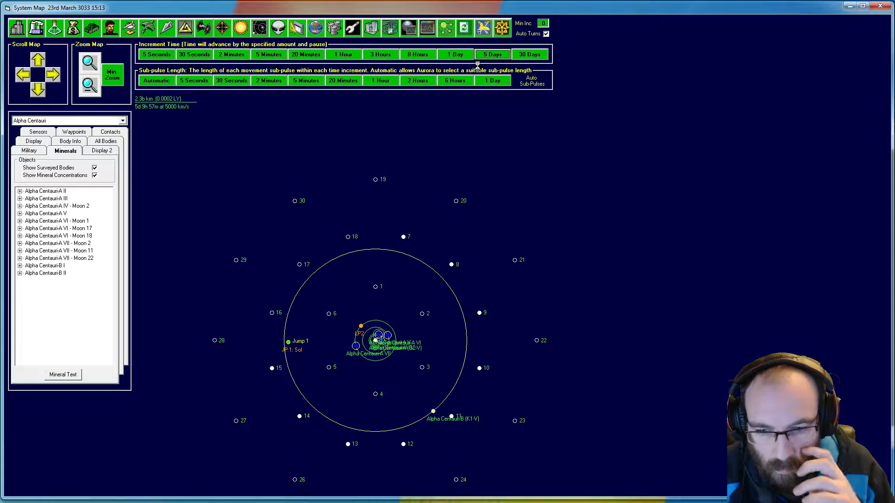
left_click(491, 53)
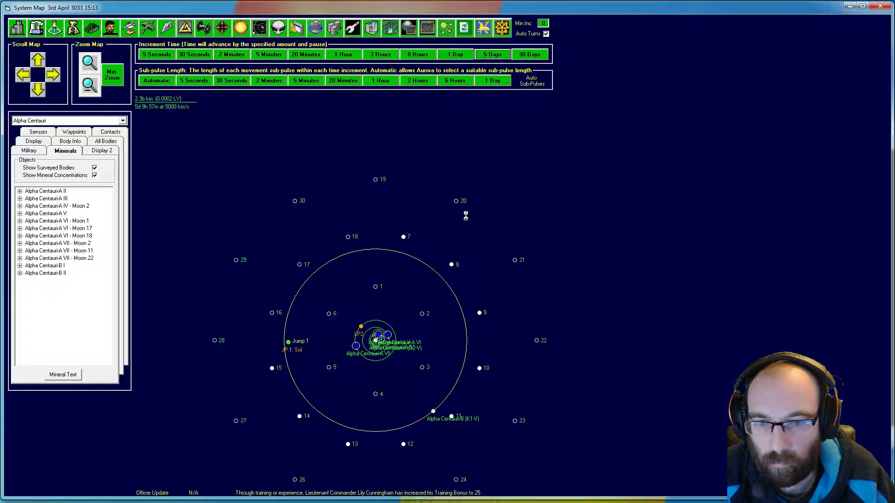
left_click(492, 53)
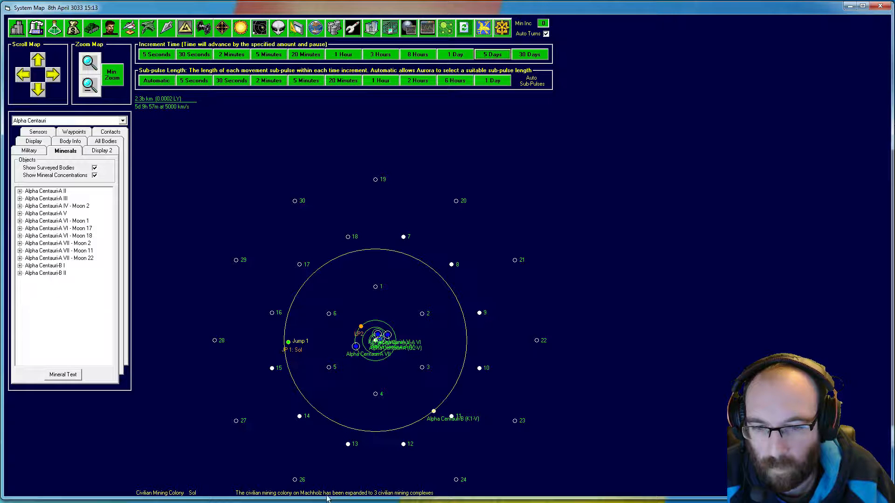
mouse_move(365, 359)
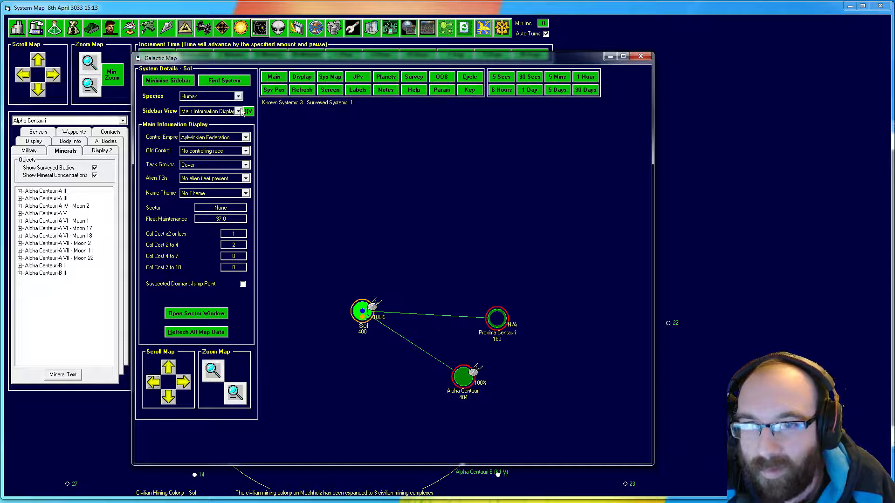
Show Survey Points and check Proxima and Alpha Centauri (9/30 locations, 68/68 bodies).
left_click(413, 76)
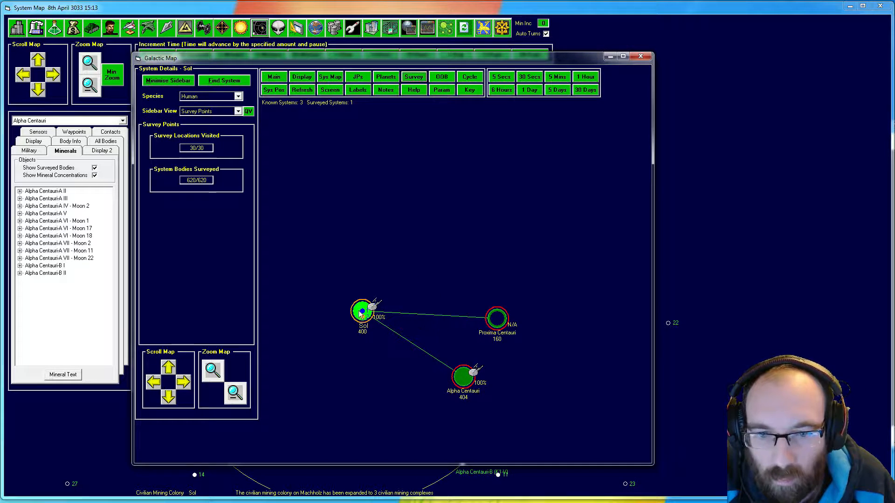
left_click(496, 317)
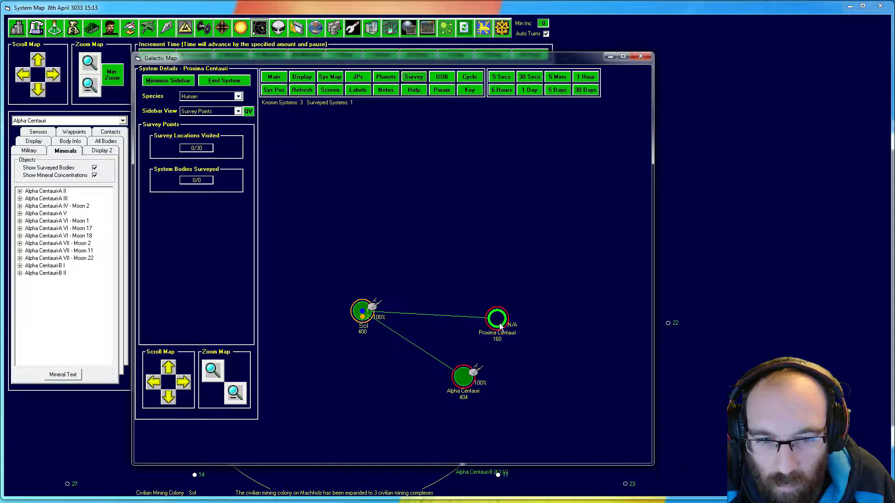
left_click(462, 378)
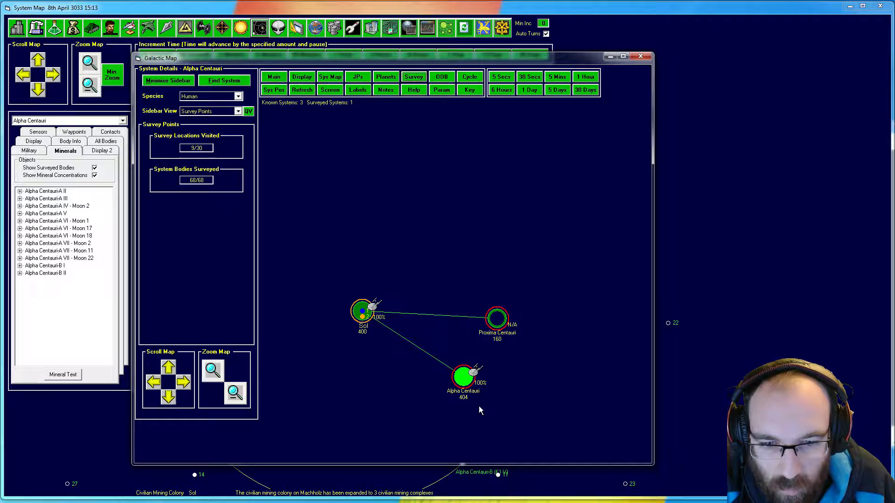
mouse_move(478, 402)
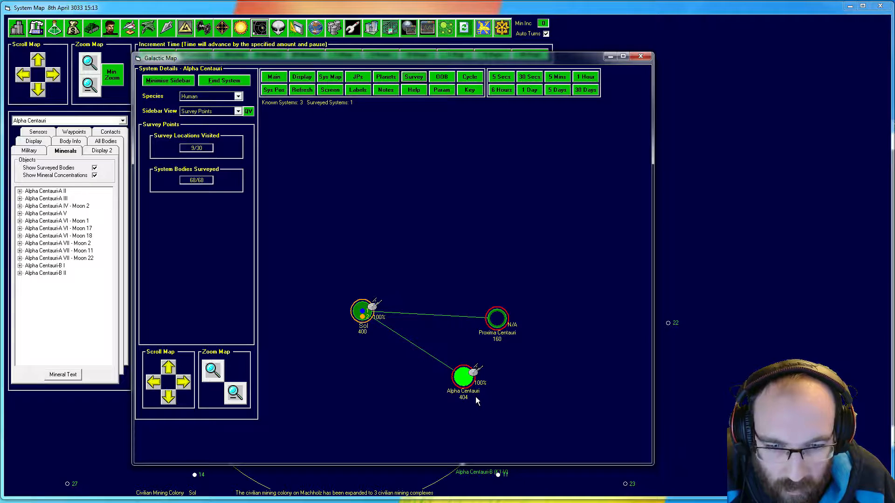
mouse_move(463, 380)
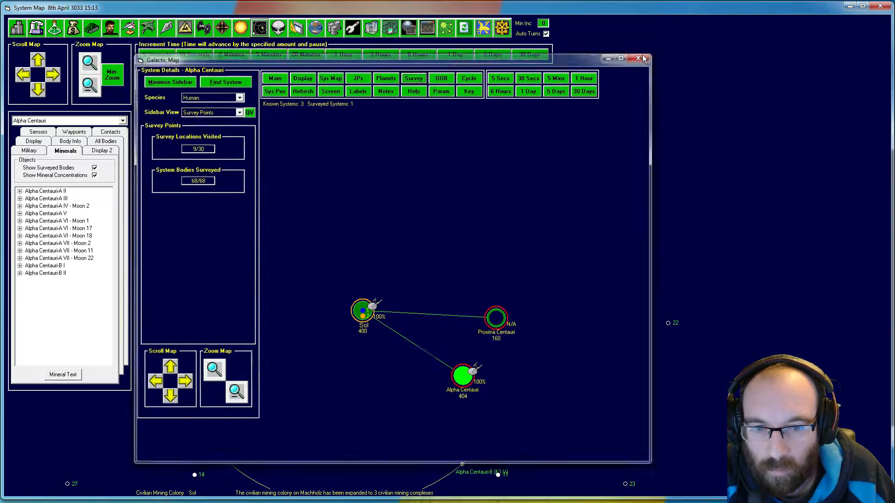
Close the galactic map and cycle through Survey 1 and Survey 2 to Grav Survey at Sol.
left_click(641, 58)
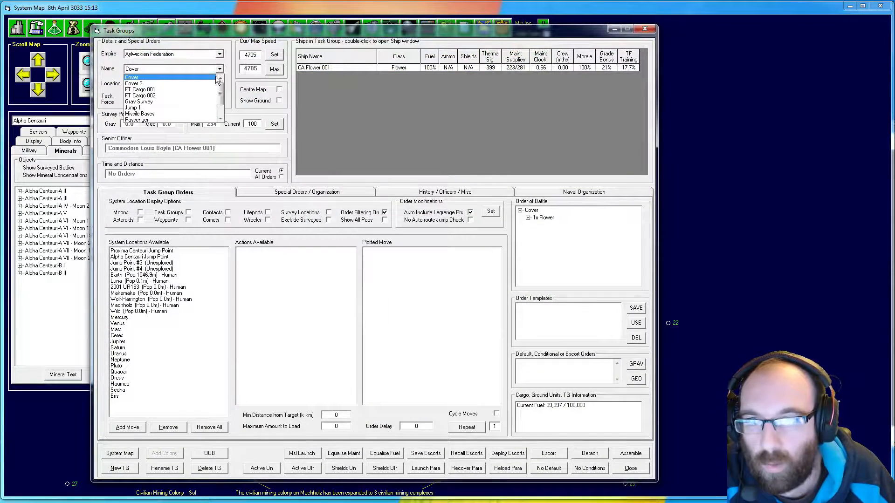
left_click(133, 108)
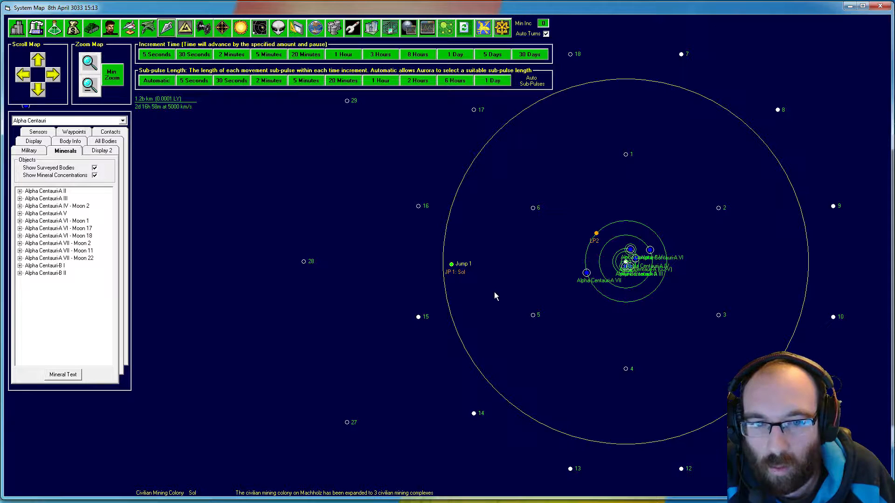
mouse_move(465, 272)
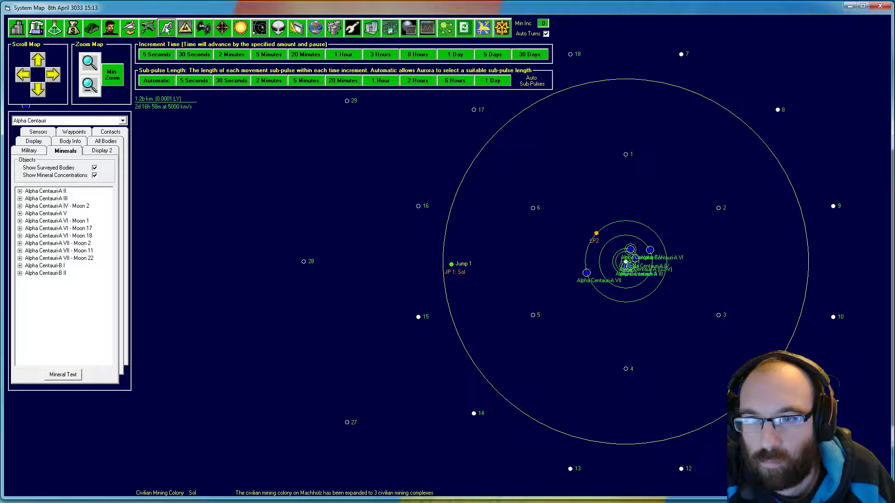
left_click(219, 69)
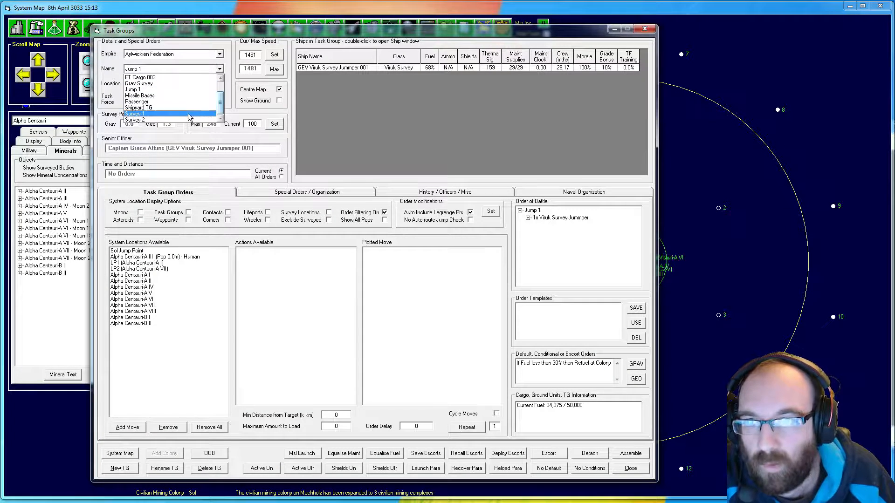
left_click(132, 113)
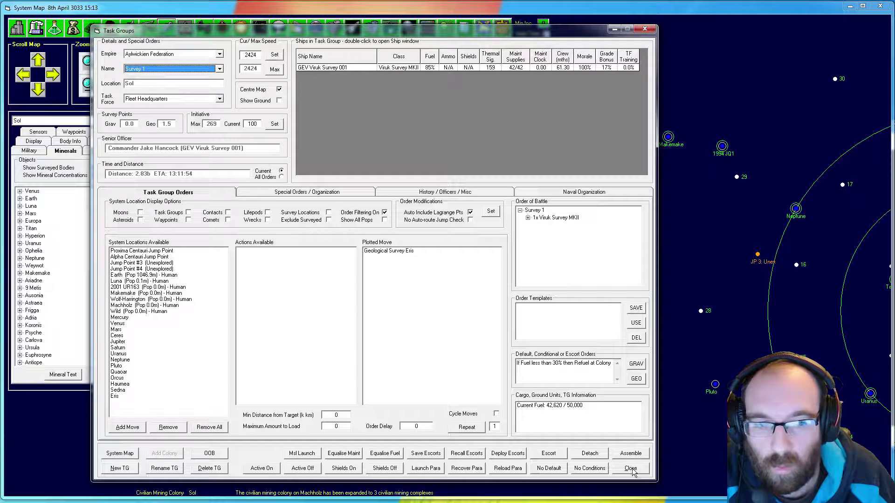
left_click(219, 69)
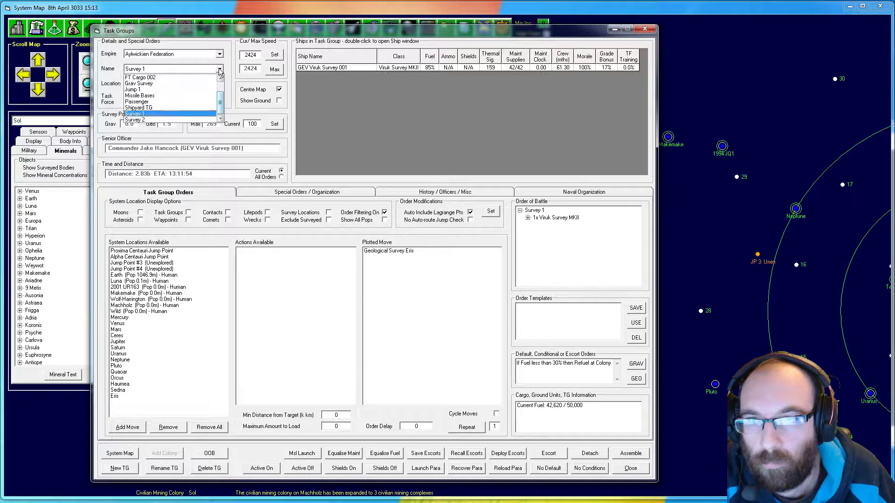
left_click(134, 120)
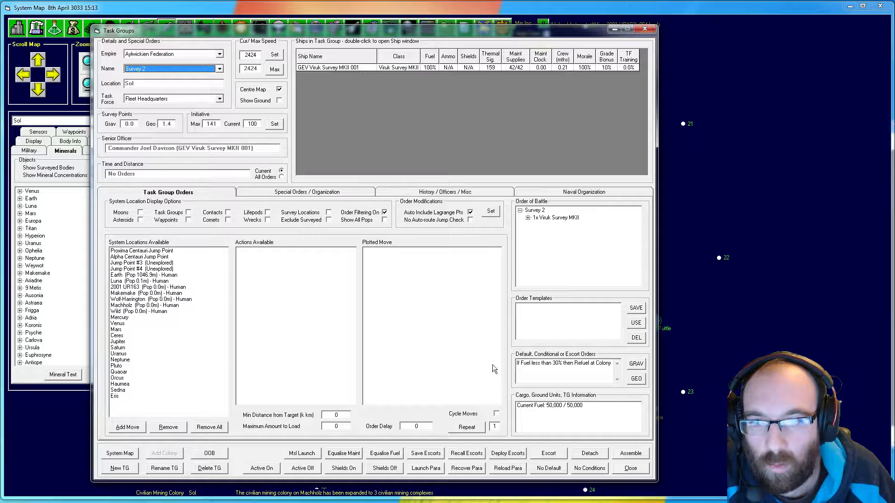
left_click(219, 69)
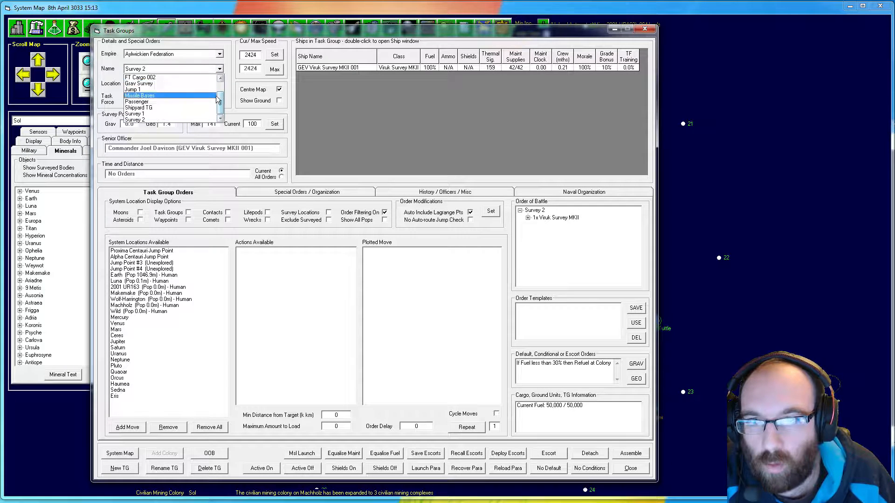
left_click(140, 83)
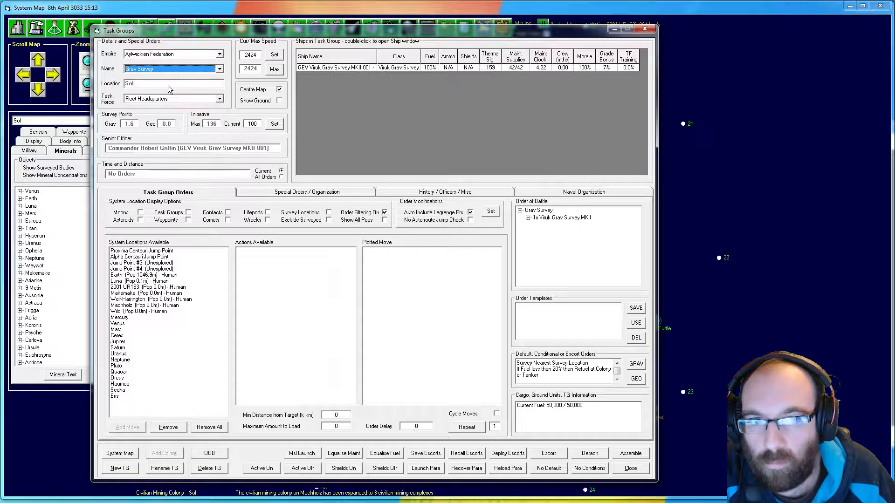
mouse_move(437, 126)
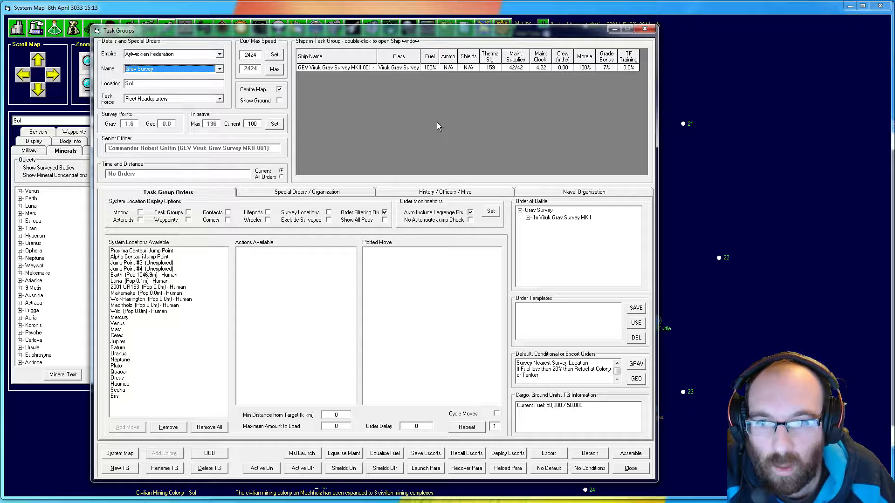
mouse_move(457, 163)
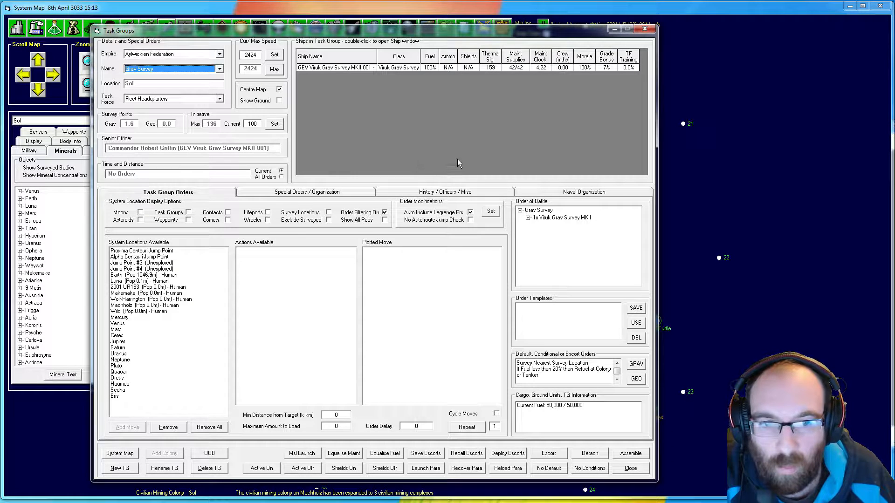
mouse_move(524, 84)
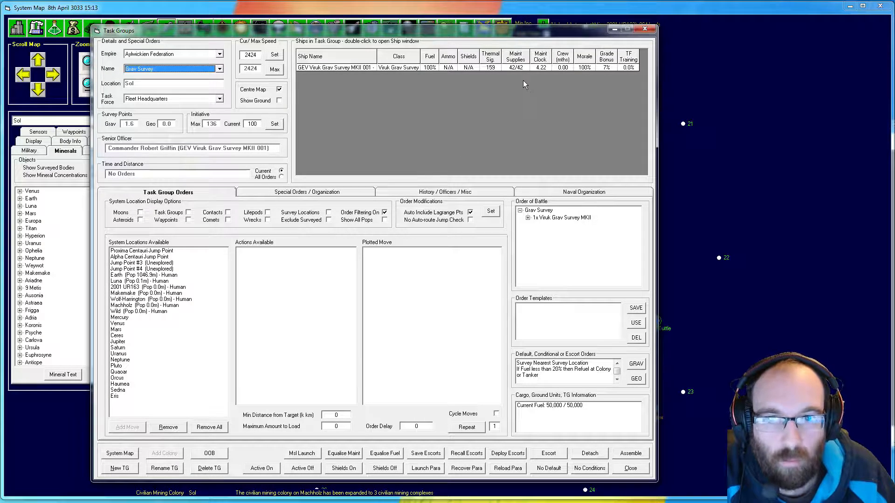
mouse_move(545, 76)
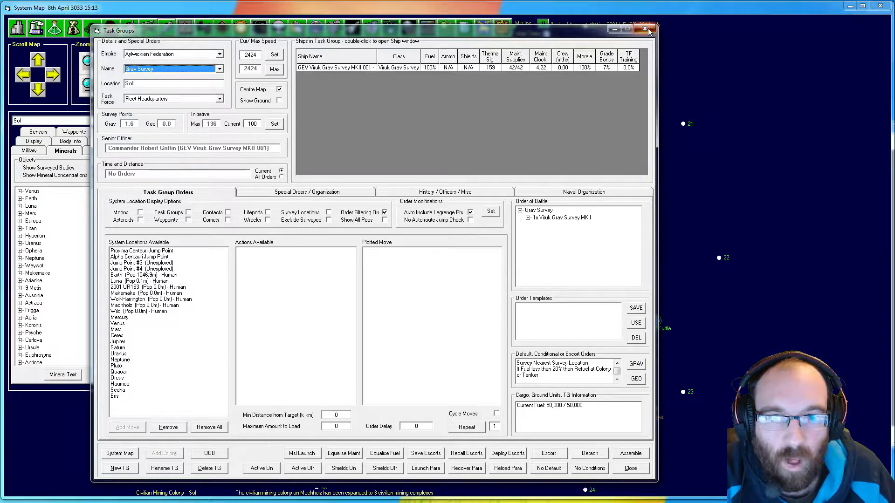
Close Task Groups and view the Viruk Grav Survey MKII design: 3,300 tons, 2,424 km/s.
left_click(644, 28)
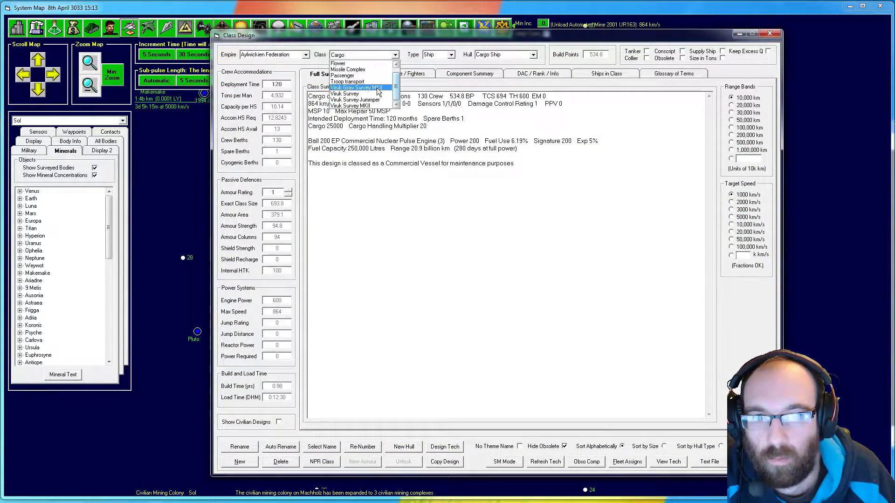
left_click(354, 87)
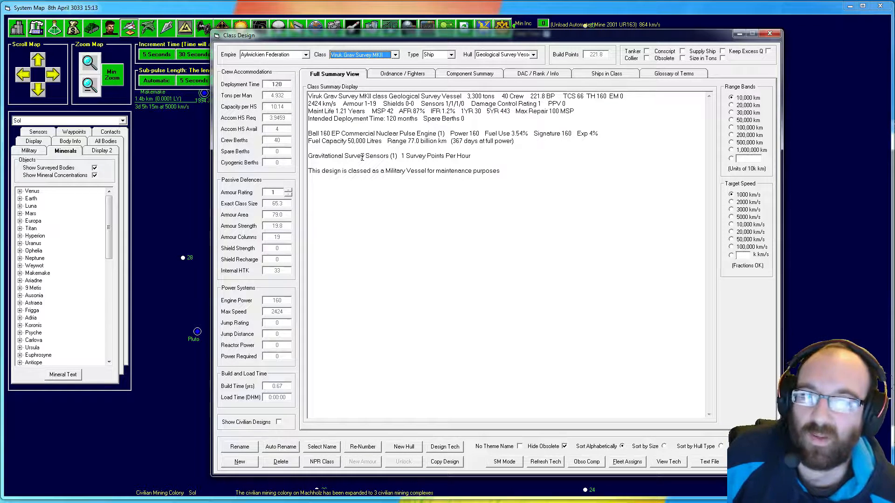
mouse_move(466, 187)
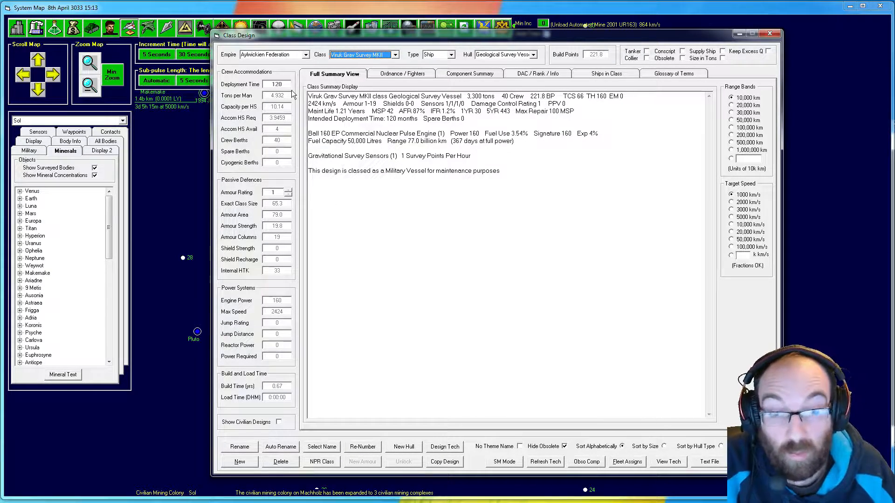
mouse_move(274, 117)
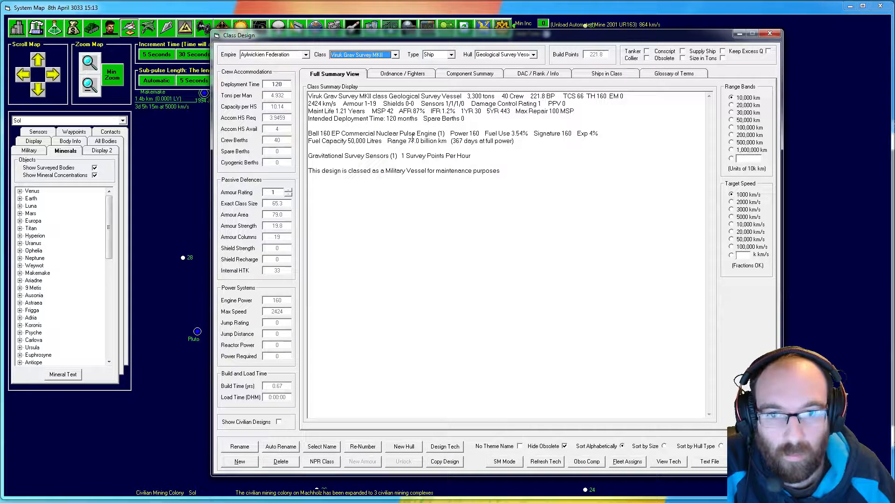
mouse_move(433, 150)
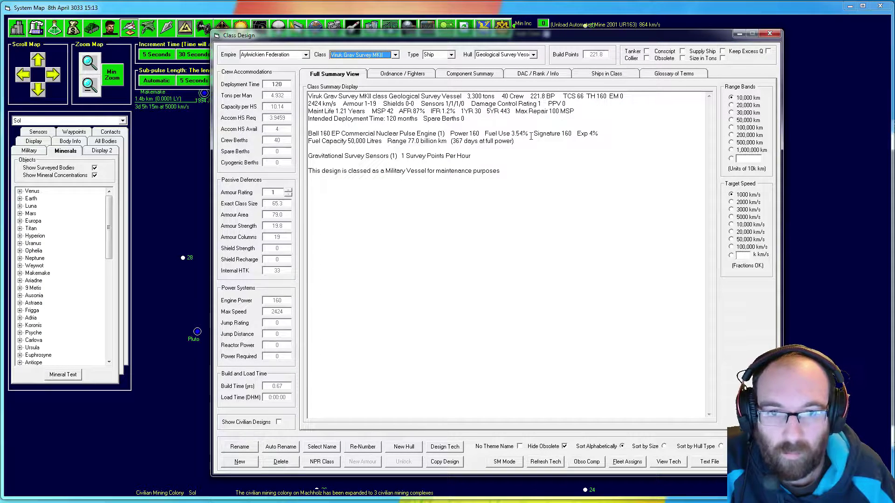
mouse_move(578, 124)
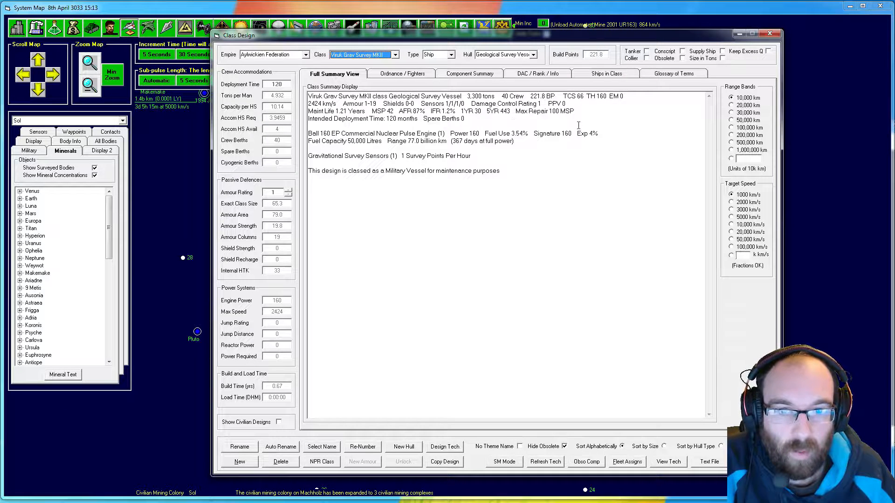
mouse_move(556, 128)
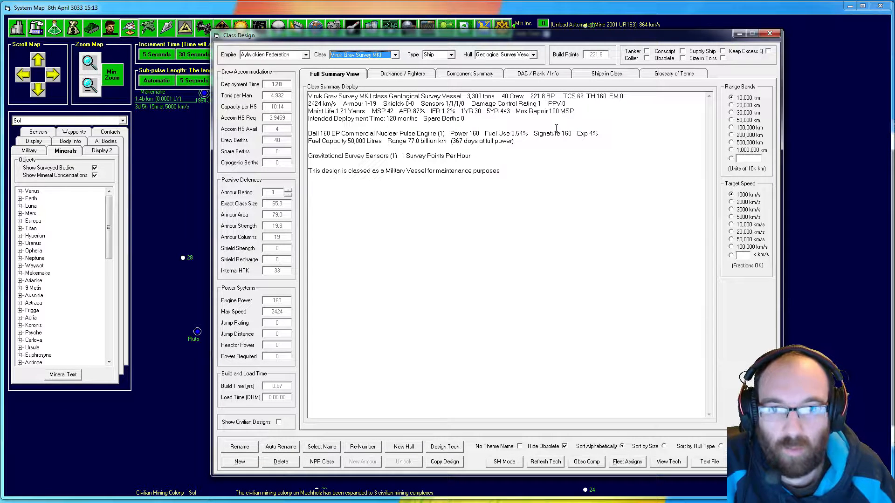
mouse_move(562, 113)
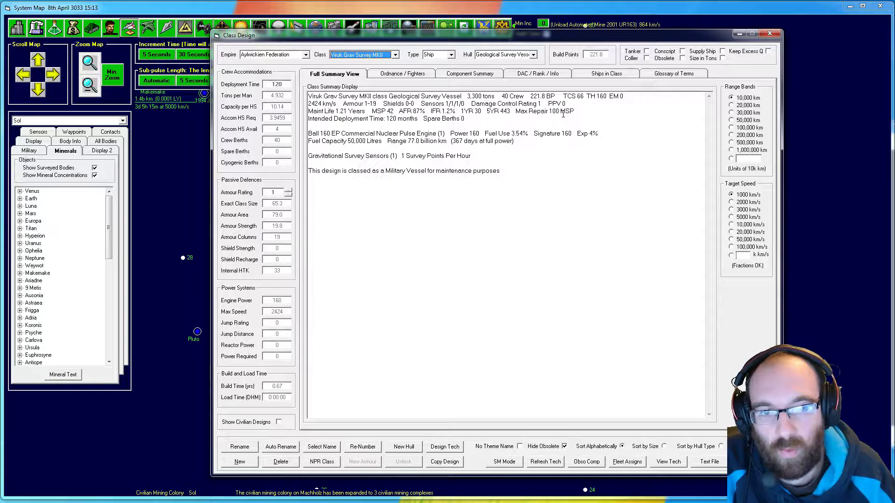
mouse_move(572, 121)
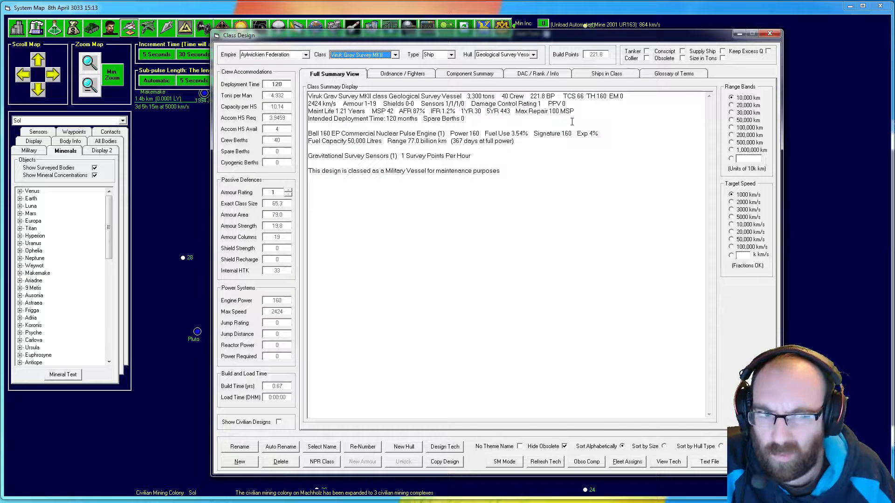
mouse_move(572, 122)
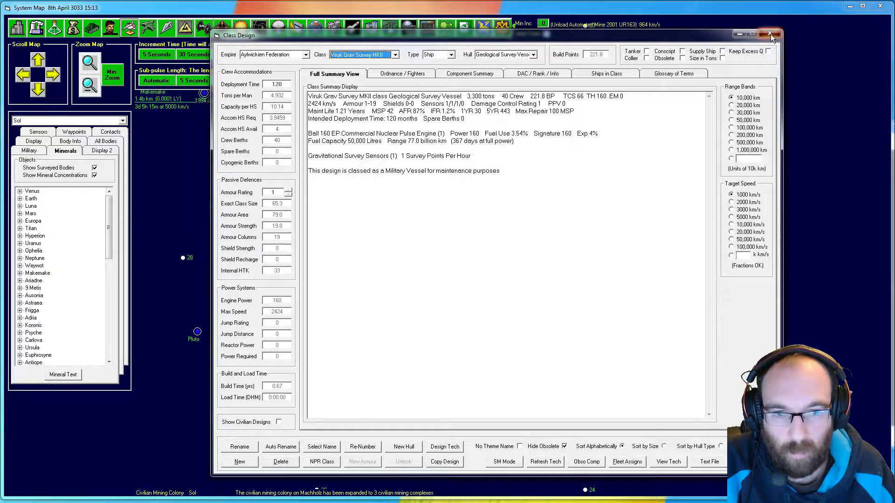
Close Class Design and order Jump 1 to transit the Sol Jump Point.
left_click(770, 34)
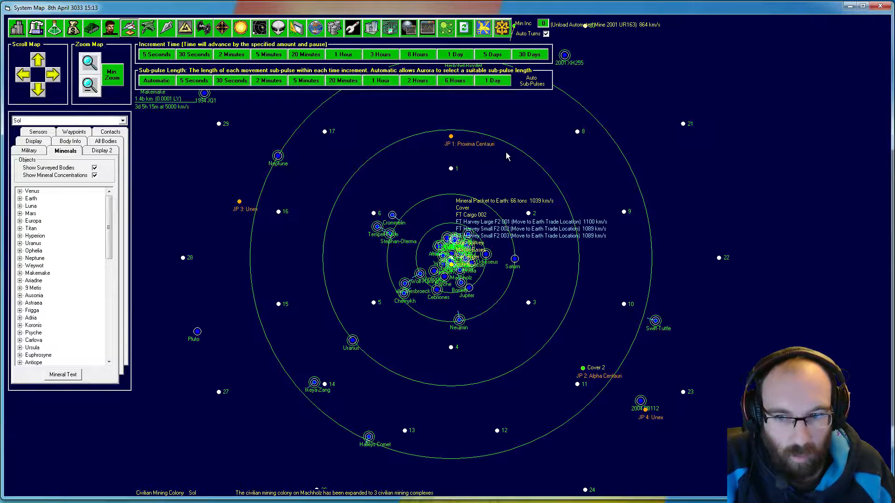
mouse_move(469, 128)
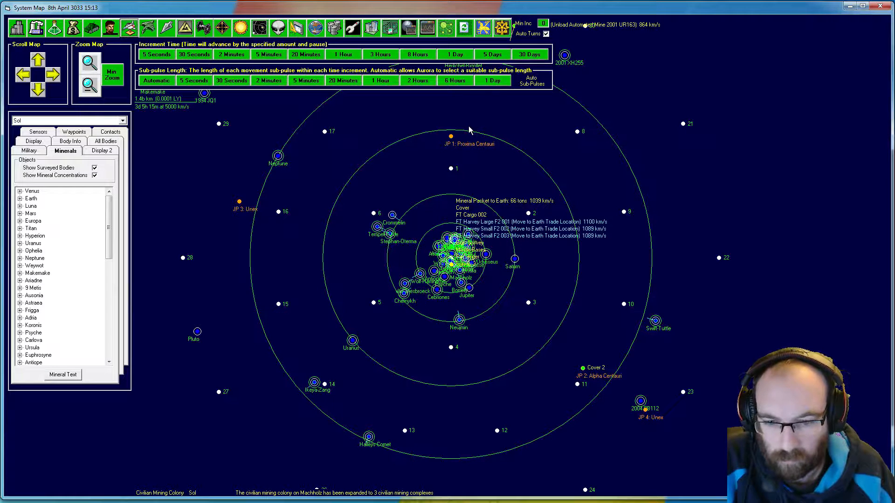
mouse_move(556, 86)
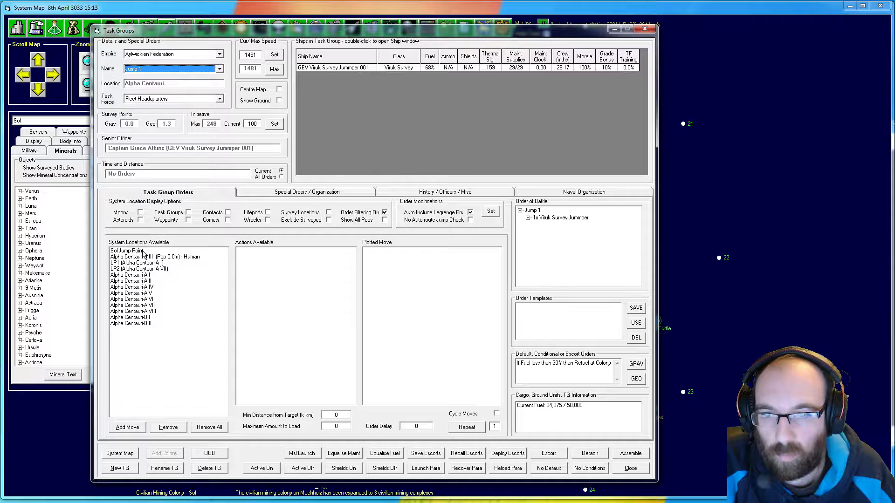
left_click(140, 251)
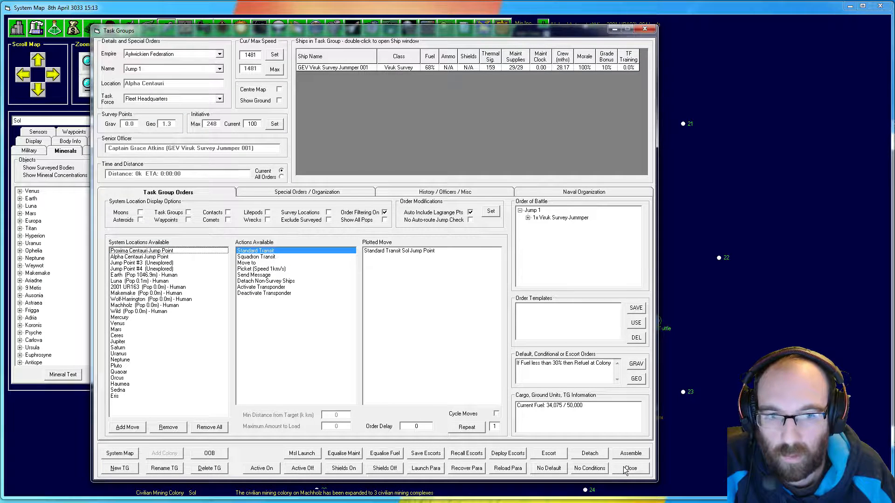
left_click(630, 468)
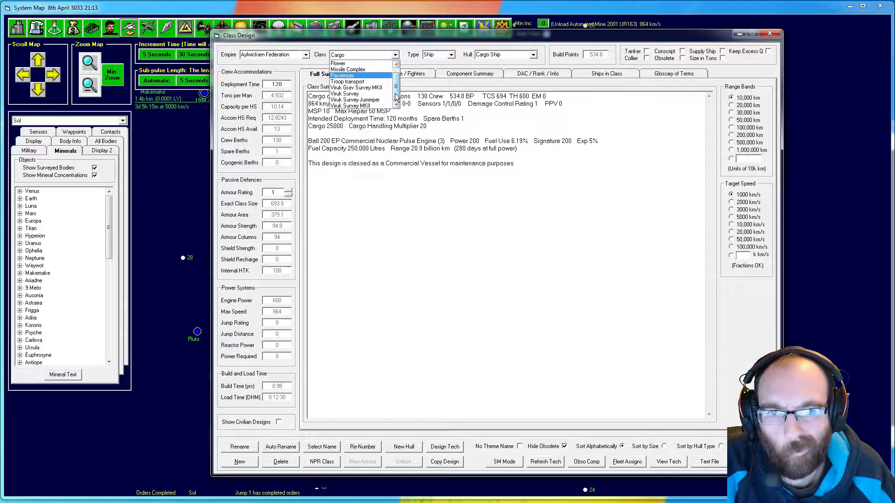
Review the Viruk Survey Jummper class, then order Jump 1 to refuel from the Earth colony.
left_click(354, 93)
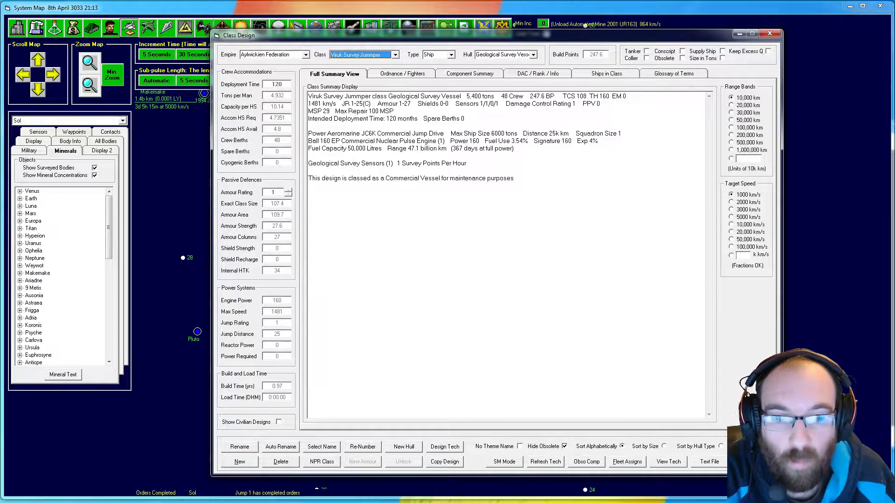
left_click(769, 33)
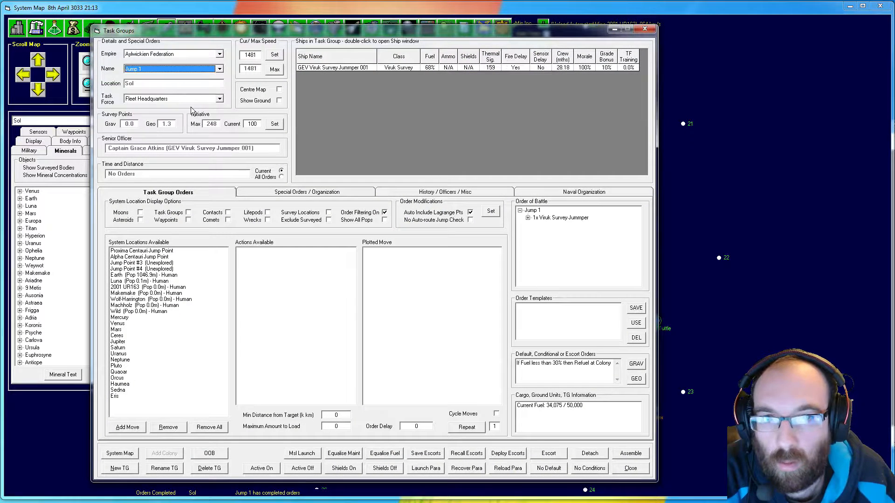
mouse_move(440, 75)
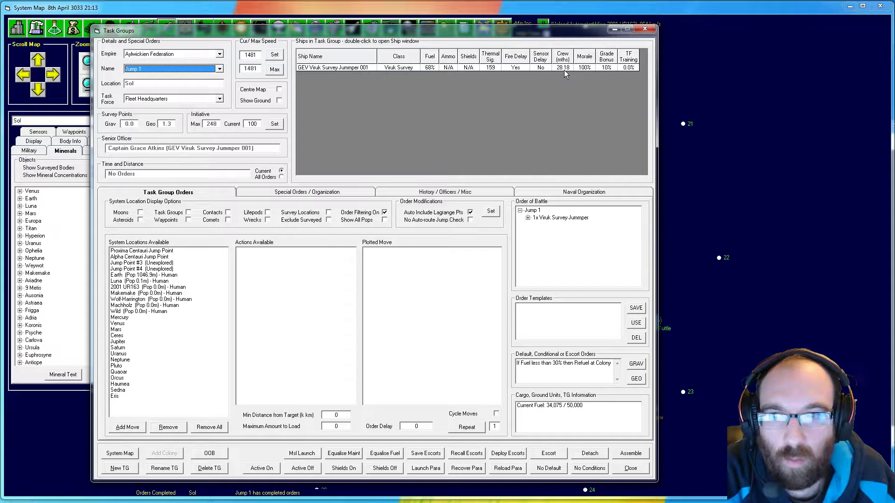
mouse_move(516, 77)
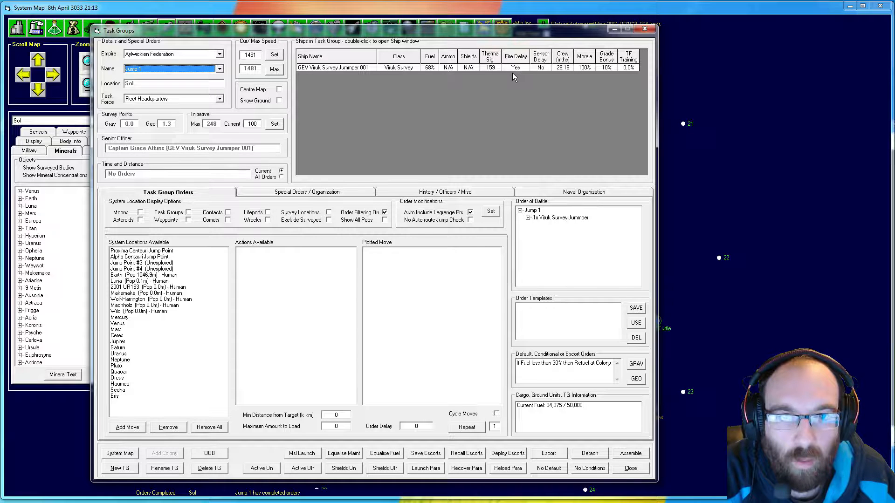
mouse_move(475, 76)
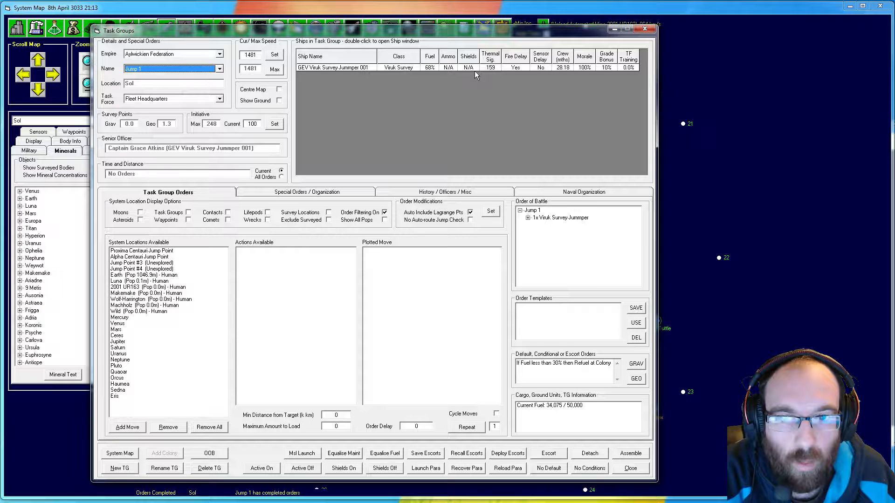
mouse_move(547, 95)
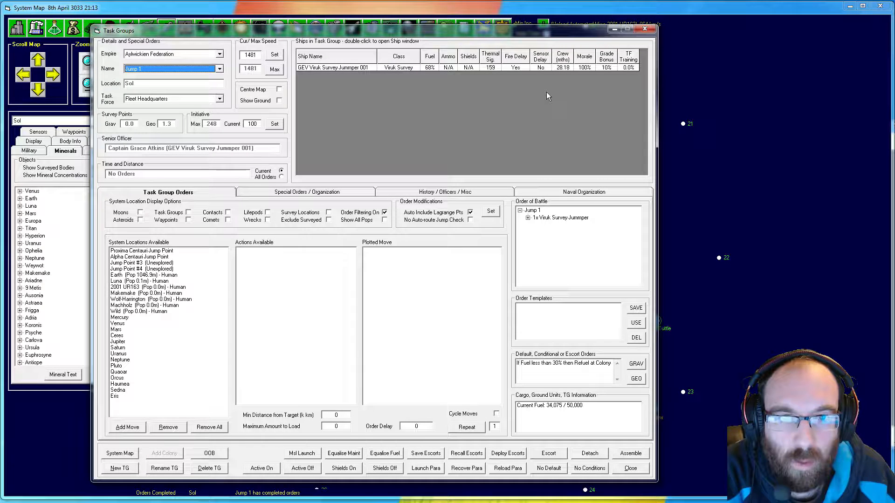
mouse_move(538, 96)
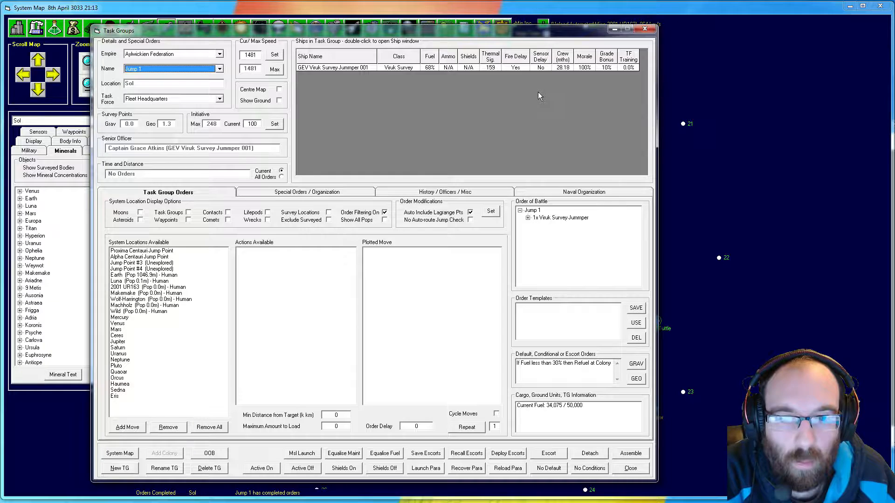
mouse_move(140, 287)
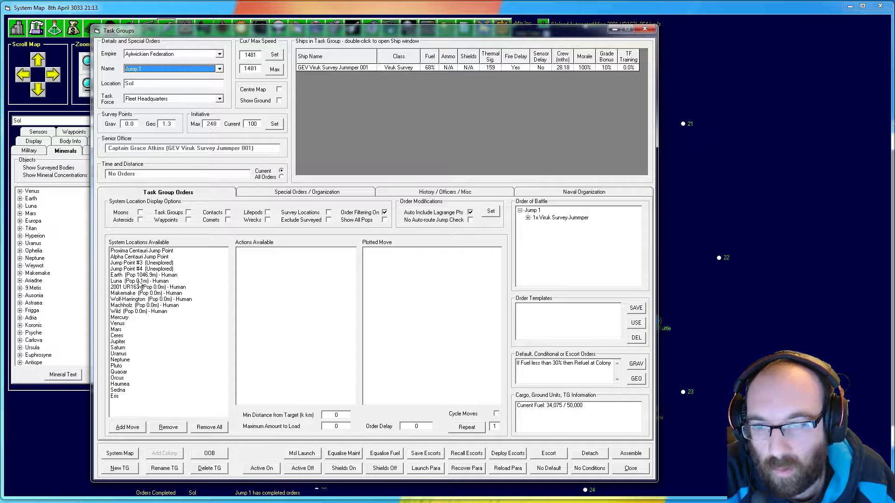
left_click(143, 275)
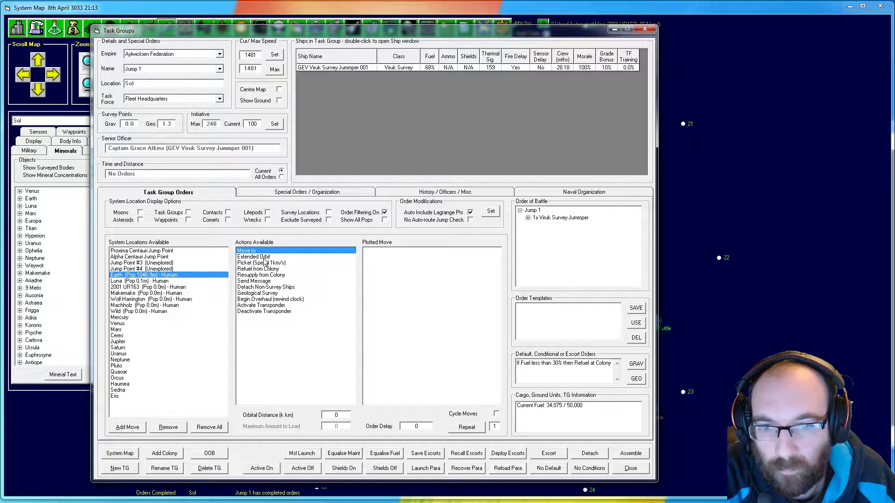
left_click(257, 268)
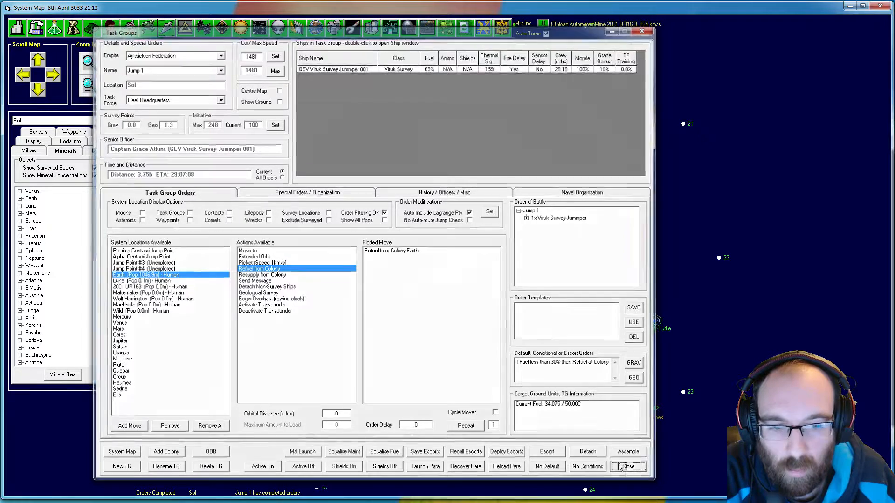
Close Jump 1's details and advance time to the next event, 27th April 3033.
left_click(626, 466)
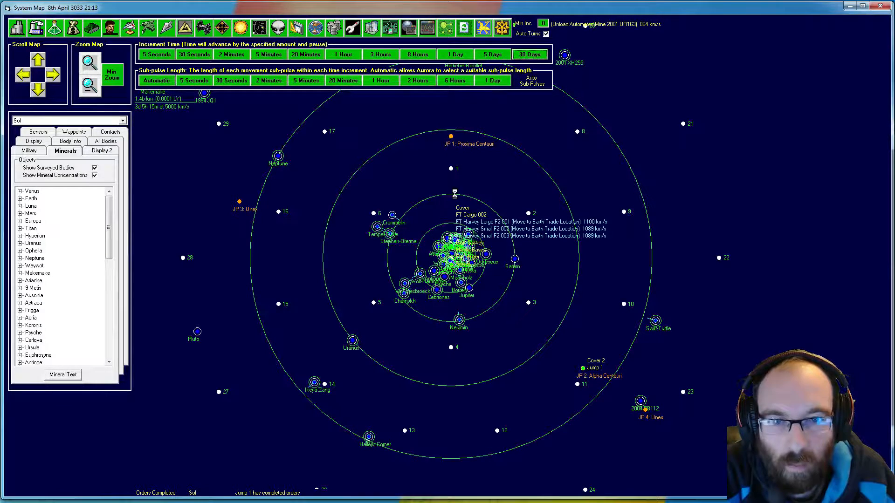
left_click(528, 54)
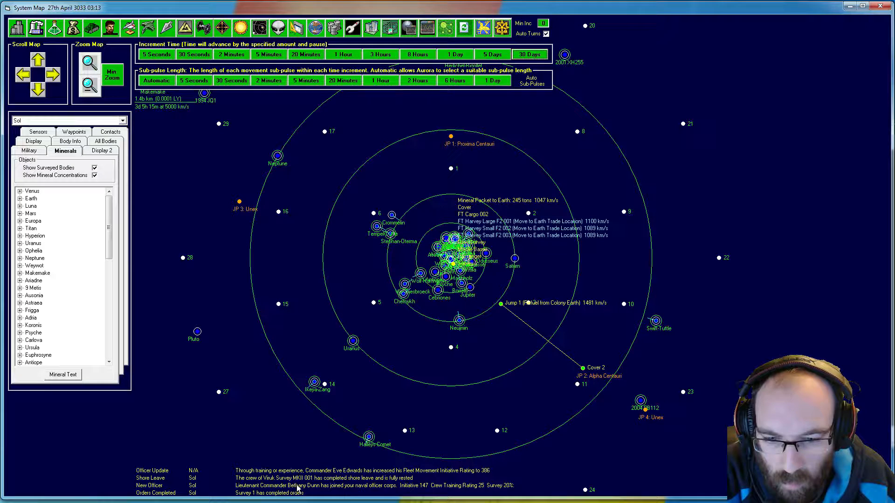
mouse_move(291, 488)
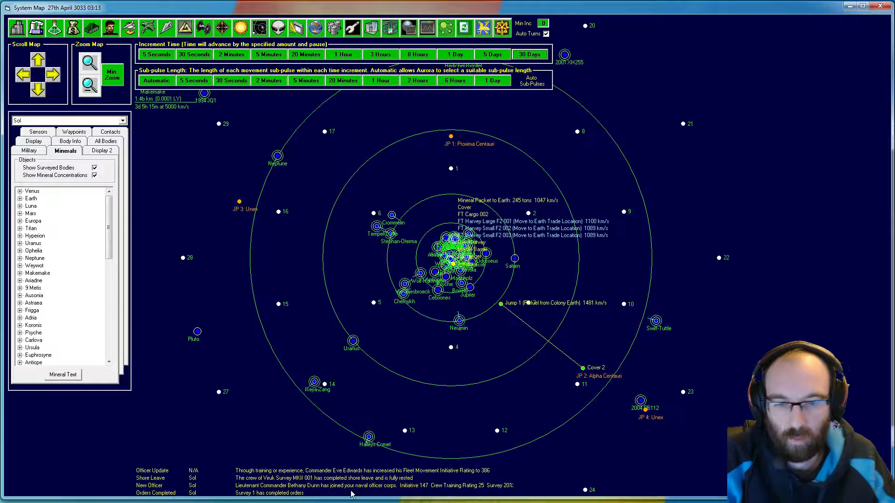
mouse_move(268, 374)
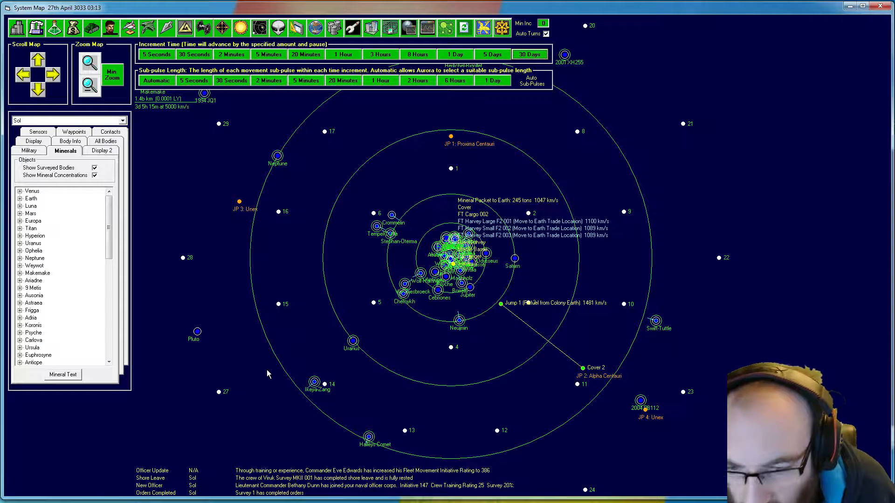
mouse_move(280, 362)
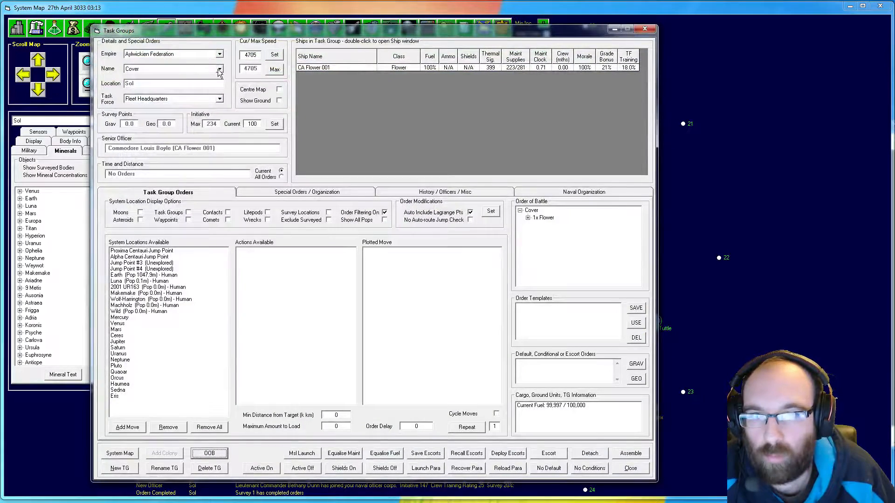
Select Survey 2 and expand its order of battle to Viruk Survey MKII 001.
left_click(219, 69)
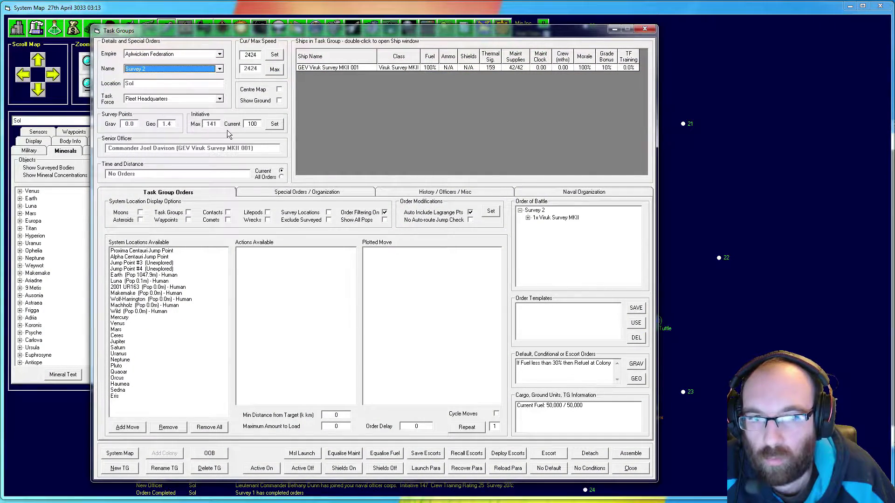
left_click(528, 219)
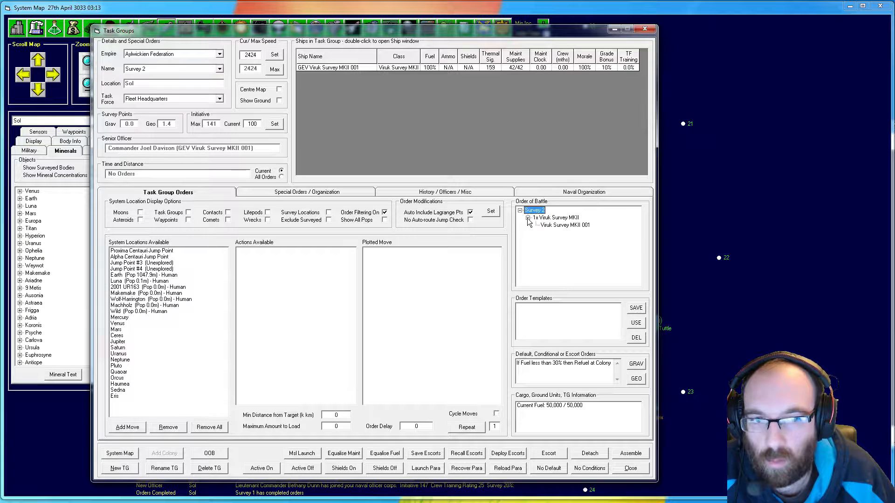
left_click(565, 224)
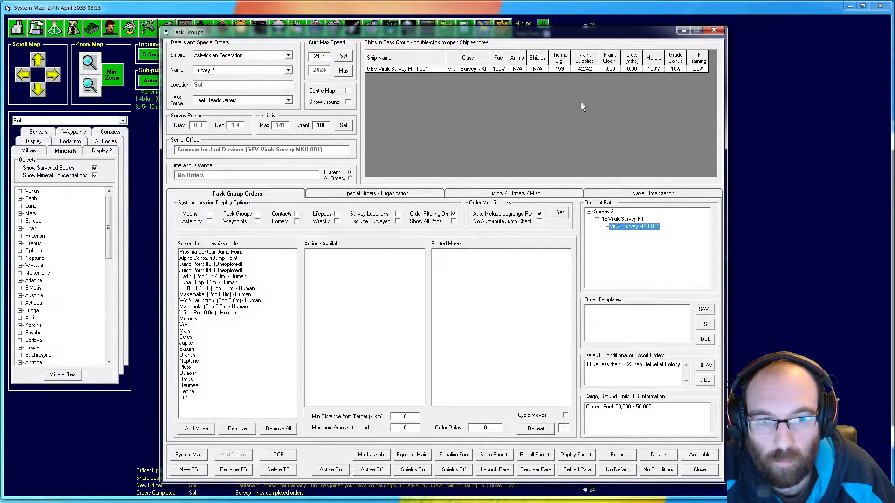
mouse_move(622, 75)
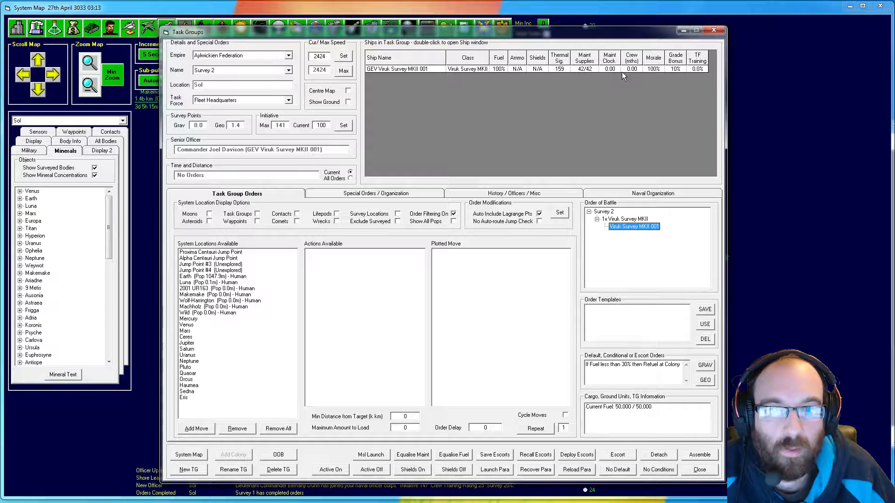
mouse_move(580, 103)
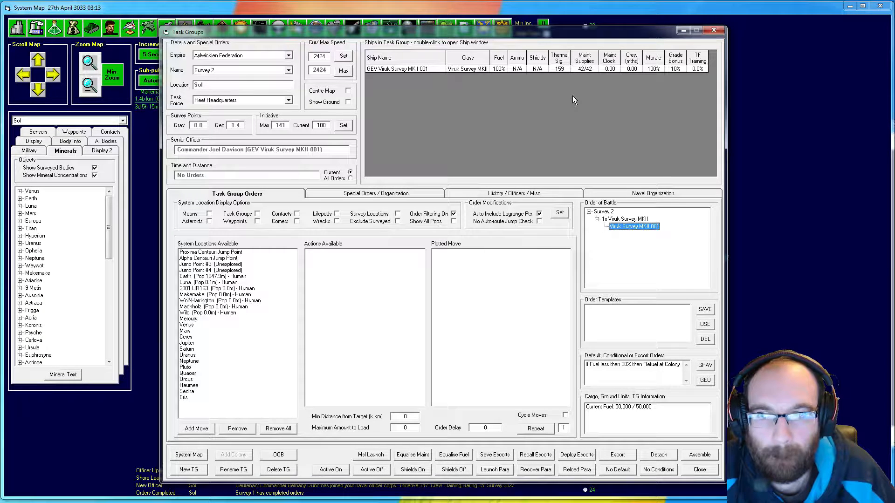
mouse_move(587, 99)
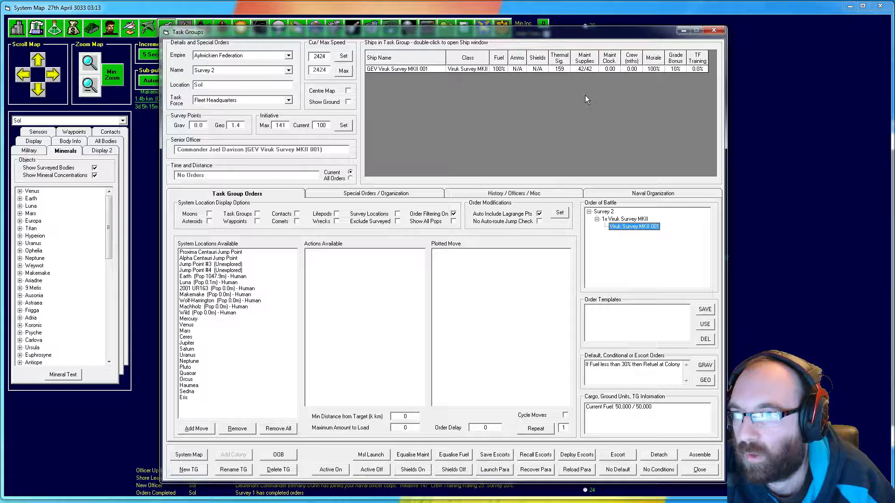
mouse_move(410, 124)
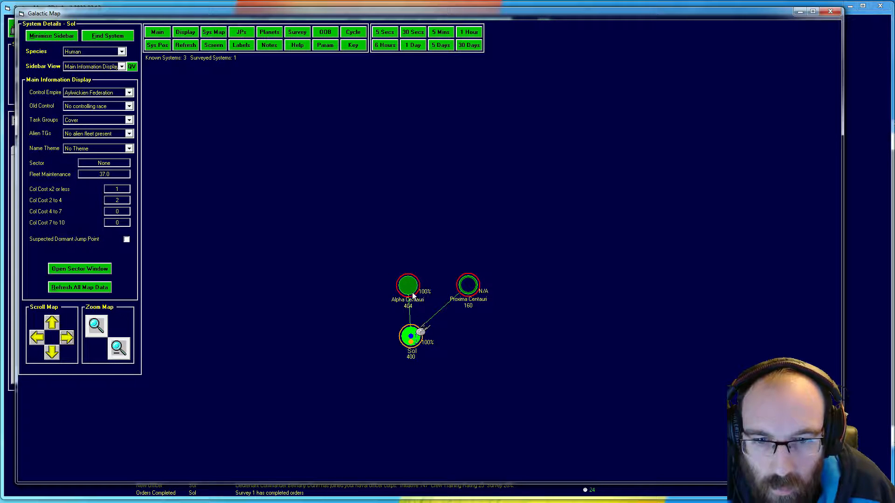
mouse_move(339, 258)
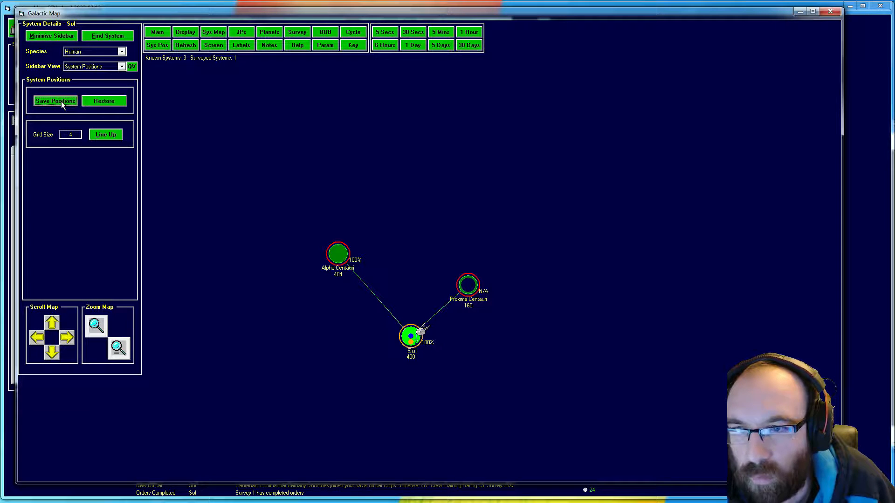
mouse_move(477, 376)
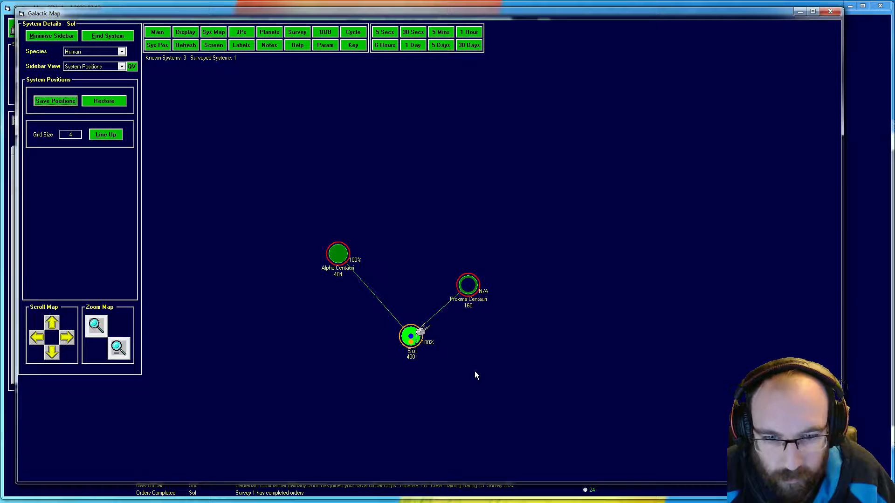
mouse_move(748, 46)
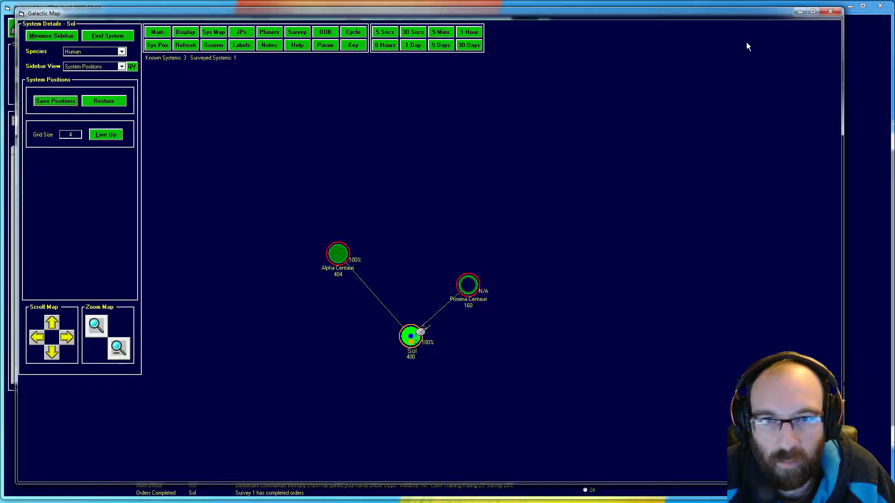
mouse_move(829, 12)
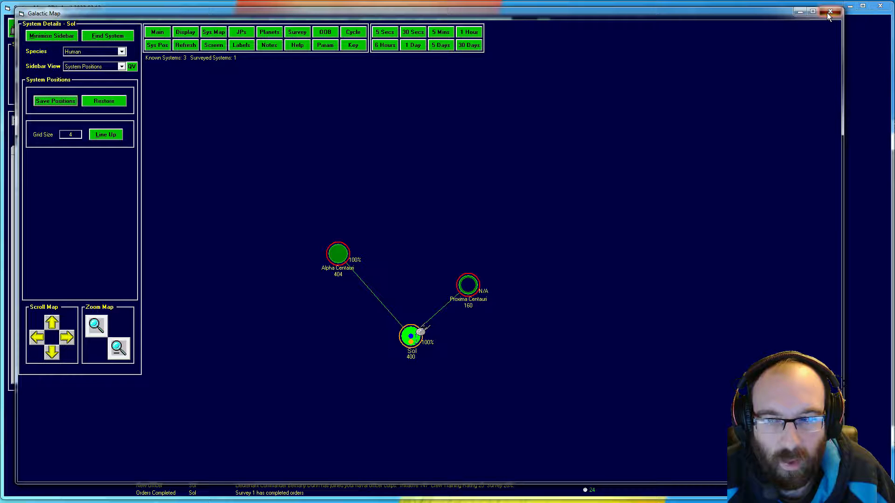
Close the galactic map to return to the Sol system view.
left_click(831, 11)
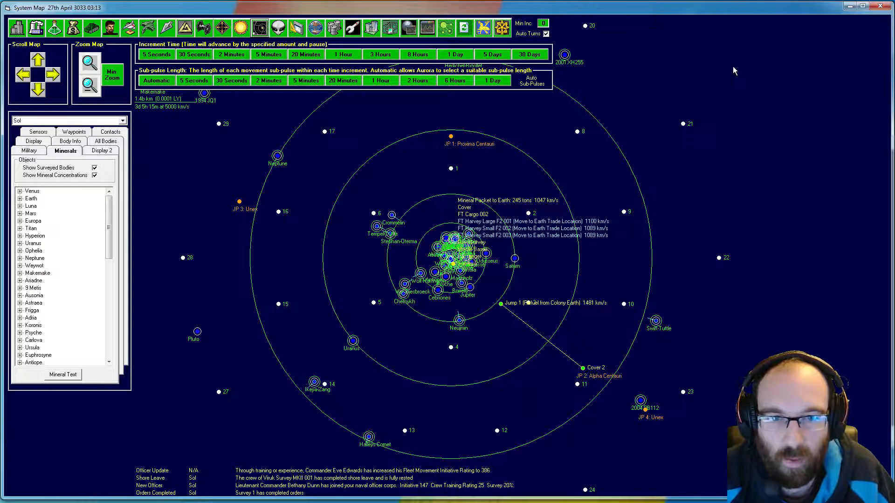
mouse_move(685, 107)
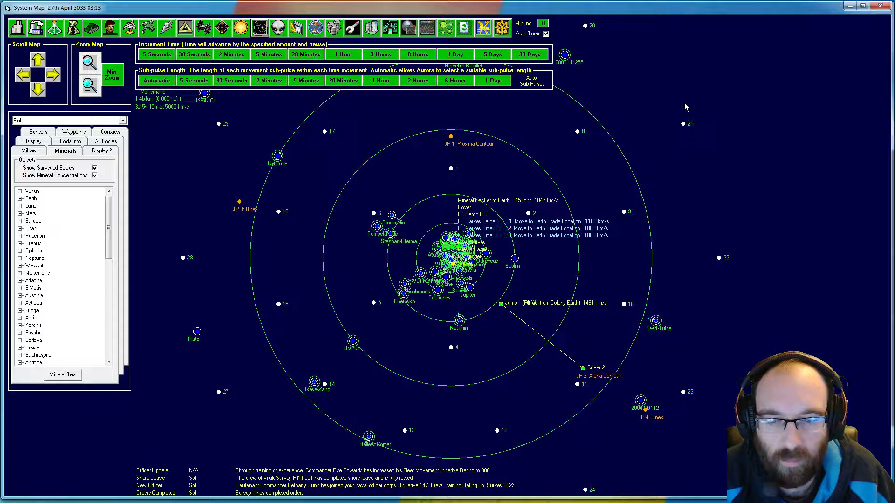
mouse_move(671, 110)
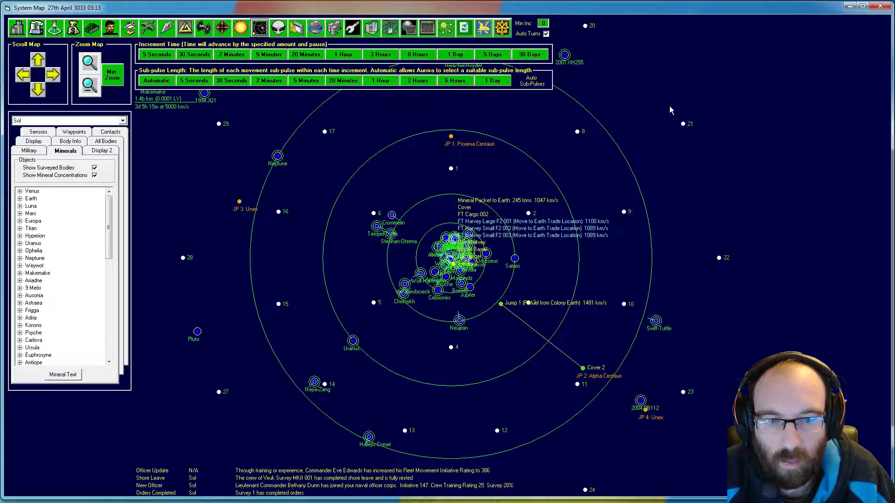
mouse_move(667, 109)
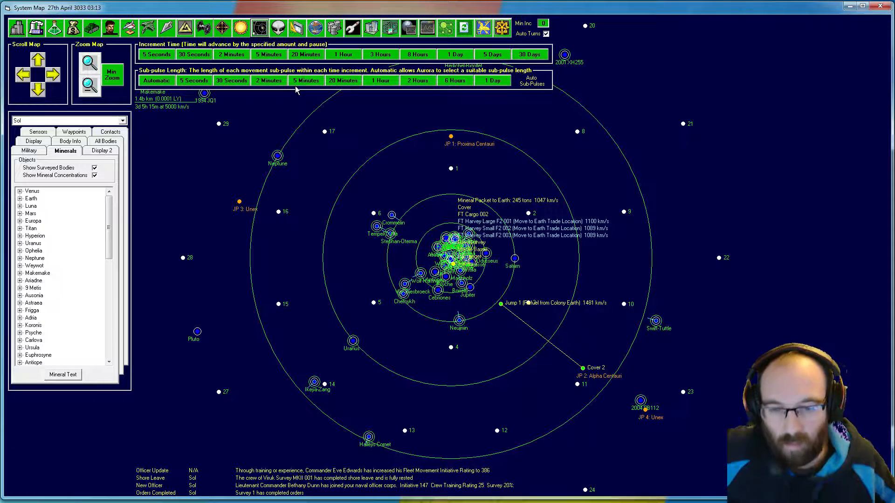
mouse_move(613, 312)
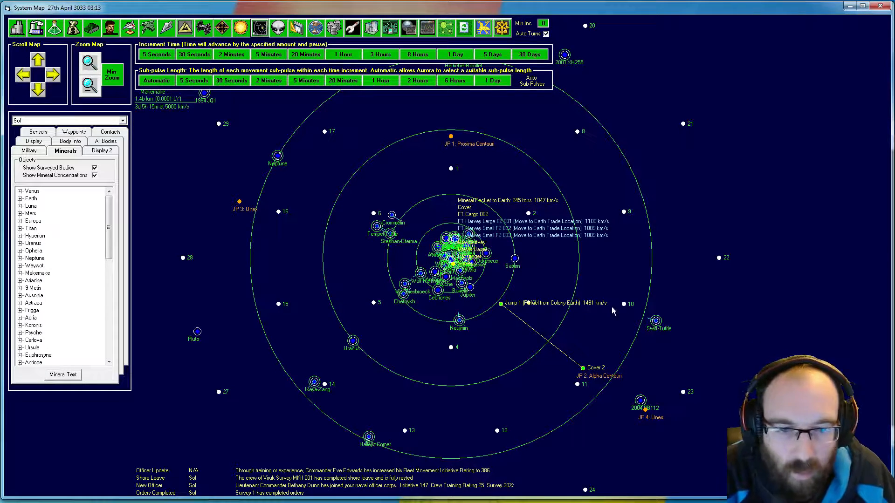
mouse_move(562, 292)
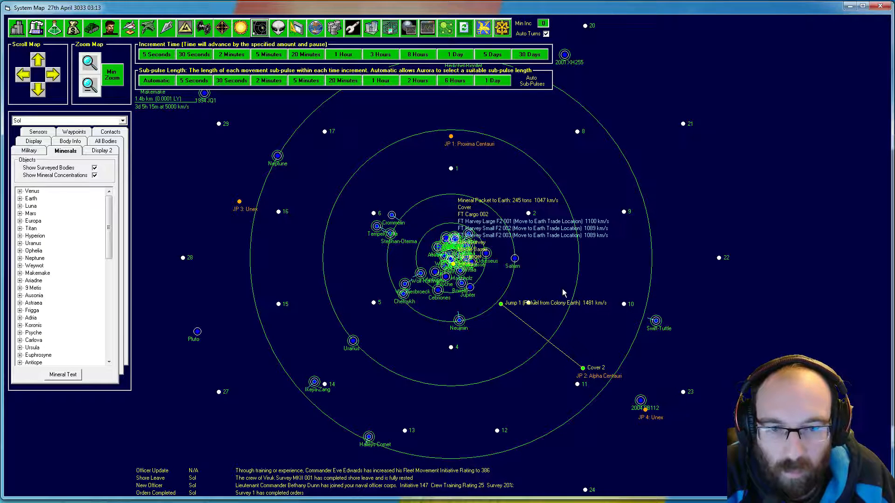
mouse_move(614, 186)
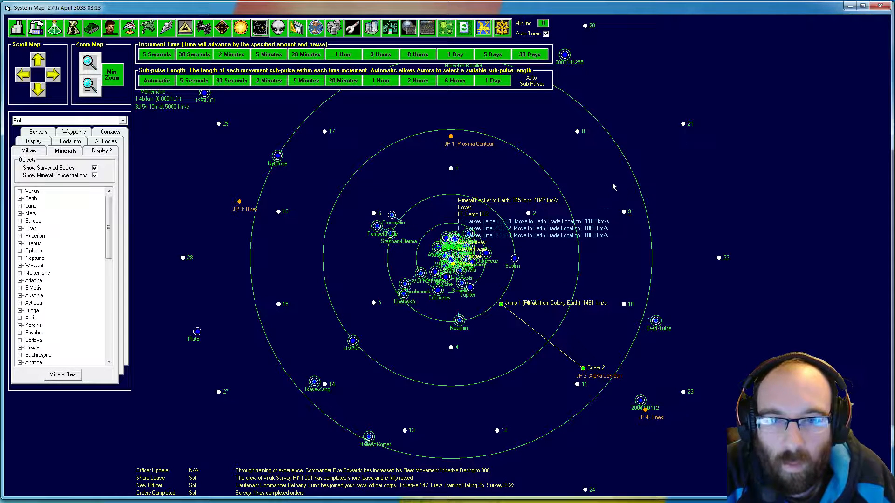
mouse_move(552, 163)
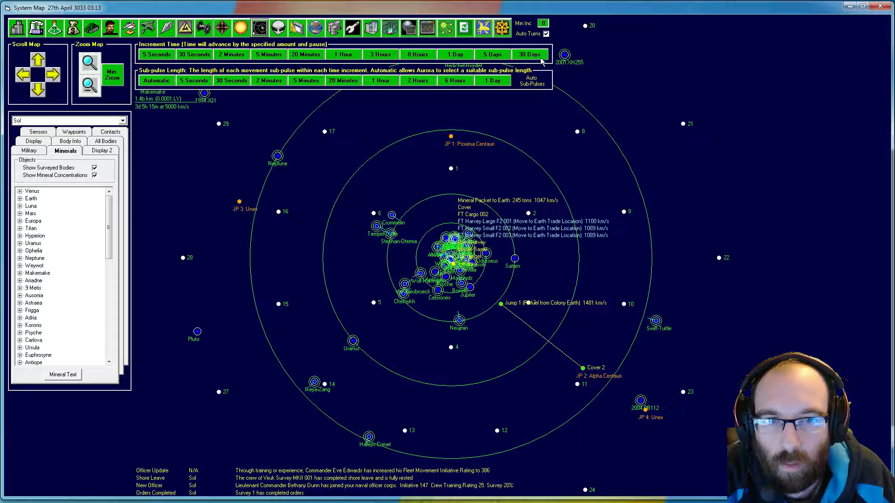
Advance the game clock by thirty days twice, reaching 8th June 3033.
left_click(528, 54)
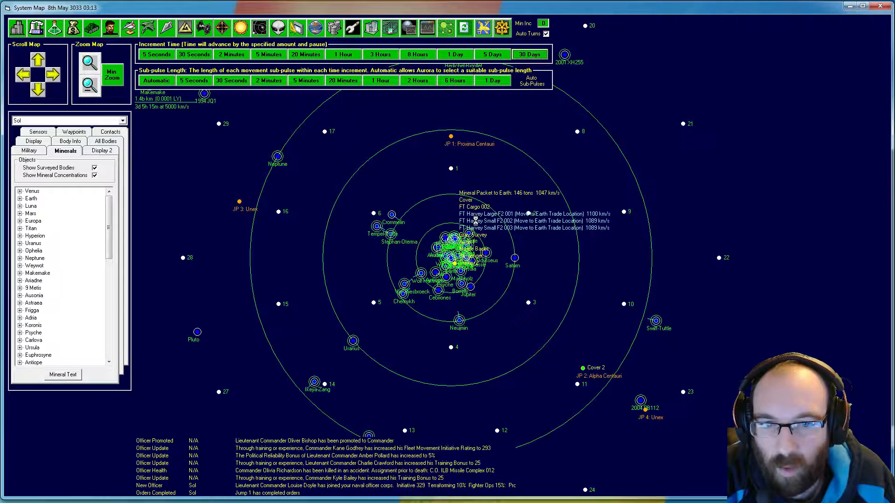
left_click(529, 54)
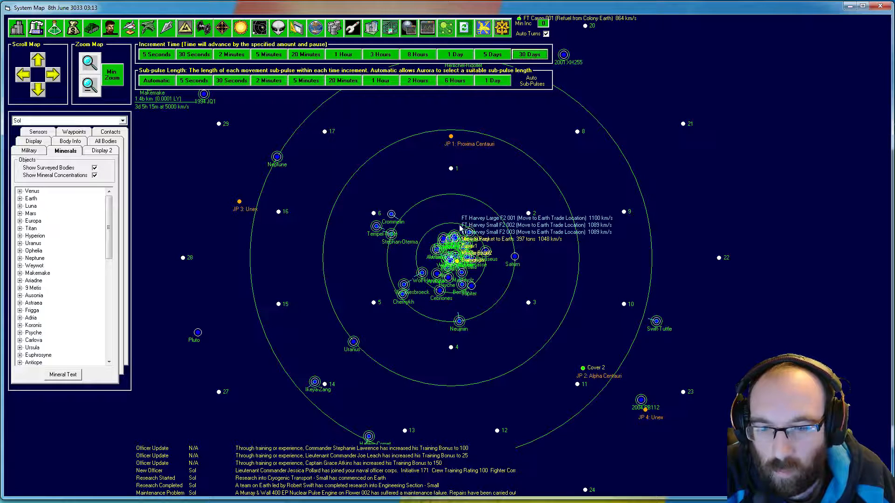
mouse_move(274, 486)
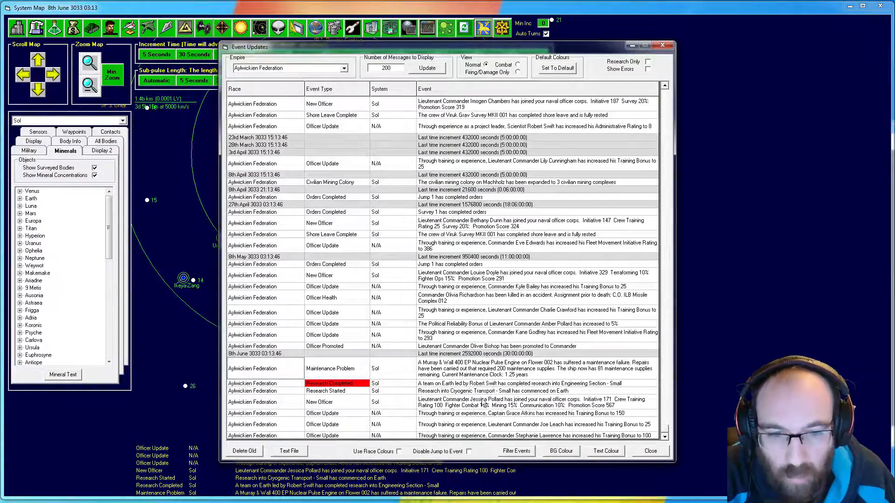
Give Maintenance Problem events a red background and white text in Event Updates.
left_click(560, 451)
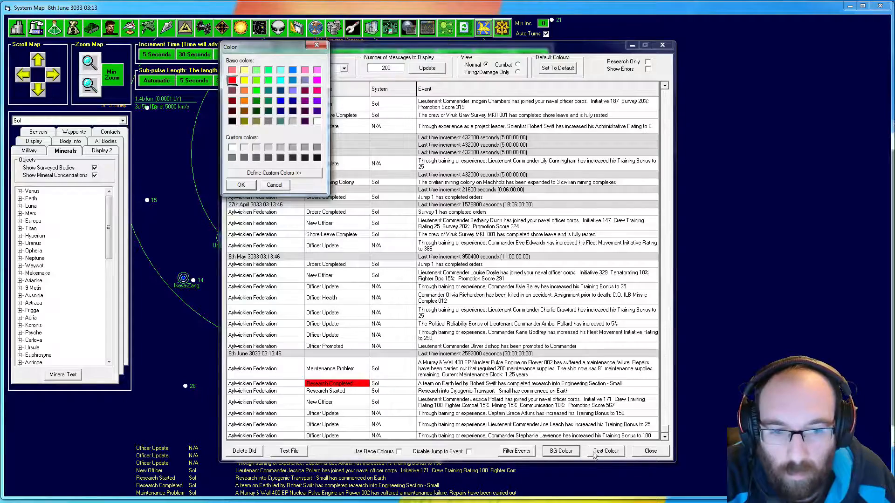
left_click(274, 185)
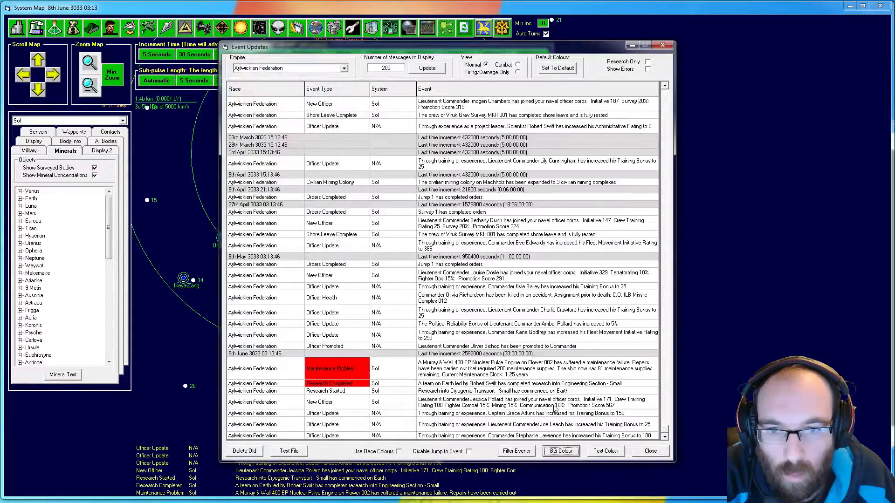
left_click(559, 451)
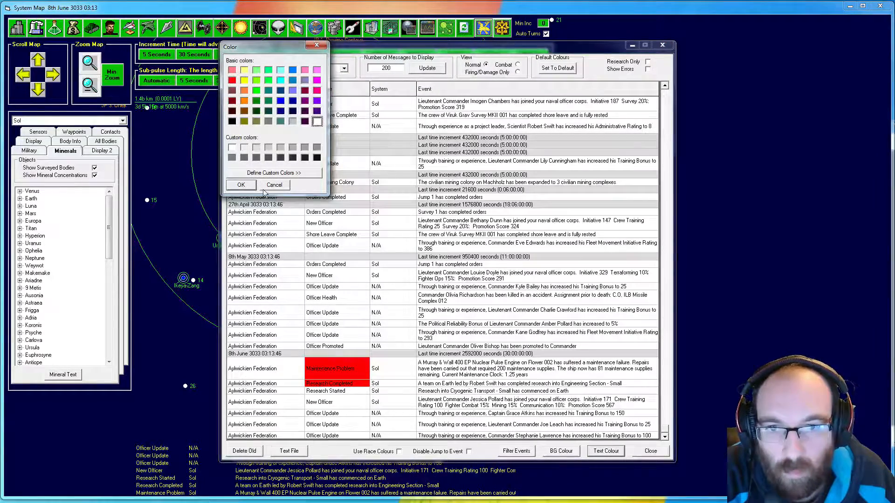
left_click(275, 185)
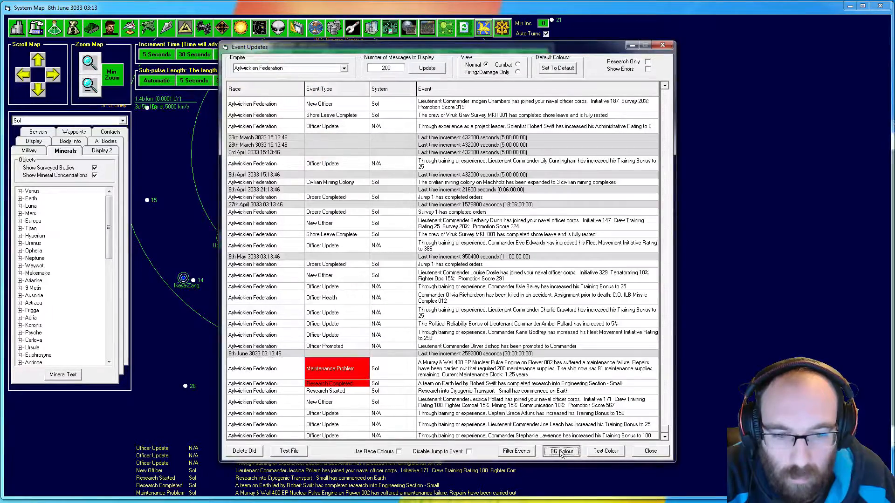
left_click(560, 450)
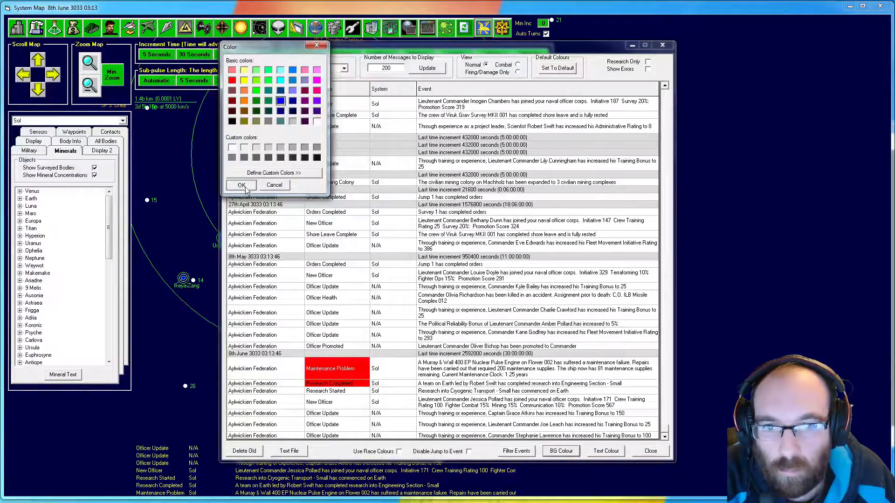
left_click(240, 185)
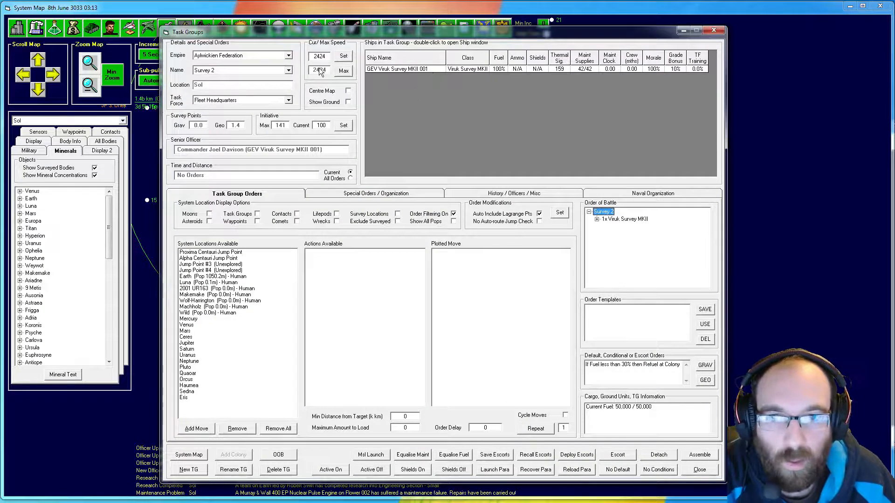
left_click(289, 71)
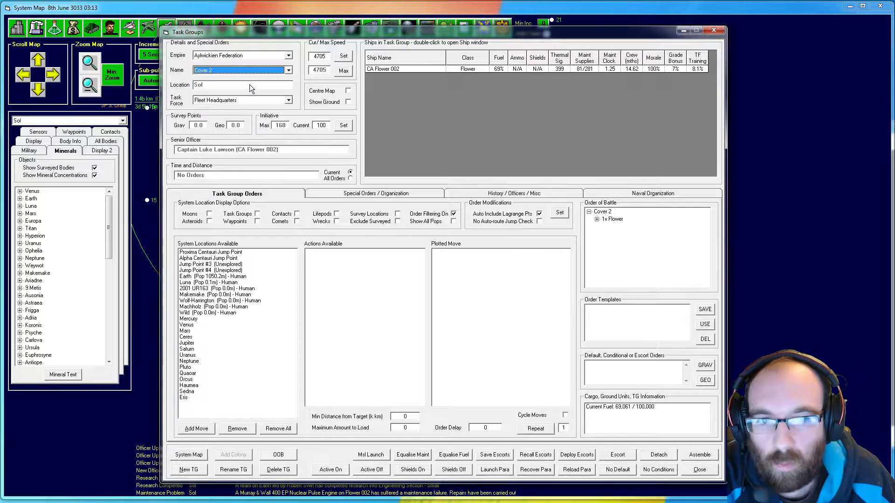
mouse_move(629, 417)
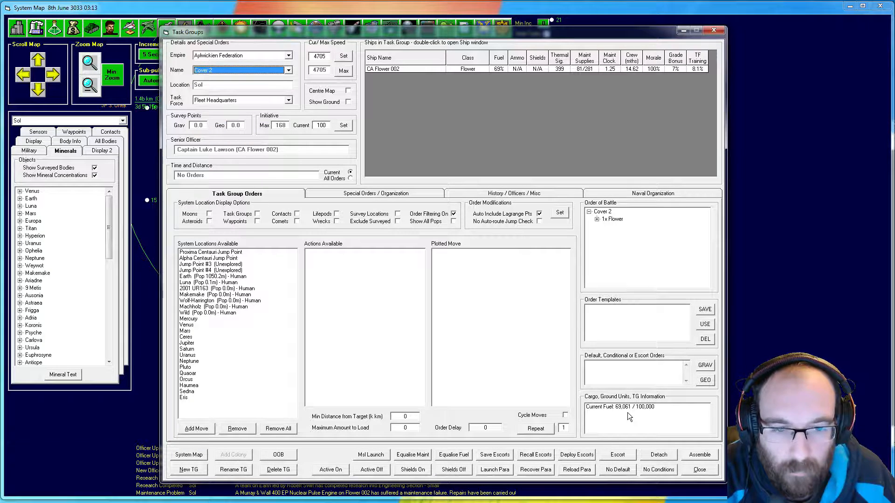
mouse_move(568, 94)
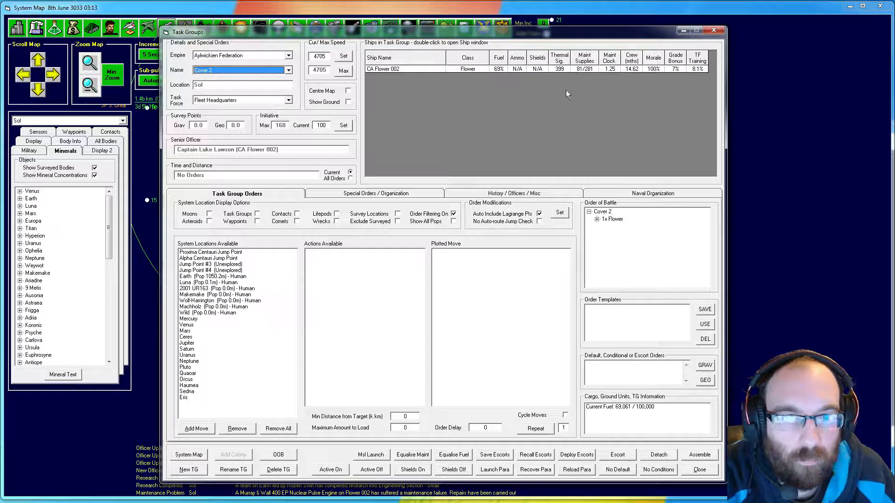
mouse_move(587, 77)
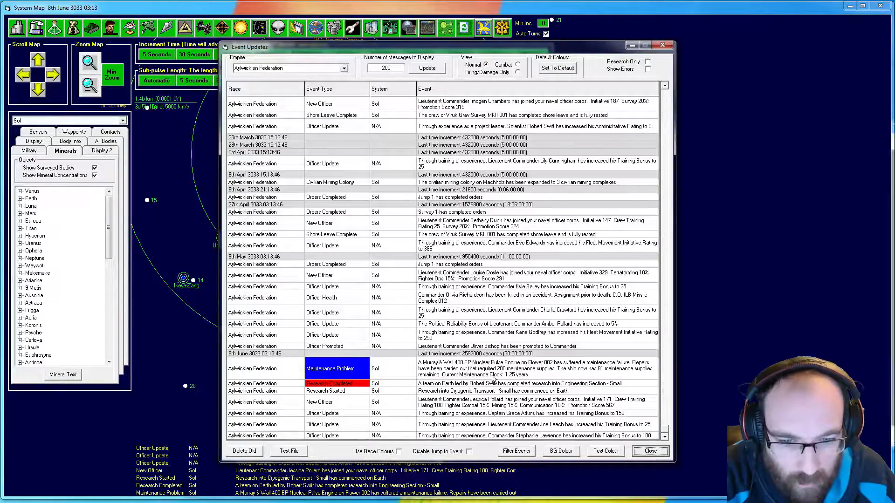
mouse_move(563, 379)
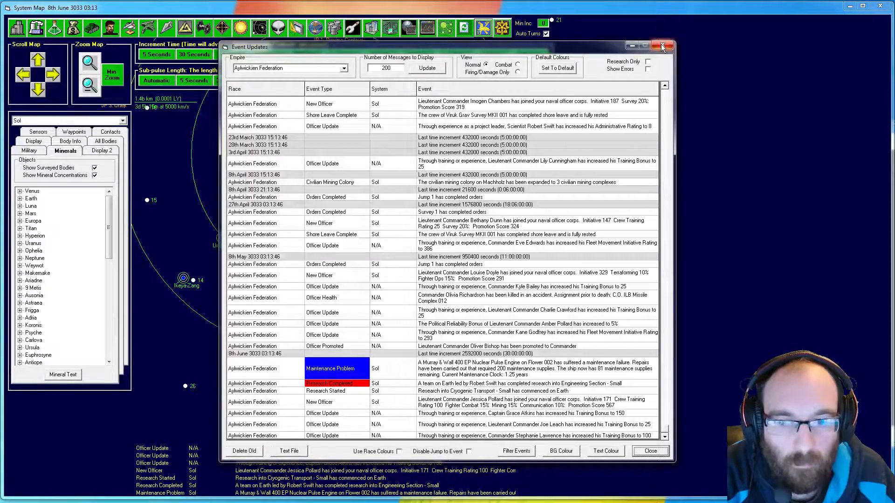
Close the Event Updates window after reviewing the recent events.
left_click(662, 46)
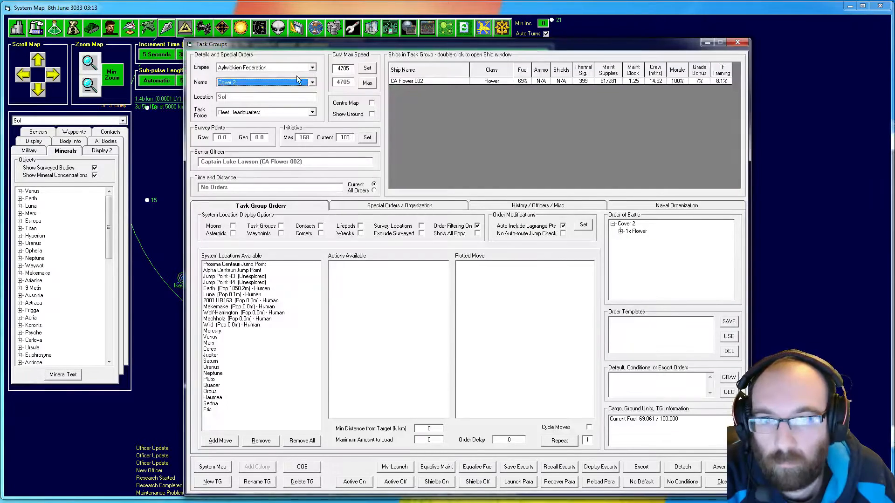
Keep Cover 2 selected and set Earth for refuel, resupply and overhaul orders.
left_click(312, 82)
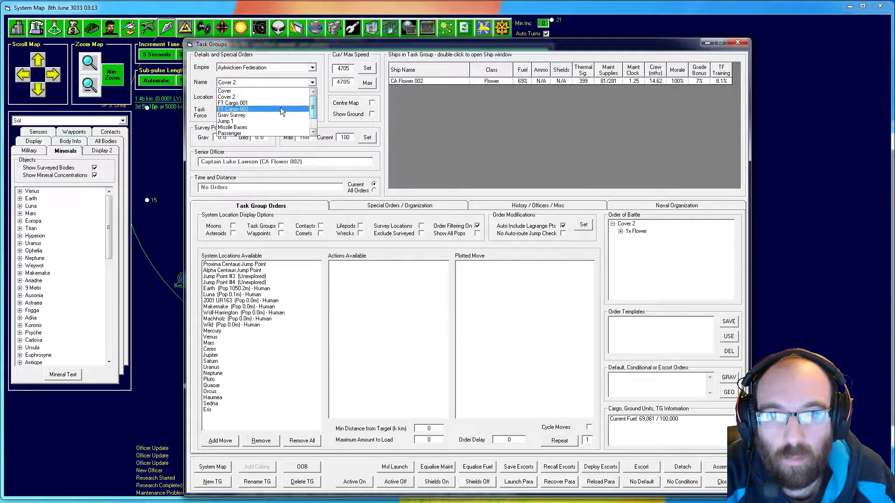
left_click(232, 90)
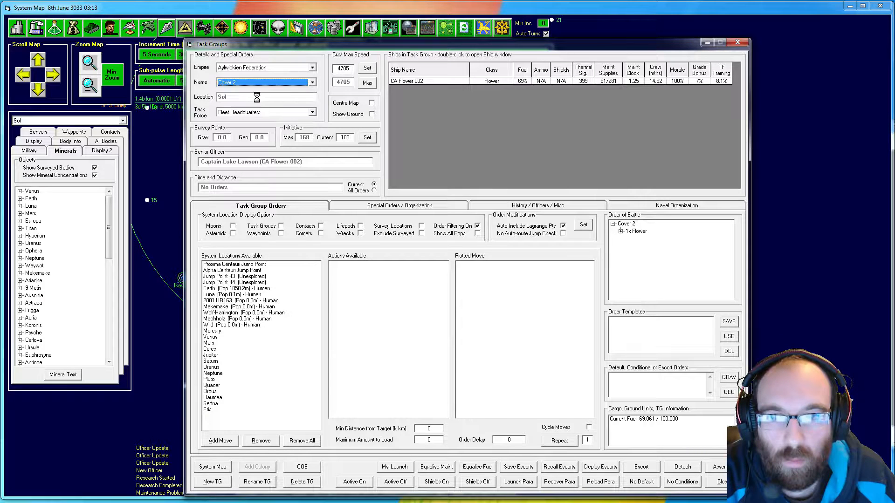
left_click(620, 231)
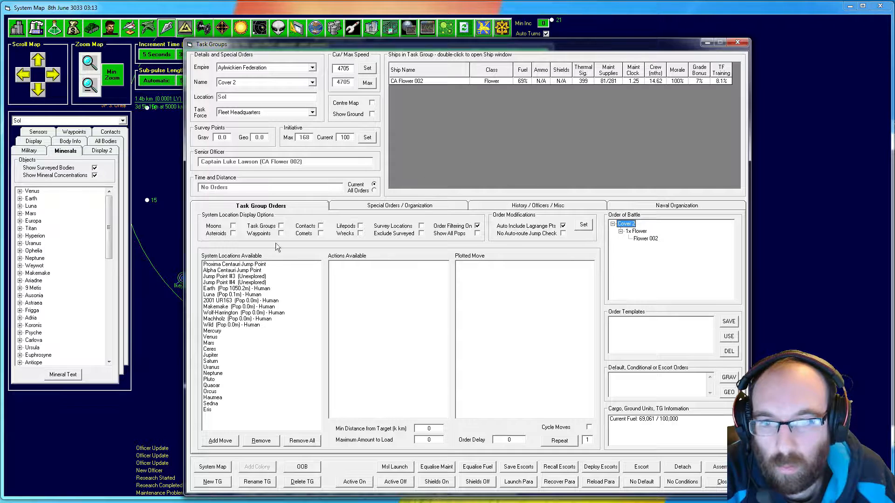
left_click(234, 288)
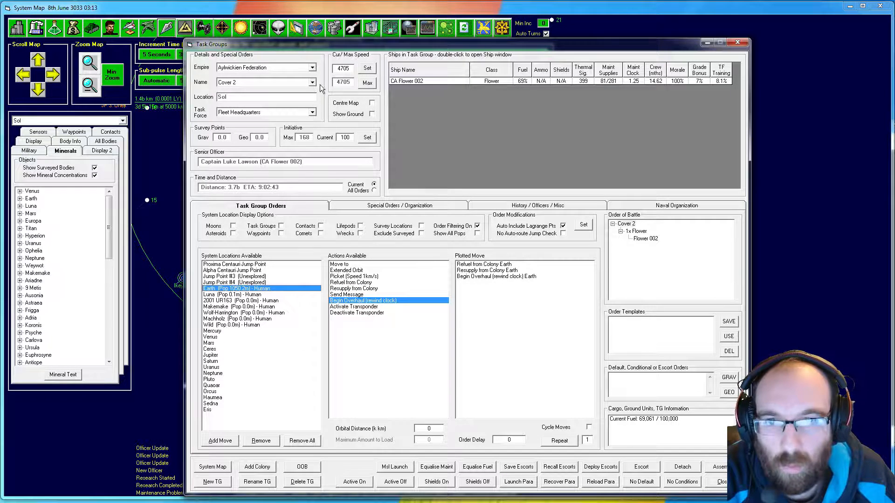
left_click(312, 82)
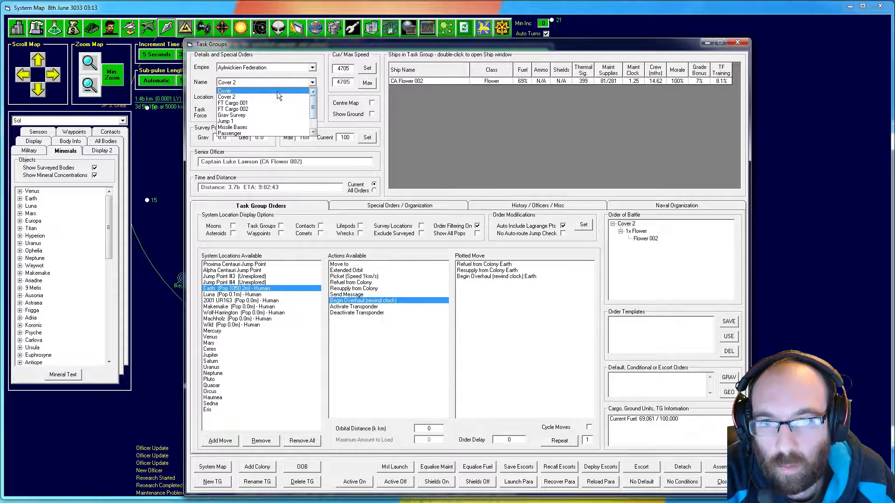
Switch to the Cover task group and order a move to the Alpha Centauri jump point.
left_click(223, 90)
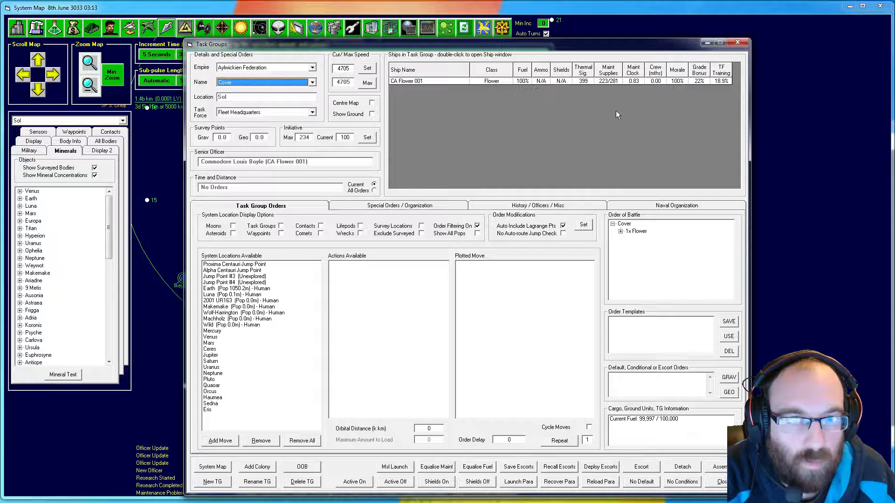
mouse_move(625, 86)
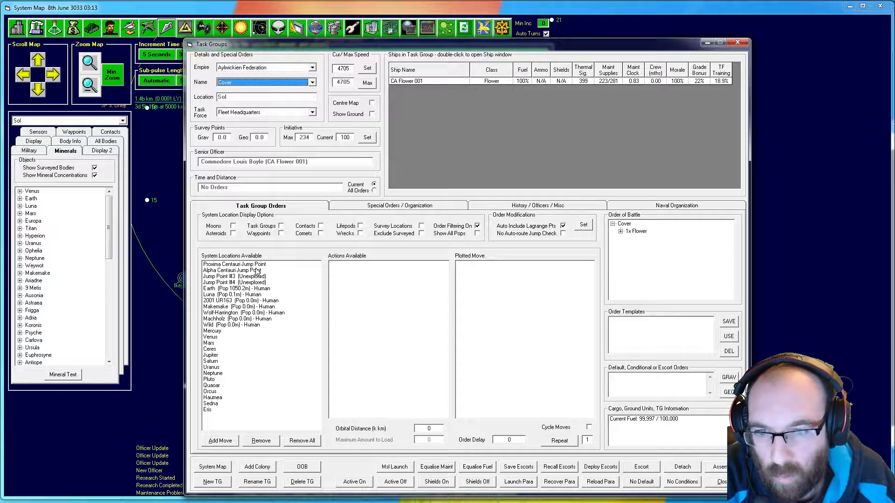
left_click(245, 270)
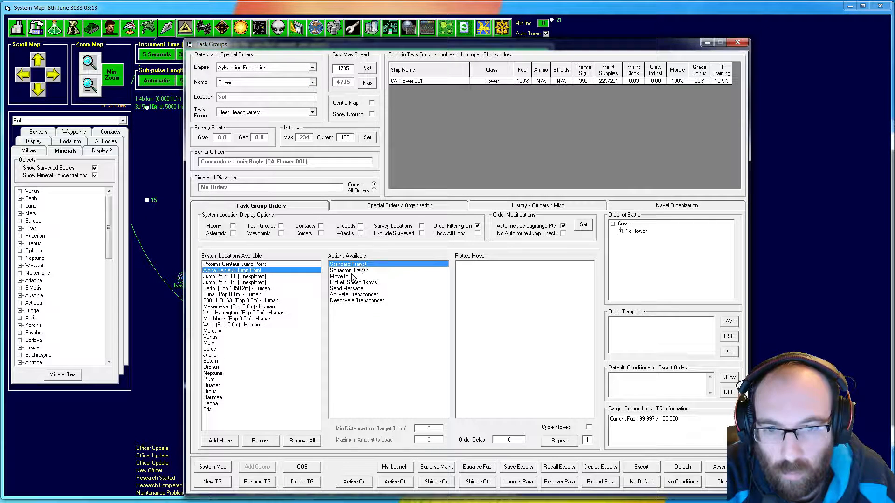
left_click(338, 276)
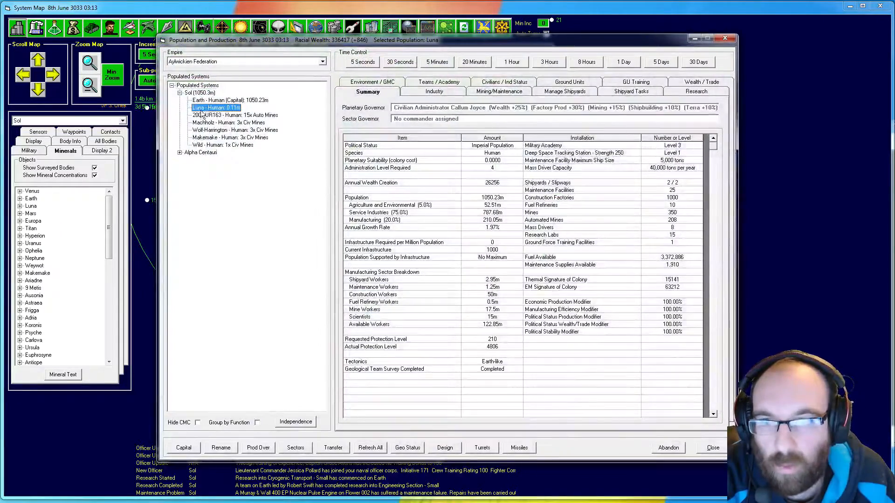
View Luna's colony summary, then close the Population and Production window.
left_click(227, 115)
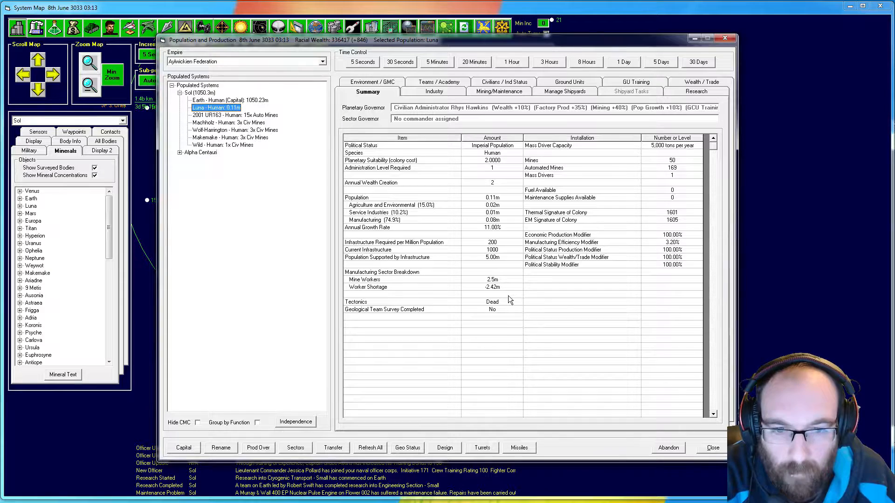
mouse_move(504, 299)
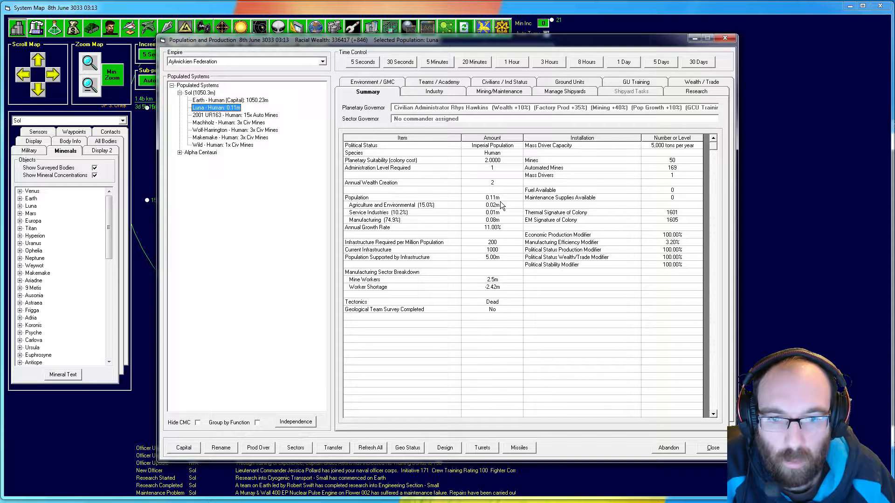
mouse_move(492, 294)
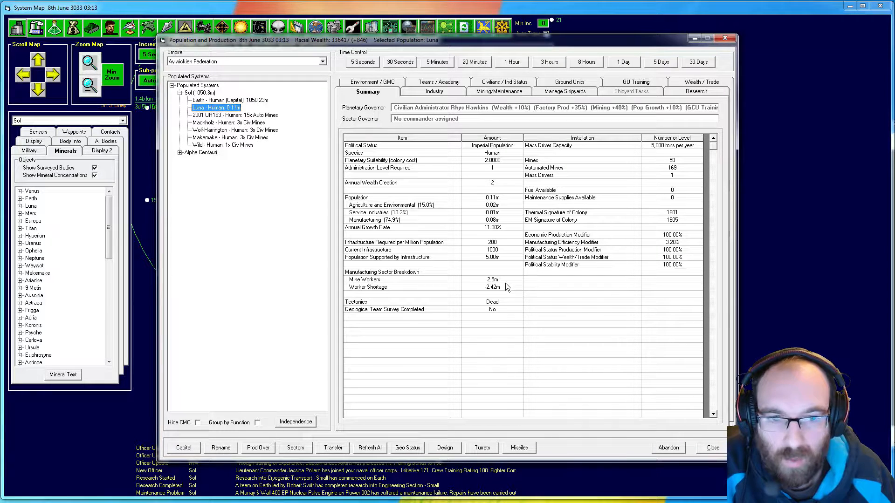
mouse_move(516, 254)
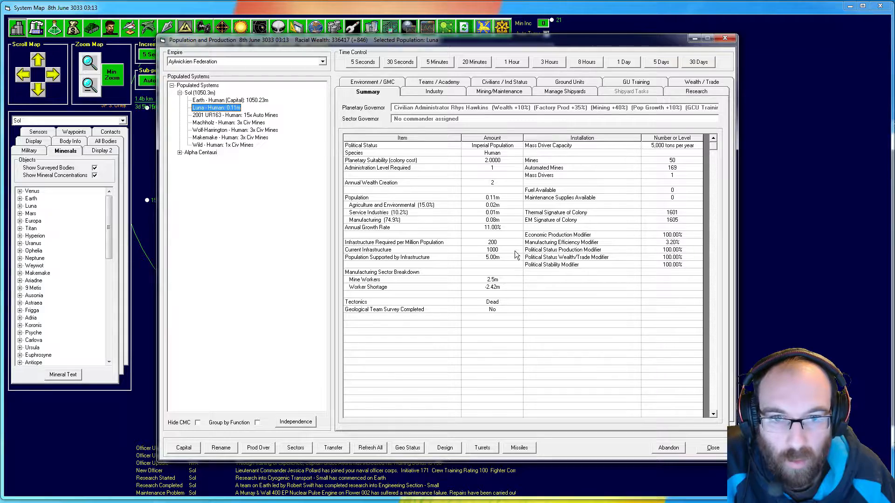
mouse_move(725, 38)
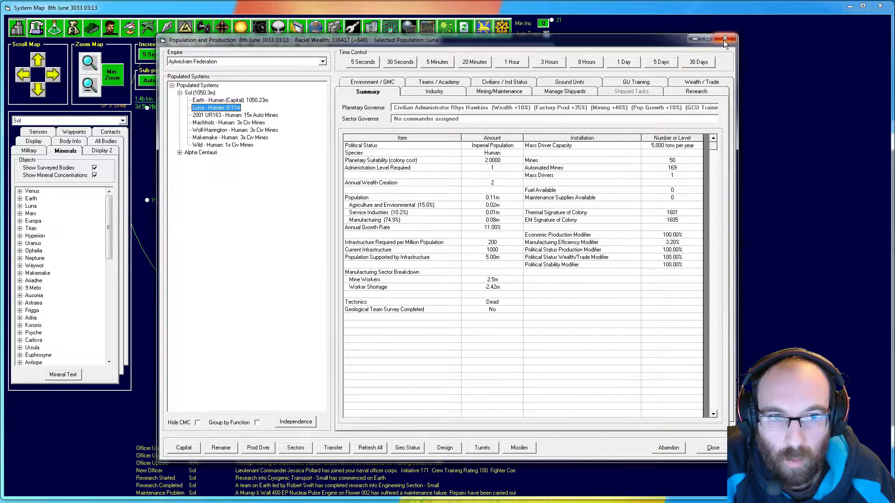
left_click(725, 39)
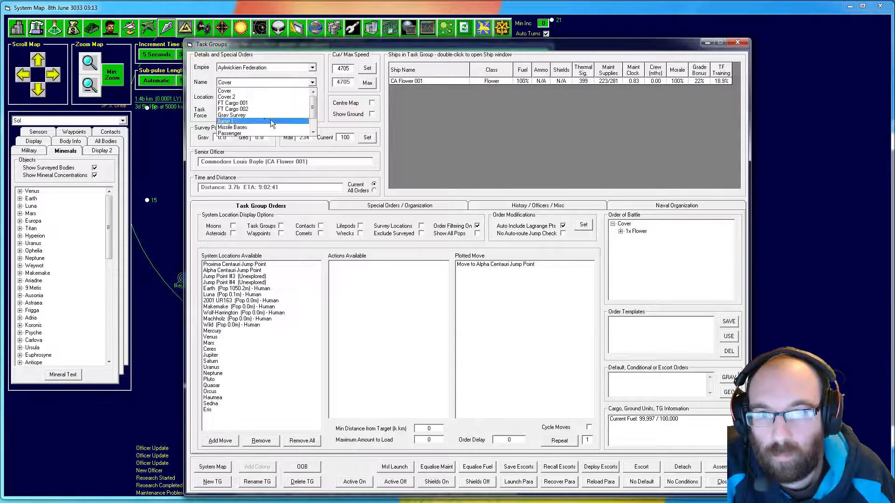
Select Passenger, queue Load Colonists at Earth, then pick Luna for unloading.
left_click(228, 133)
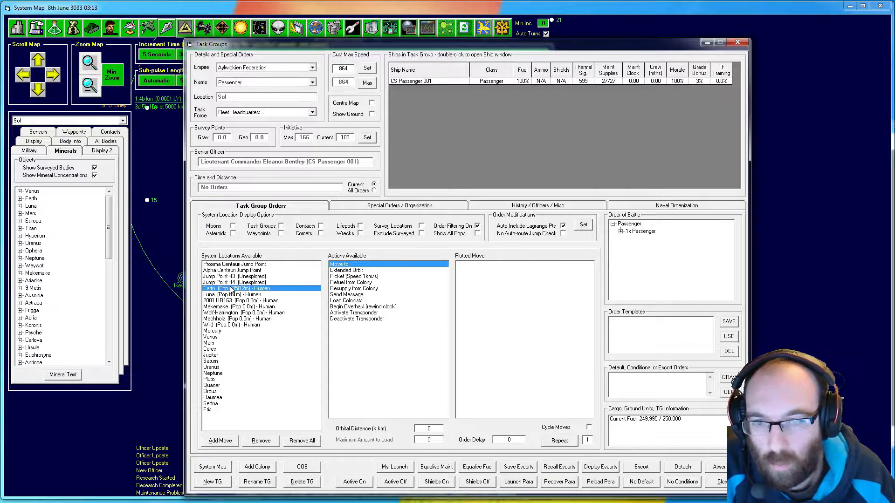
mouse_move(352, 277)
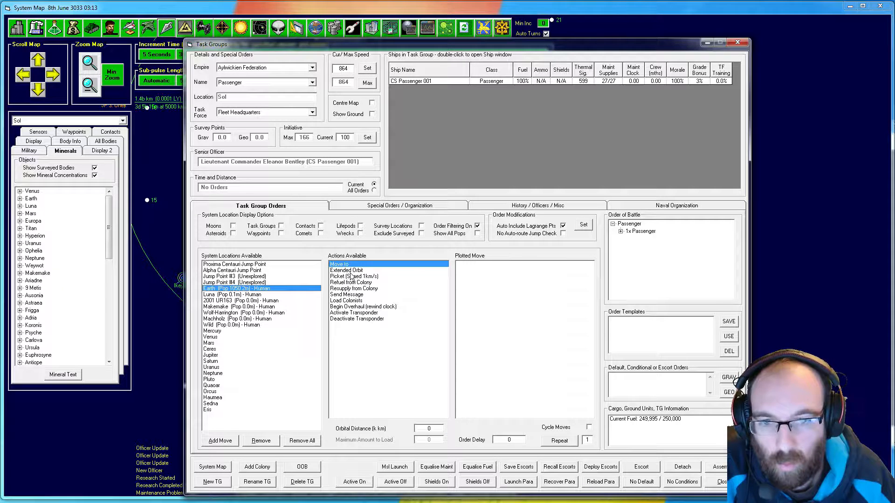
left_click(347, 300)
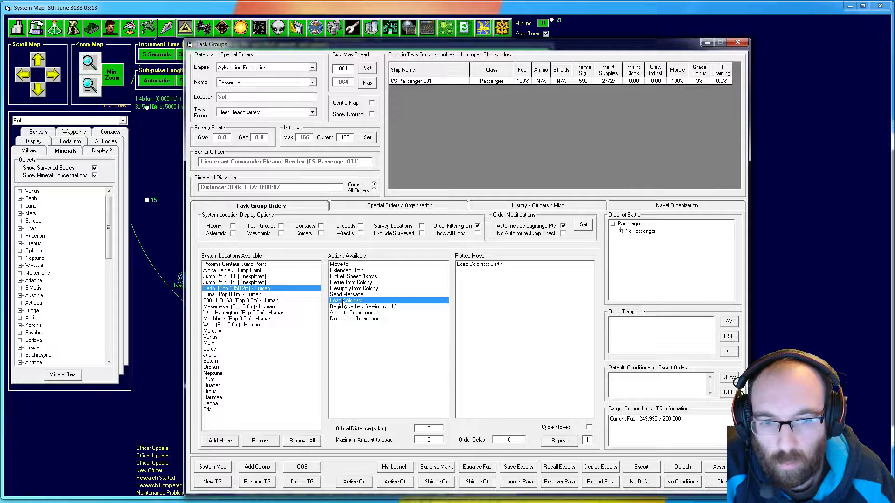
left_click(234, 294)
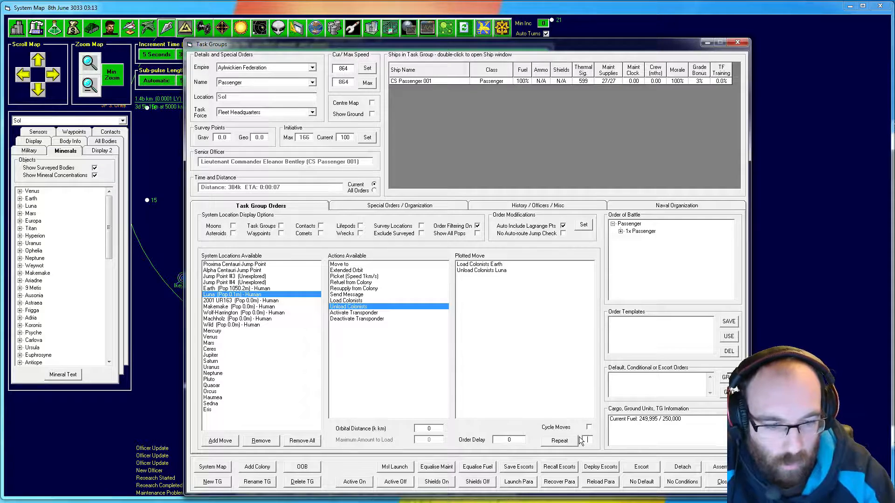
left_click(559, 440)
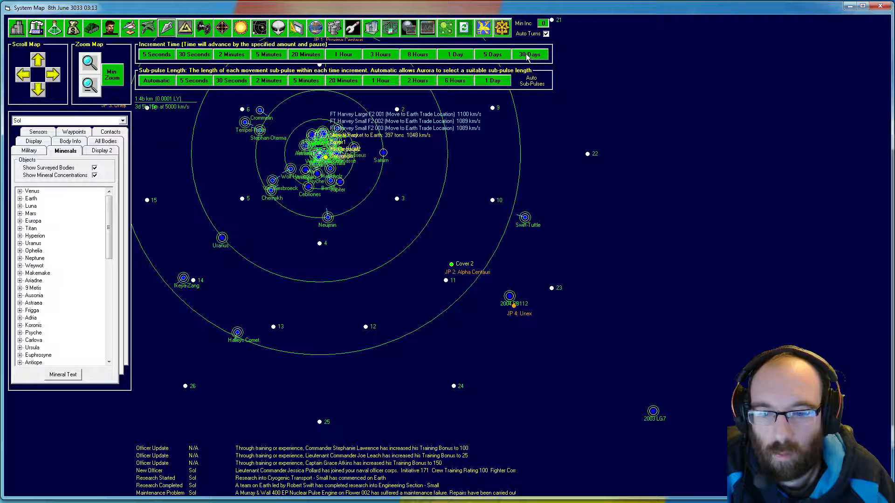
Advance time thirty days and review Luna's updated colony summary.
left_click(528, 54)
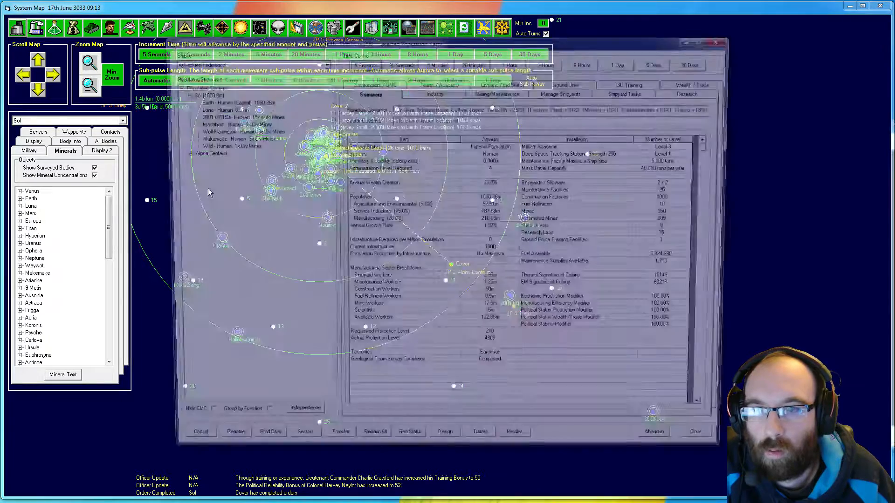
left_click(216, 107)
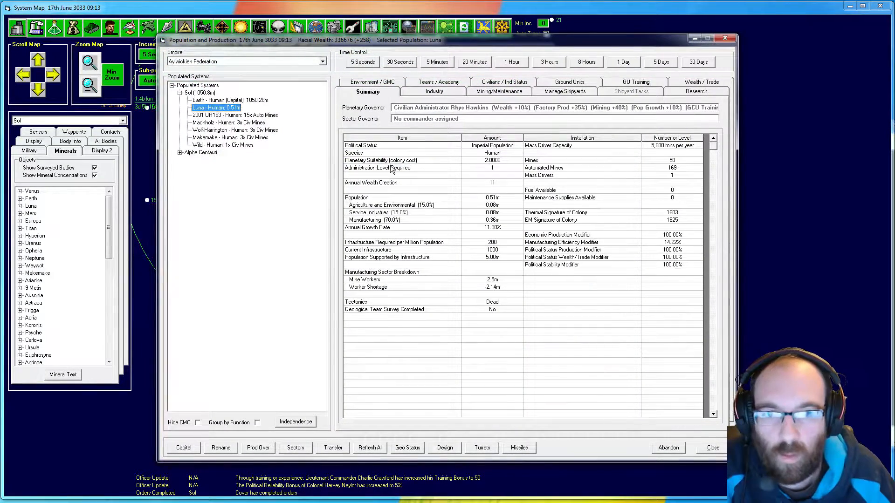
mouse_move(511, 239)
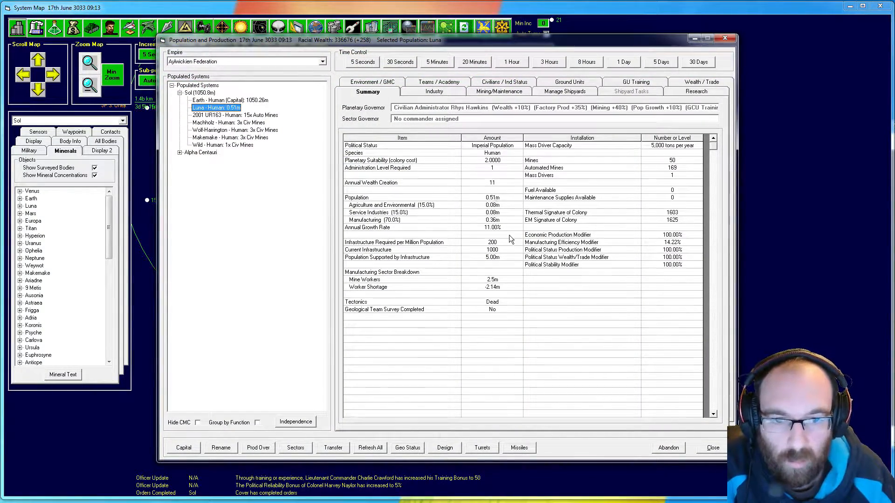
mouse_move(499, 293)
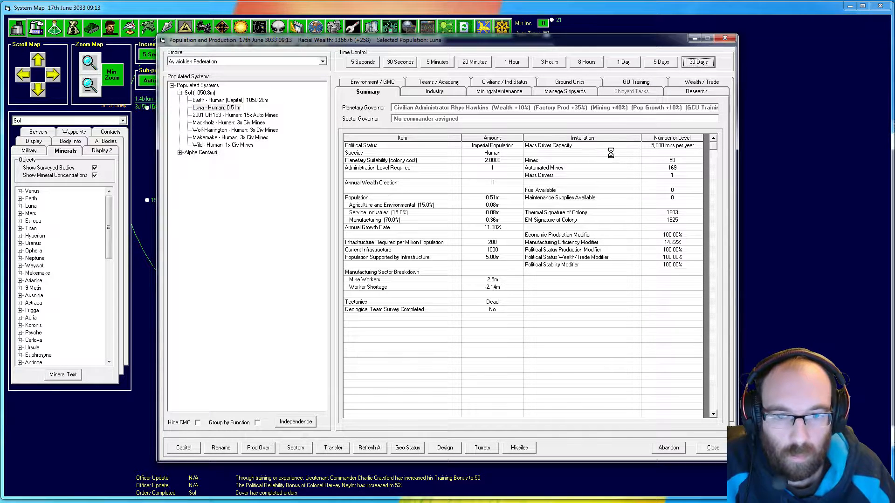
left_click(697, 62)
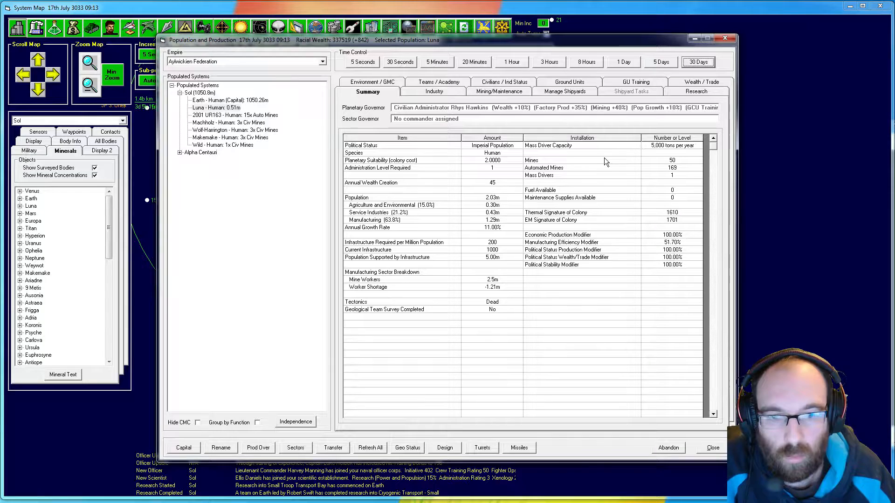
mouse_move(538, 227)
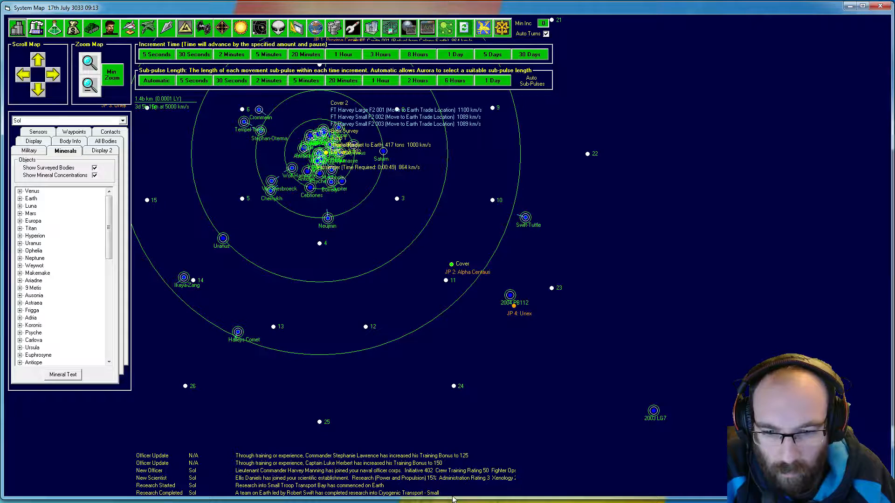
mouse_move(577, 396)
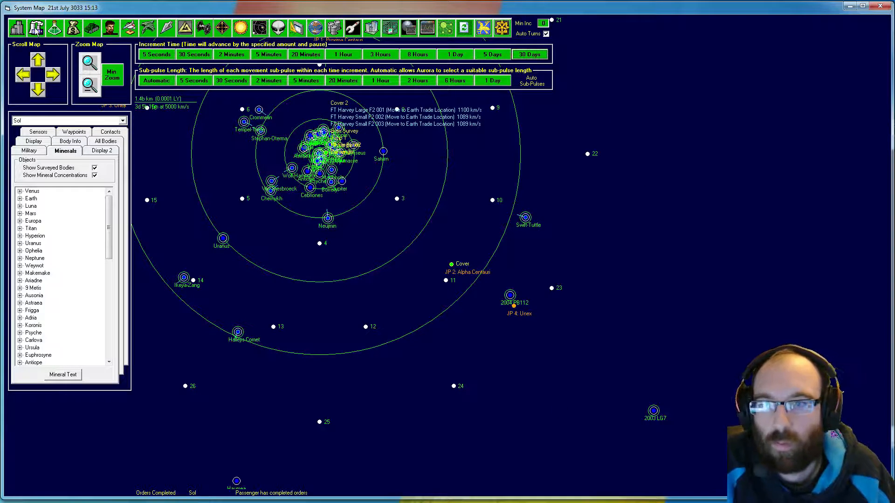
Open Population and Production and select Luna to show its Summary tab.
left_click(72, 27)
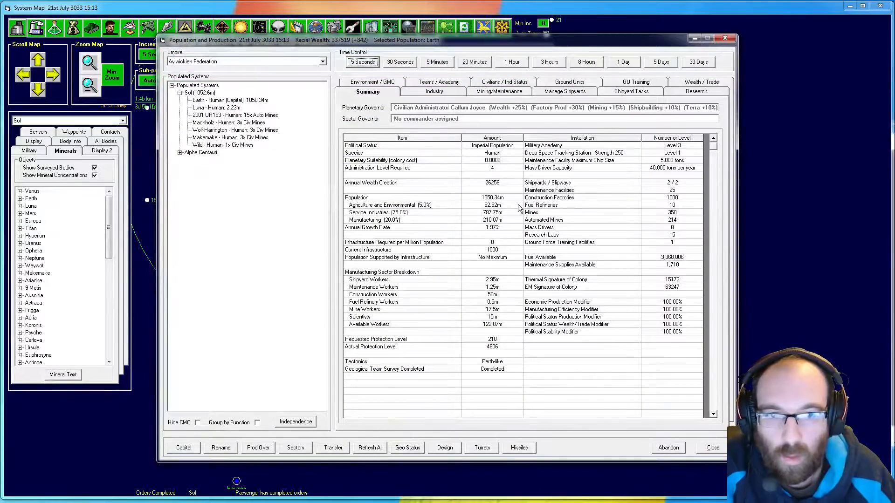
left_click(216, 108)
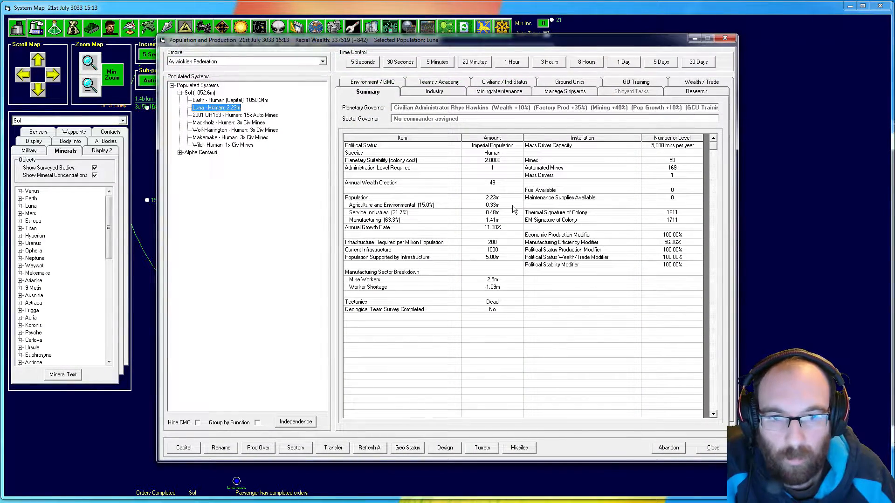
mouse_move(508, 203)
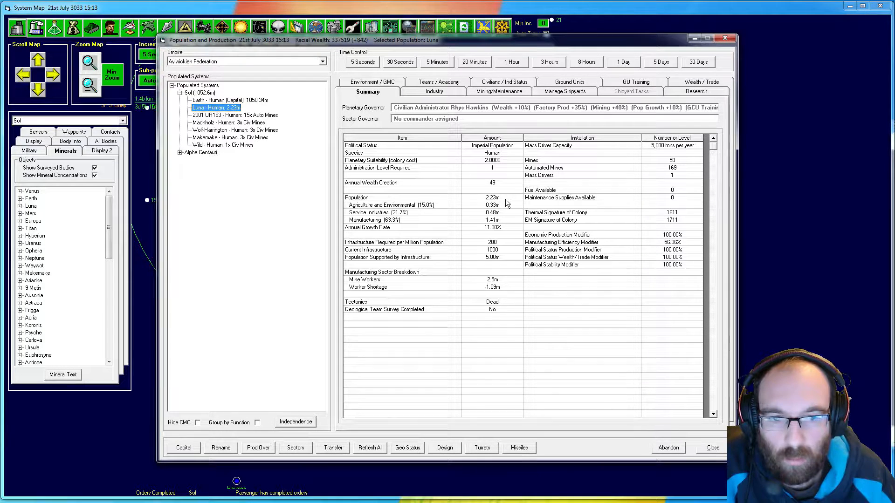
mouse_move(501, 263)
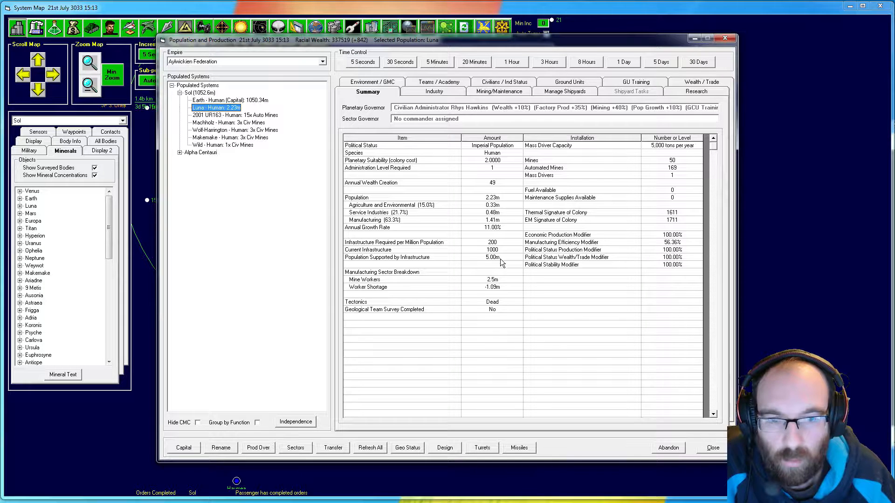
mouse_move(496, 296)
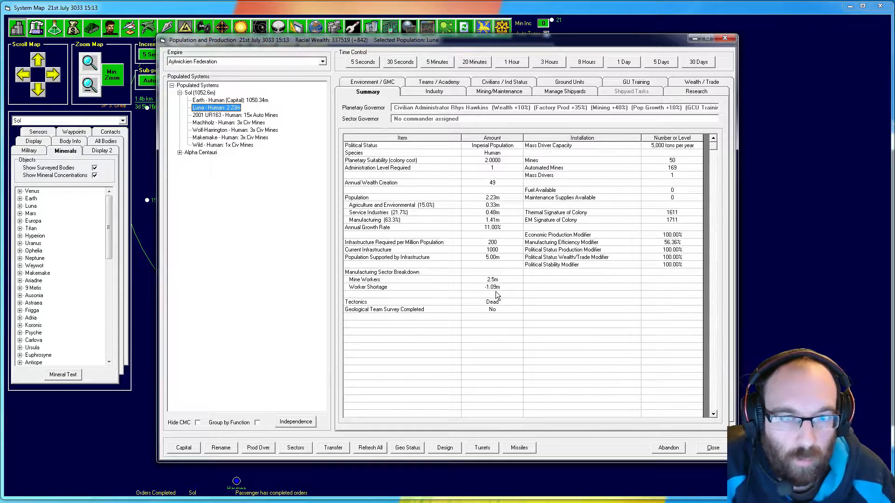
Review Luna's and 2001 UR163's mining reports and send Machholz's mass driver output to Earth.
left_click(499, 91)
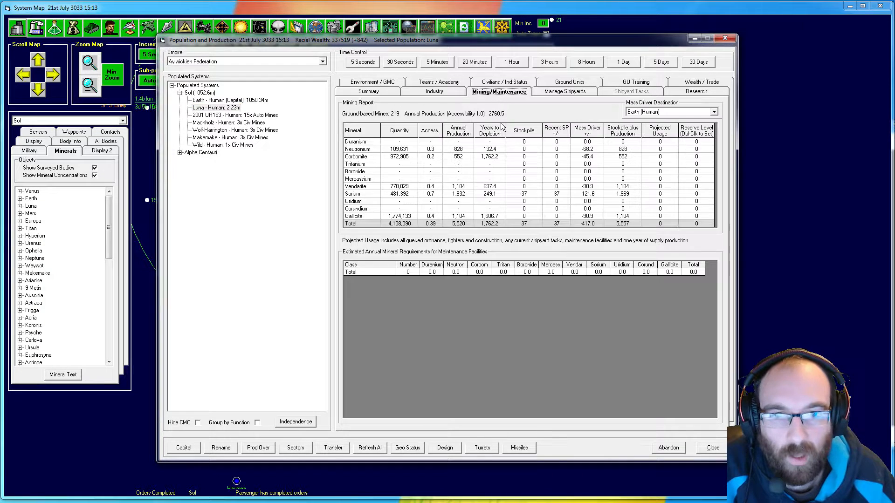
mouse_move(473, 153)
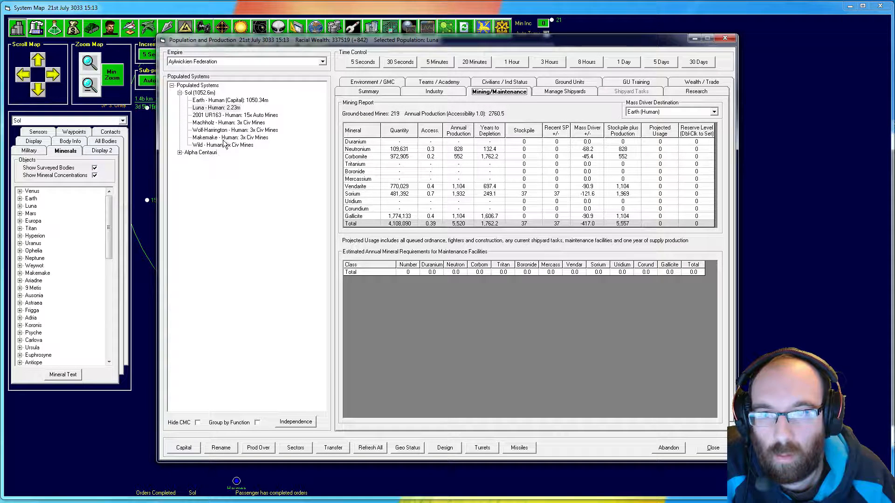
left_click(235, 115)
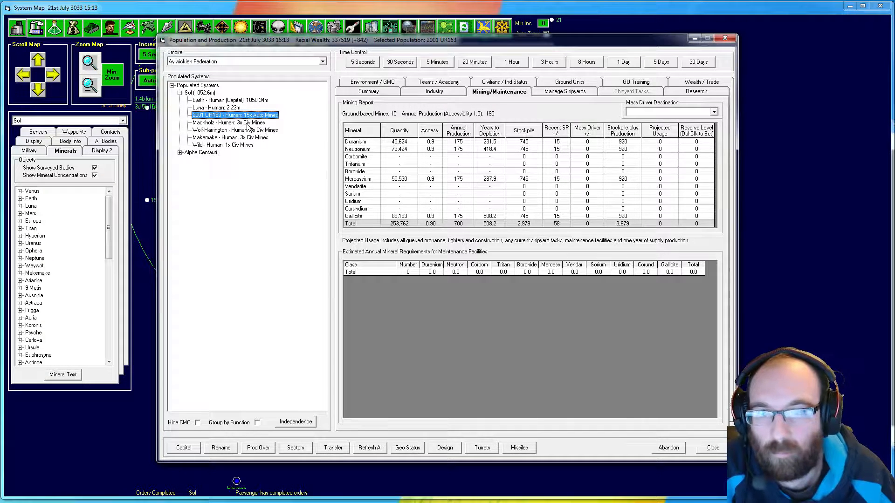
left_click(227, 122)
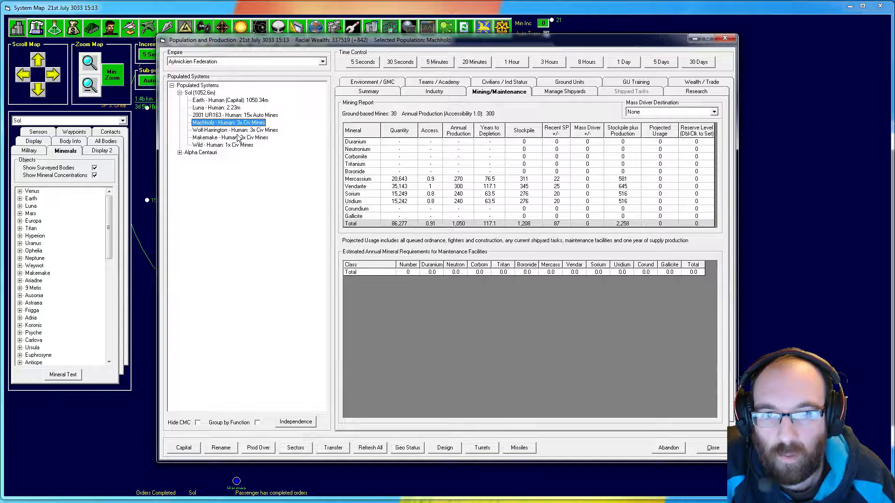
left_click(713, 112)
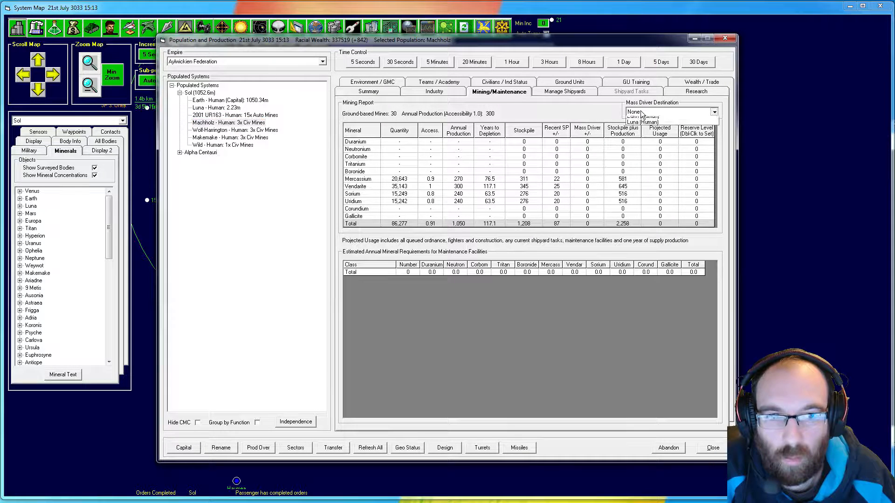
left_click(645, 114)
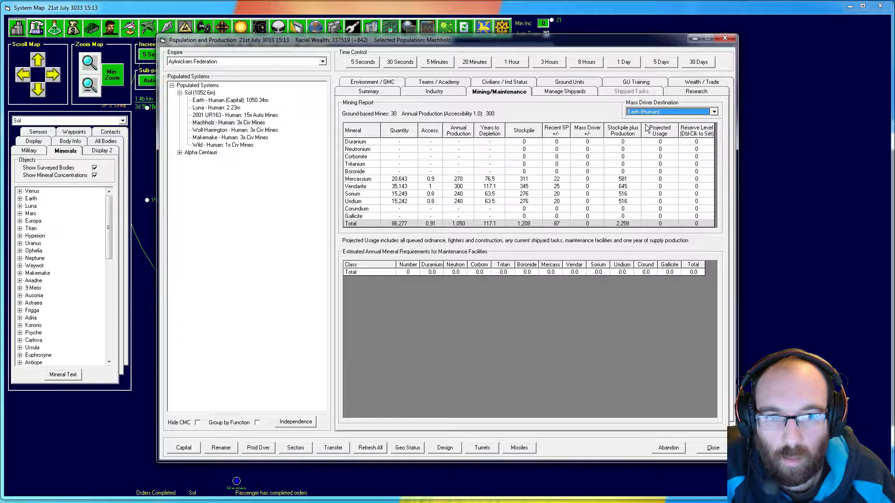
mouse_move(227, 135)
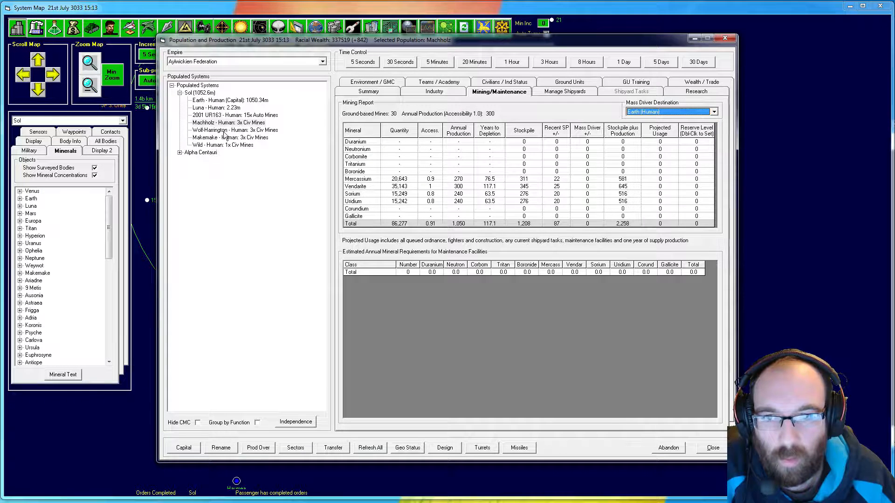
Review Makemake's and Wild's mining reports and check Wild's mass driver destination options.
left_click(234, 129)
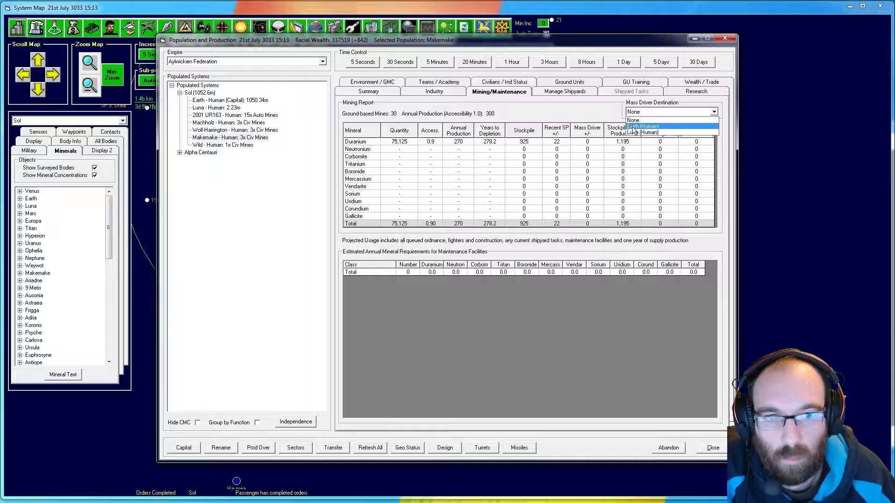
left_click(213, 145)
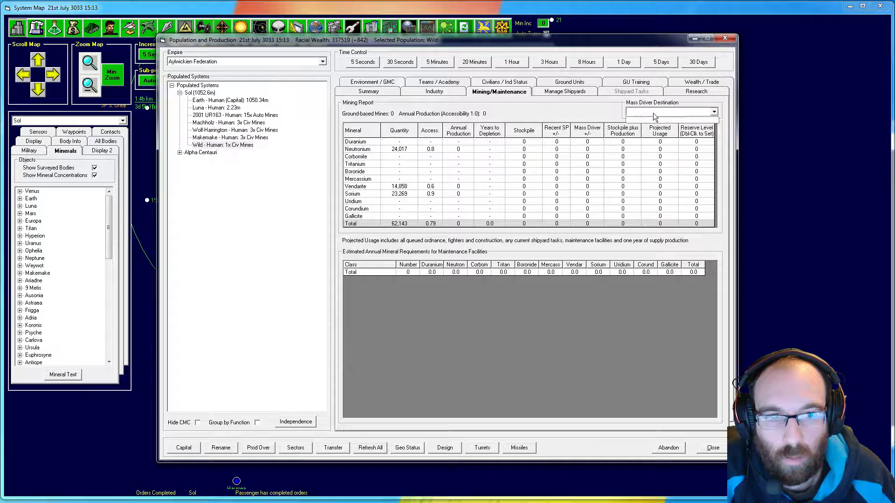
left_click(668, 112)
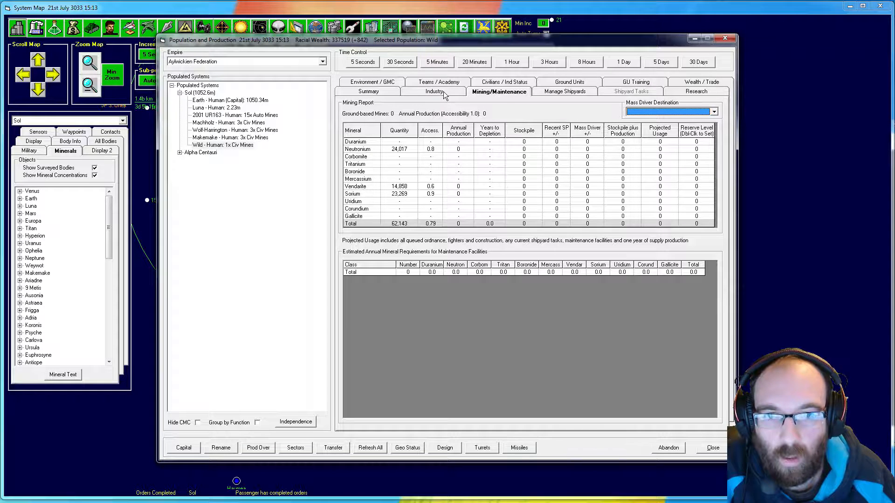
mouse_move(440, 228)
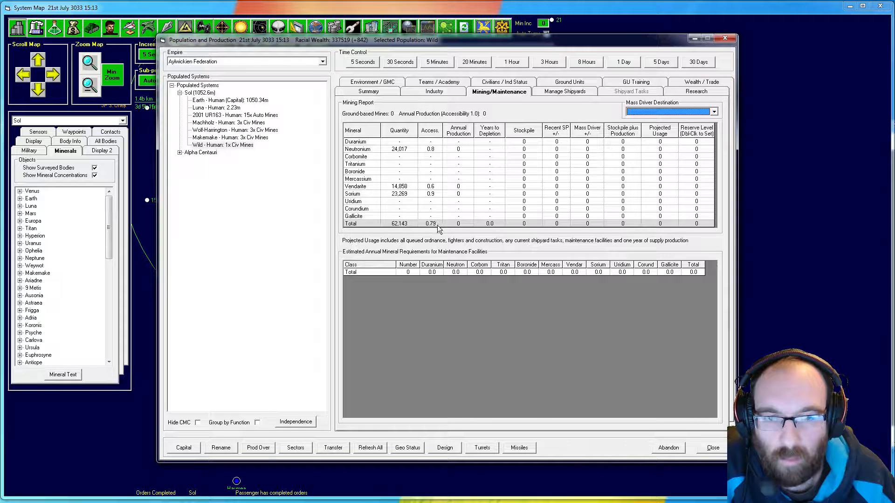
mouse_move(437, 205)
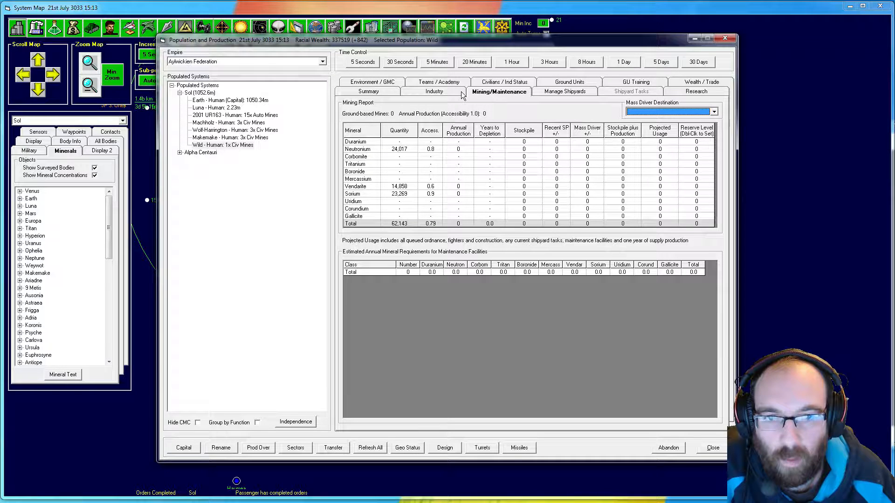
Set Wild's civilian mining output to Purchase Mineral Output and close the population overview.
left_click(499, 92)
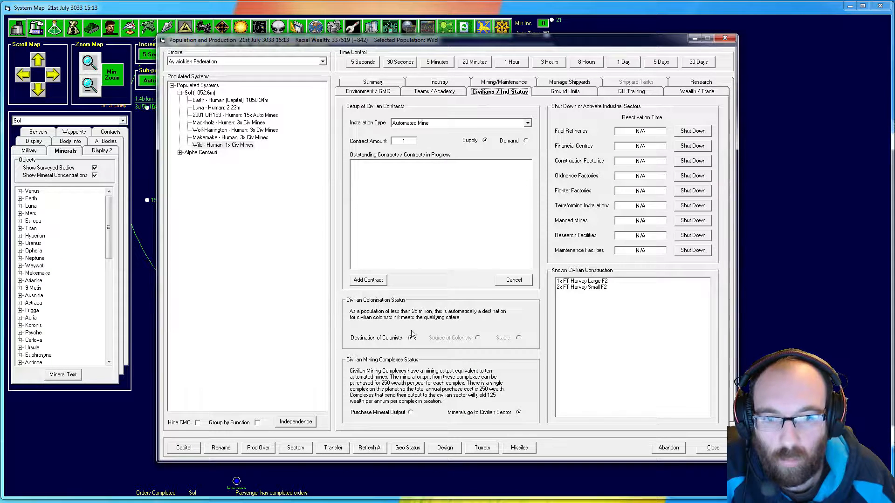
left_click(410, 412)
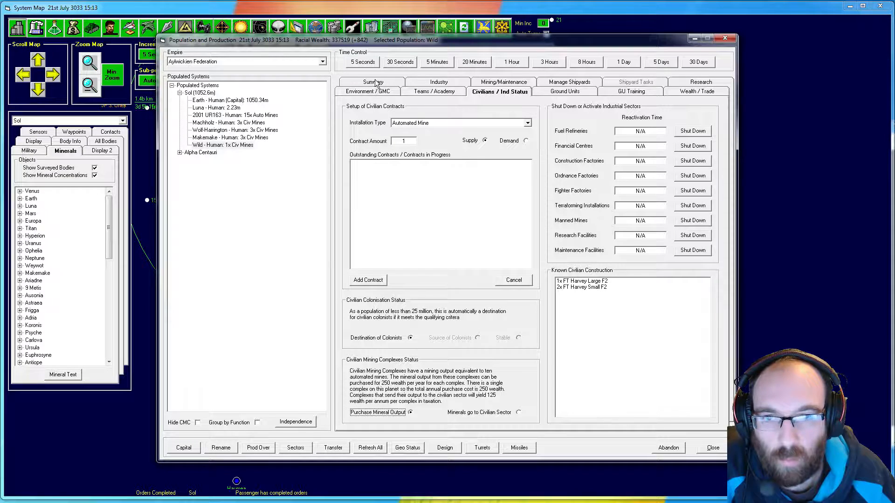
left_click(369, 92)
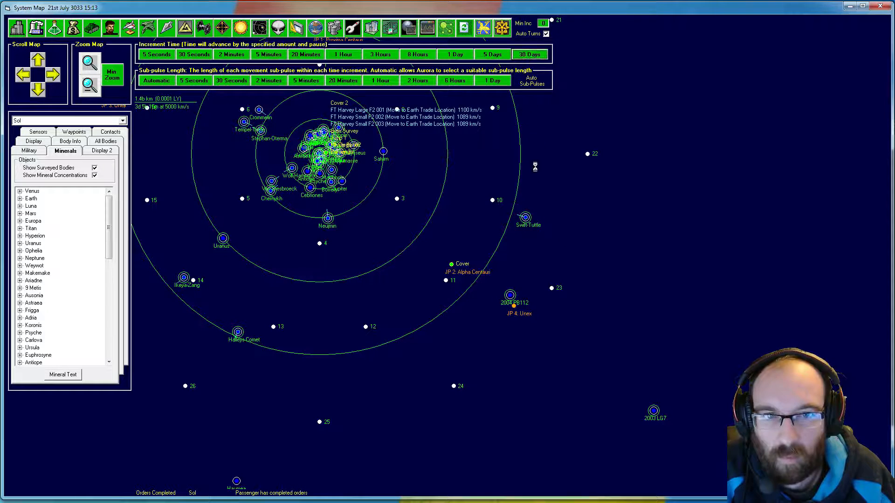
Advance the game two months, from 21st July to 21st September 3033.
left_click(529, 53)
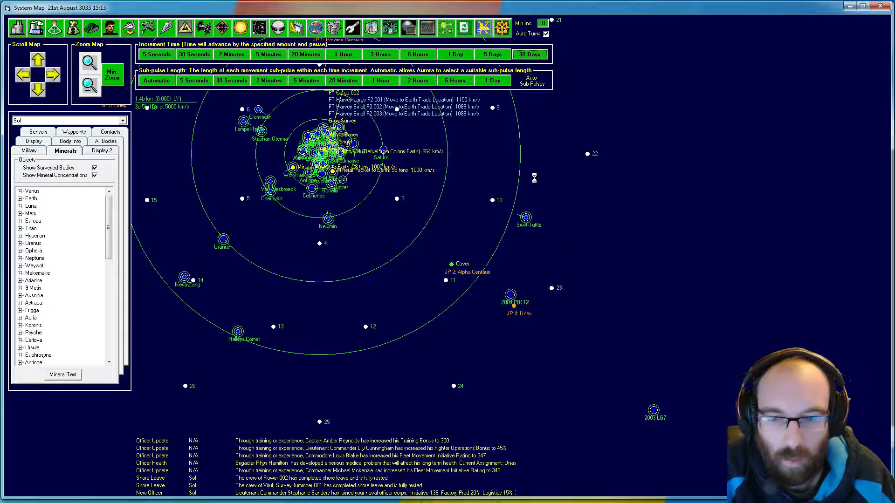
left_click(529, 54)
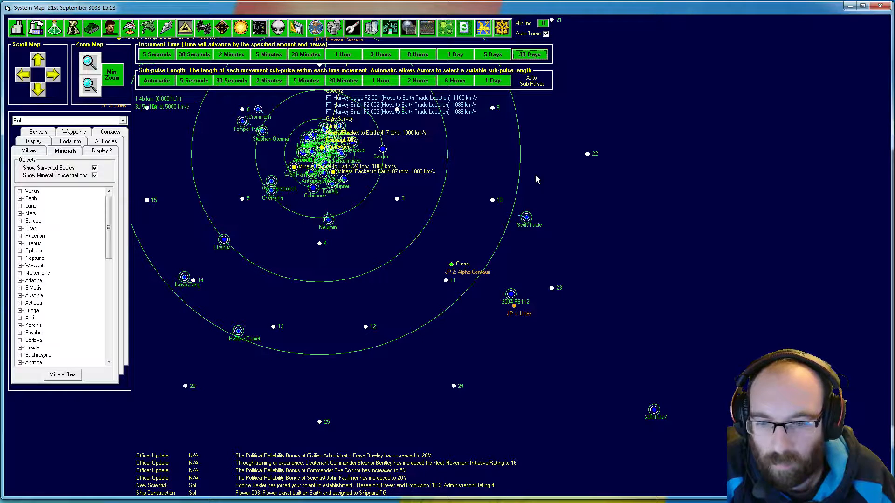
mouse_move(625, 167)
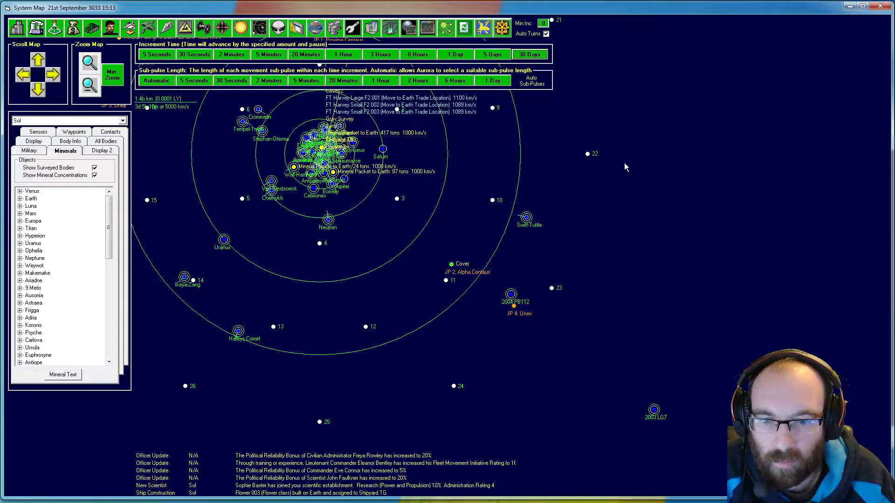
mouse_move(636, 201)
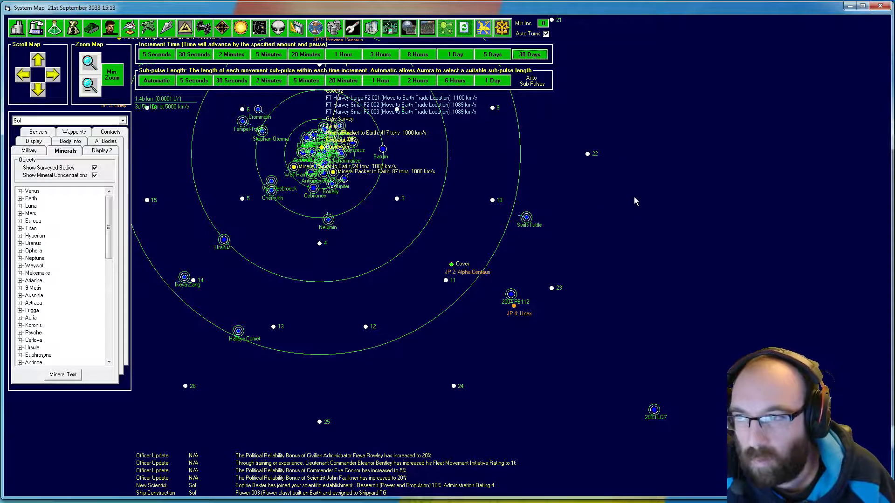
mouse_move(621, 269)
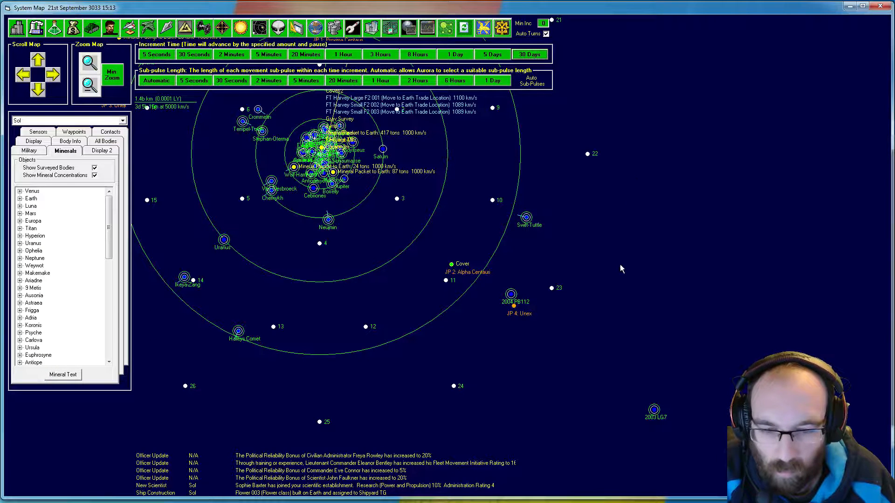
mouse_move(632, 340)
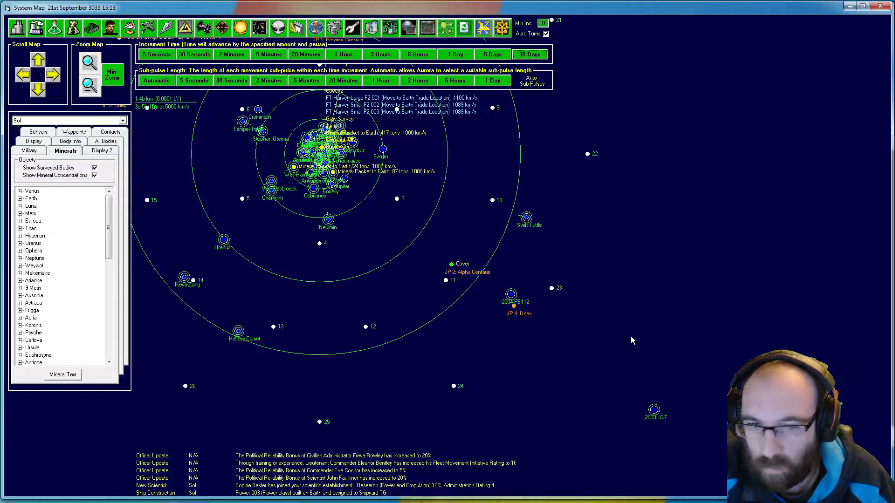
mouse_move(686, 314)
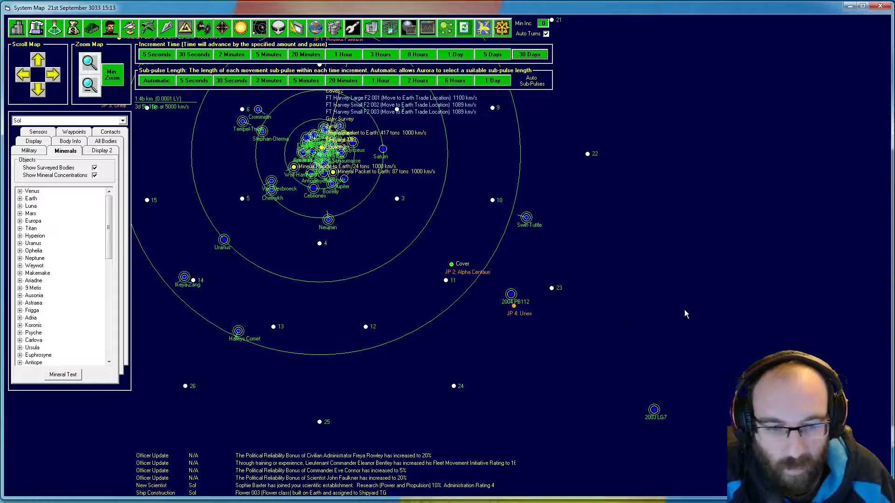
mouse_move(615, 267)
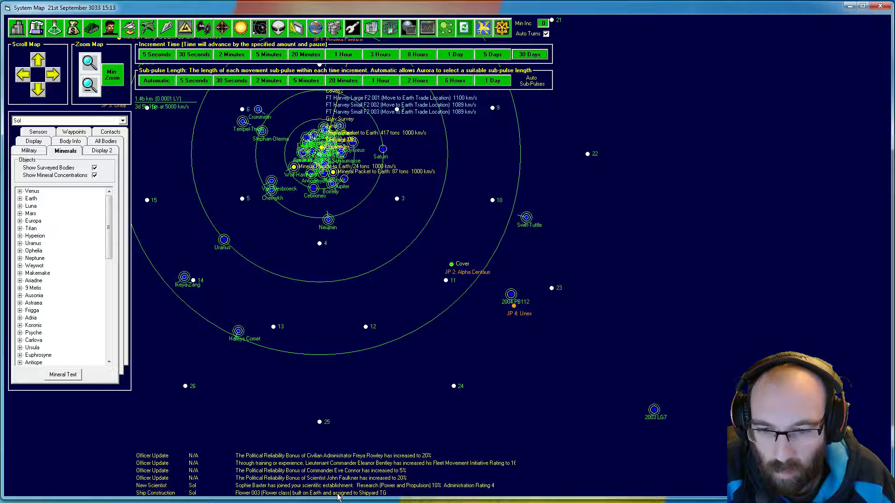
mouse_move(413, 326)
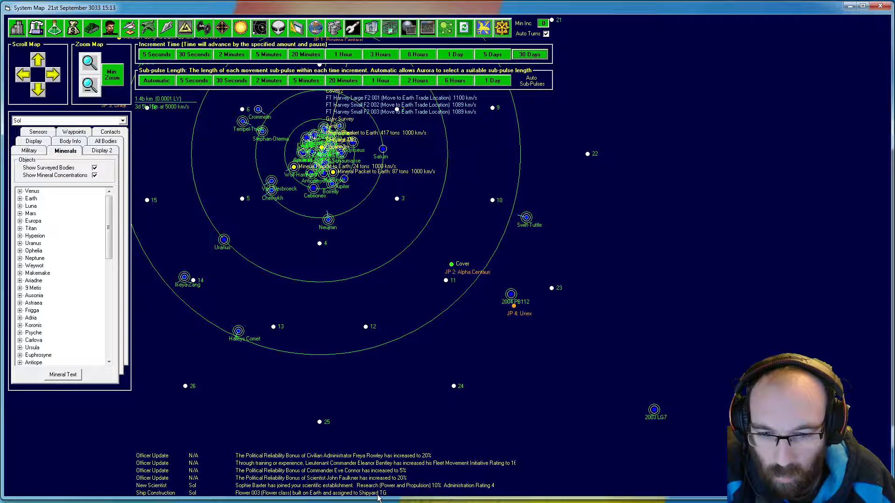
mouse_move(339, 272)
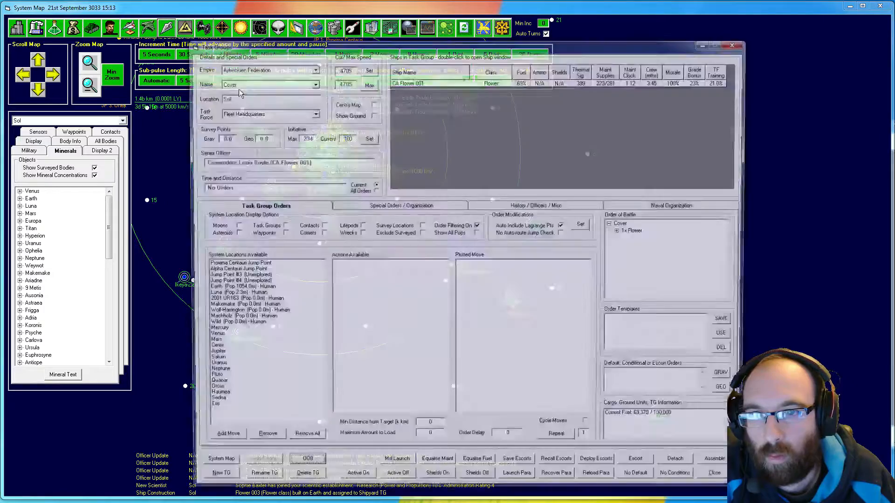
Select the CA Flower 003 task group, rename it Cover 3, and close the window.
left_click(312, 112)
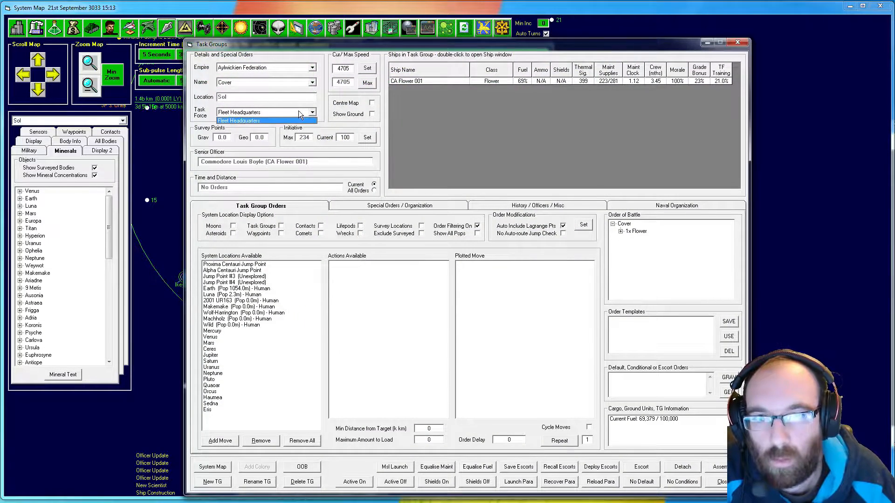
left_click(312, 82)
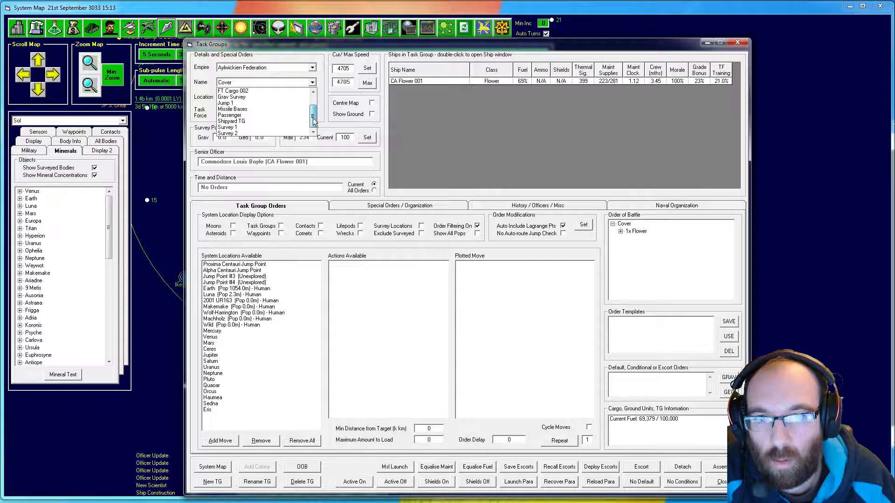
left_click(231, 121)
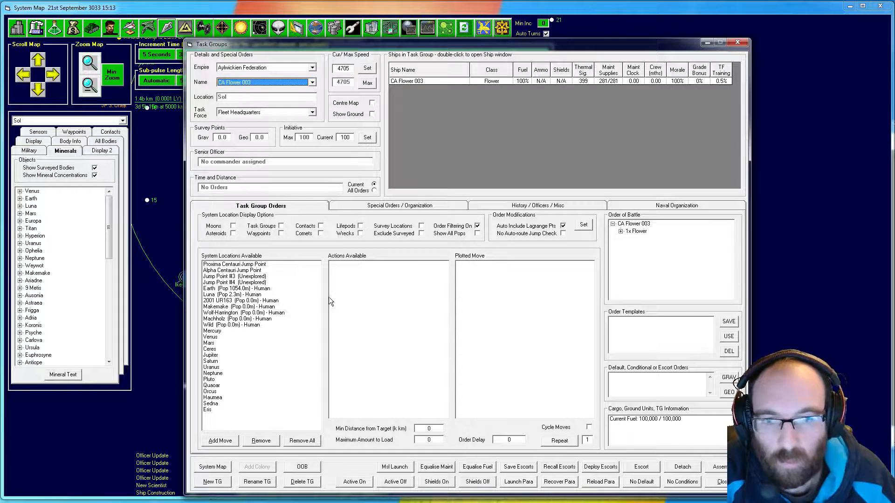
left_click(257, 481)
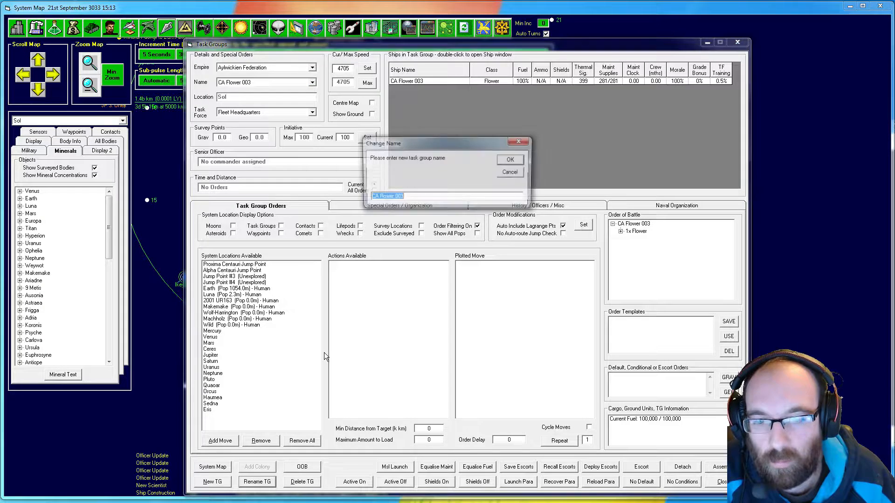
type("Cove")
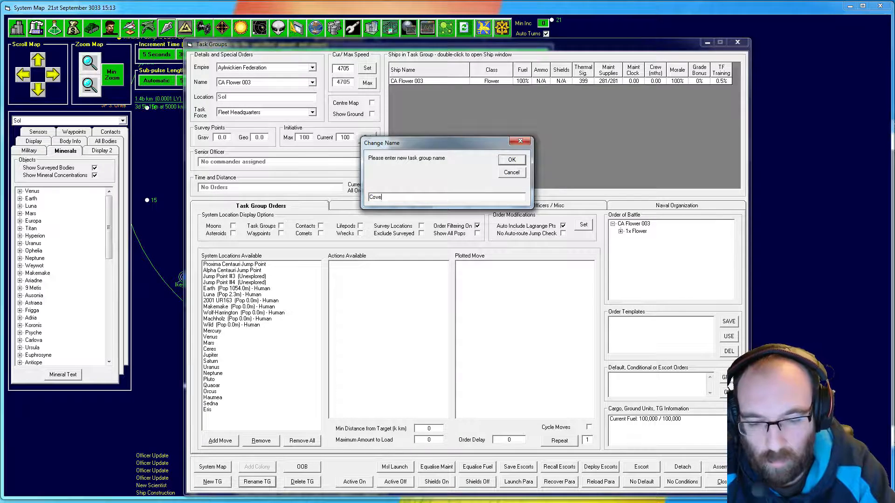
left_click(511, 159)
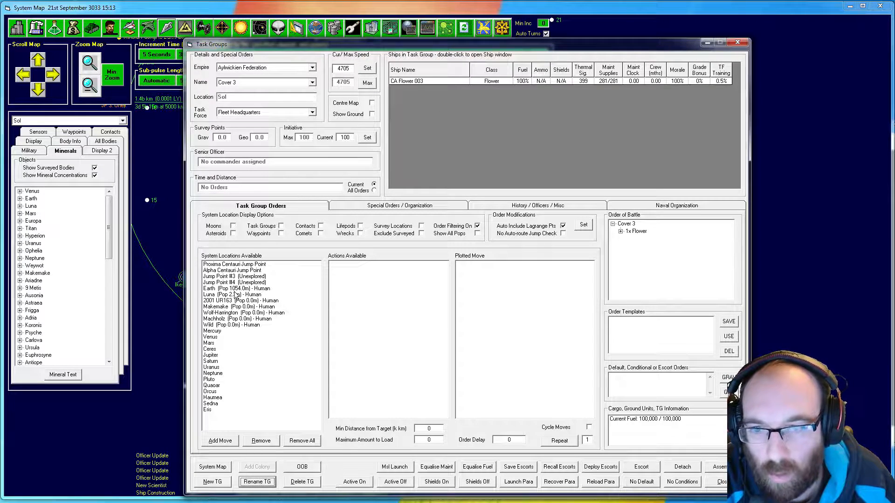
left_click(228, 295)
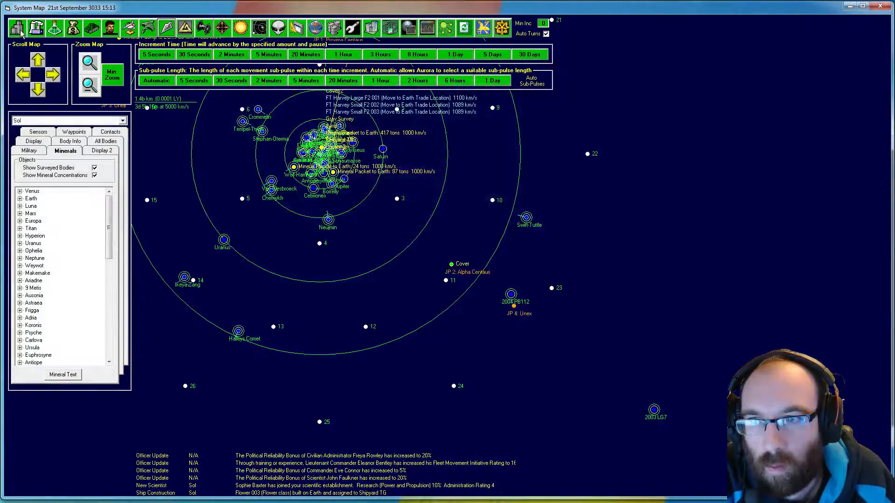
Open Population and Production and compare the Luna and Earth governor summaries.
left_click(36, 27)
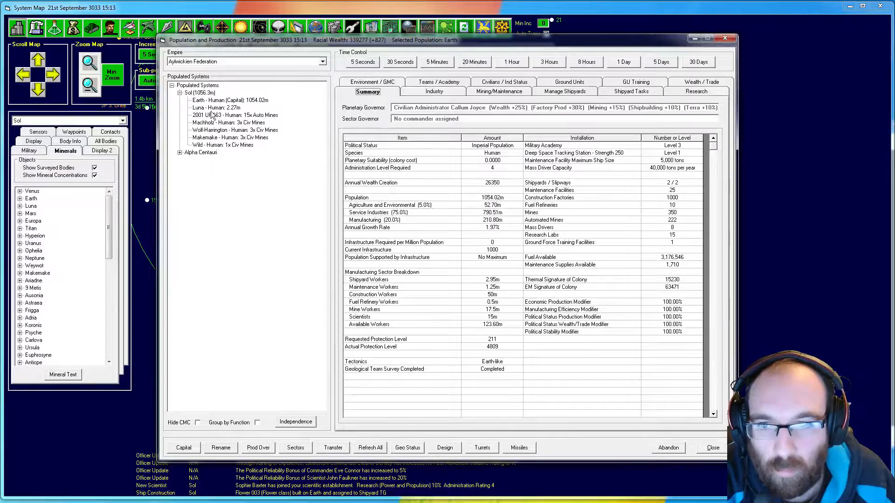
left_click(216, 108)
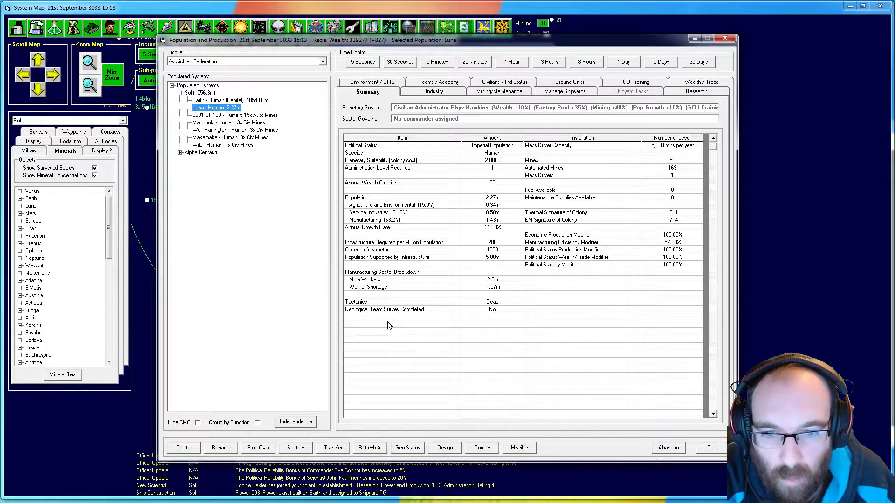
mouse_move(479, 342)
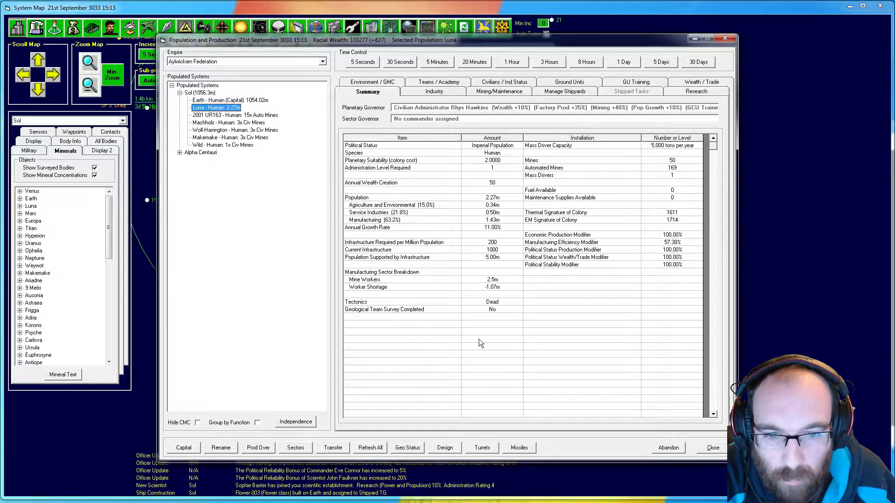
mouse_move(495, 331)
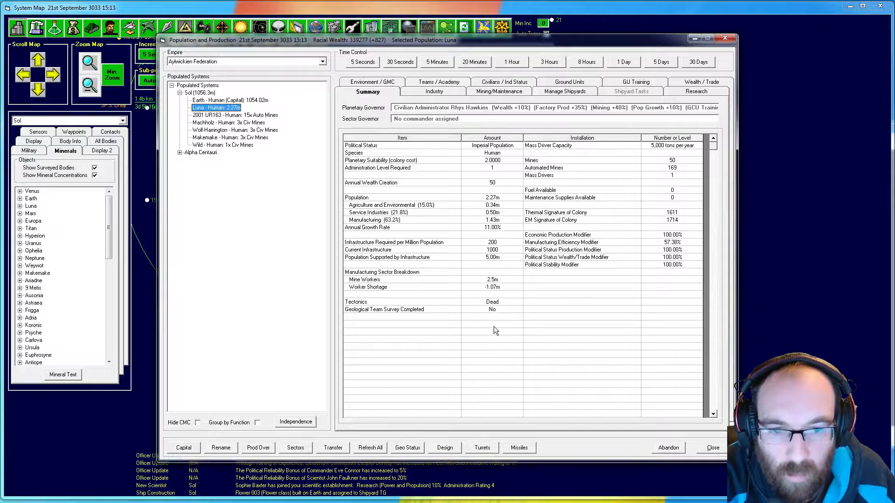
mouse_move(544, 328)
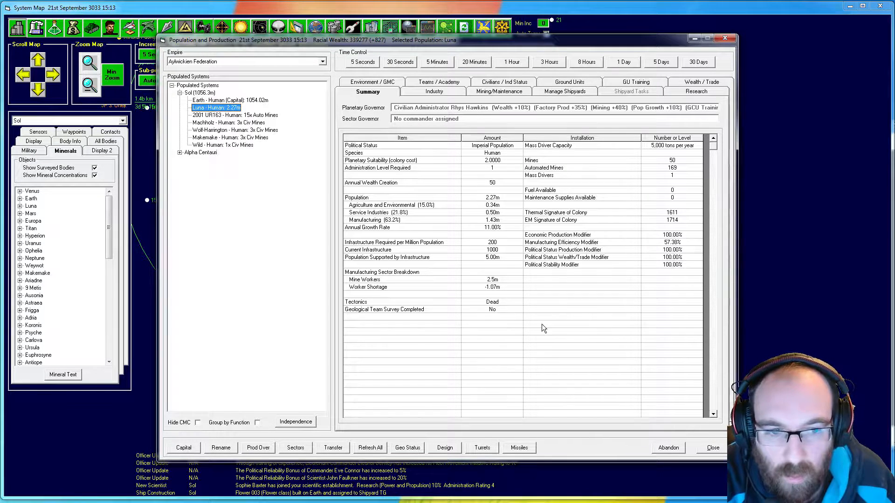
left_click(228, 101)
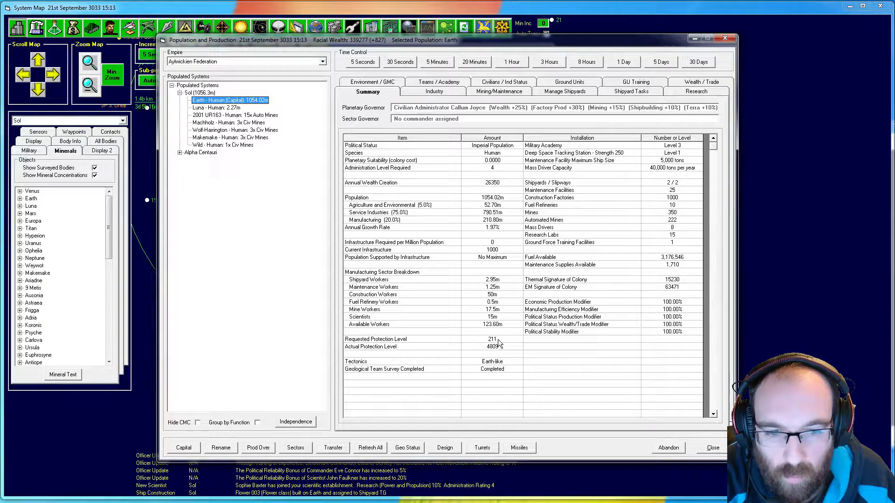
mouse_move(498, 357)
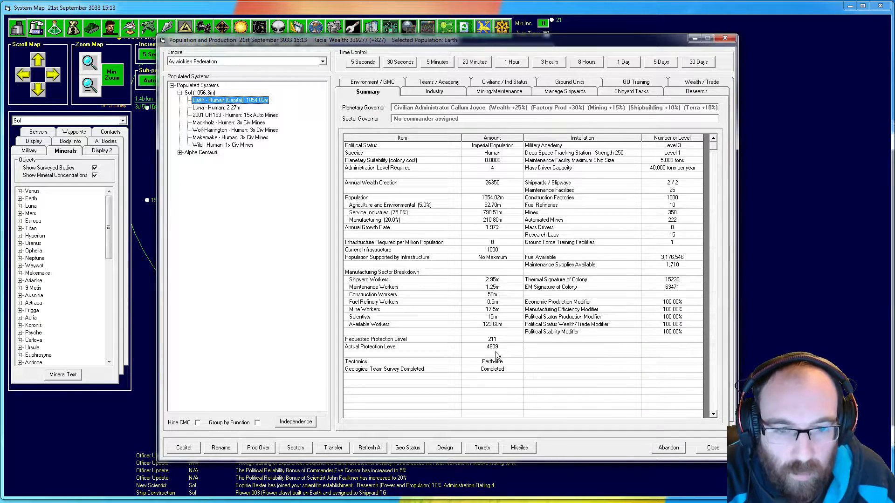
mouse_move(501, 368)
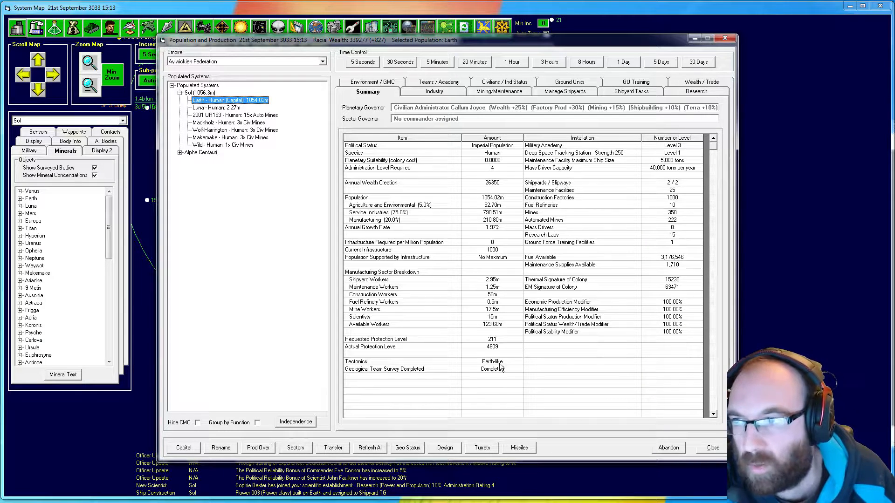
mouse_move(539, 93)
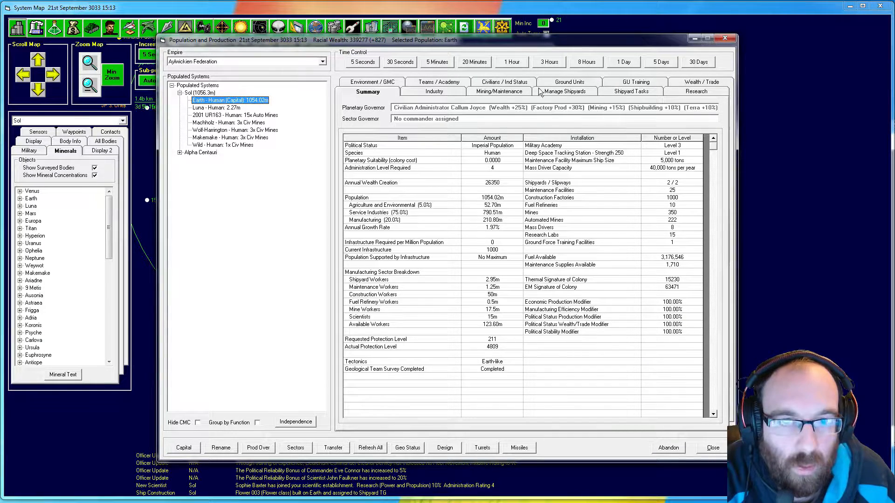
Show Earth's shipyard management and select the idle Planks commercial yard.
left_click(563, 92)
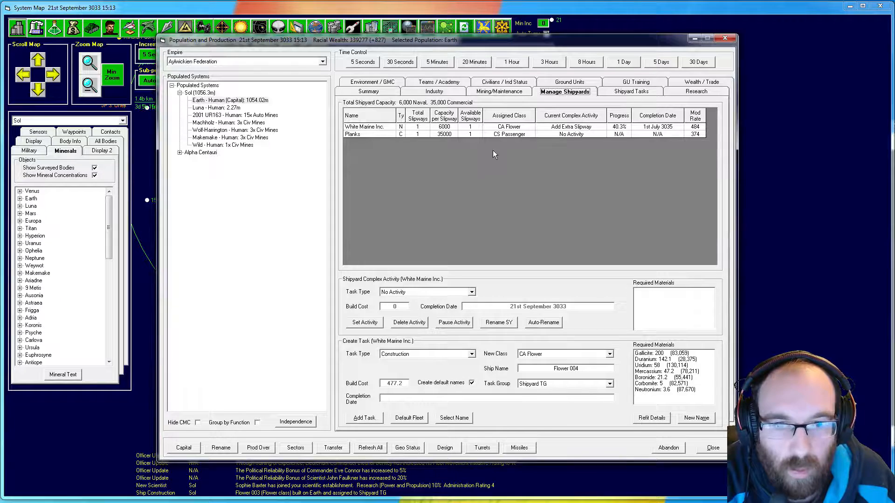
mouse_move(590, 133)
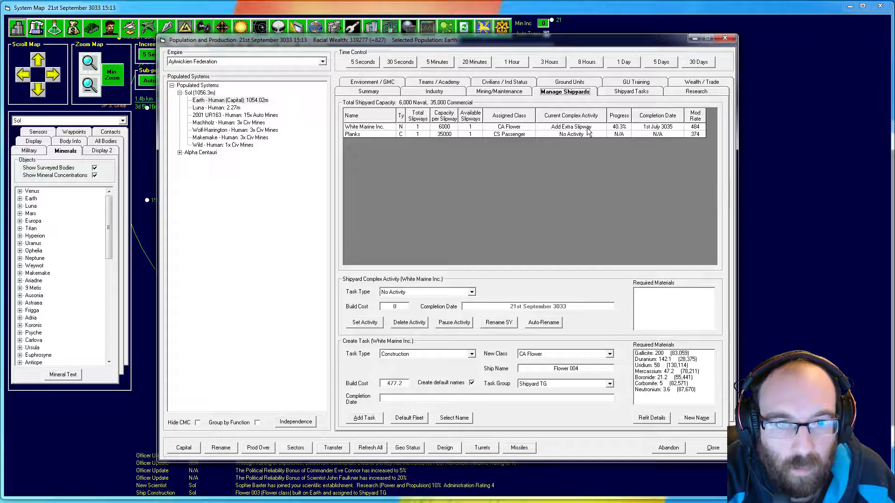
mouse_move(398, 173)
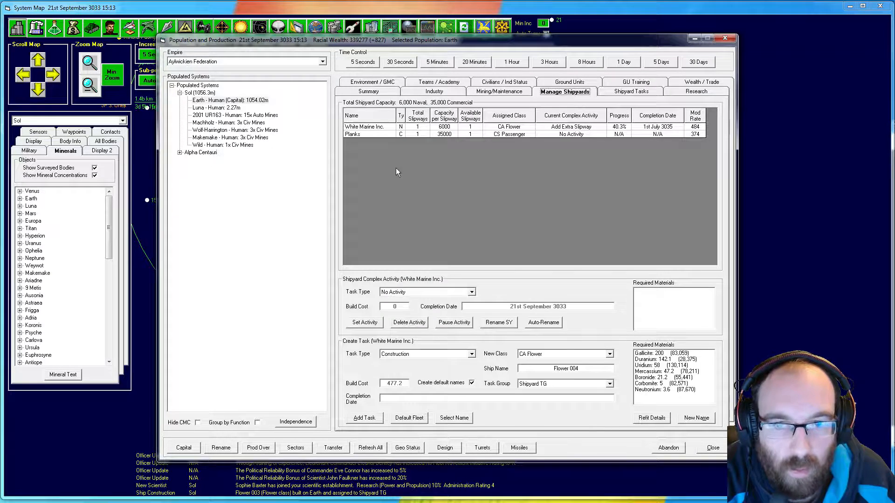
left_click(508, 135)
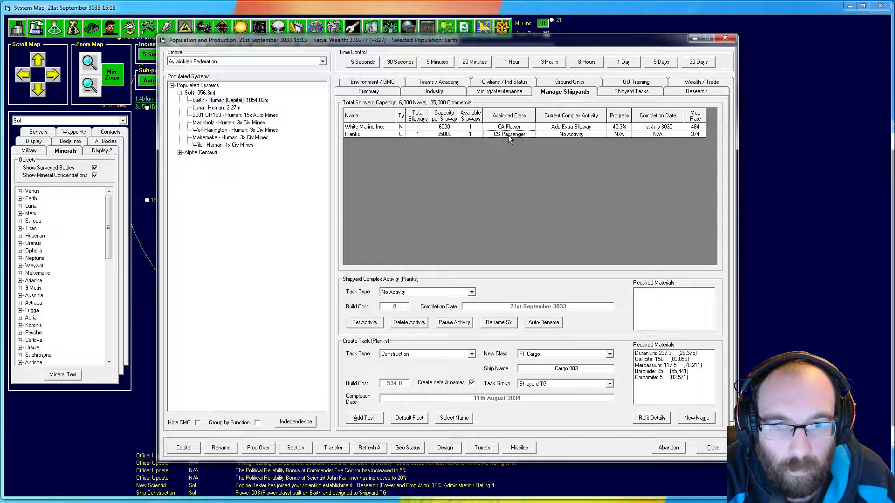
mouse_move(568, 211)
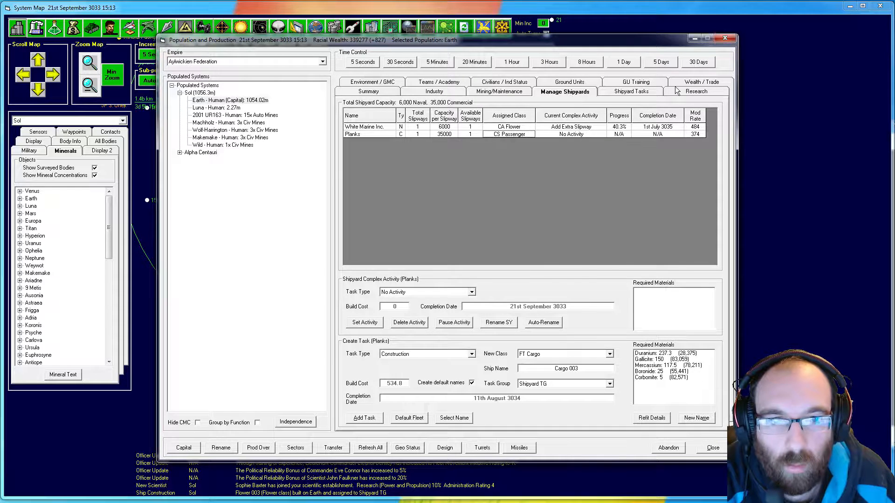
Open the research view and confirm Luna has no research facilities or projects.
left_click(696, 91)
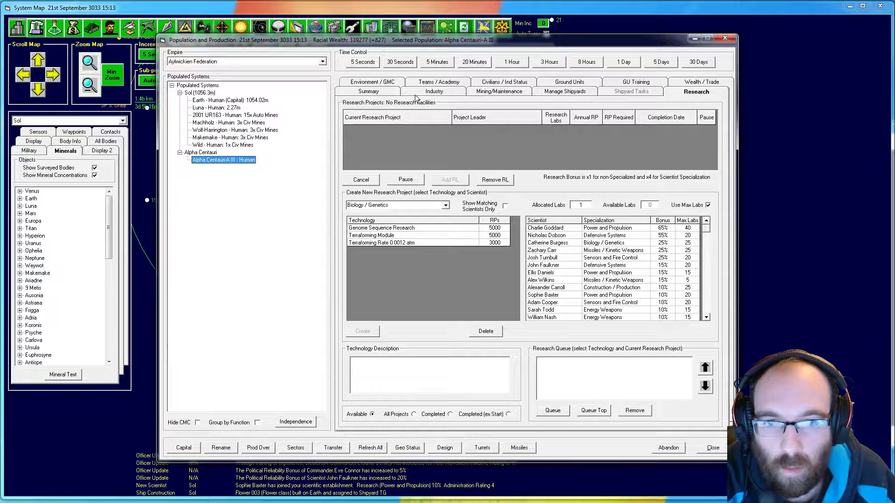
left_click(215, 108)
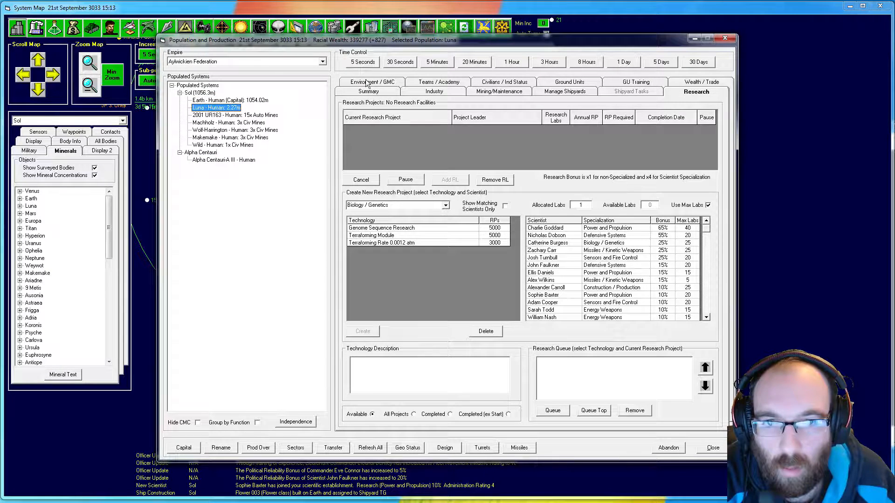
Return to the colony Summary view and bring Earth's summary back up.
left_click(368, 92)
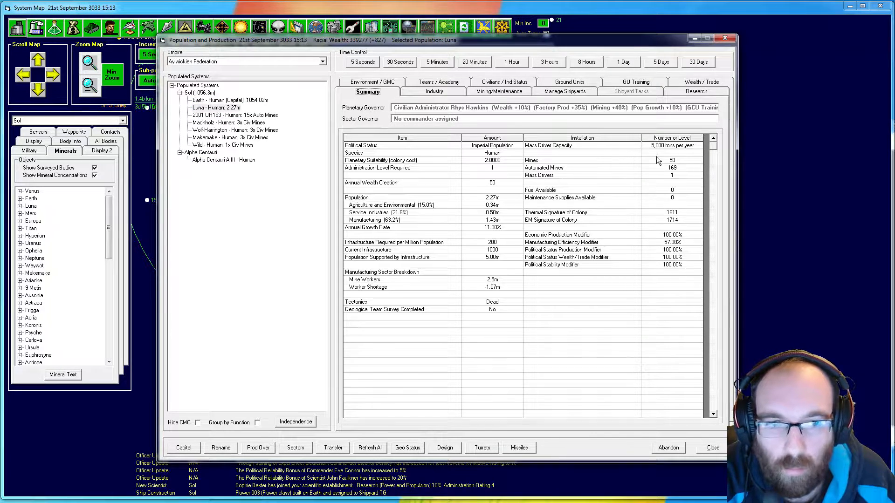
mouse_move(676, 178)
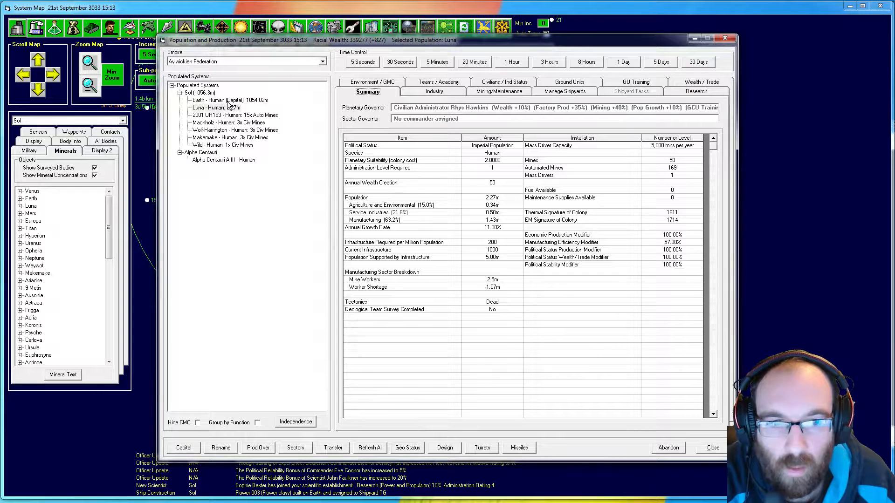
left_click(228, 101)
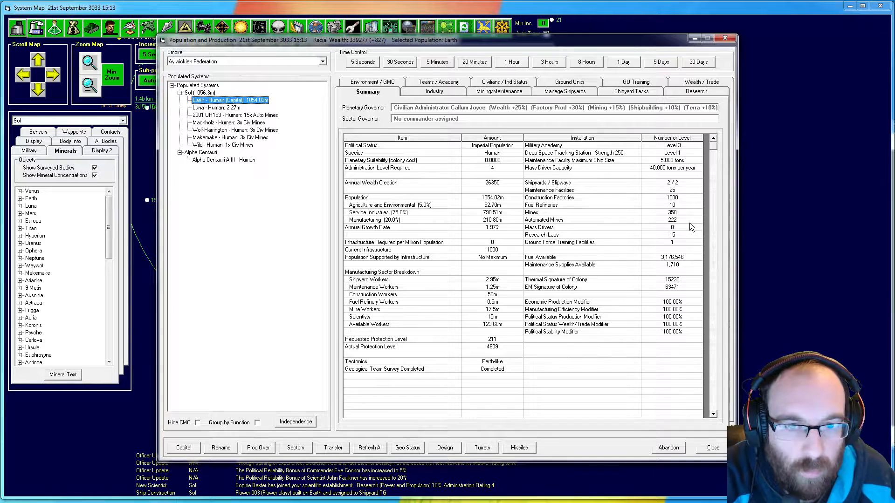
mouse_move(626, 224)
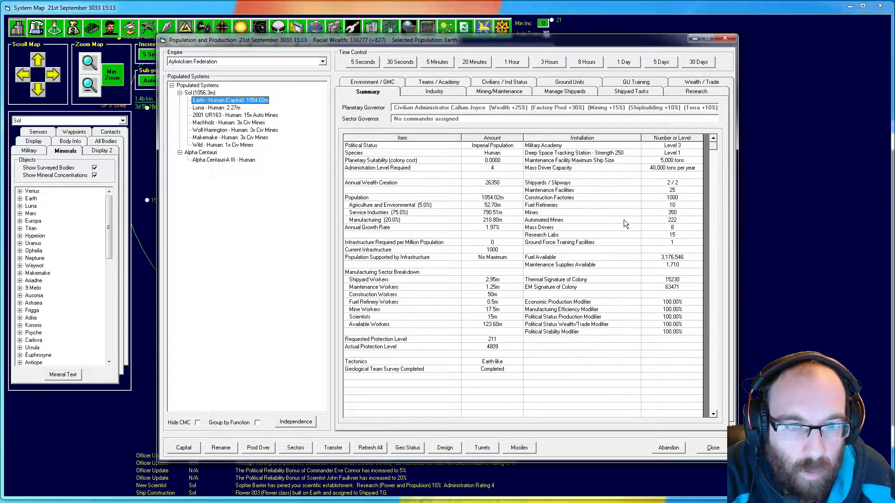
mouse_move(676, 218)
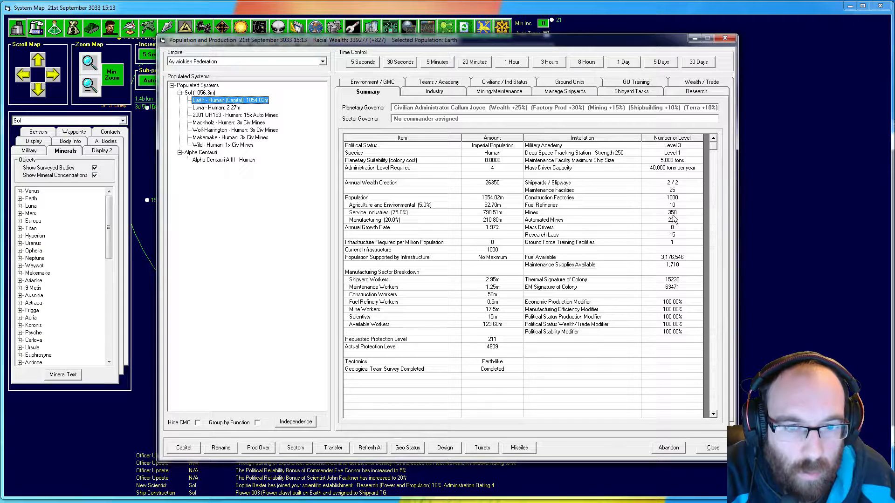
mouse_move(679, 222)
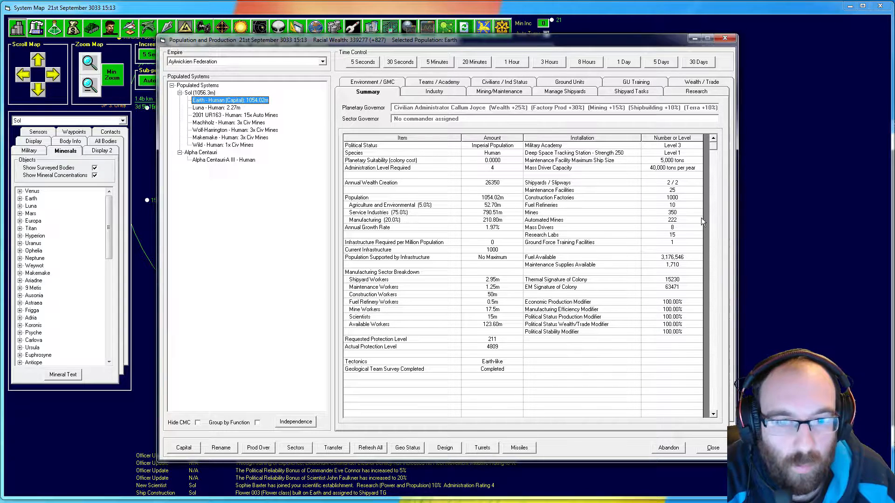
mouse_move(678, 234)
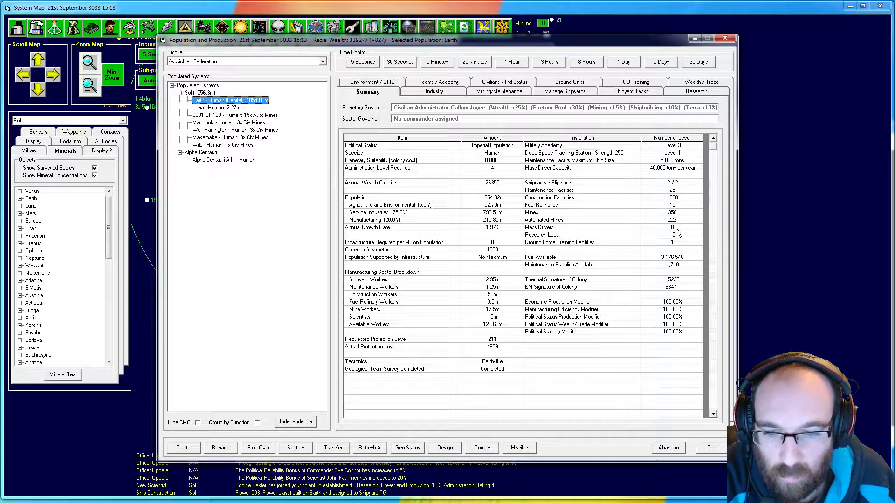
mouse_move(684, 295)
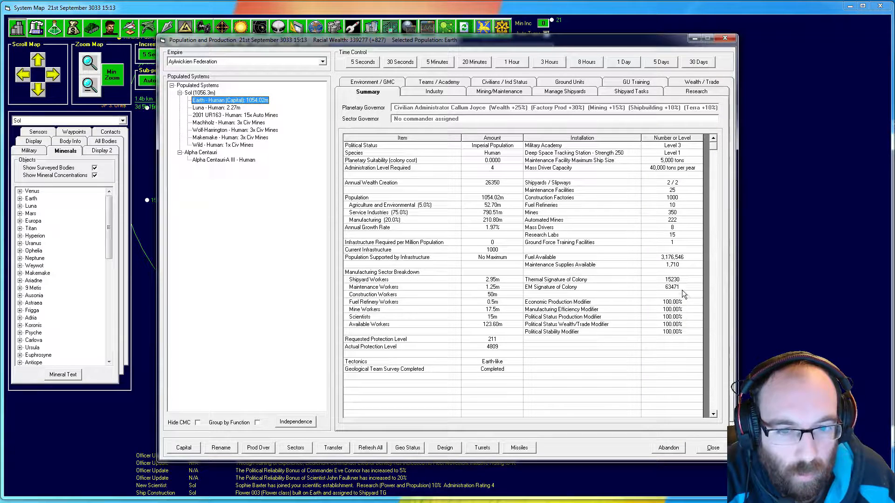
mouse_move(725, 38)
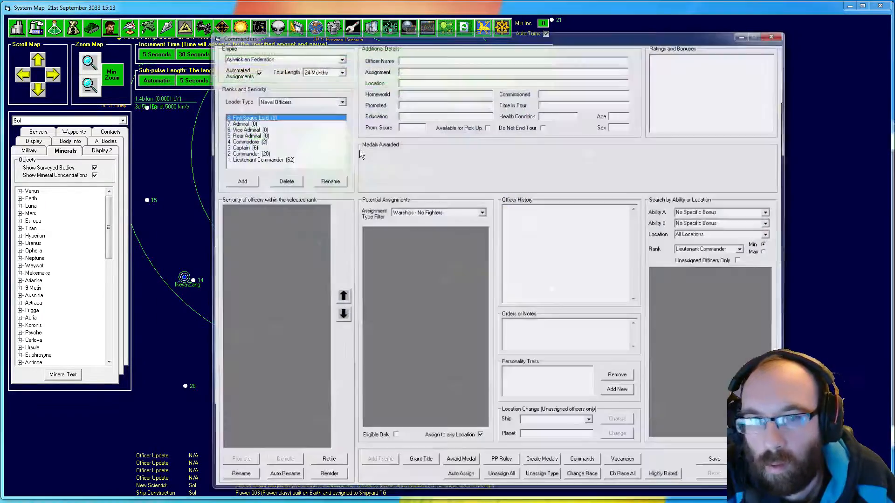
List civilian administrators ranked by mining bonus and inspect Isabelle Kay, the second-best.
left_click(300, 100)
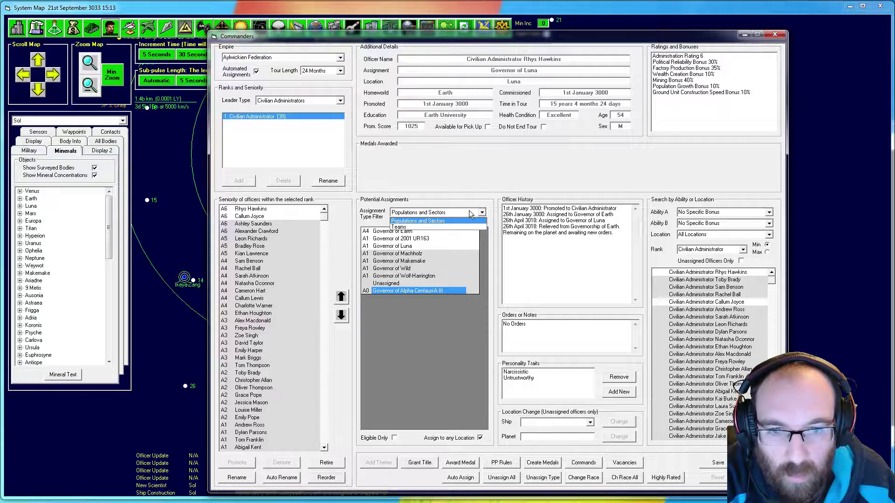
left_click(434, 211)
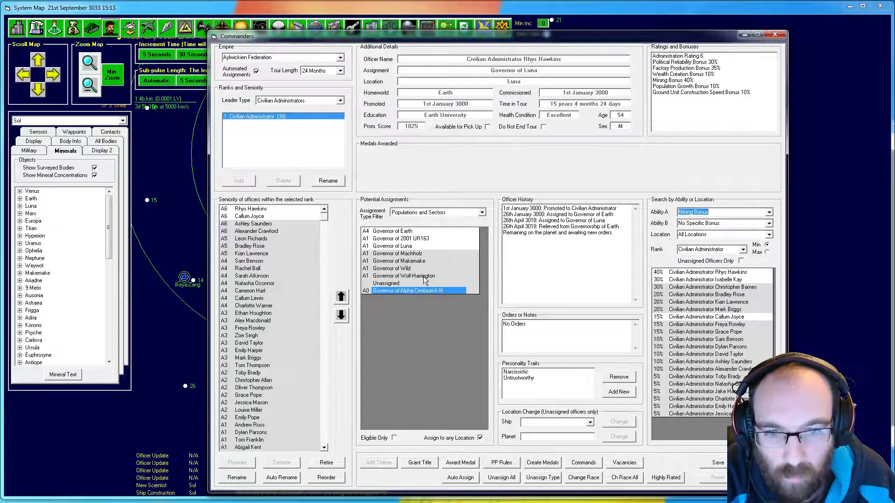
mouse_move(405, 245)
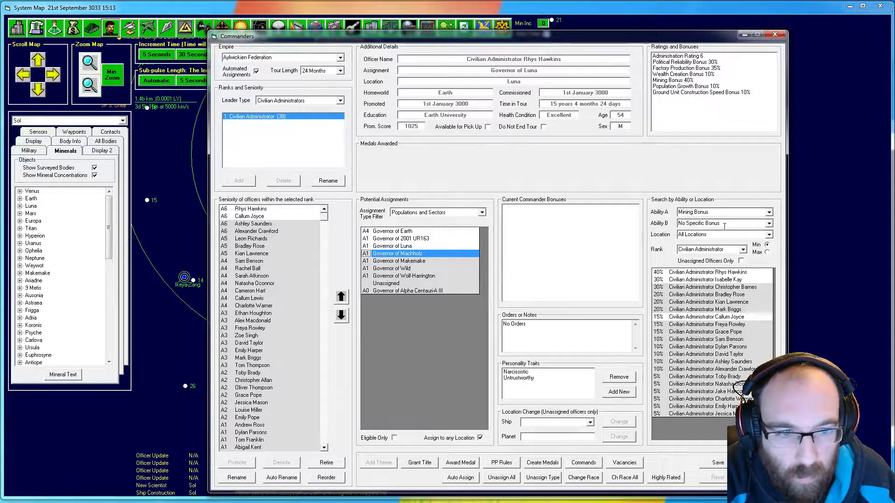
mouse_move(736, 265)
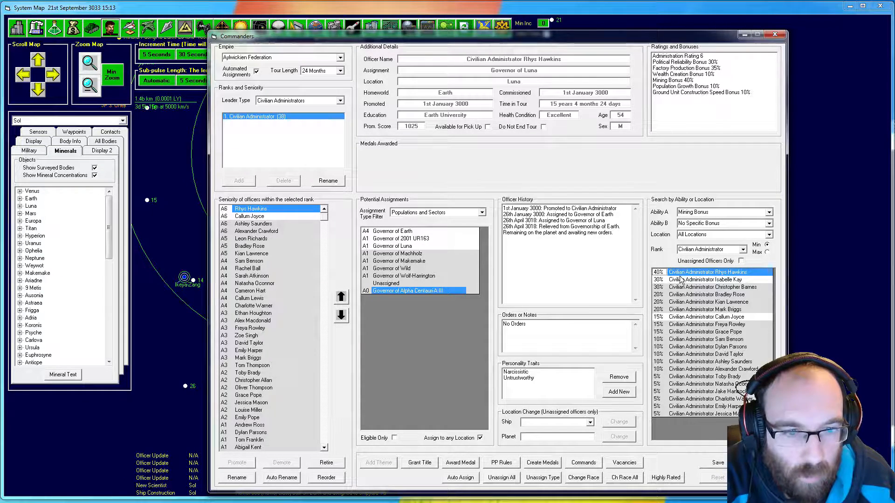
left_click(710, 280)
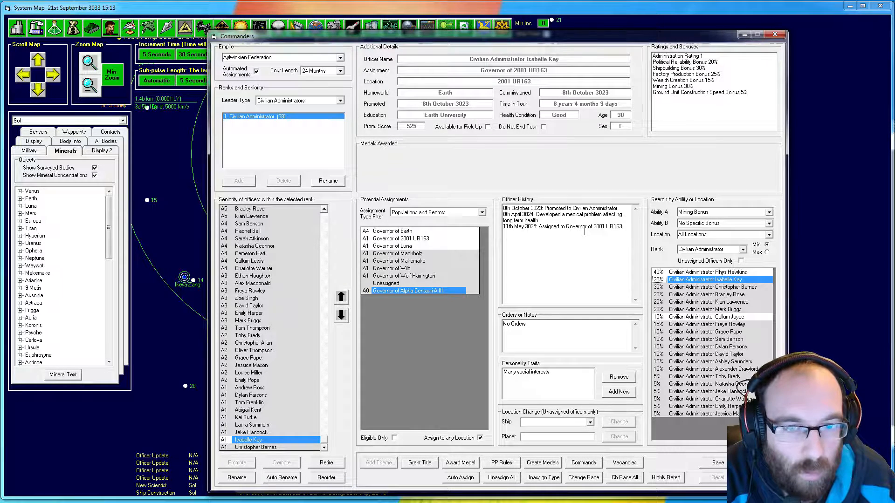
mouse_move(607, 234)
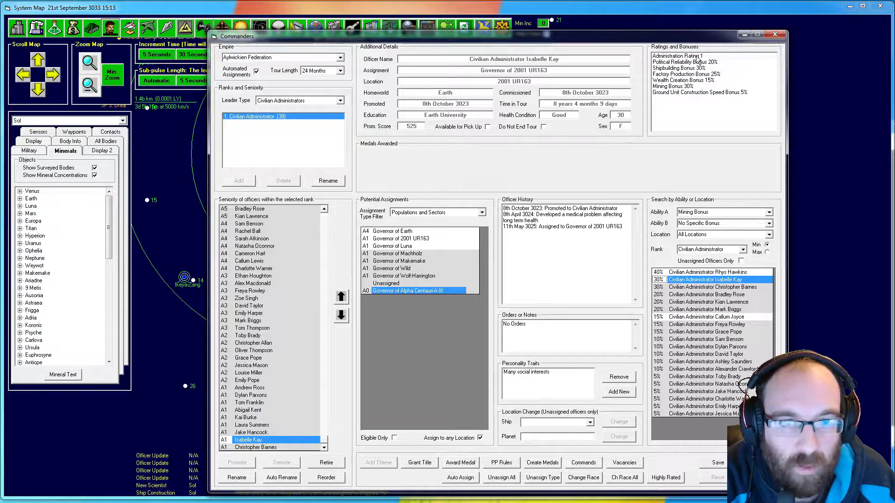
mouse_move(657, 96)
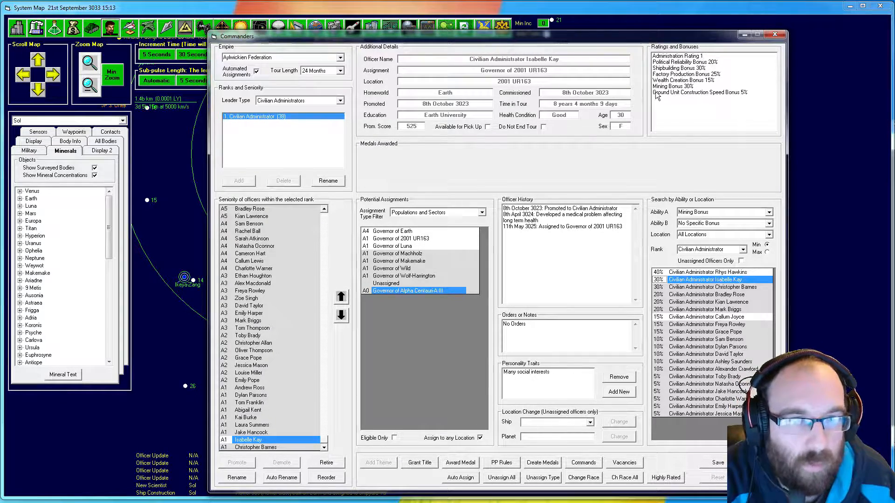
mouse_move(611, 270)
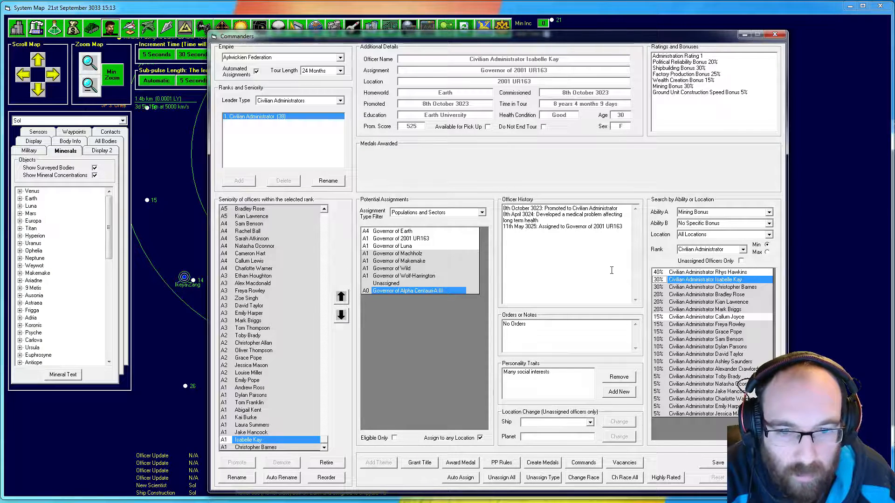
mouse_move(542, 266)
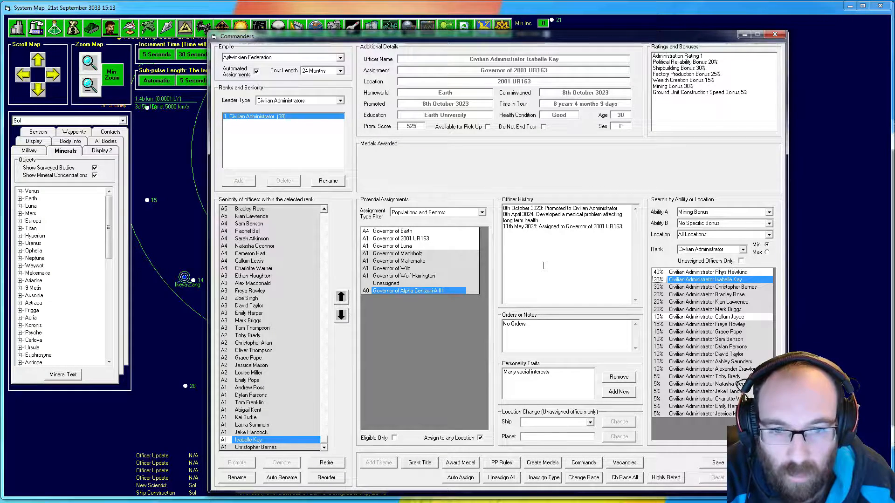
Inspect a 30% mining administrator and check the governors of 2001 UR163, Luna and Machholz.
left_click(710, 287)
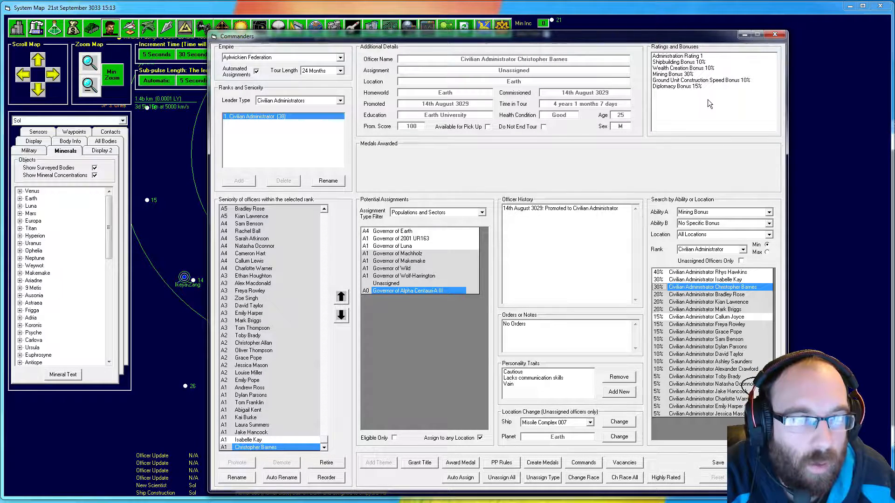
mouse_move(724, 76)
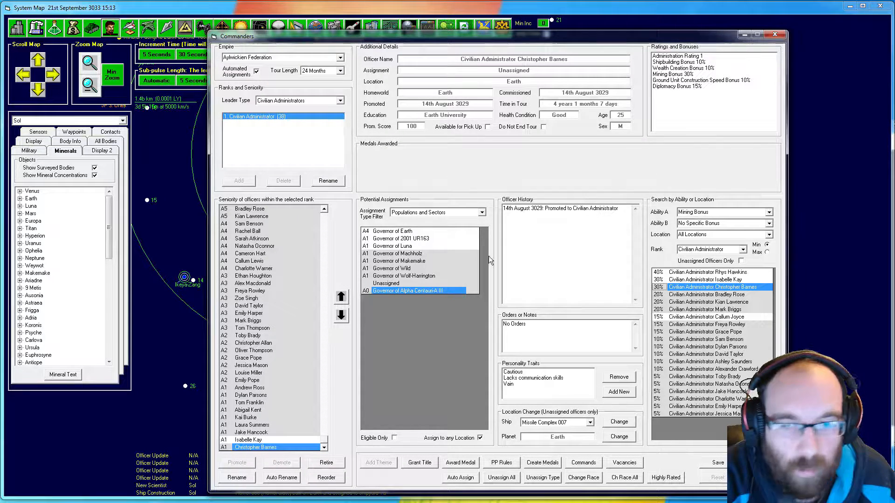
mouse_move(409, 242)
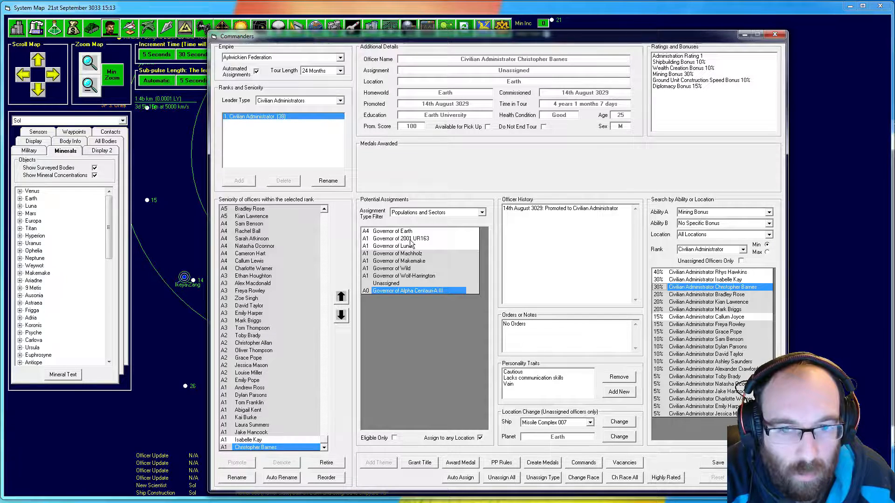
left_click(403, 238)
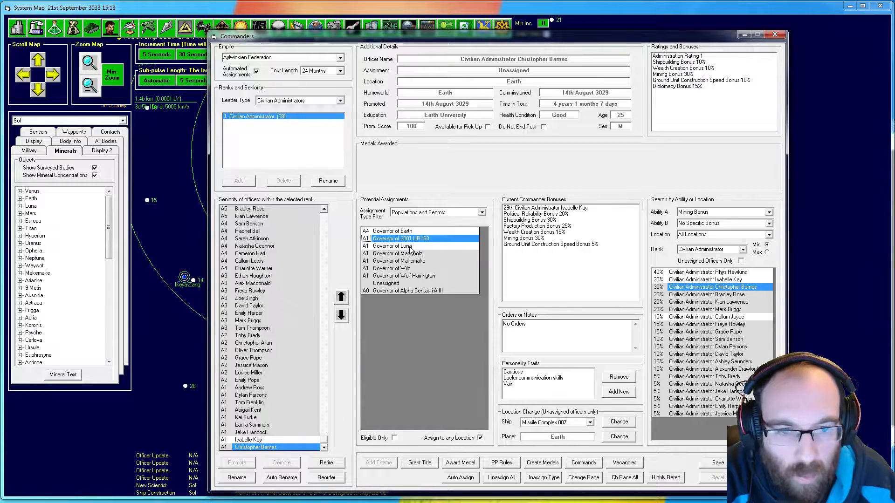
left_click(394, 247)
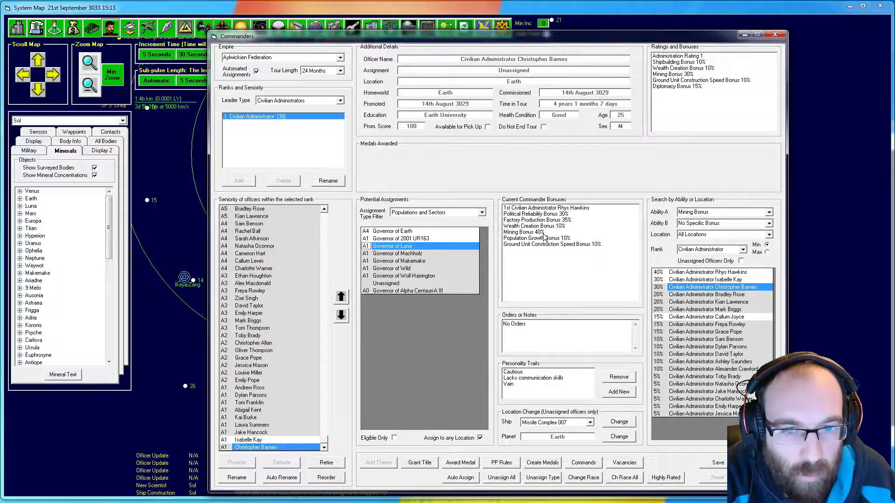
left_click(402, 238)
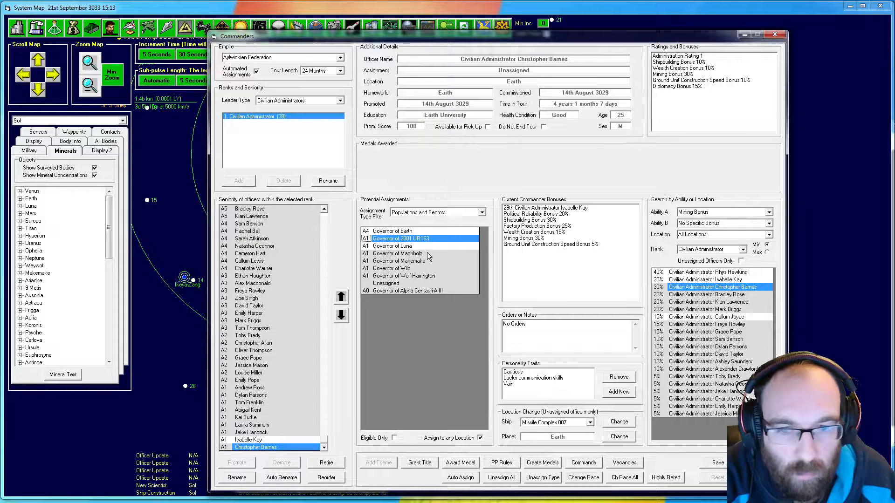
left_click(399, 253)
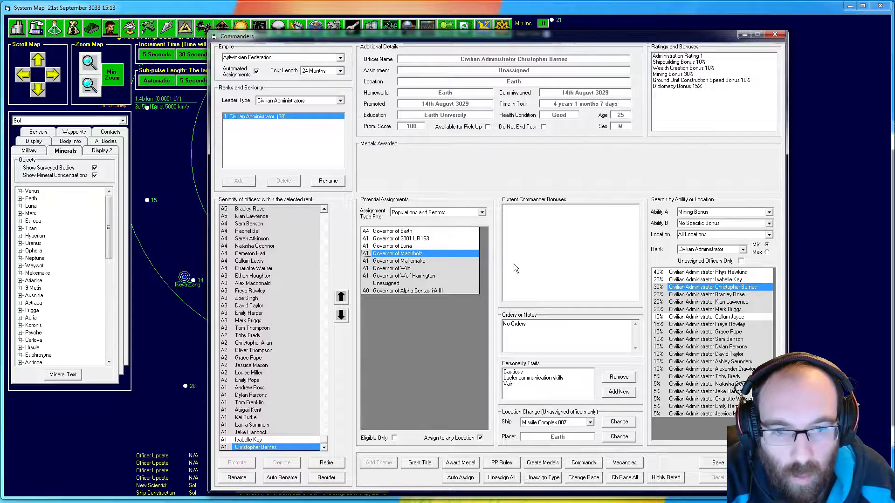
mouse_move(444, 264)
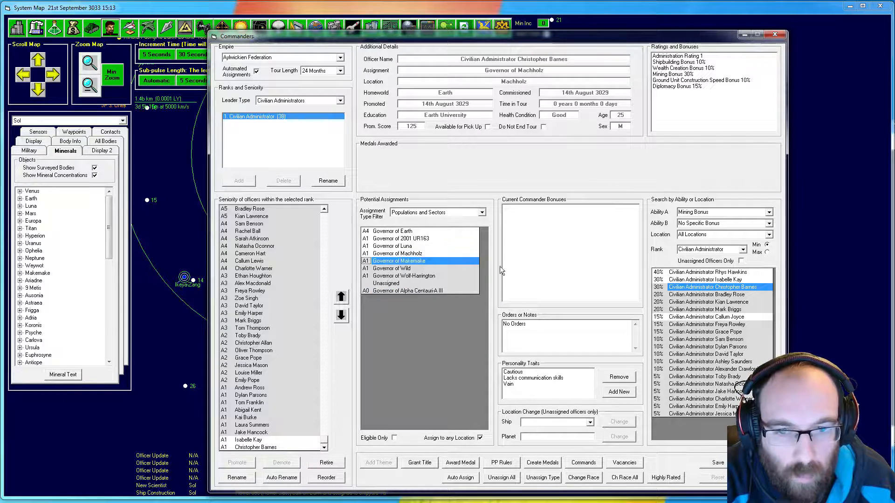
Appoint 20% mining administrators as governors of Makemake, Wild and Alpha Centauri-A III.
left_click(707, 295)
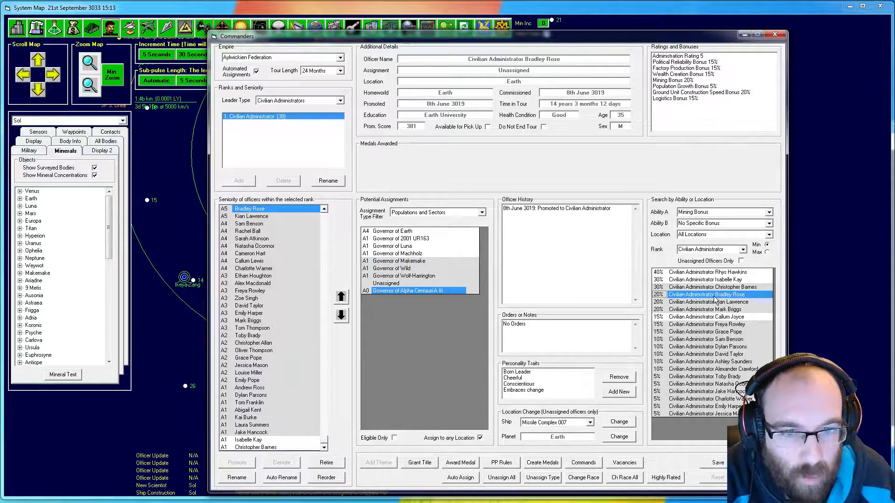
mouse_move(463, 274)
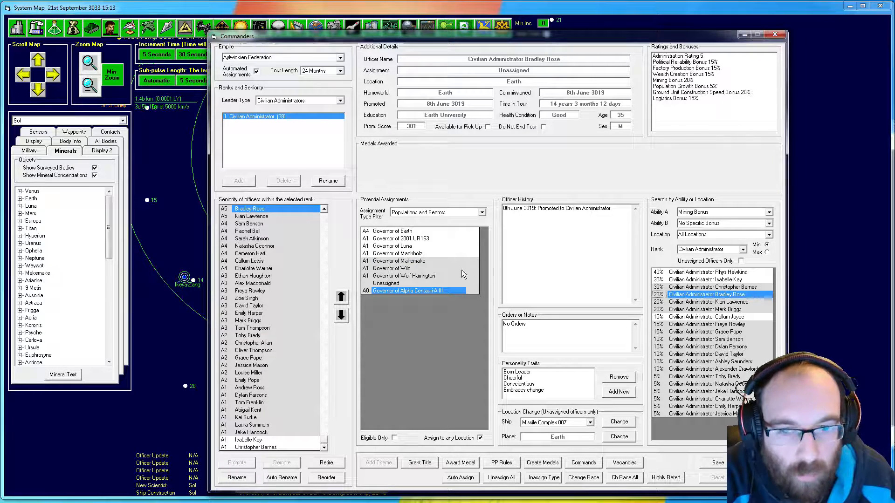
left_click(397, 261)
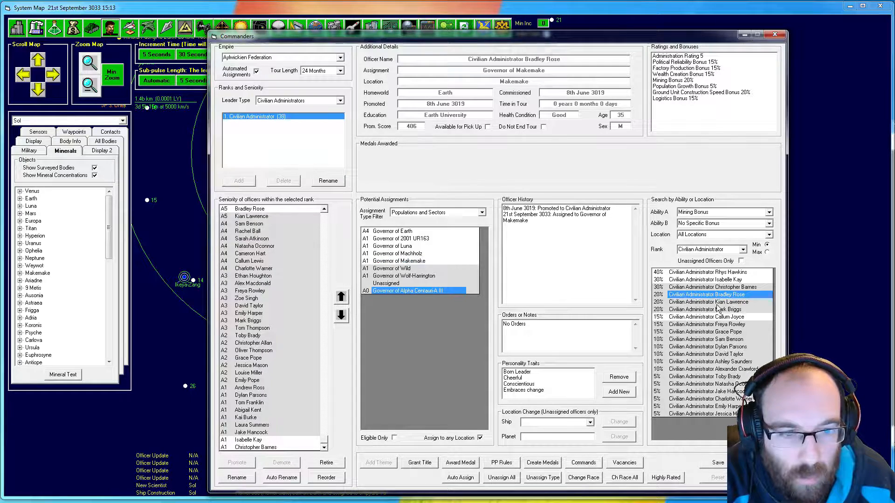
left_click(707, 302)
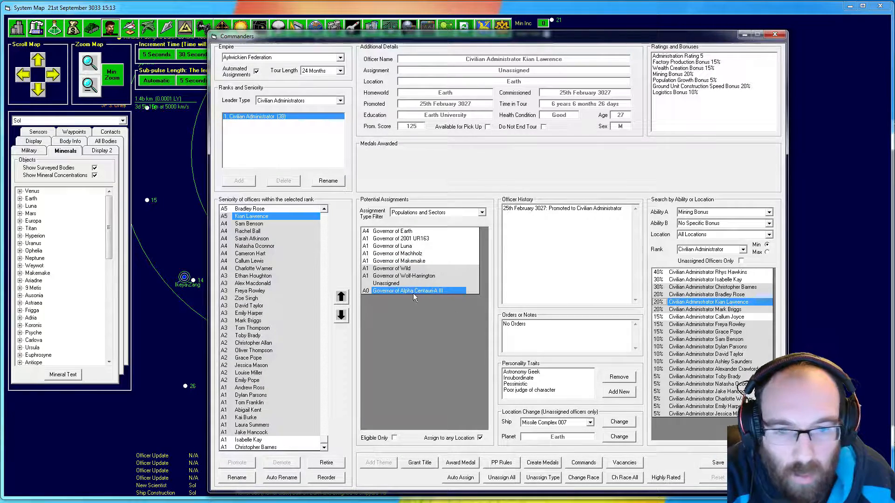
left_click(393, 268)
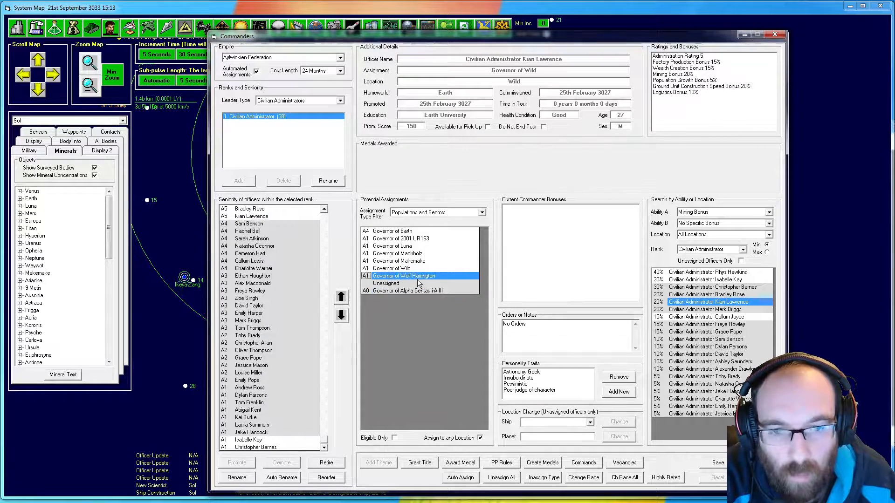
left_click(710, 309)
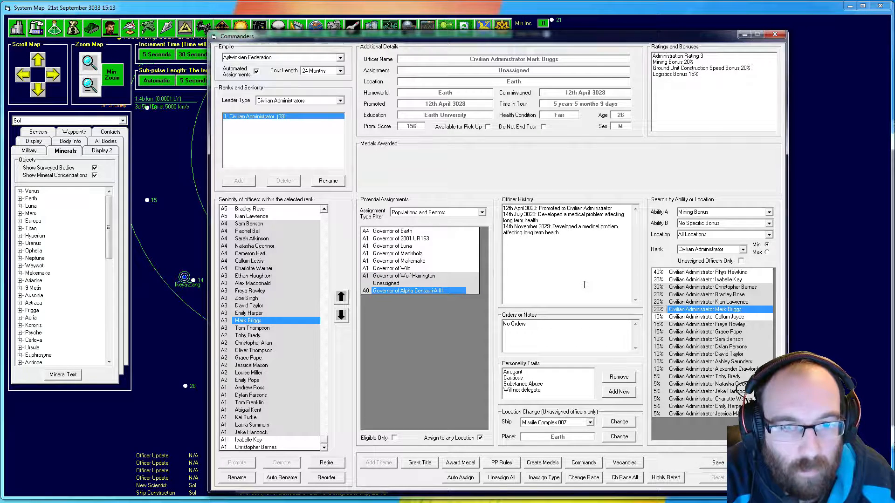
mouse_move(681, 87)
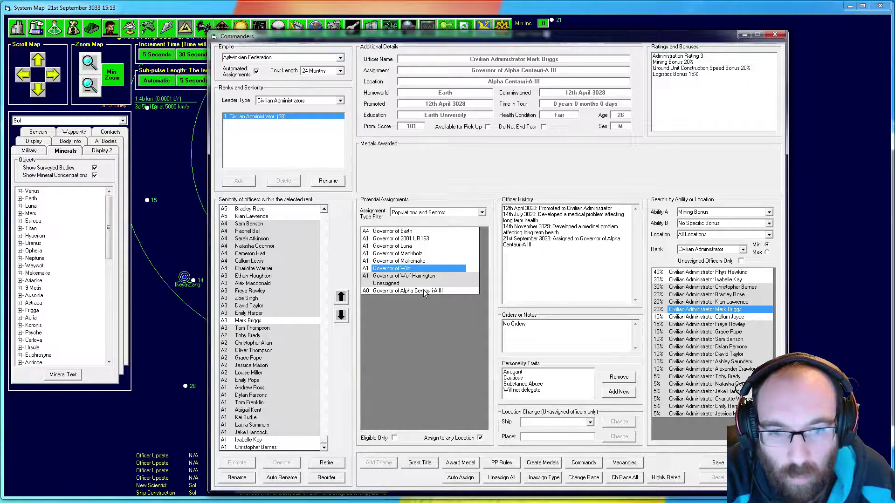
left_click(407, 291)
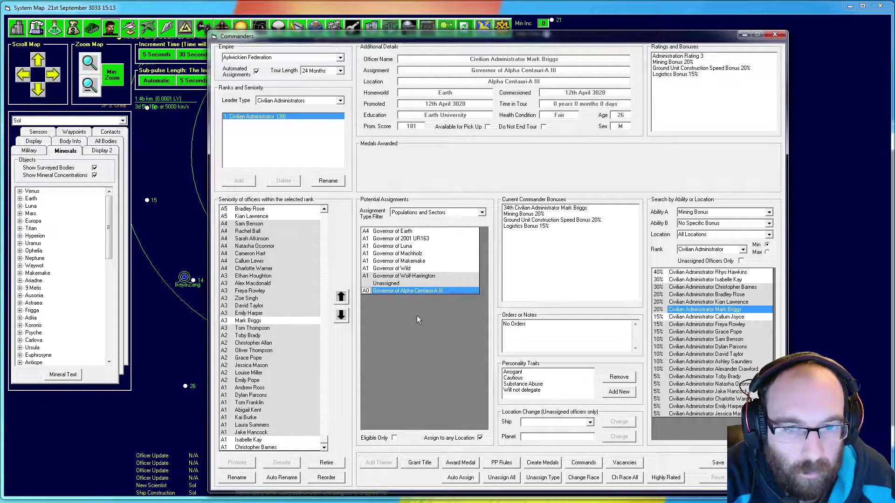
mouse_move(418, 303)
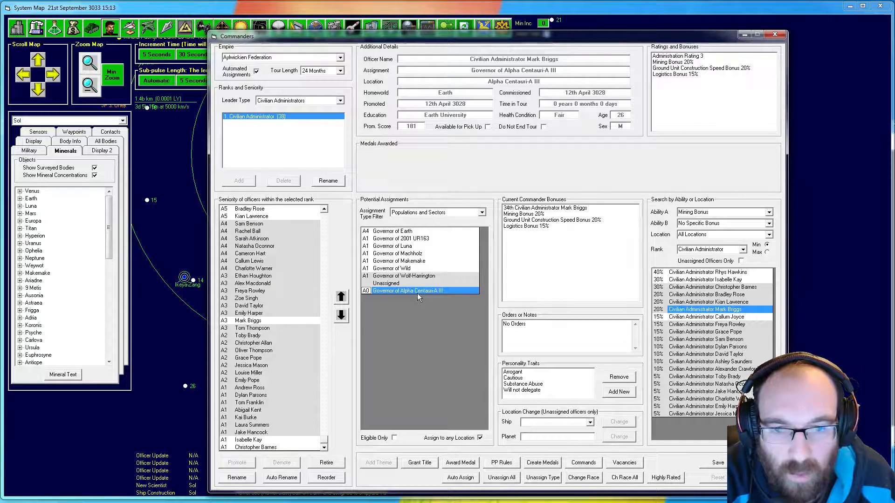
Show Luna's governor bonuses and open Rhys Hawkins' officer record.
left_click(399, 246)
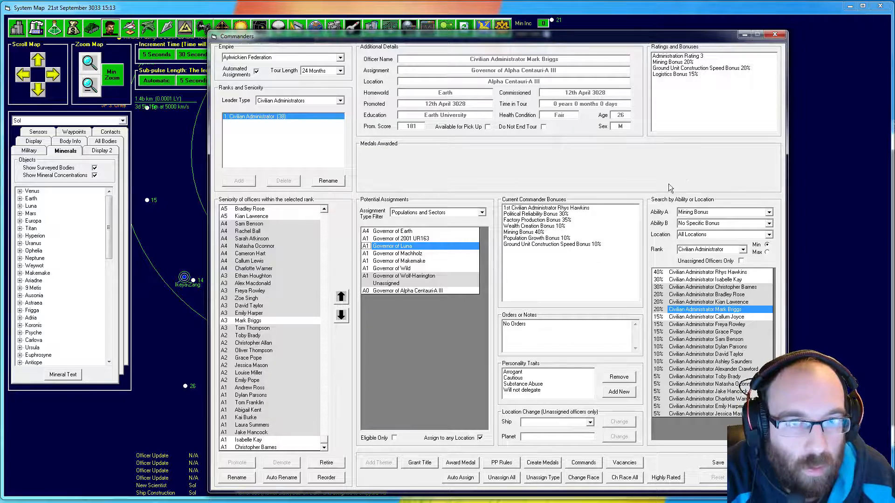
mouse_move(716, 136)
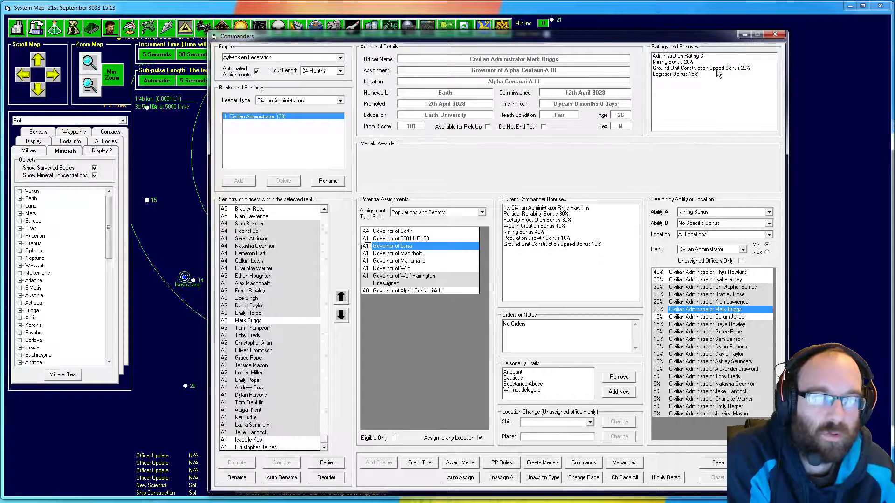
mouse_move(727, 288)
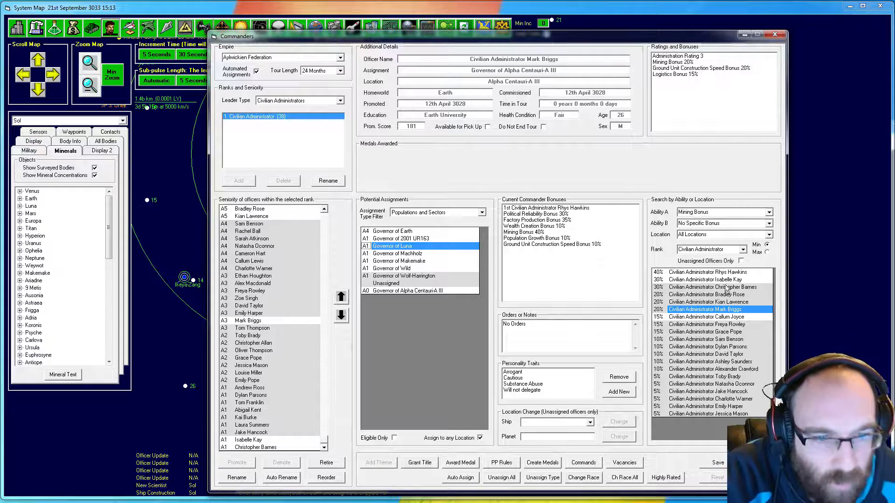
mouse_move(559, 249)
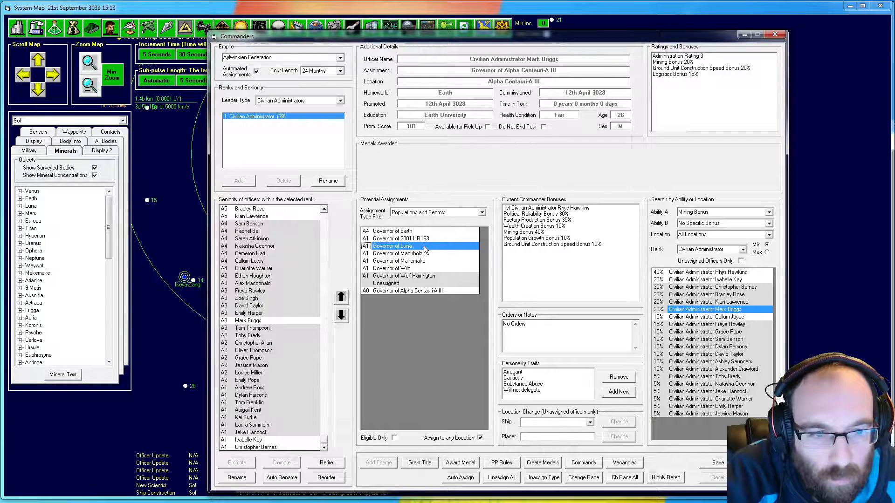
left_click(709, 272)
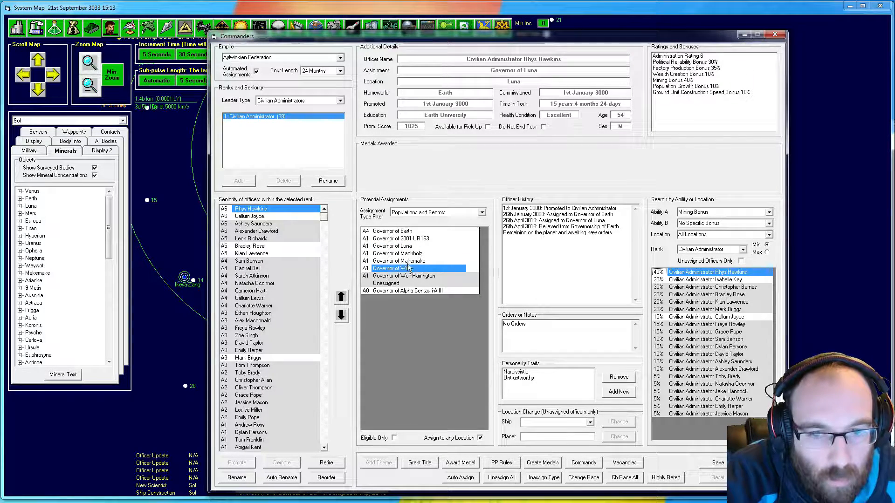
Change the administrator search abilities to No Specific Bonus and Population Growth Bonus.
left_click(392, 246)
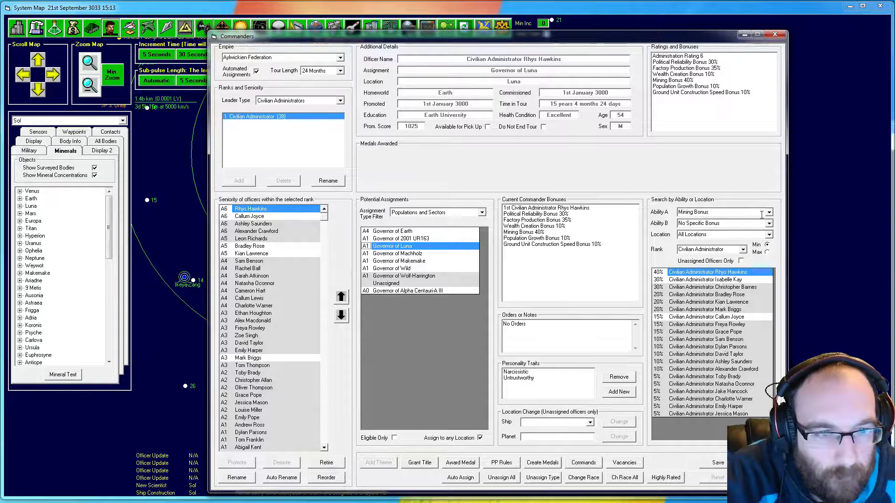
left_click(756, 224)
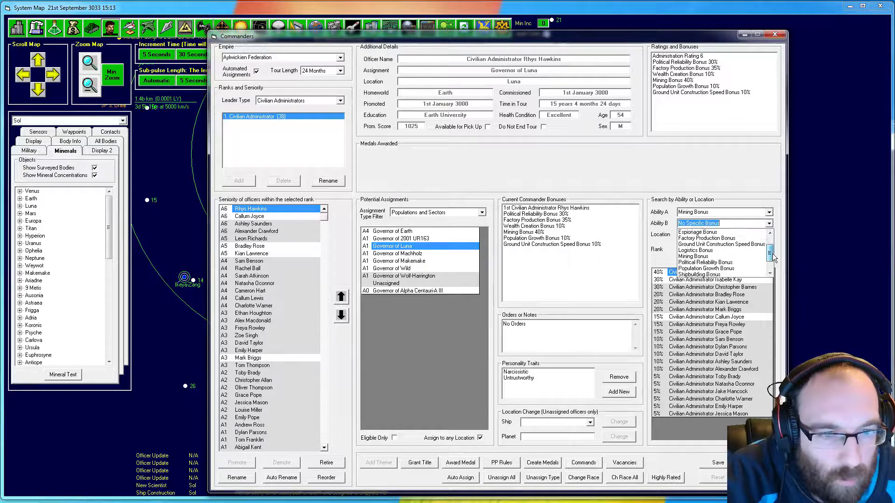
scroll("down", 3)
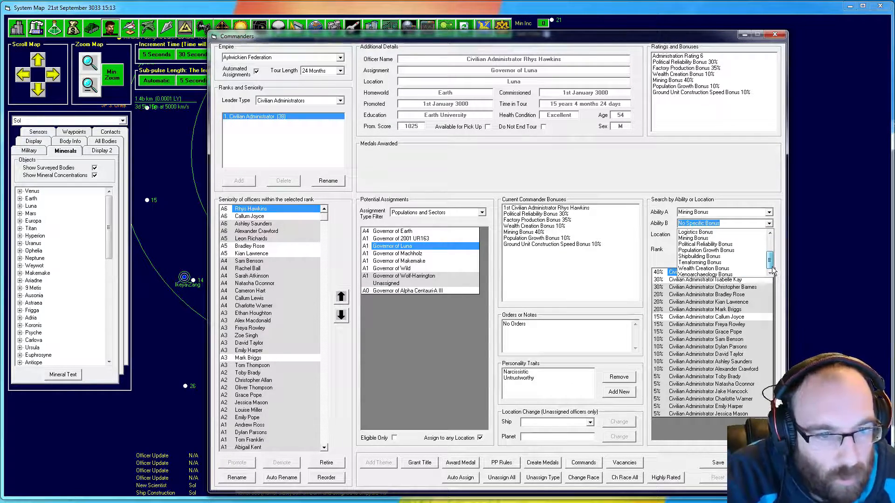
left_click(704, 250)
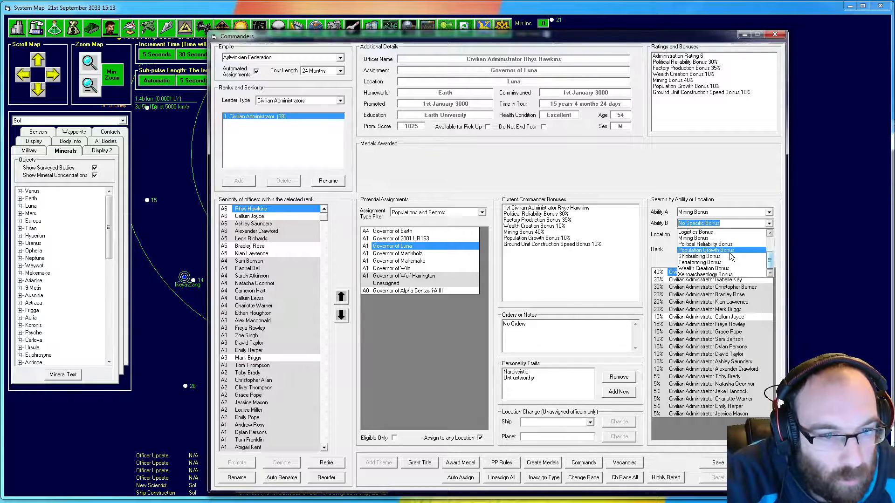
left_click(706, 262)
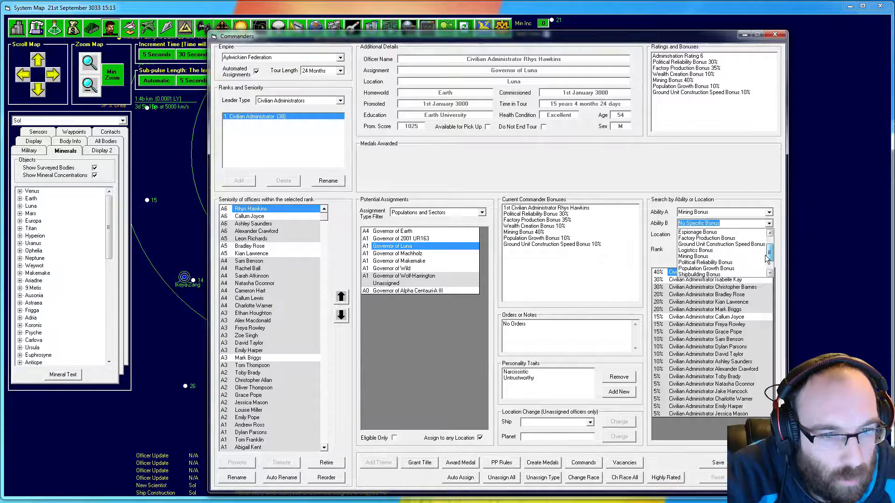
Review the top population-growth administrator, then reopen Luna governor Rhys Hawkins' record.
scroll("up", 3)
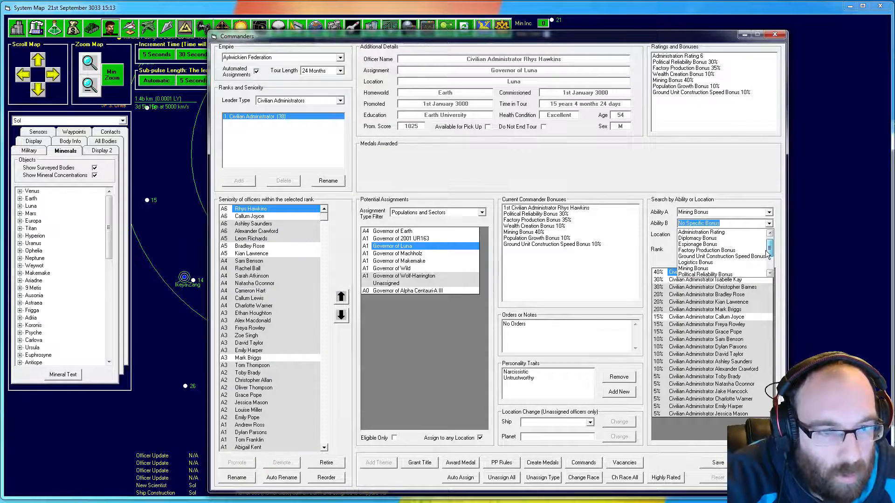
scroll("down", 3)
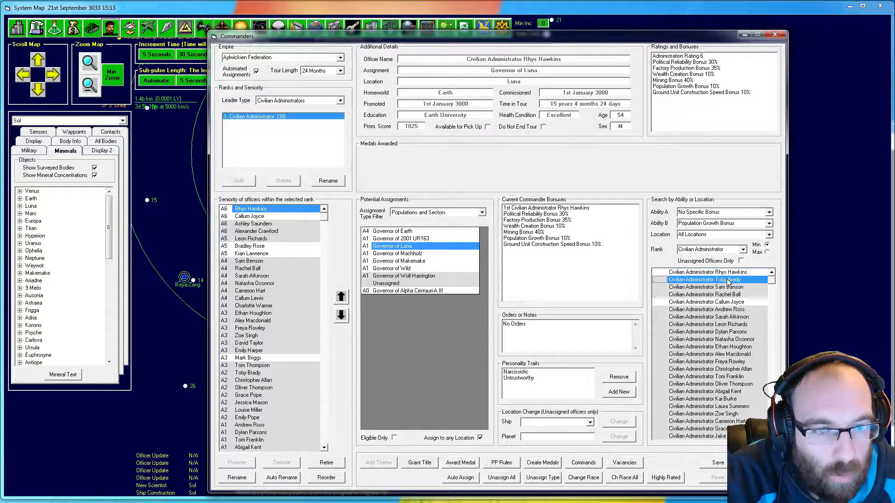
left_click(708, 279)
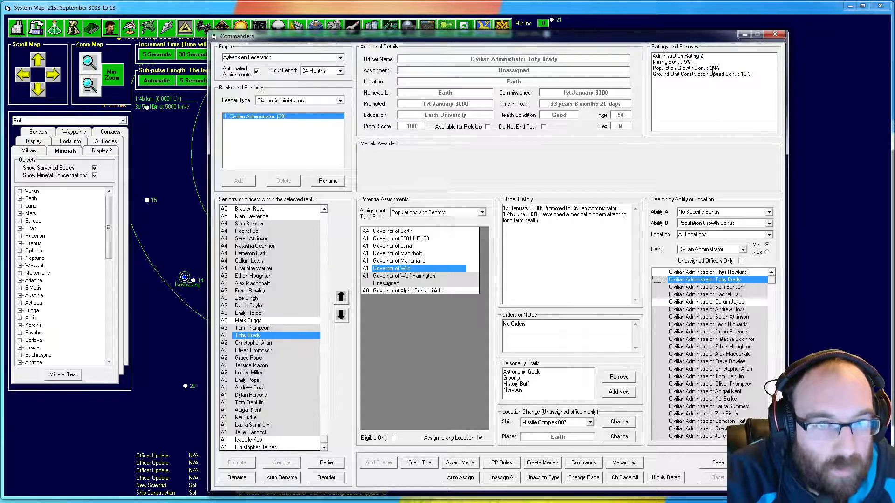
left_click(712, 271)
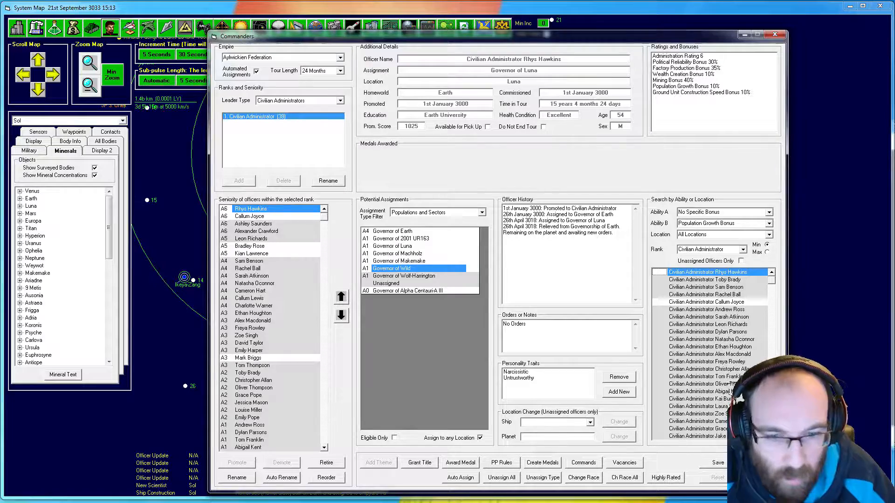
Close the Commanders window to return to the Sol system map.
left_click(776, 36)
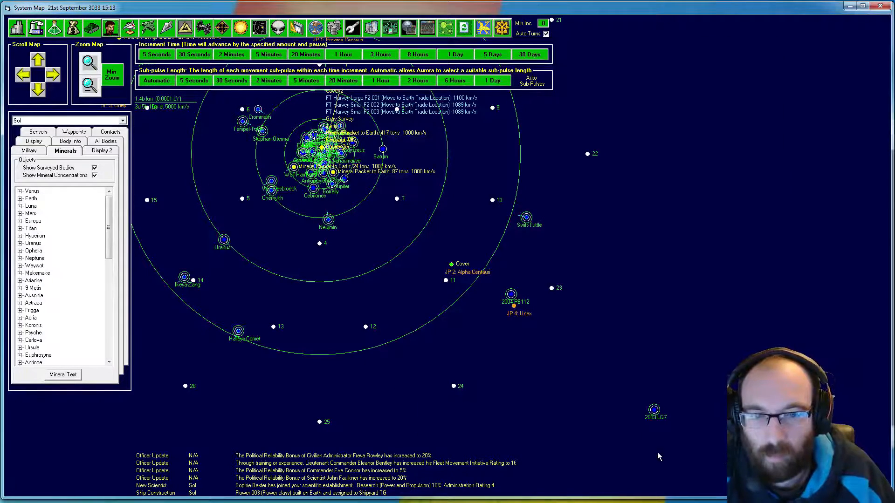
mouse_move(455, 310)
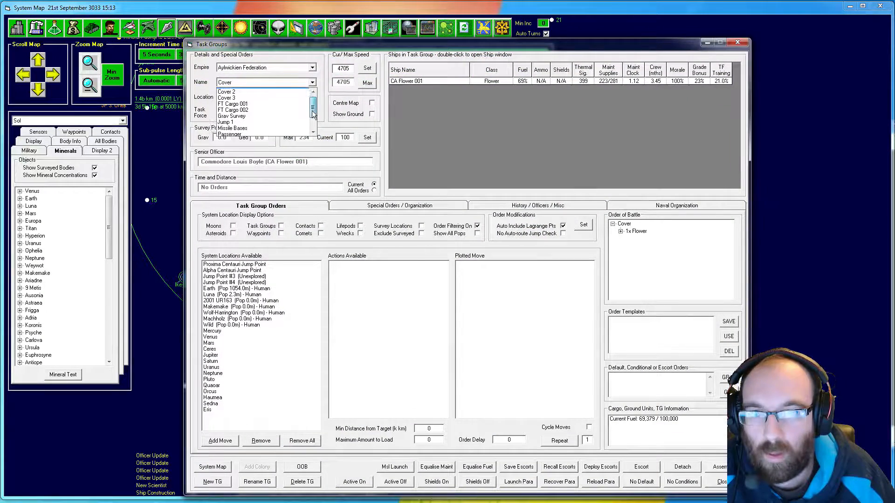
Inspect the Grav Survey task group, close Task Groups, and shift the map upward.
left_click(231, 116)
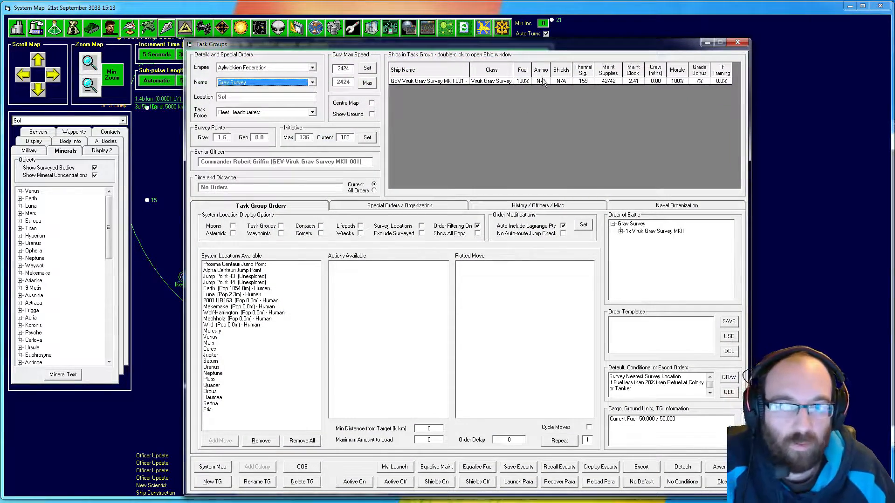
mouse_move(615, 95)
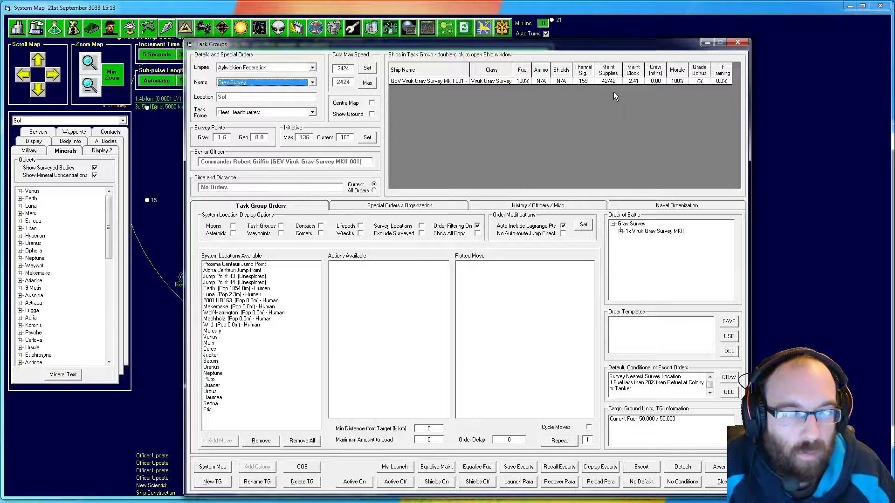
mouse_move(634, 111)
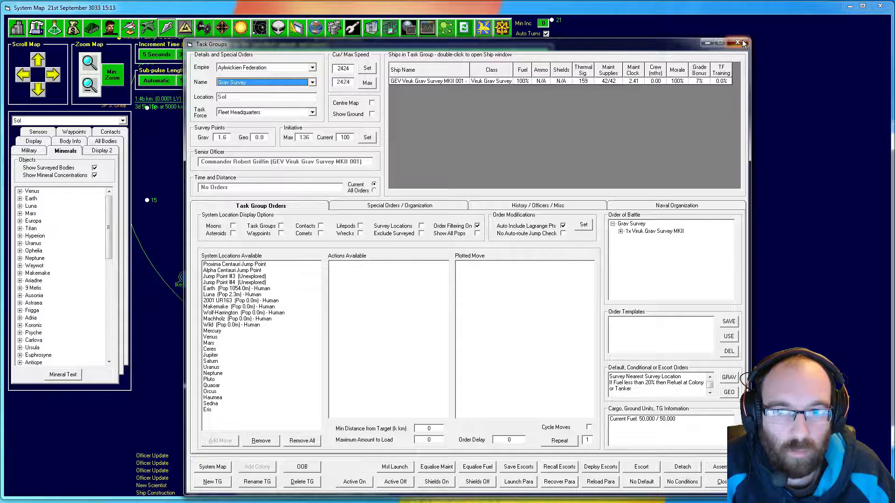
left_click(738, 44)
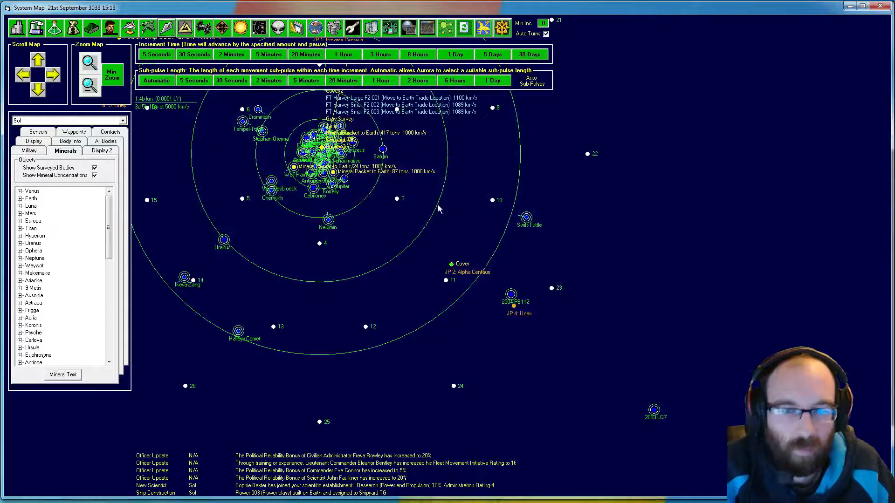
left_click(22, 73)
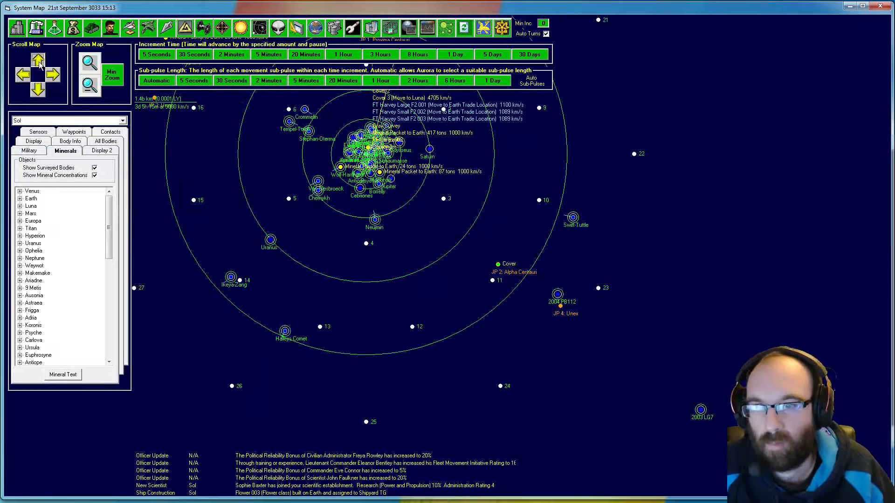